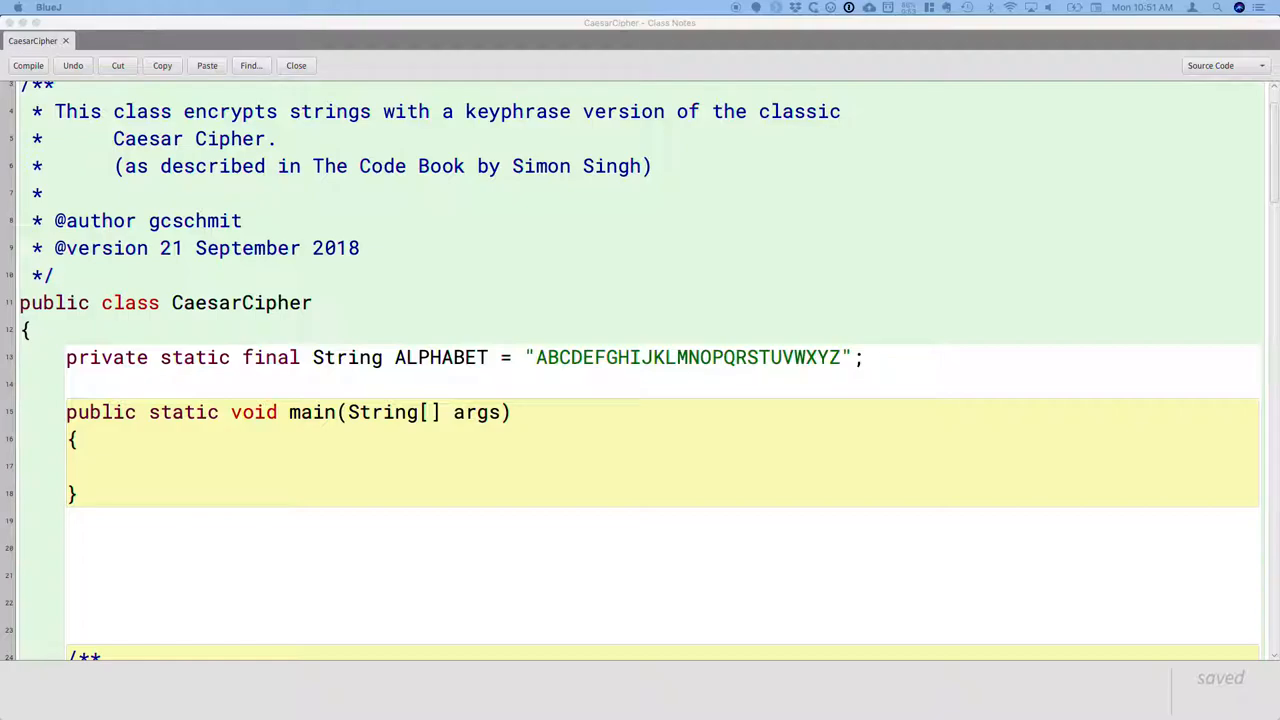
{"action": "mouse_move", "coordinate": [889, 236]}
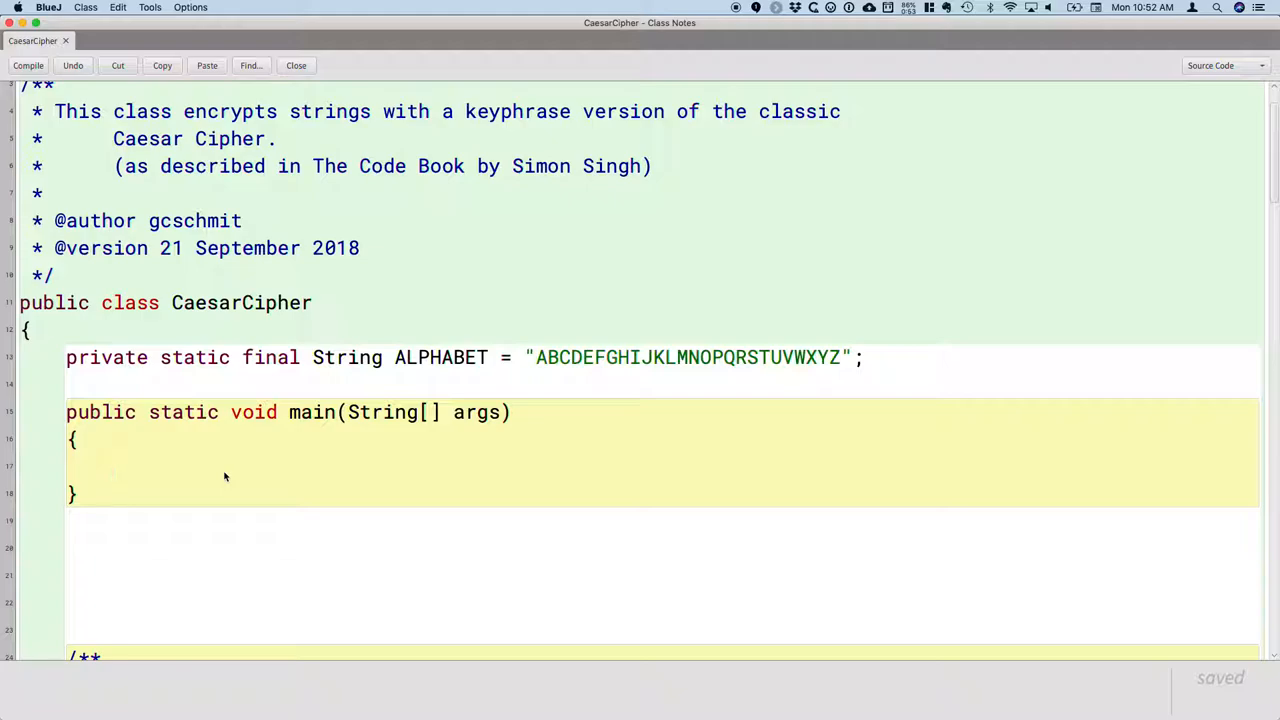
- Open a /* comment in main: 'A Scanner object parses primitive types and Strings from'
{"action": "type", "text": "/*"}
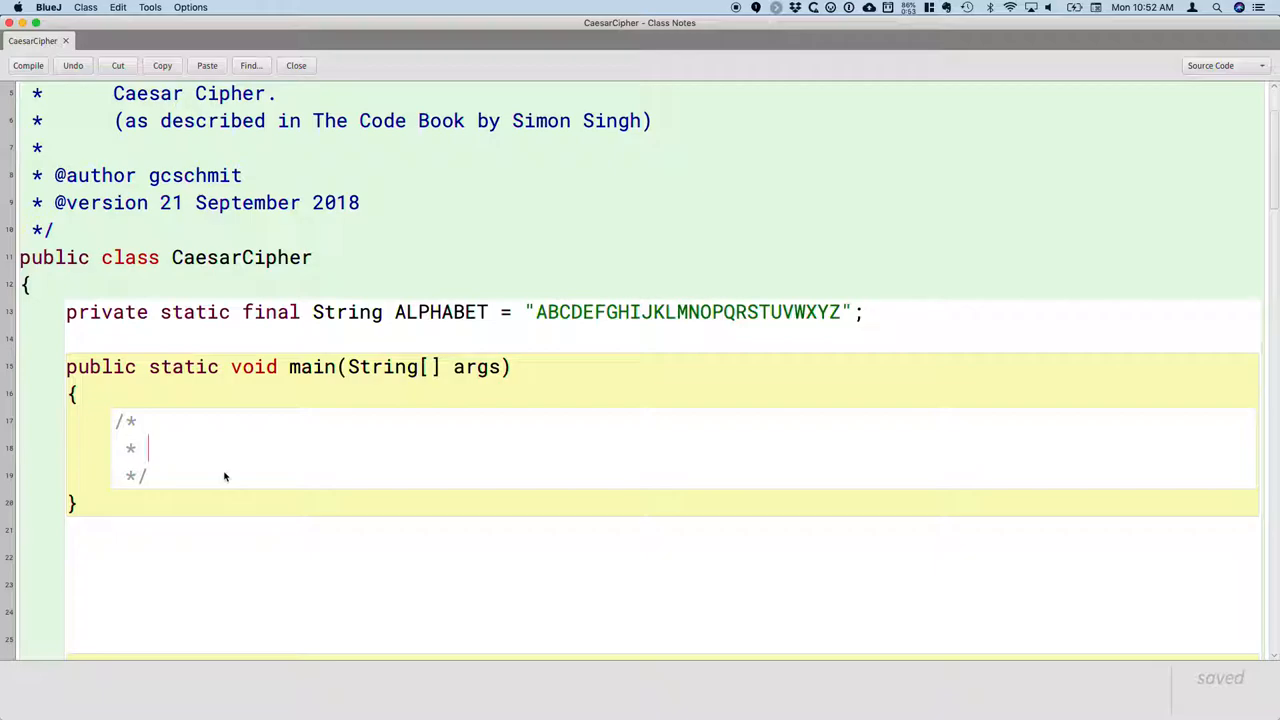
{"action": "type", "text": "A"}
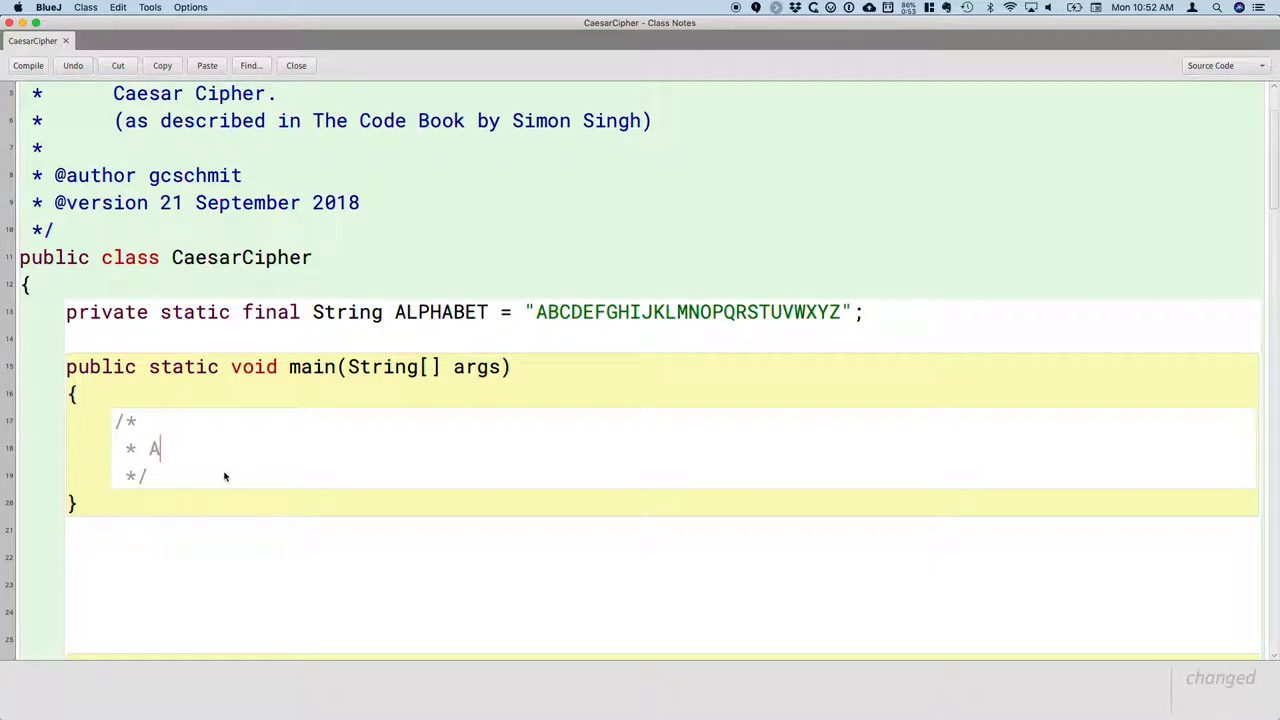
{"action": "type", "text": "Sca"}
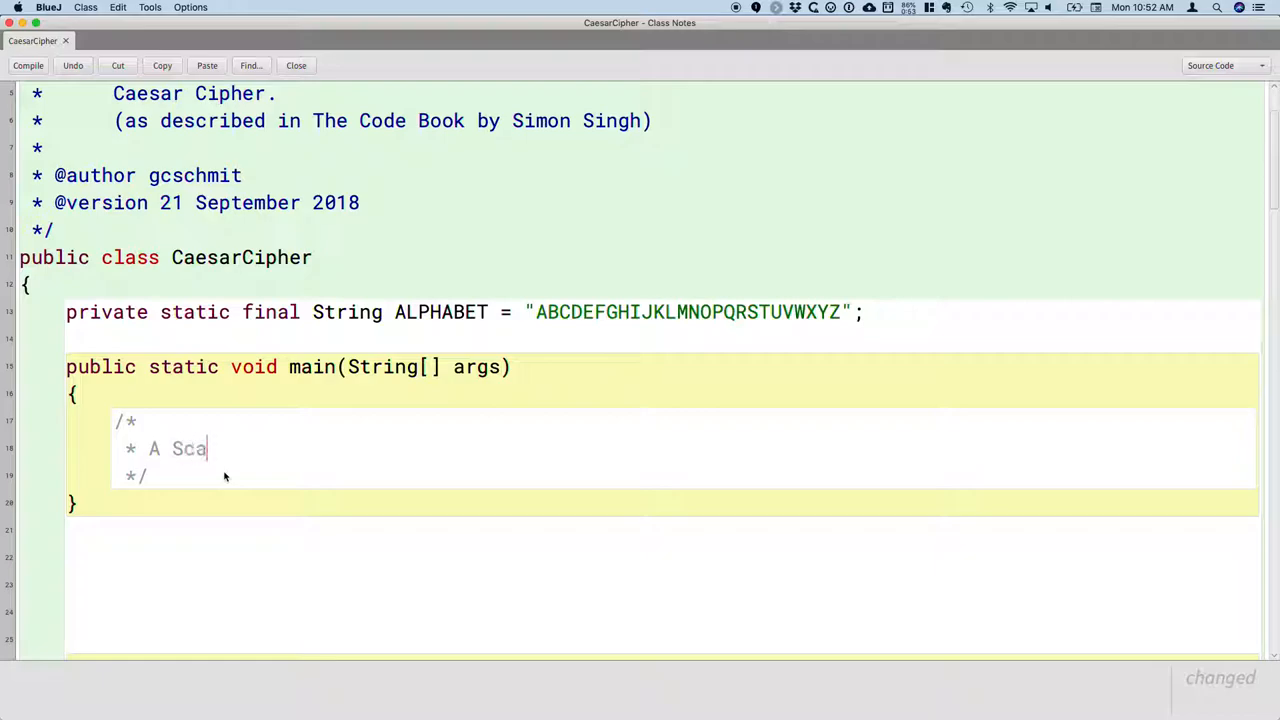
{"action": "type", "text": "nner object"}
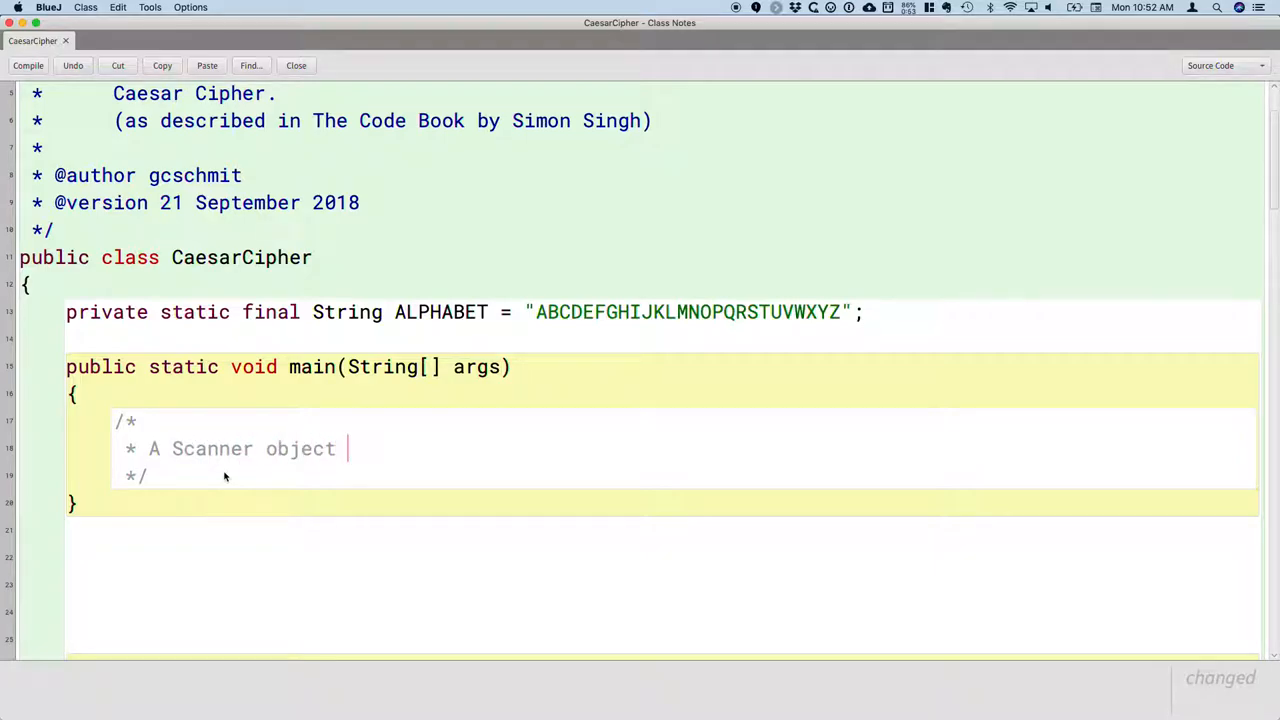
{"action": "type", "text": "parses p"}
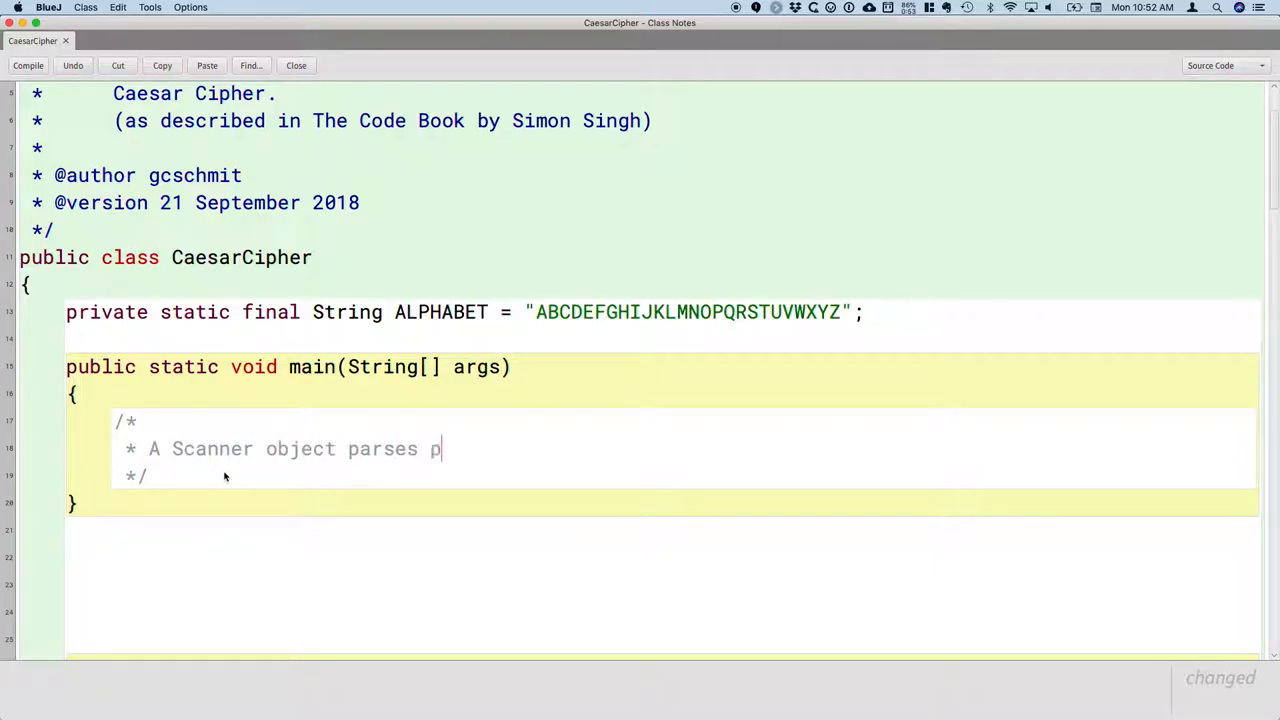
{"action": "type", "text": "rimitive types and"}
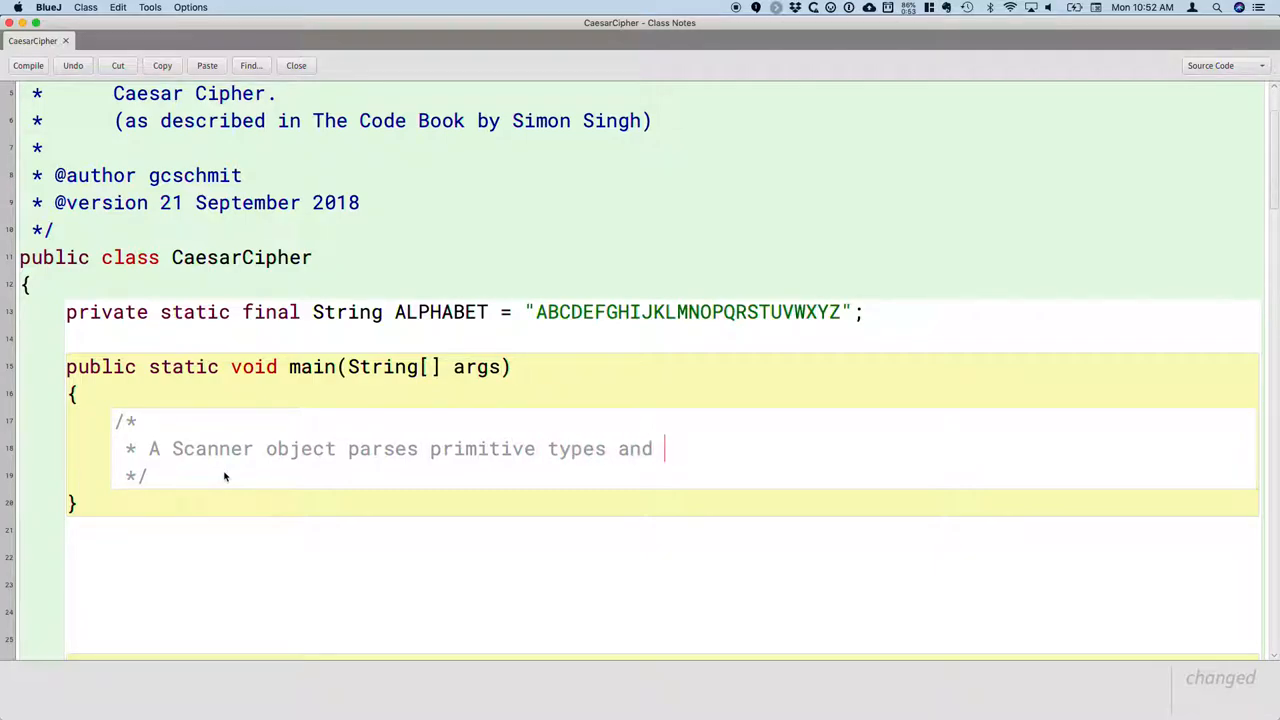
{"action": "type", "text": "Strings from a stream."}
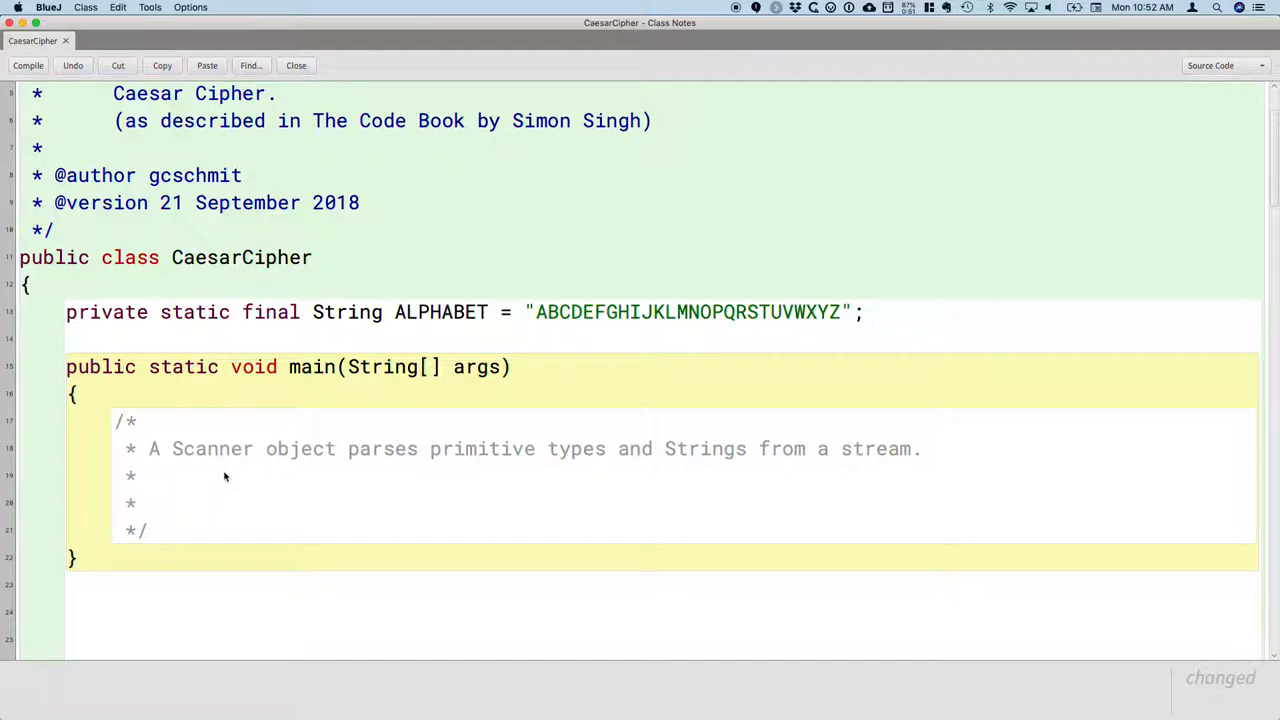
- Add the comment line 'A stream is a sequence of characters from a String, terminal, network connection'
{"action": "type", "text": "A stream"}
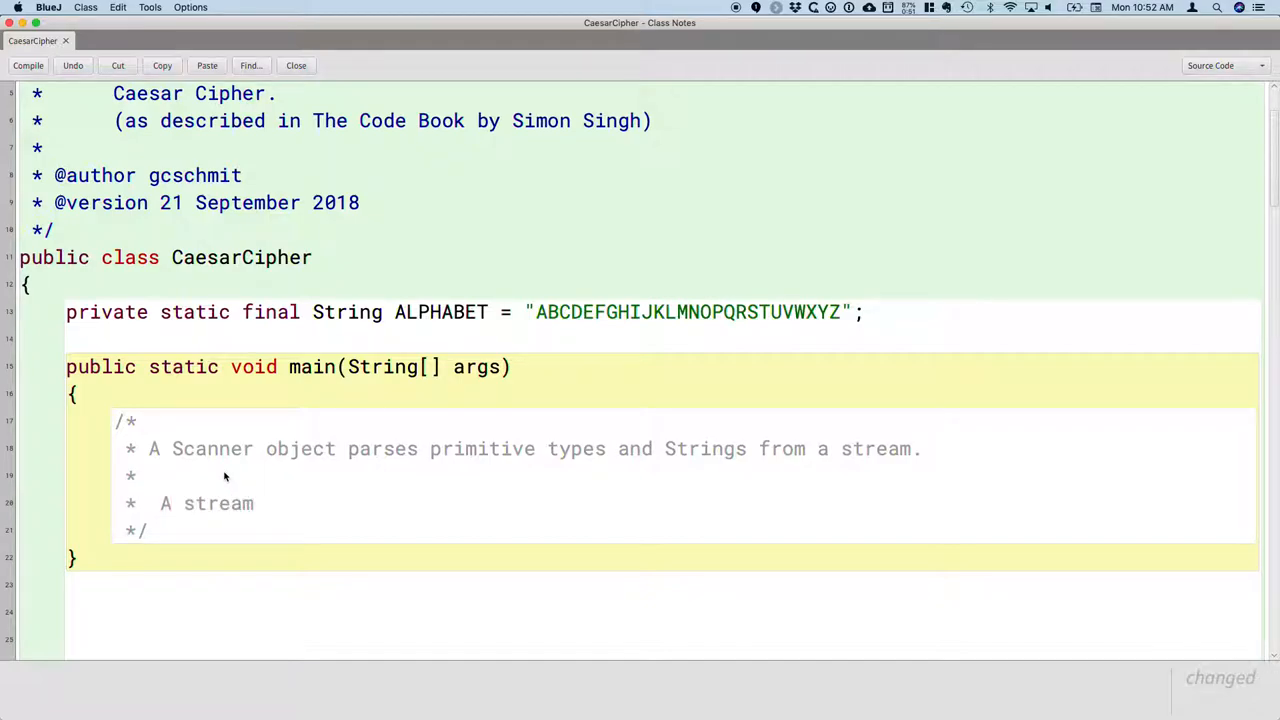
{"action": "type", "text": "is a sequene"}
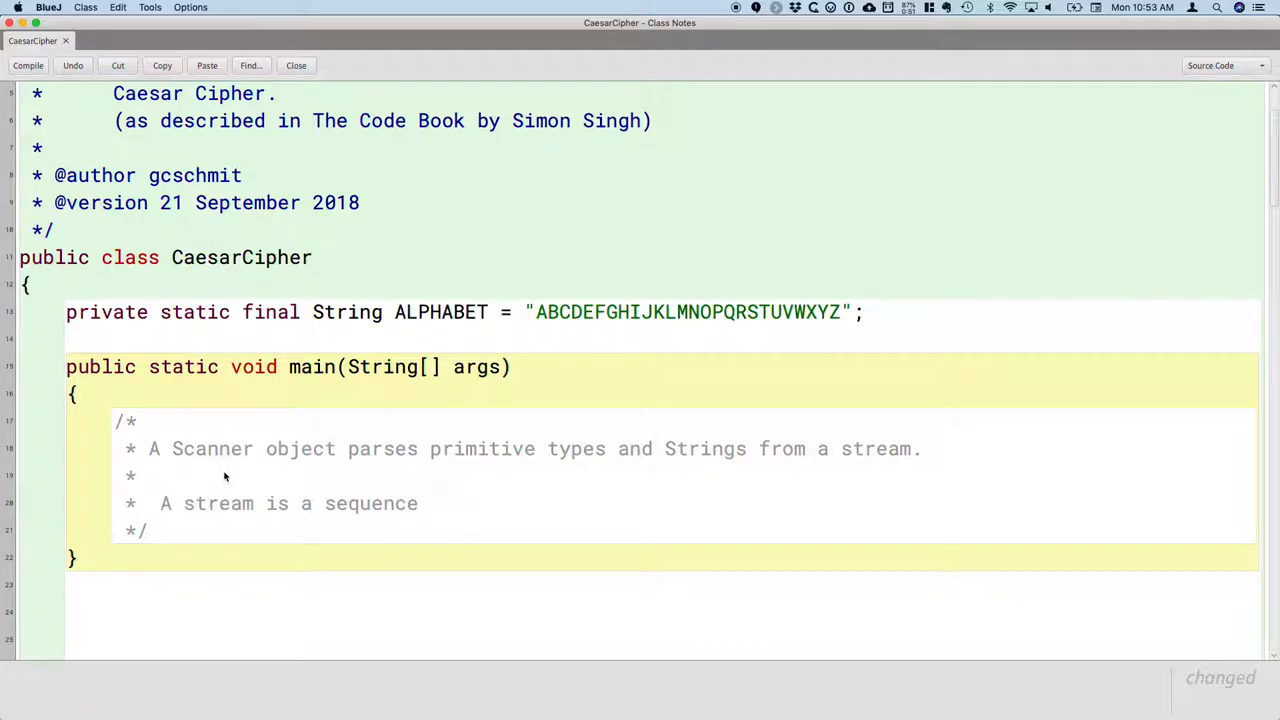
{"action": "type", "text": "of char"}
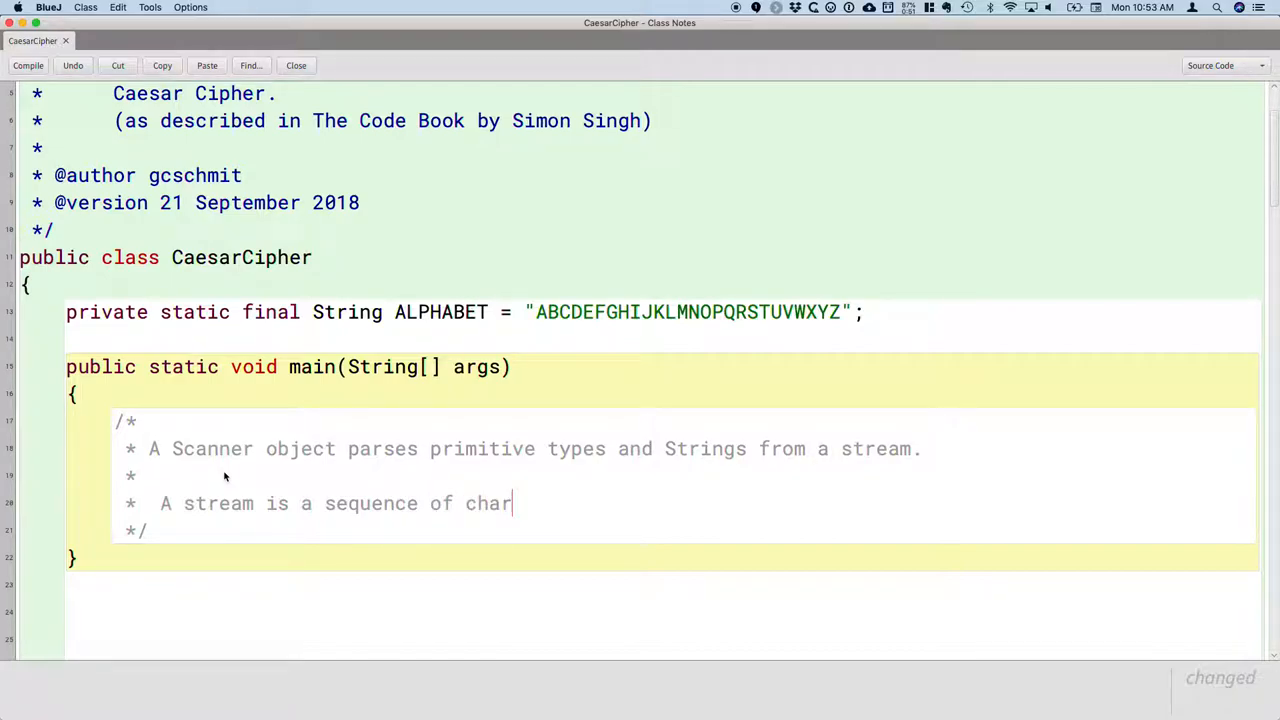
{"action": "type", "text": "acters from a file, S"}
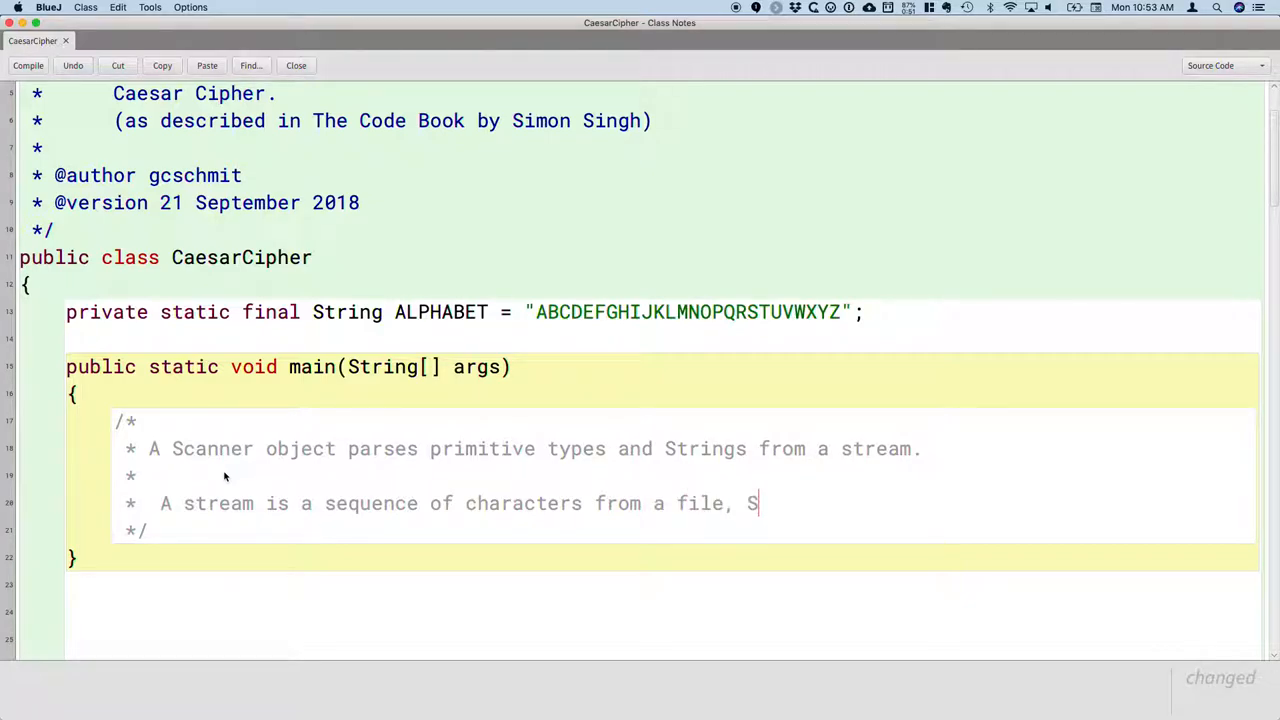
{"action": "type", "text": "tring,"}
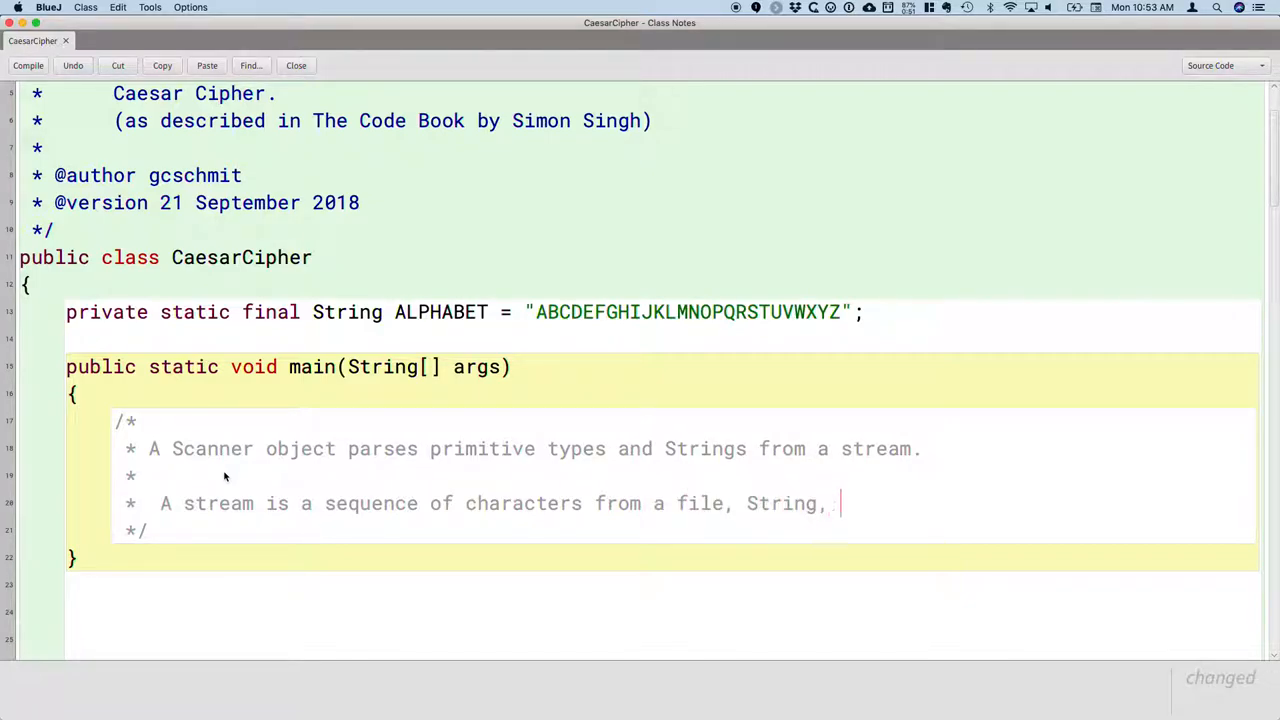
{"action": "type", "text": "terminal"}
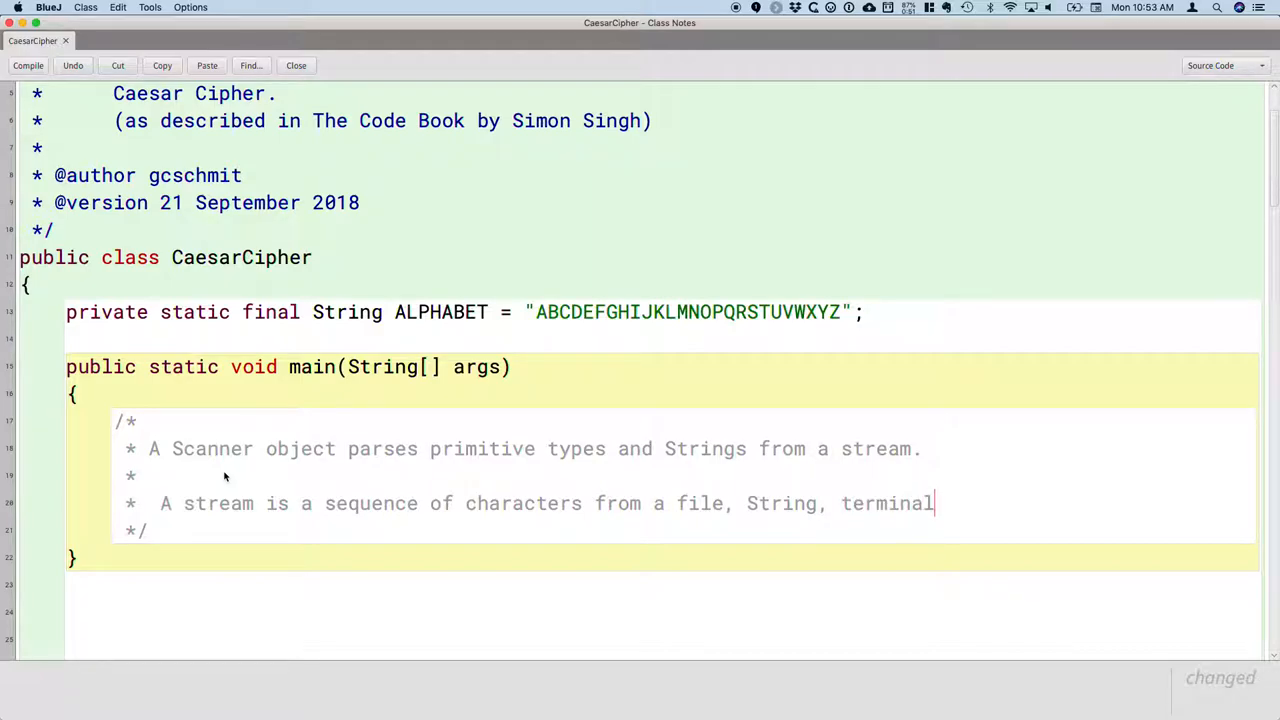
{"action": "type", "text": ", net"}
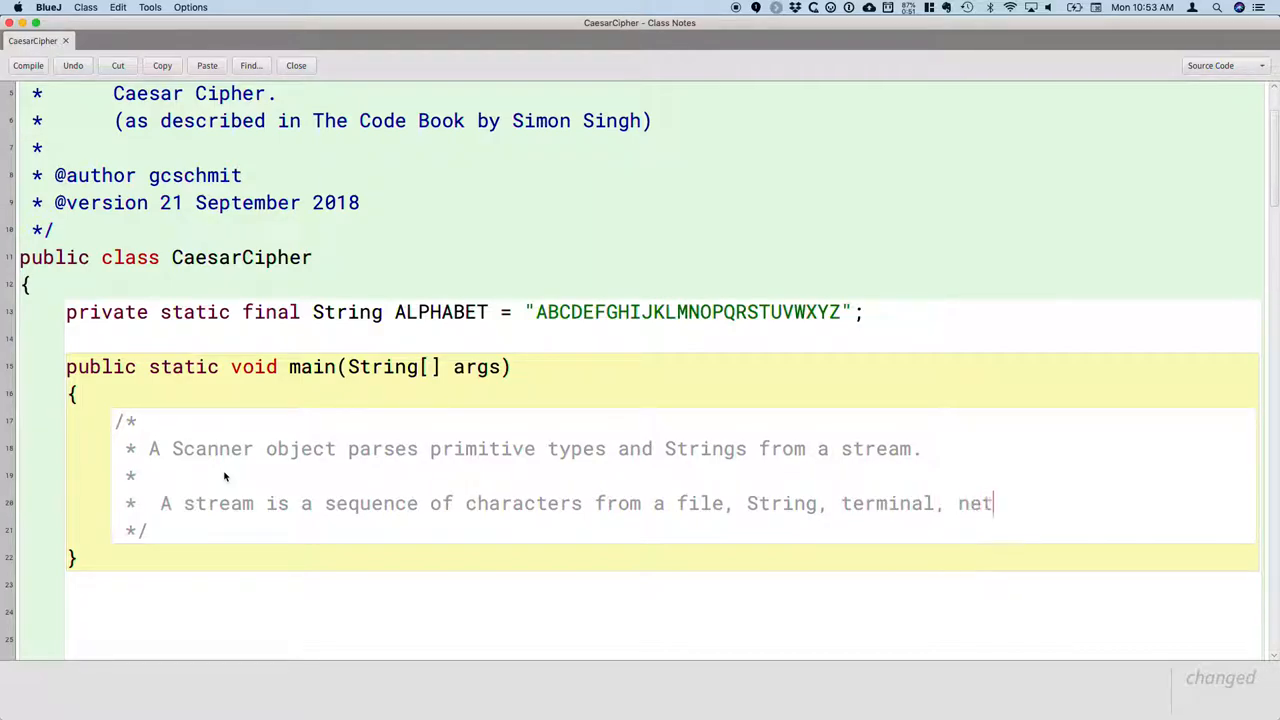
{"action": "type", "text": "work connection, etc."}
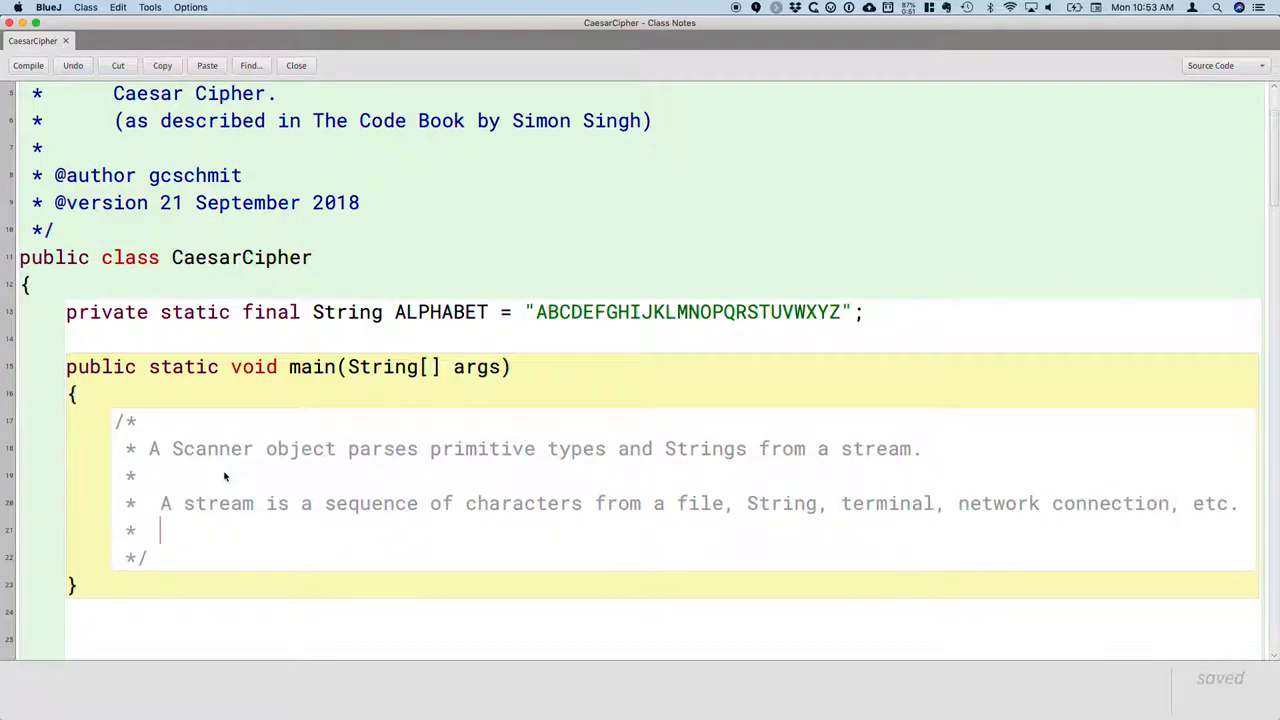
{"action": "key", "text": "Return"}
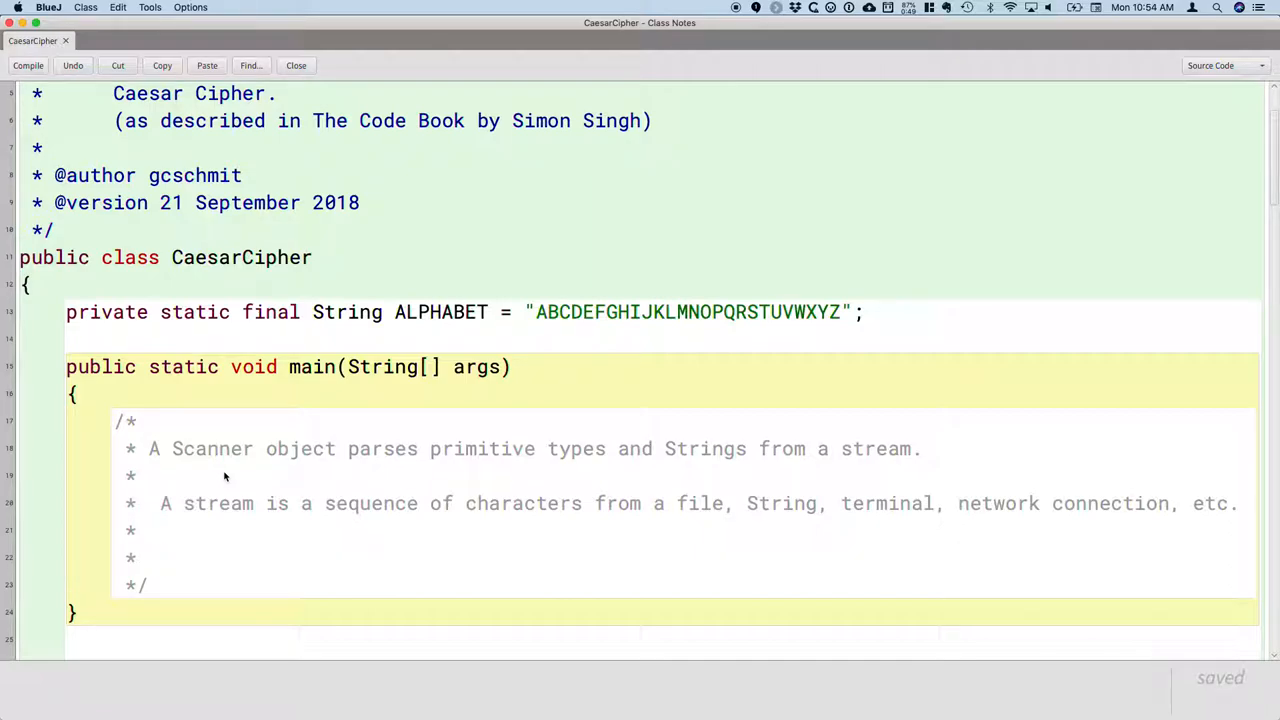
- Add the comment line 'Parsing is separating a sequence of characters into tokens based on delimiters.'
{"action": "type", "text": "Parsi"}
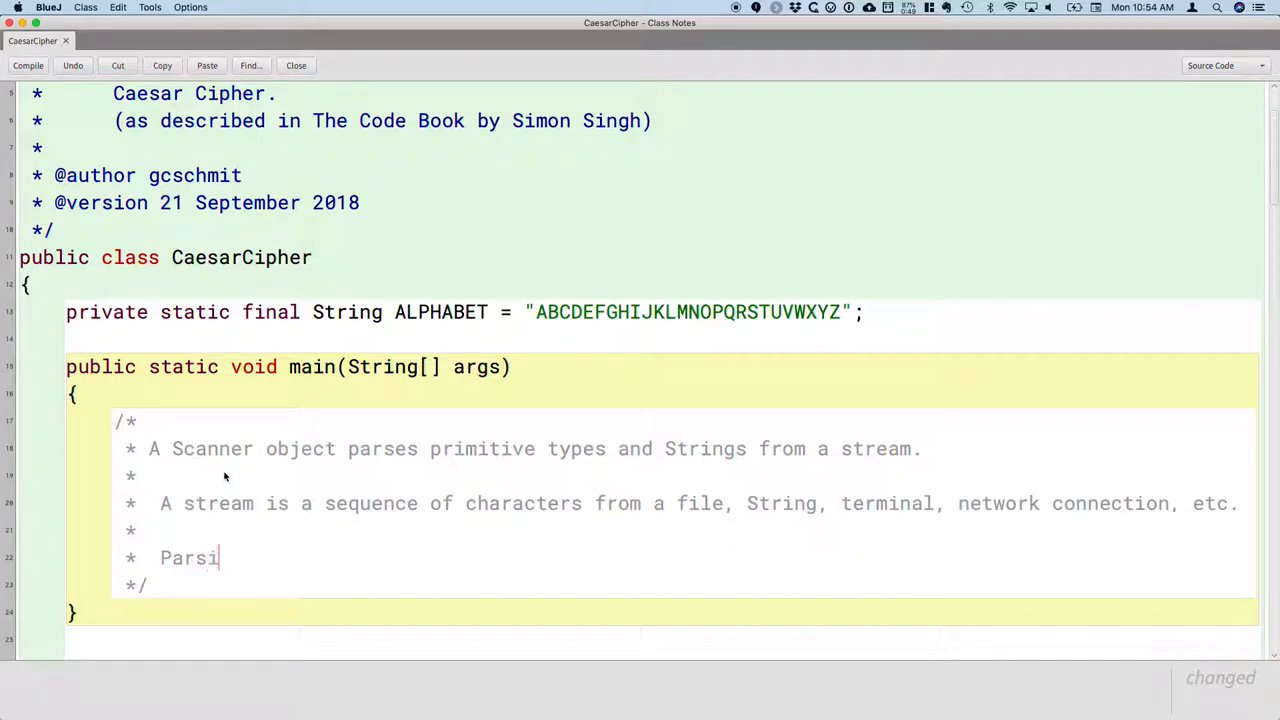
{"action": "type", "text": "ng is sep"}
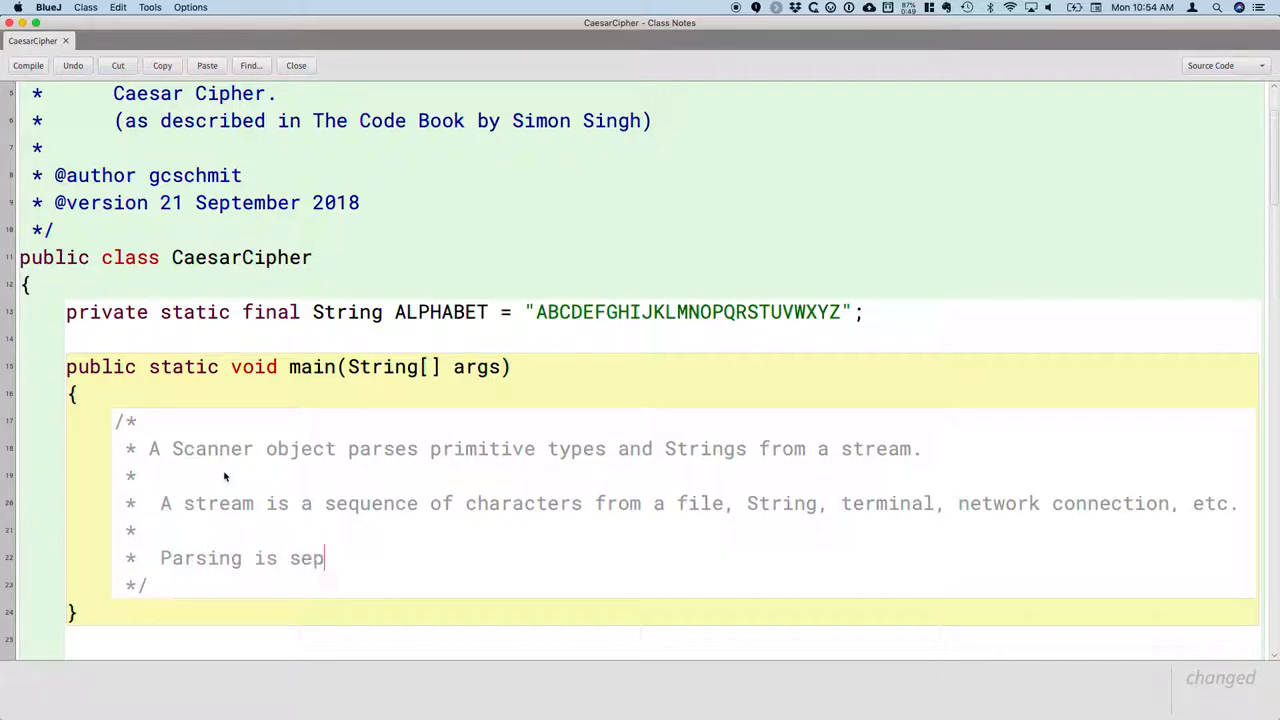
{"action": "type", "text": "arating"}
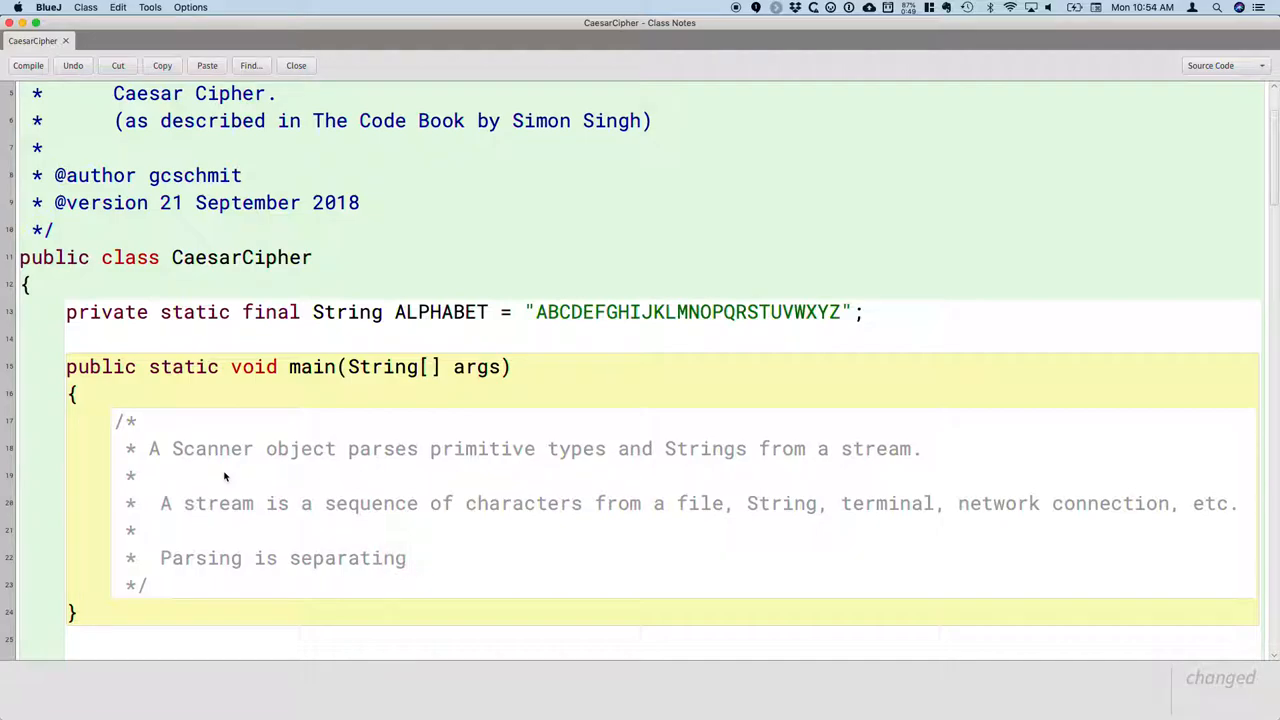
{"action": "type", "text": "a s"}
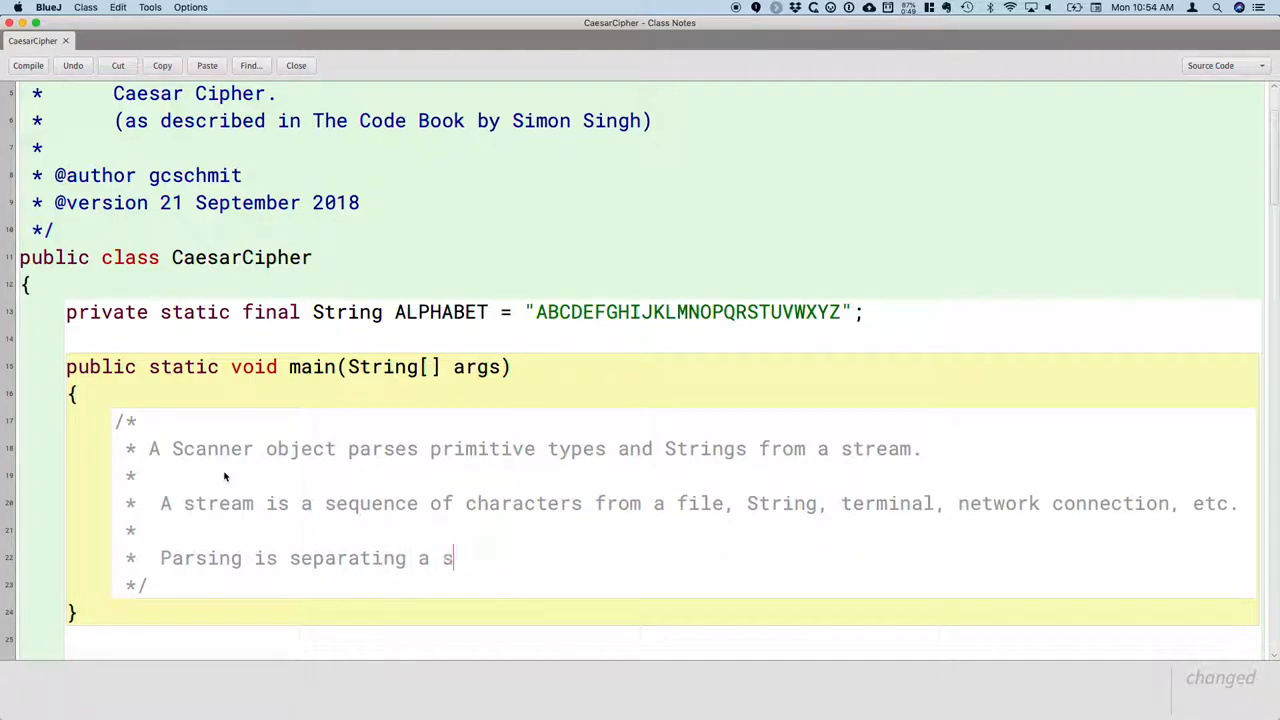
{"action": "type", "text": "equene of characters"}
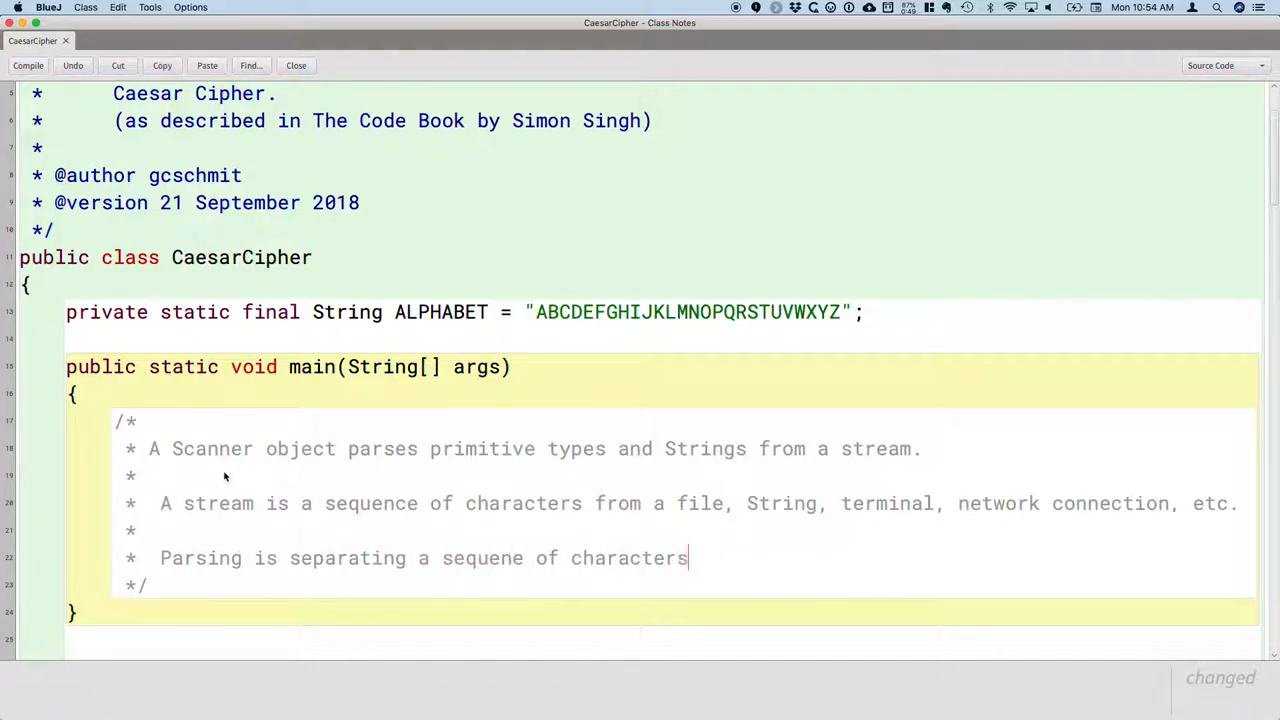
{"action": "type", "text": "into t"}
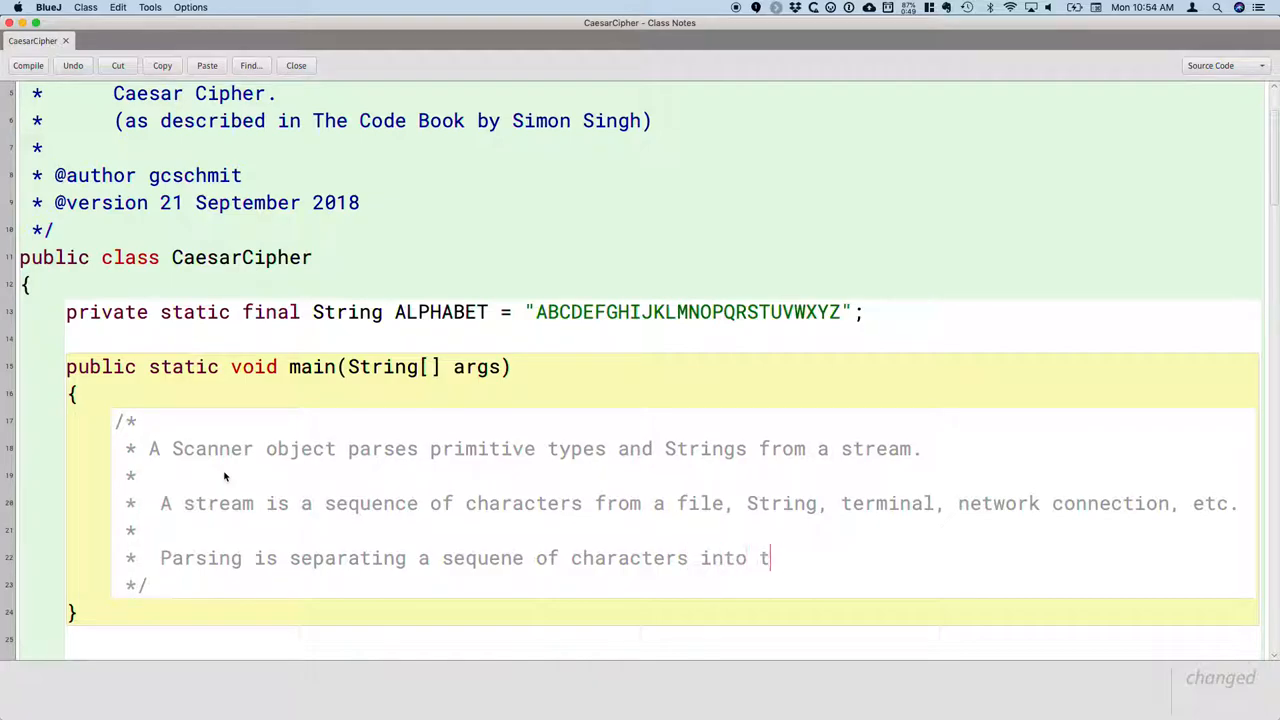
{"action": "type", "text": "okens based on"}
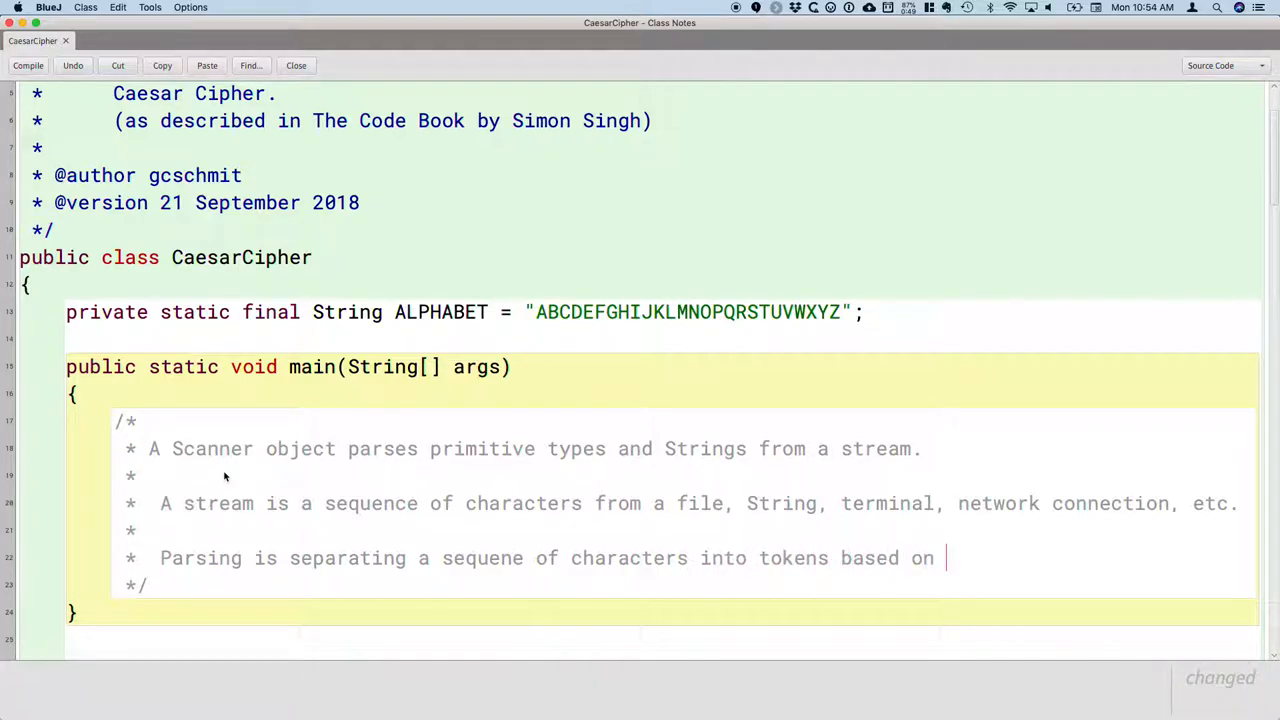
{"action": "type", "text": "delimit"}
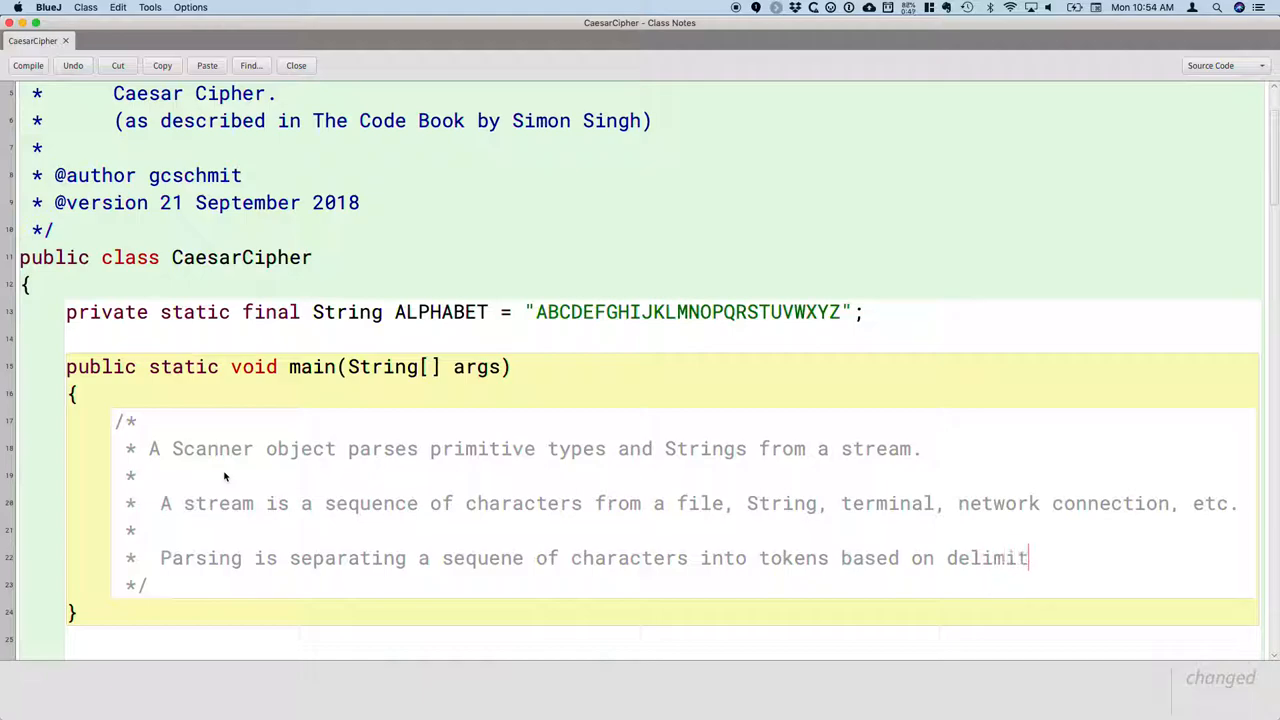
{"action": "type", "text": "ers."}
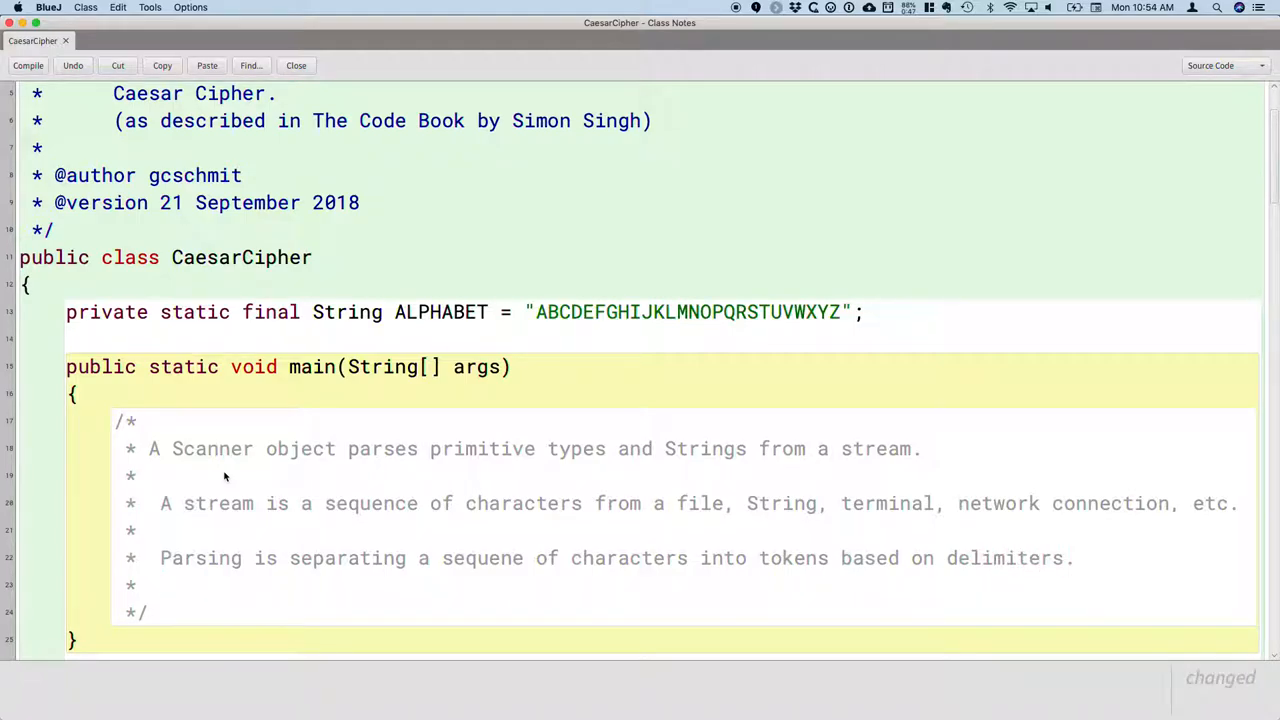
{"action": "mouse_move", "coordinate": [322, 508]}
{"action": "type", "text": "c"}
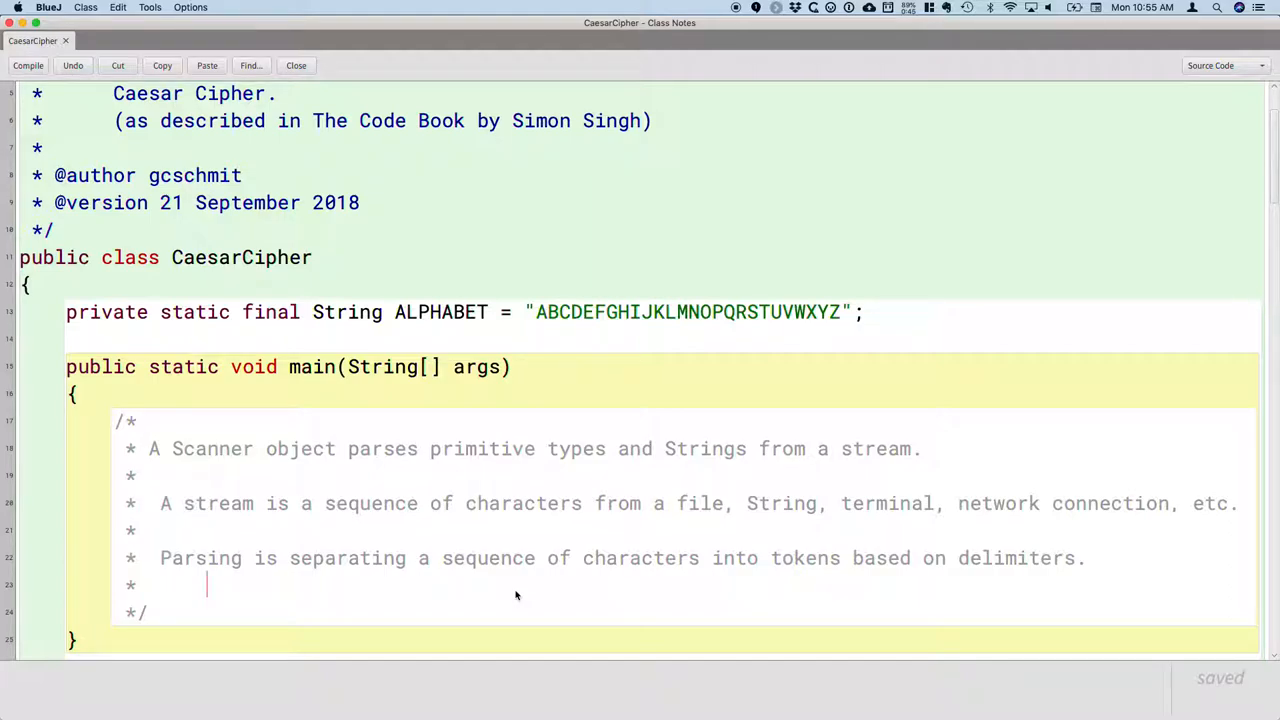
- Add the comment line 'A token is a meaningful sequence of characters (e.g., word).'
{"action": "type", "text": "A"}
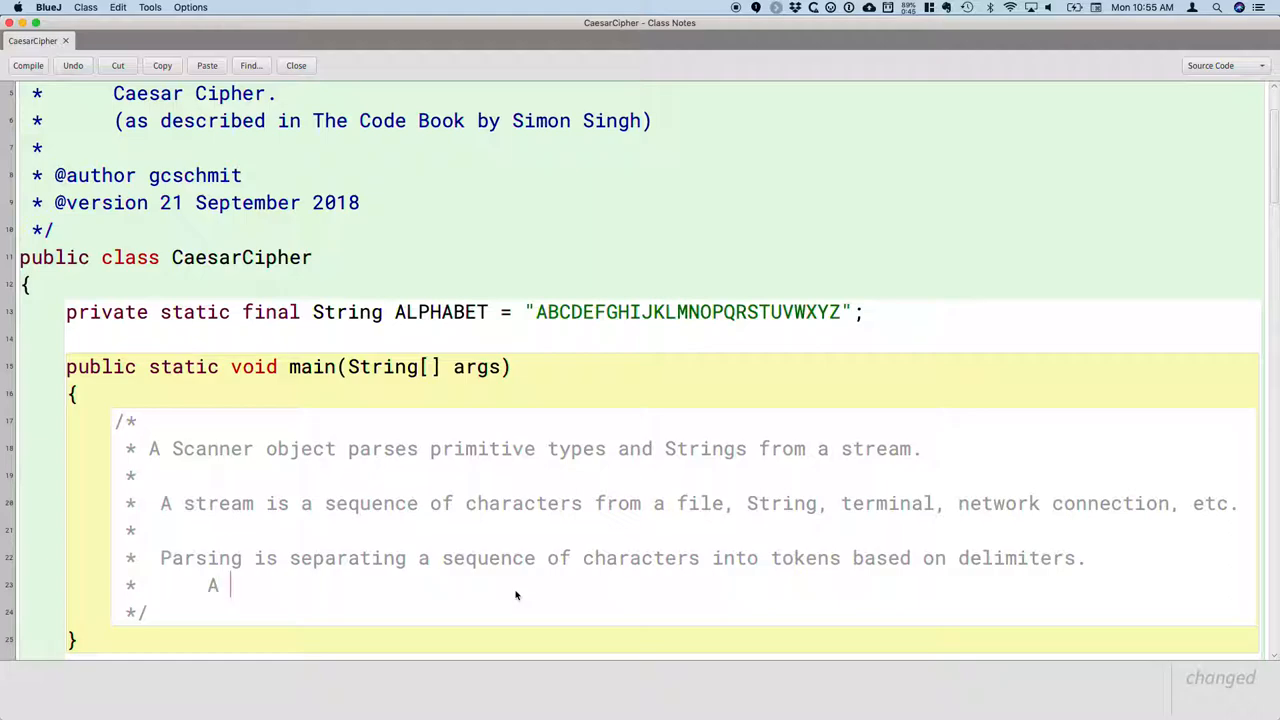
{"action": "type", "text": "token"}
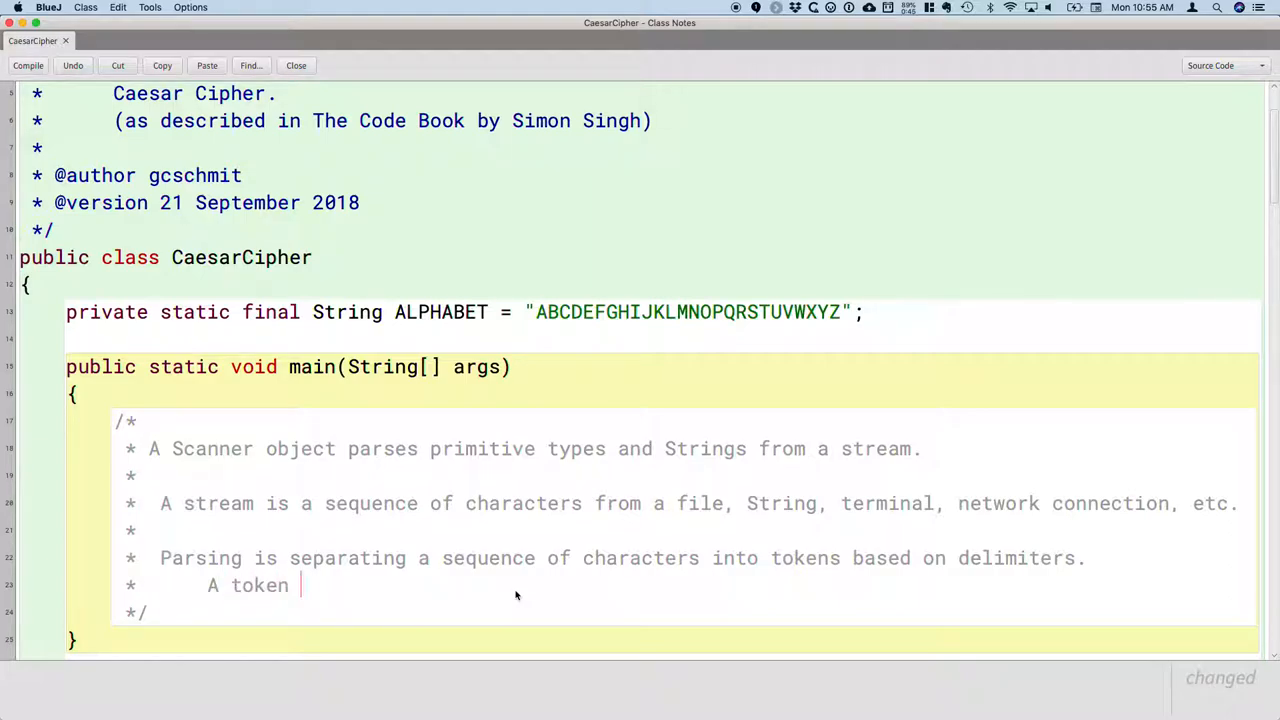
{"action": "type", "text": "i"}
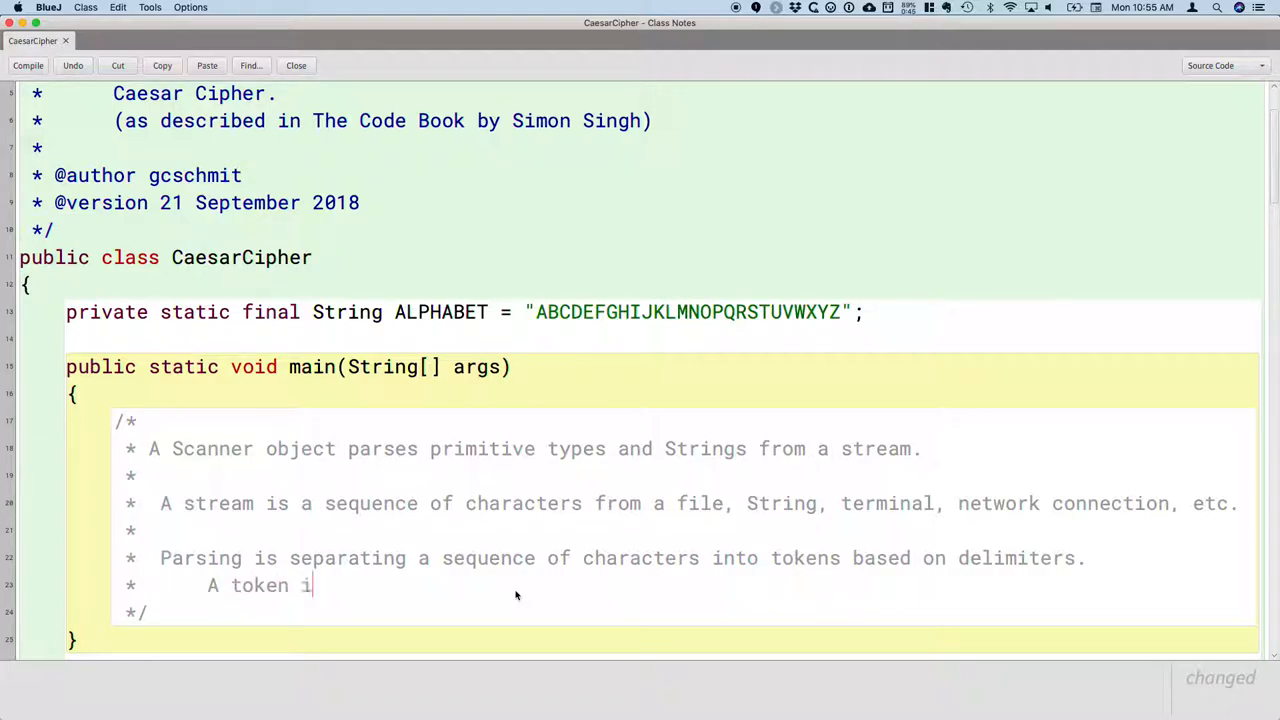
{"action": "type", "text": "s a meaning"}
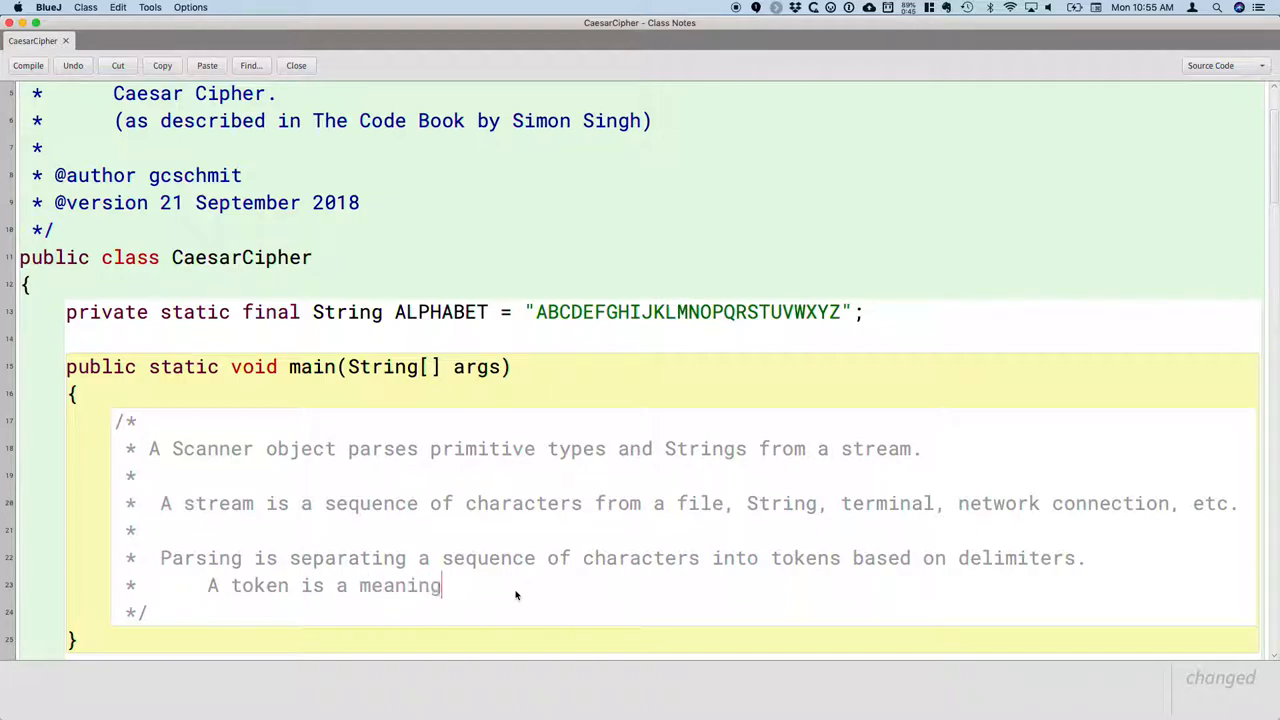
{"action": "type", "text": "ful sequence of"}
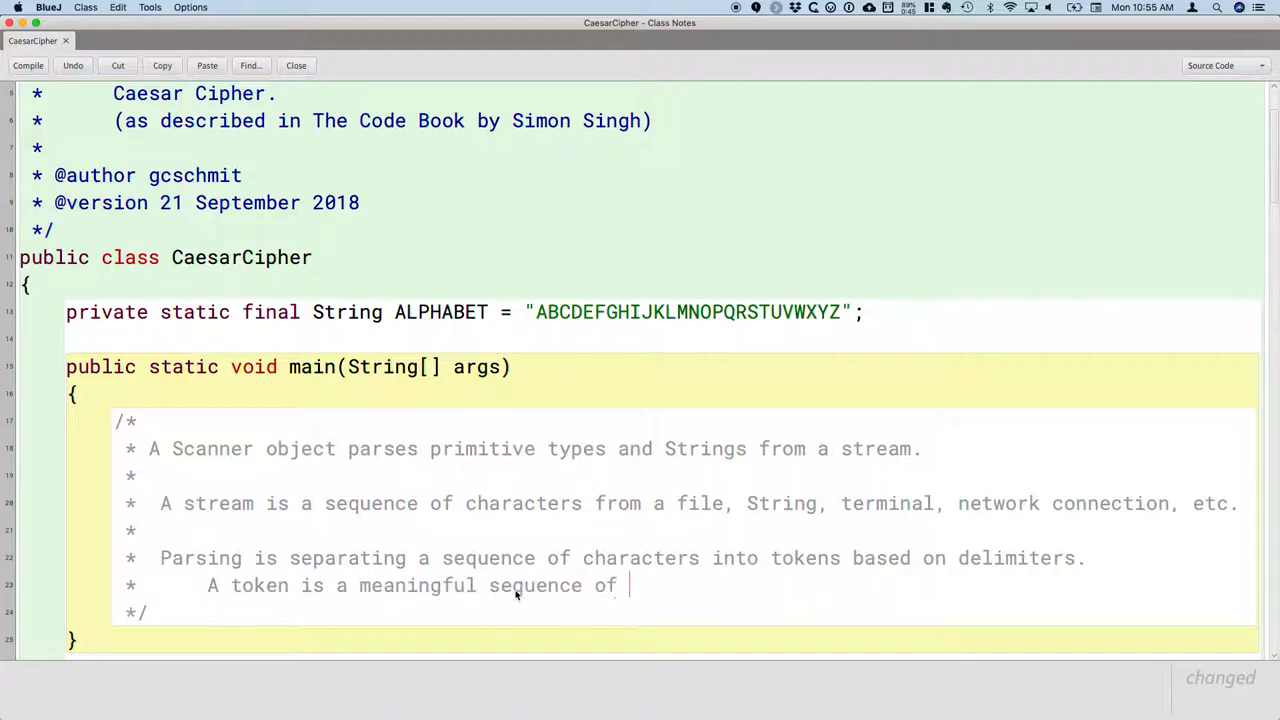
{"action": "type", "text": "ca"}
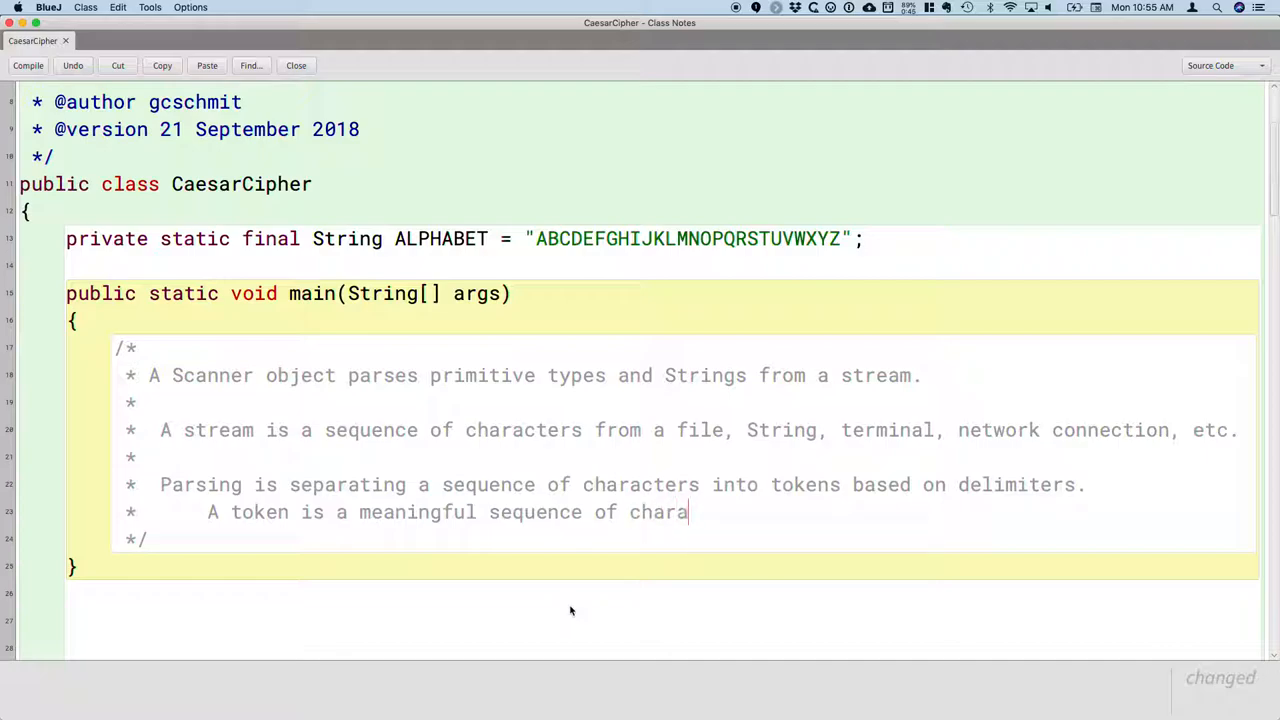
{"action": "type", "text": "cters (e.g., wor"}
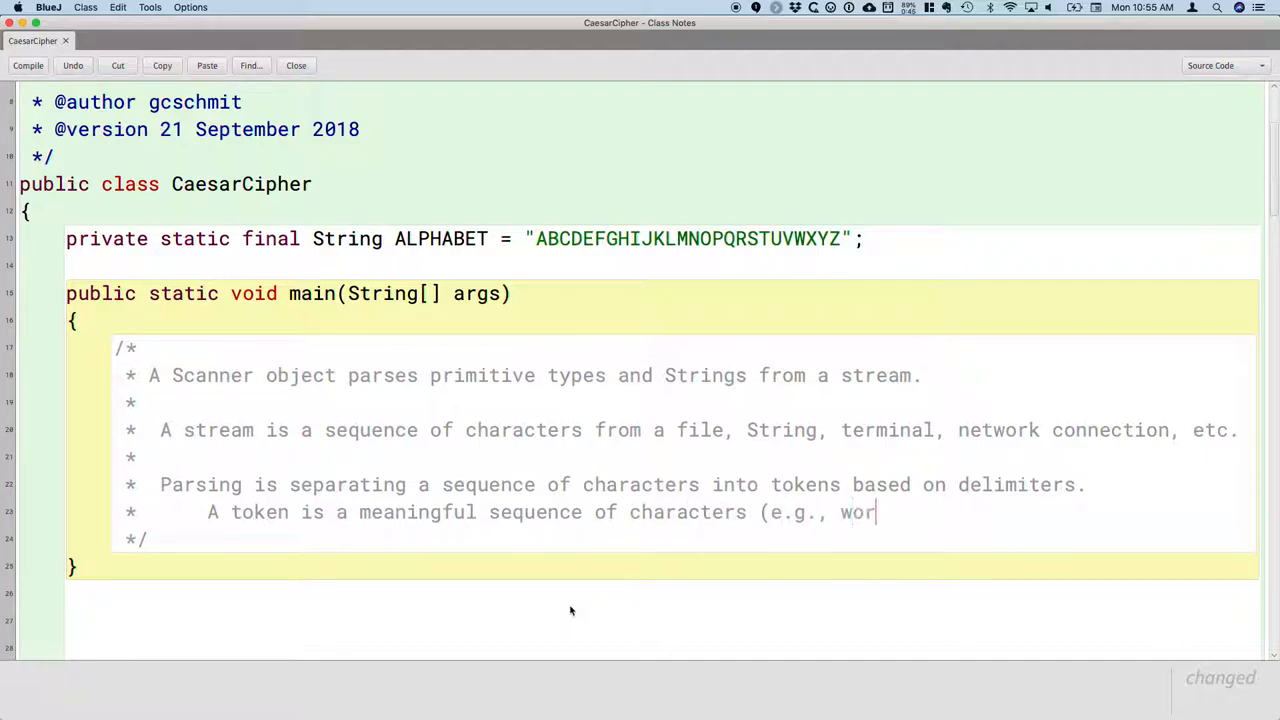
{"action": "type", "text": "d)."}
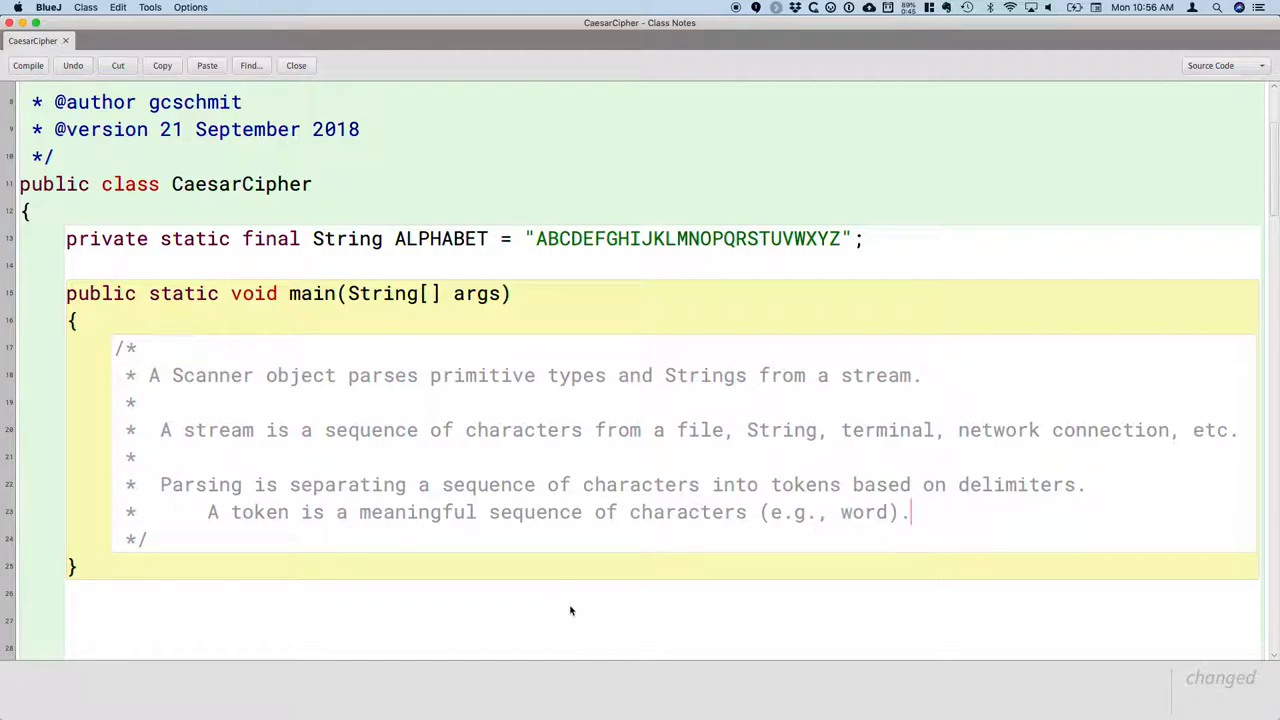
- Begin the comment line defining a delimiter as what separates tokens
{"action": "type", "text": "D"}
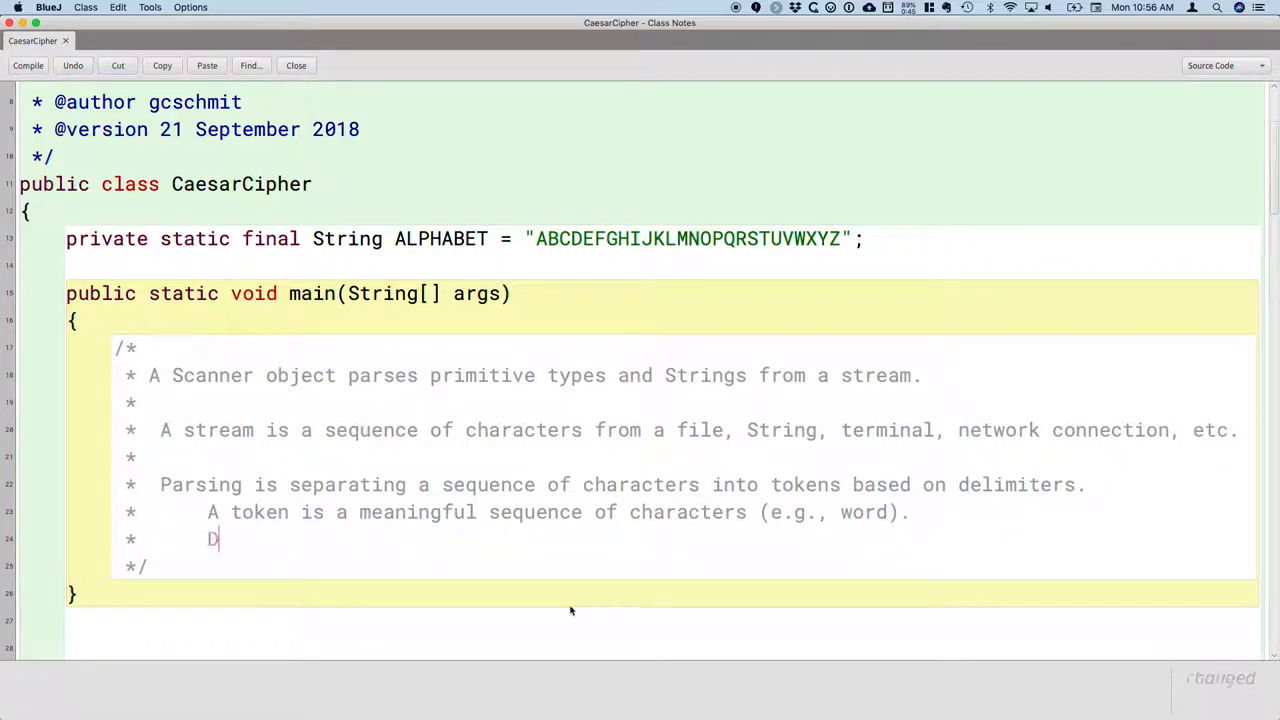
{"action": "type", "text": "eli"}
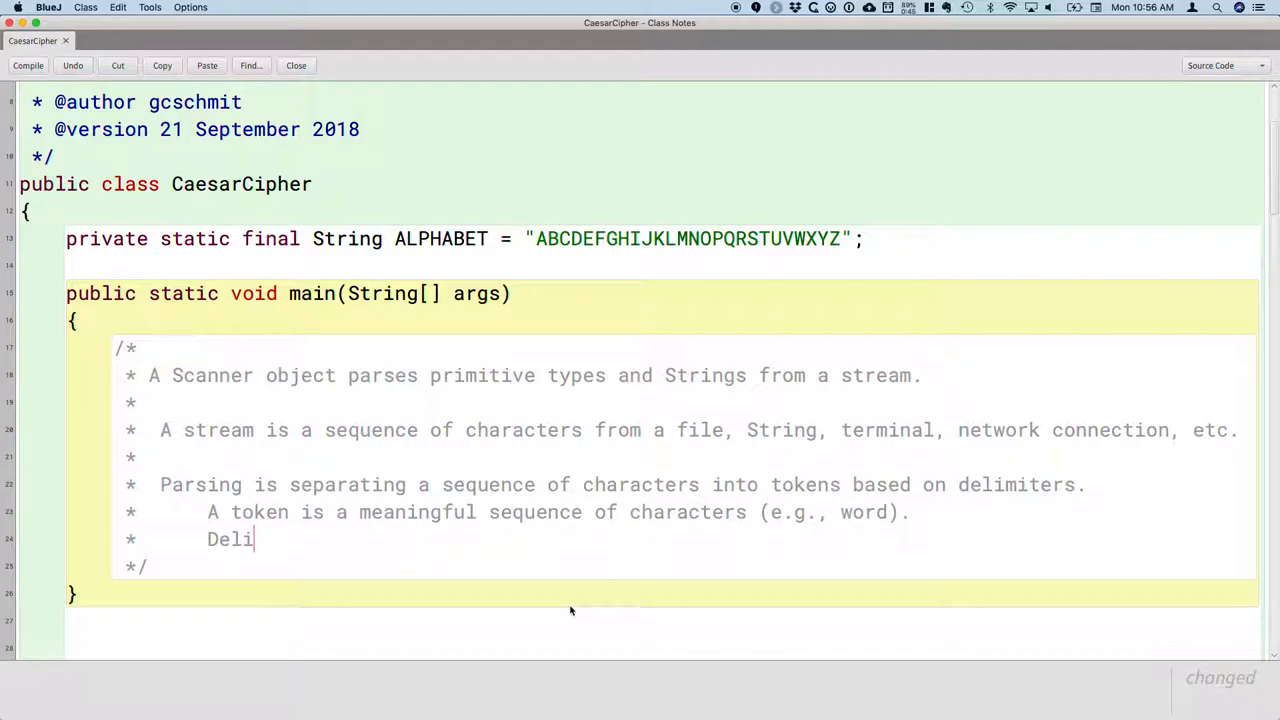
{"action": "type", "text": "miters are characters"}
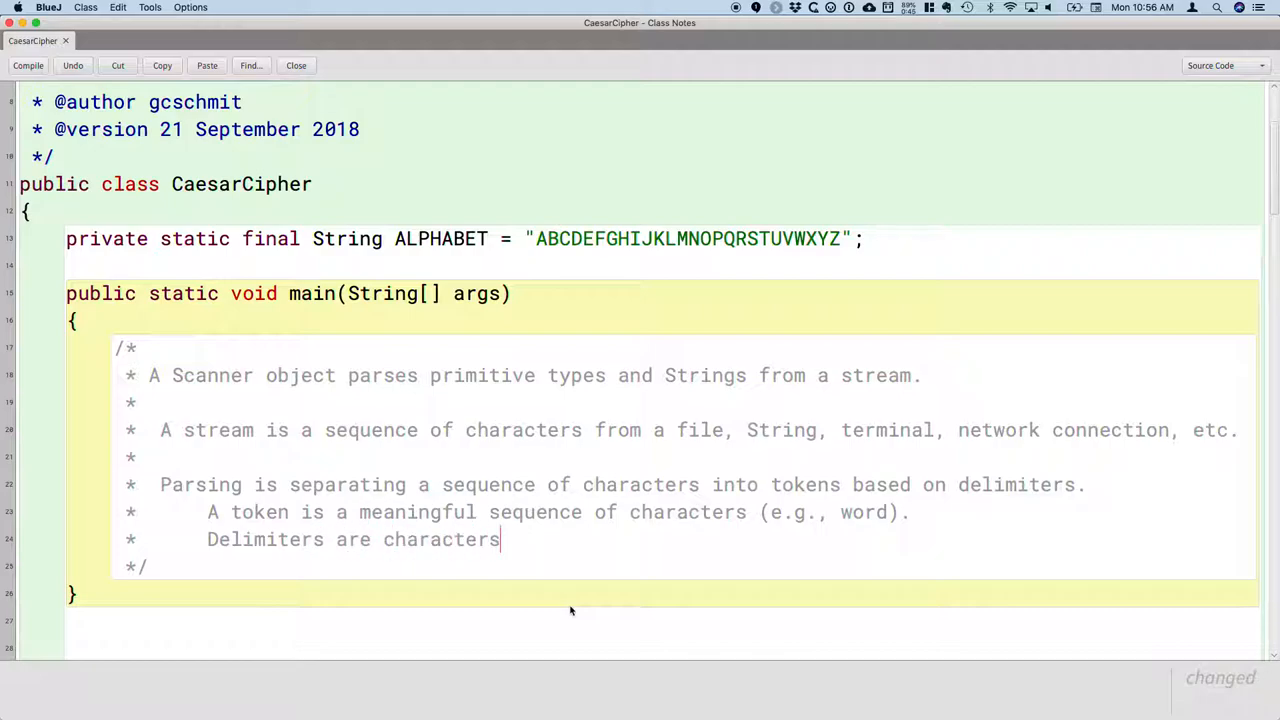
{"action": "type", "text": "that separa"}
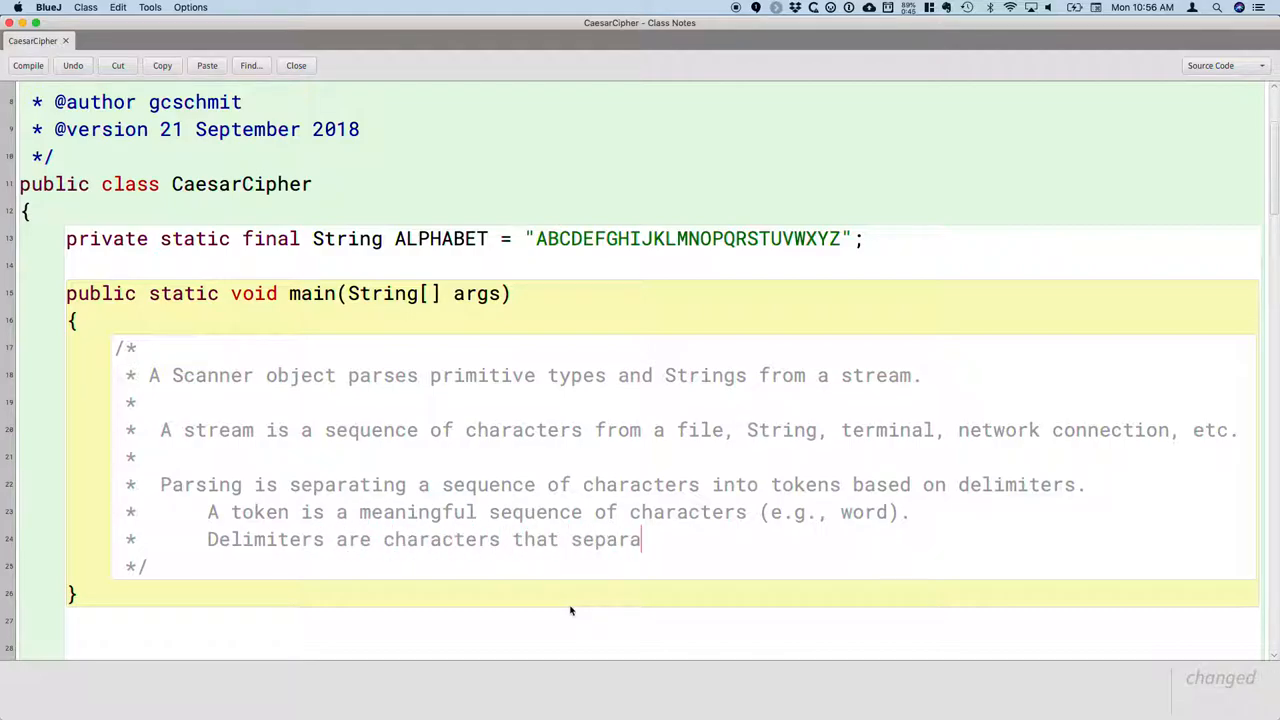
{"action": "type", "text": "te tokesn"}
{"action": "type", "text": "*          (by d"}
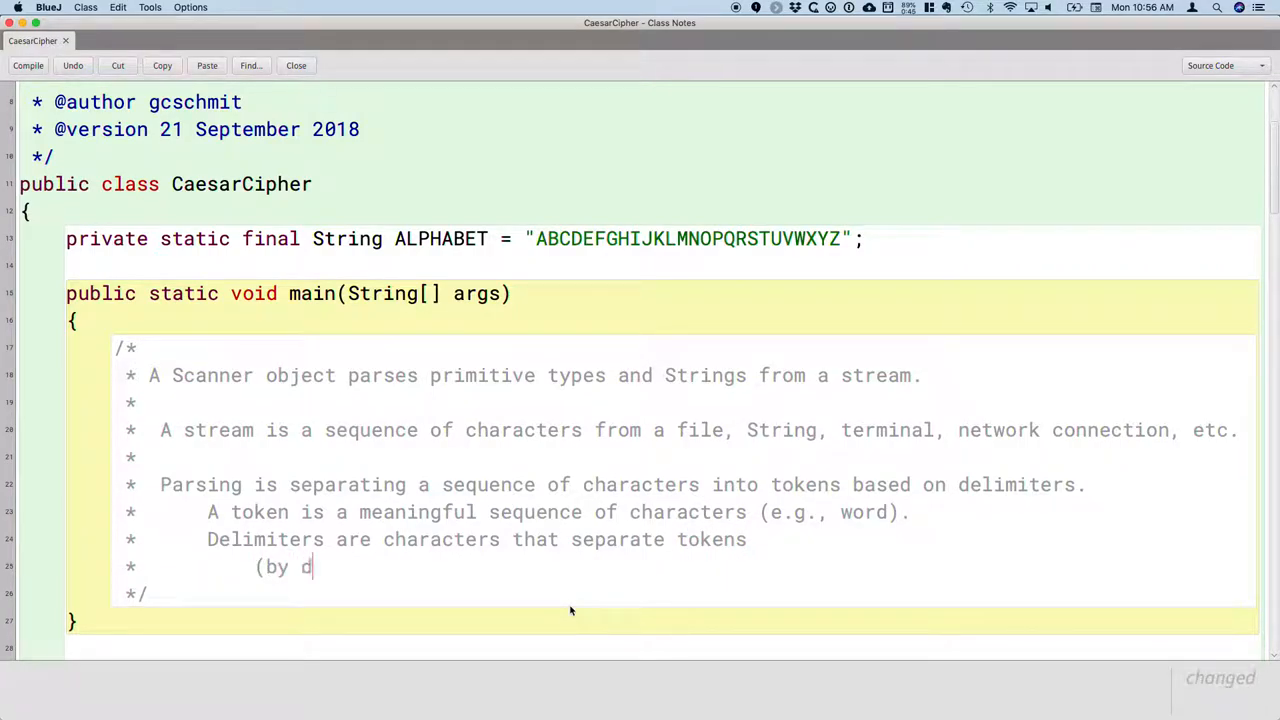
- Add '(by default, whitespace (space, tab, newline) is the delimiter).' to the comment
{"action": "type", "text": "efault, whi"}
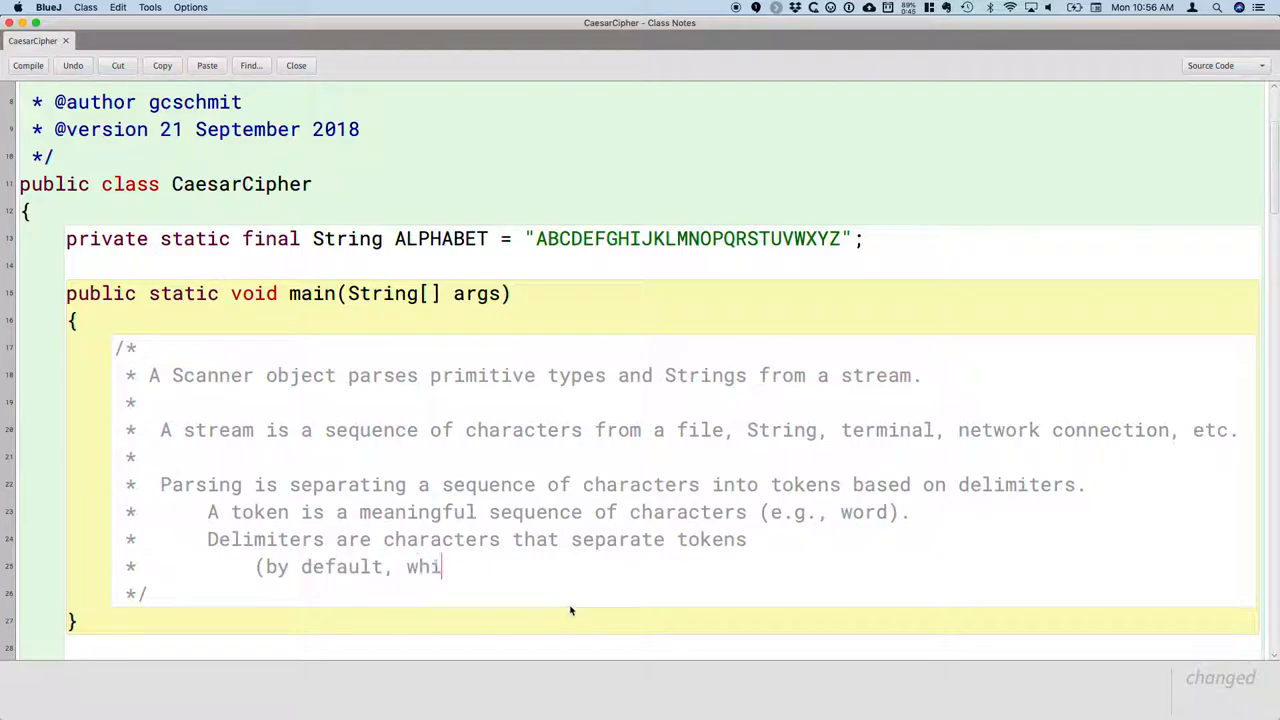
{"action": "type", "text": "tes"}
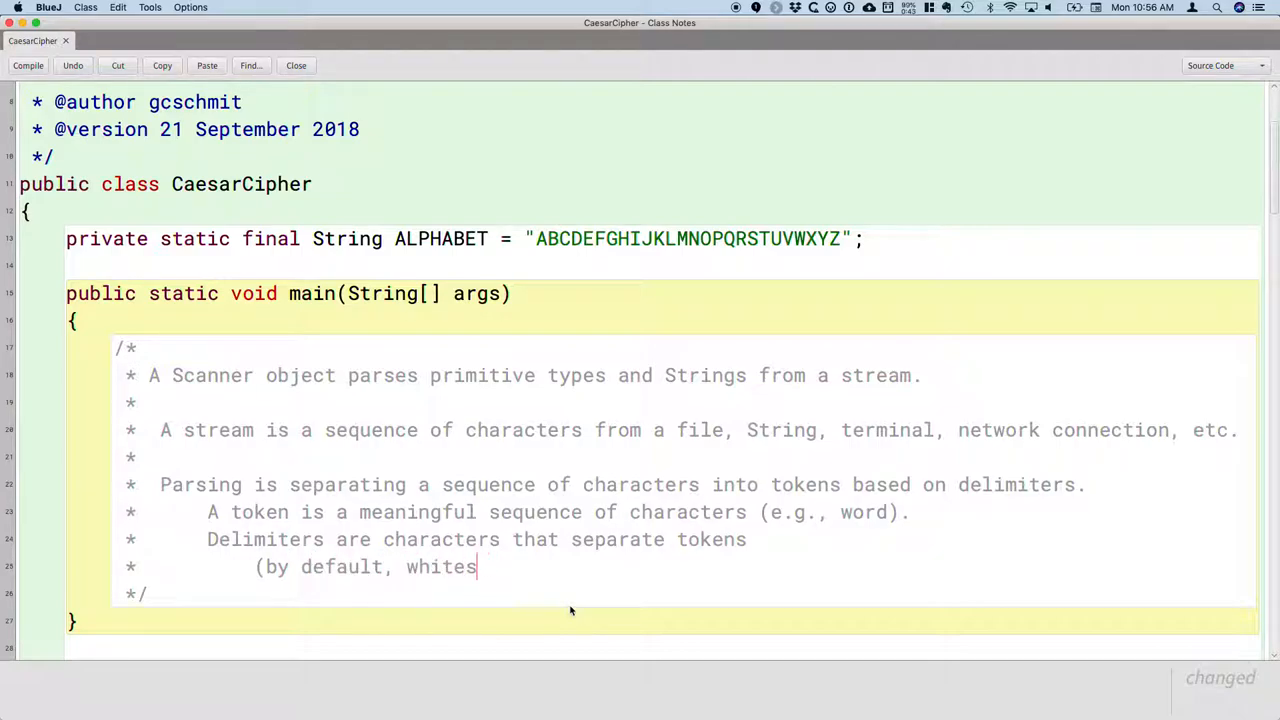
{"action": "type", "text": "pace ("}
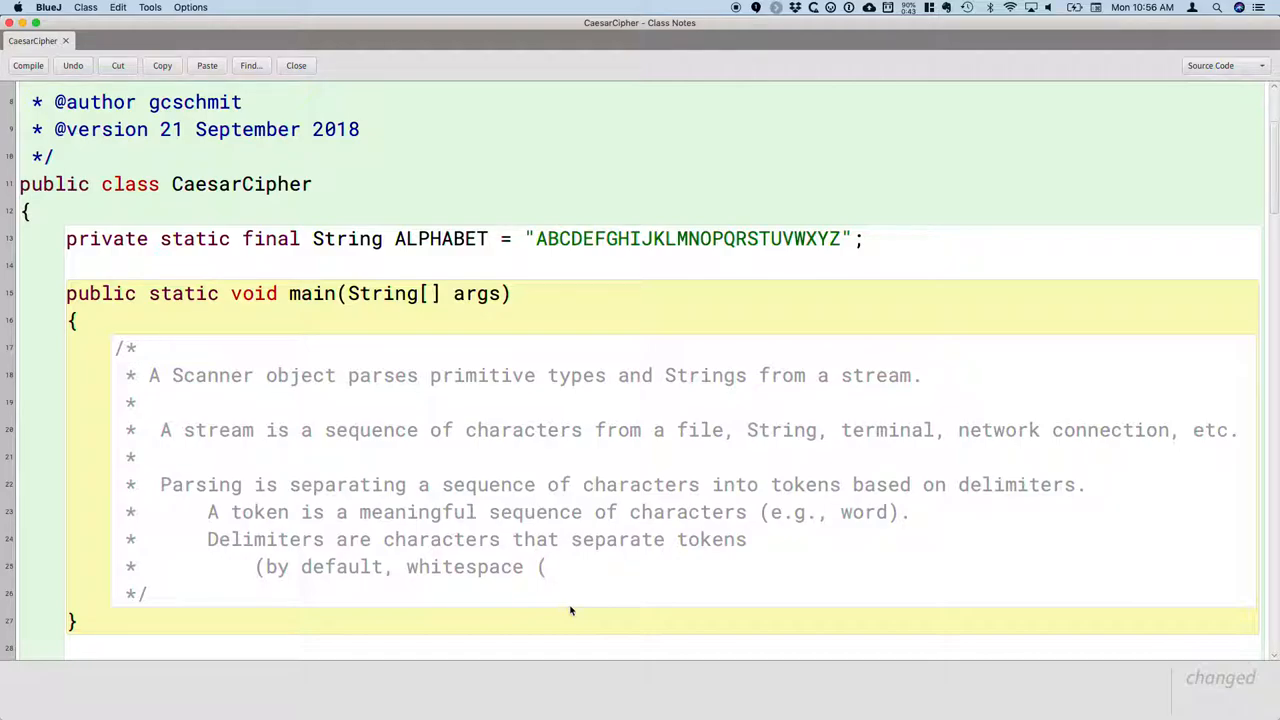
{"action": "type", "text": "space, tab, new"}
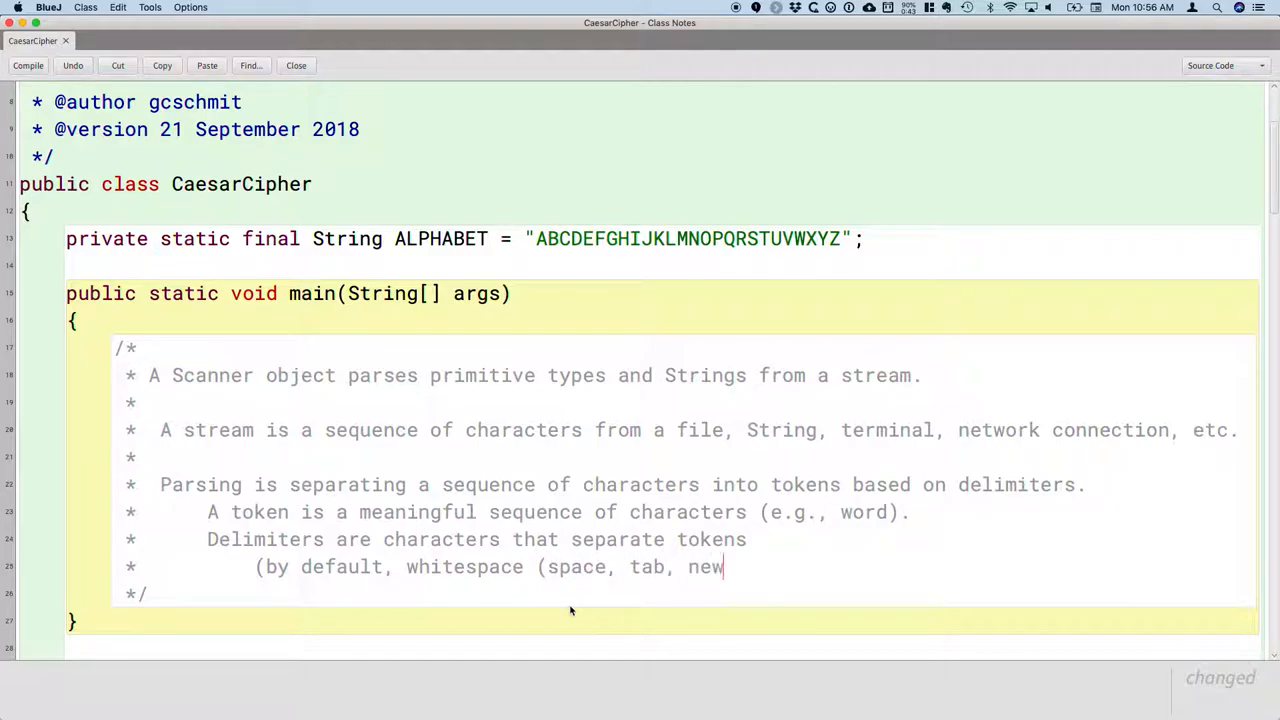
{"action": "type", "text": "line"}
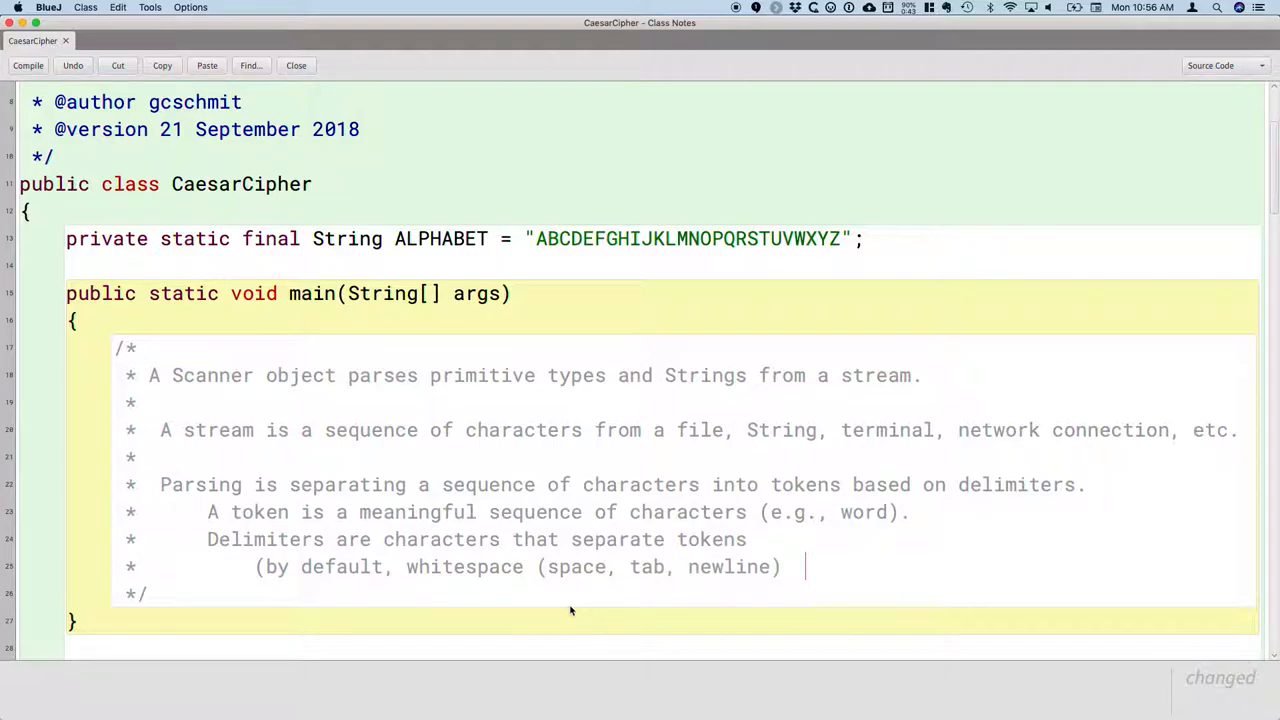
{"action": "type", "text": "is te"}
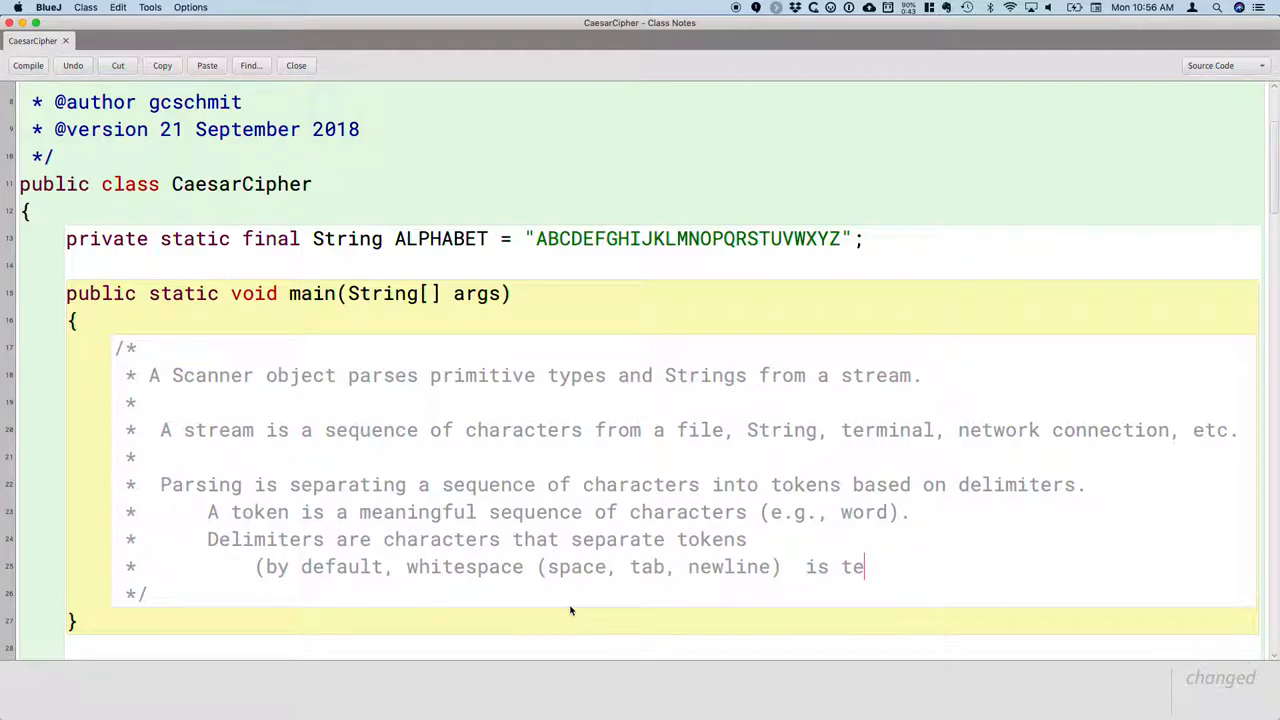
{"action": "type", "text": "he de"}
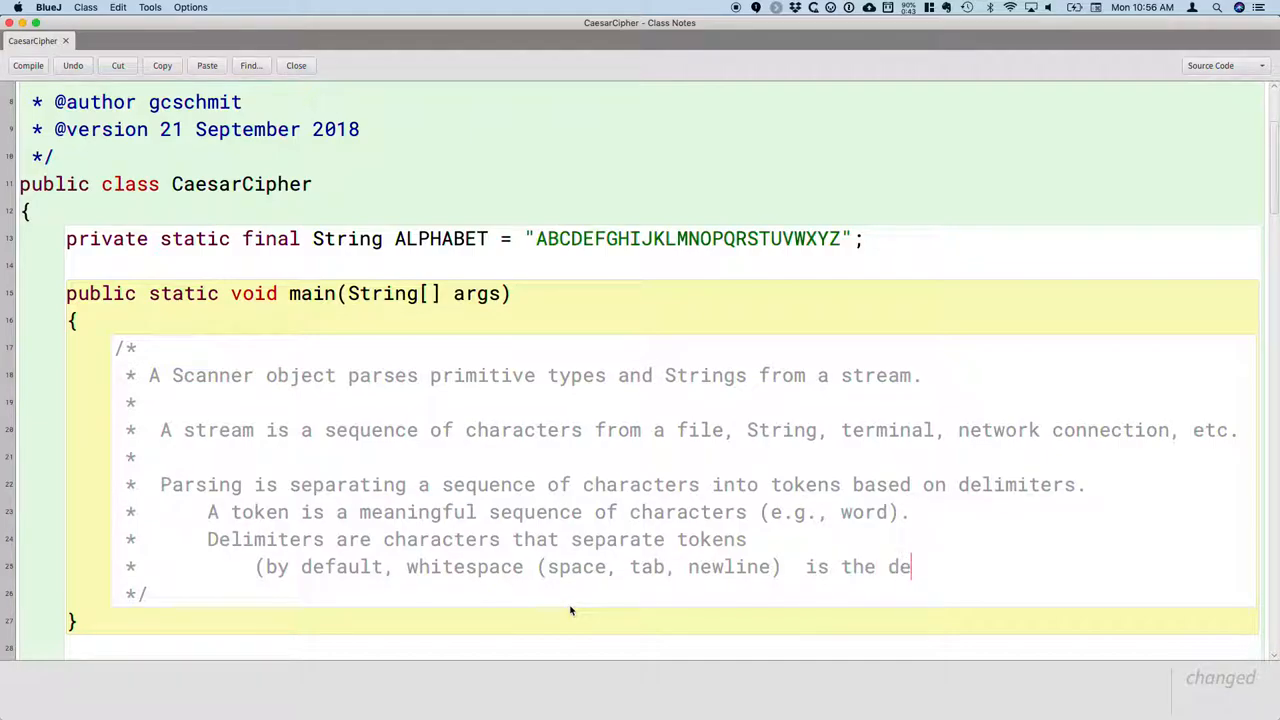
{"action": "type", "text": "limiter"}
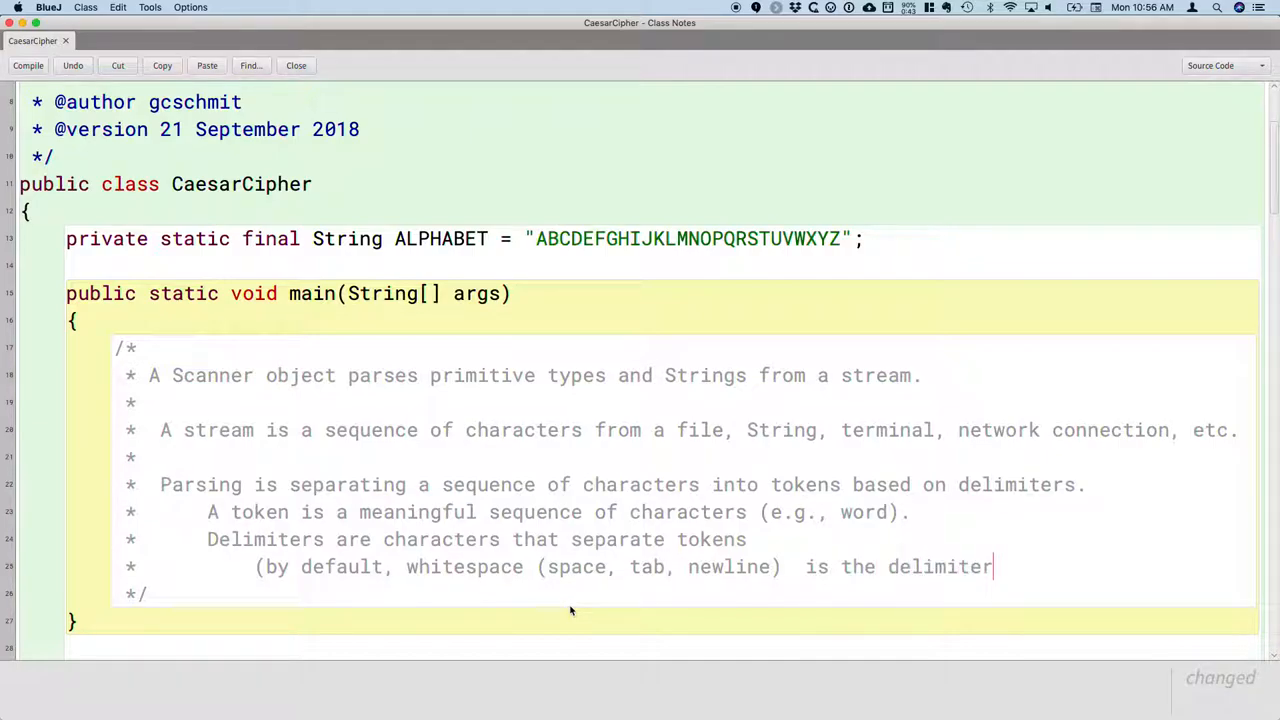
{"action": "type", "text": ")."}
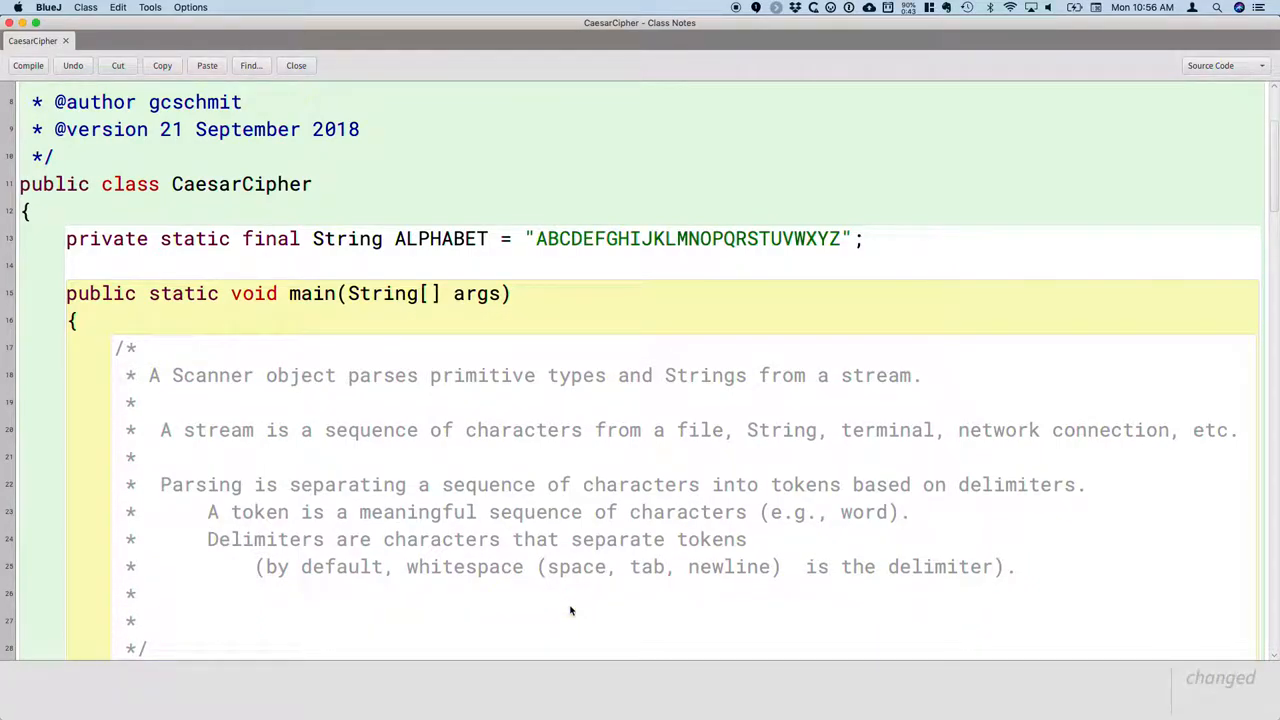
{"action": "scroll", "scroll_direction": "down", "scroll_amount": 3}
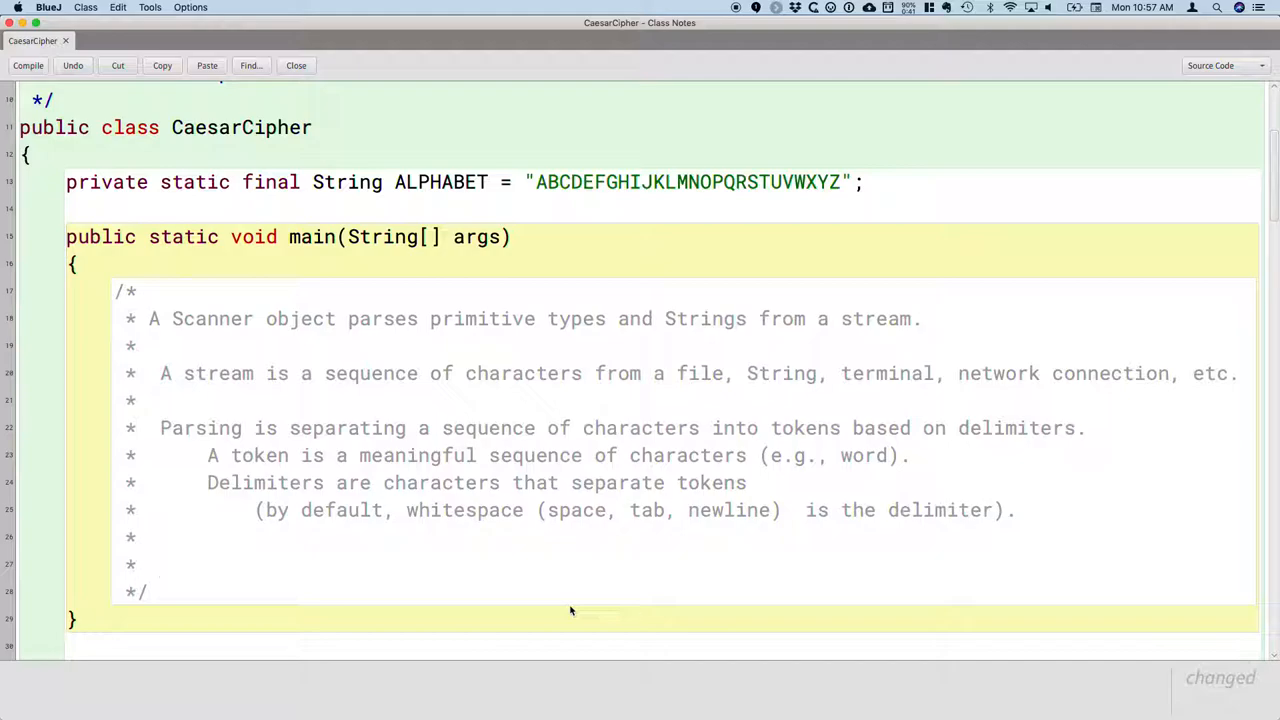
- Add the comment line 'When we create a Scanner object, we have to specify the input stream'
{"action": "type", "text": "When we"}
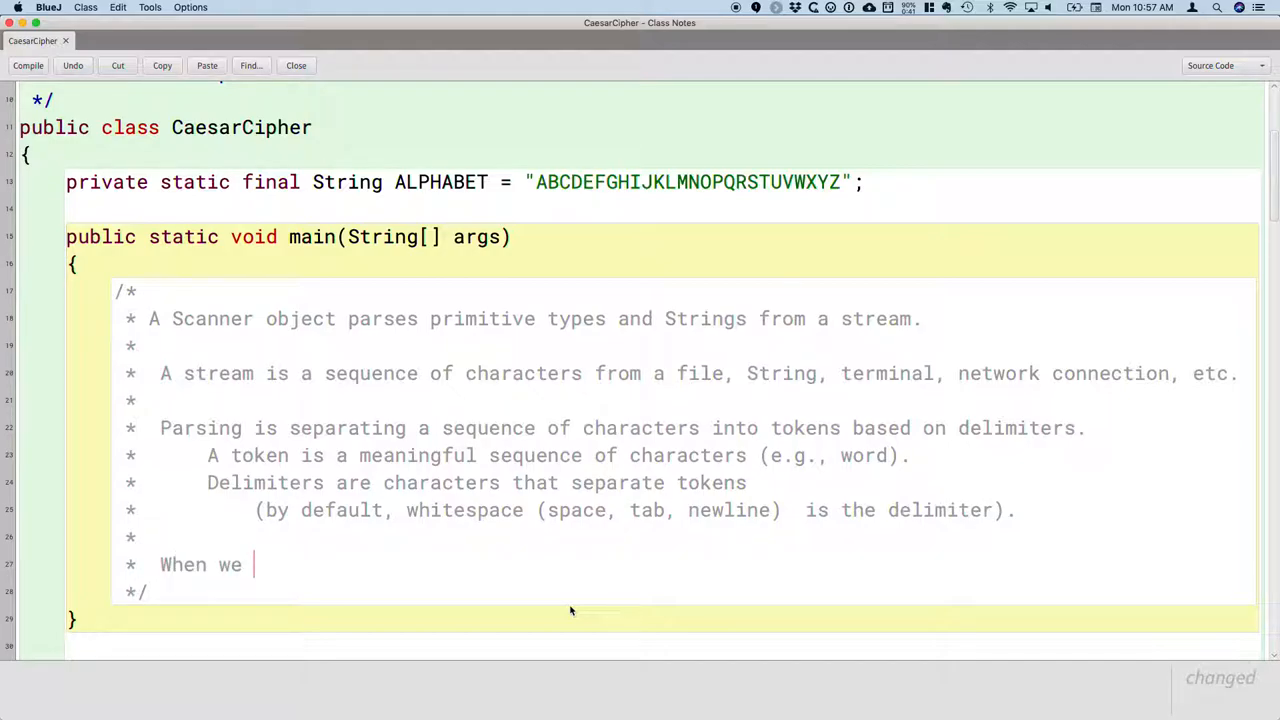
{"action": "type", "text": "cra"}
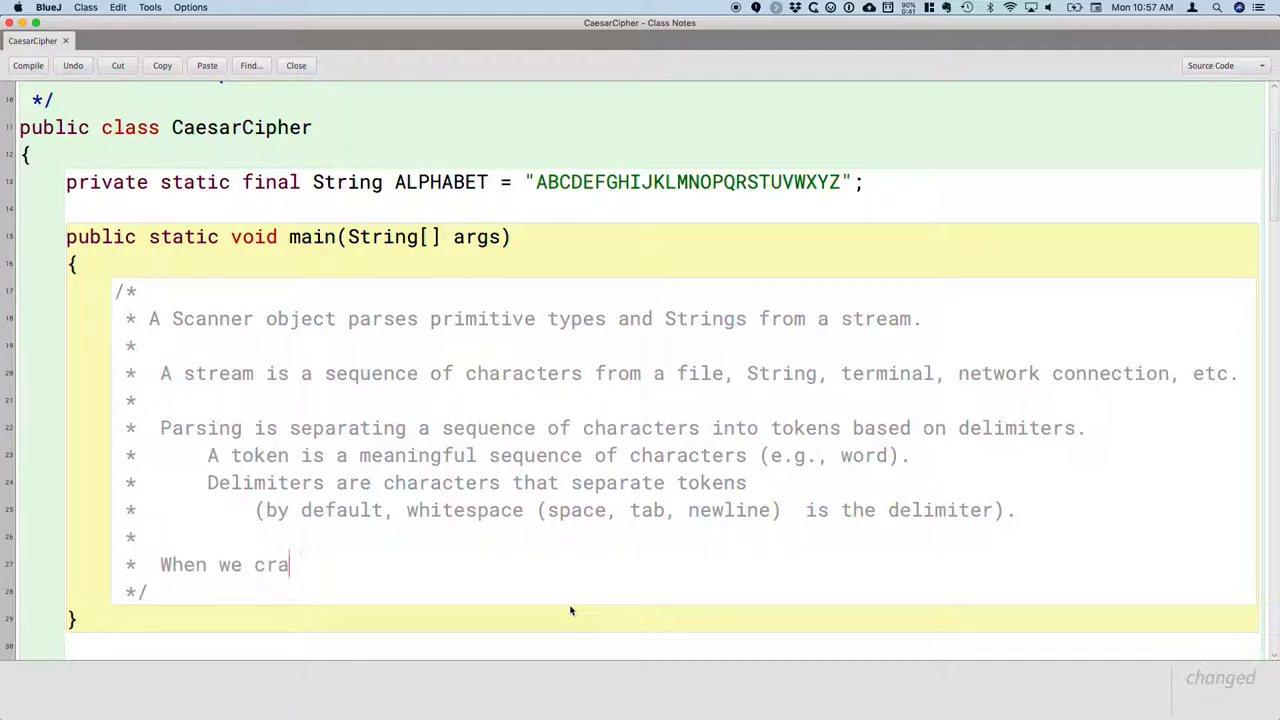
{"action": "type", "text": "te a Scanner"}
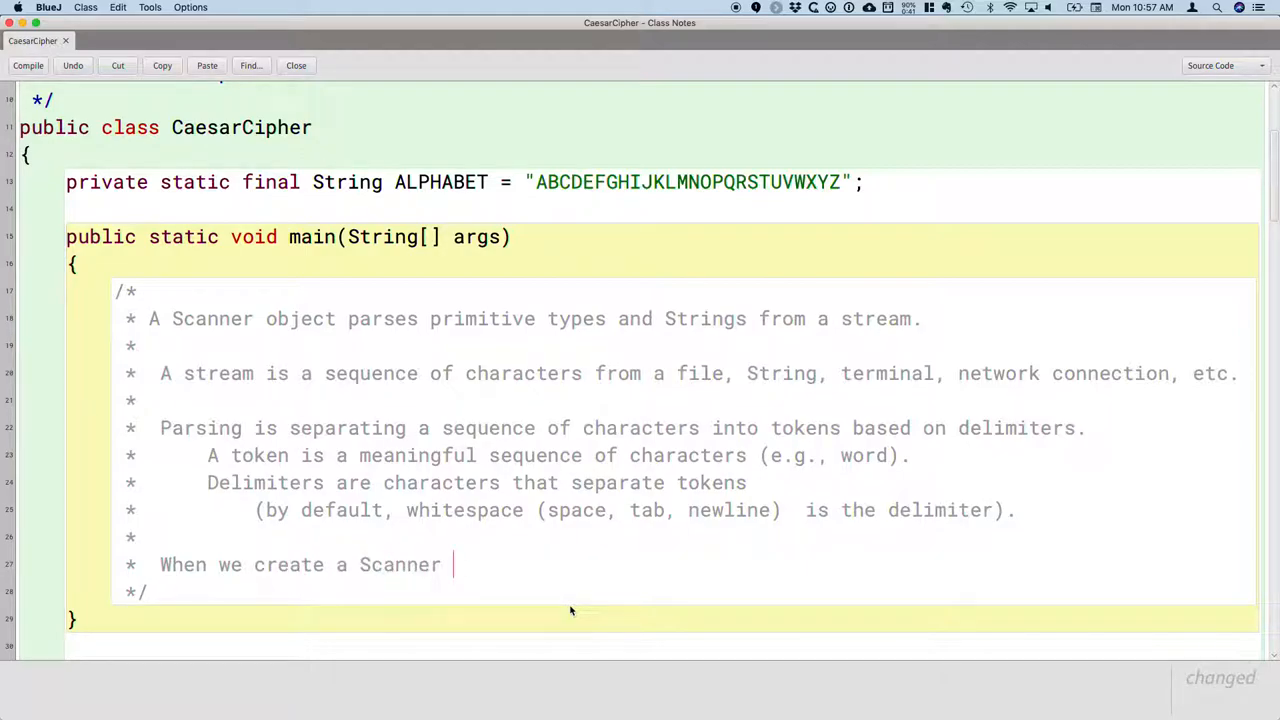
{"action": "type", "text": "object, we have to"}
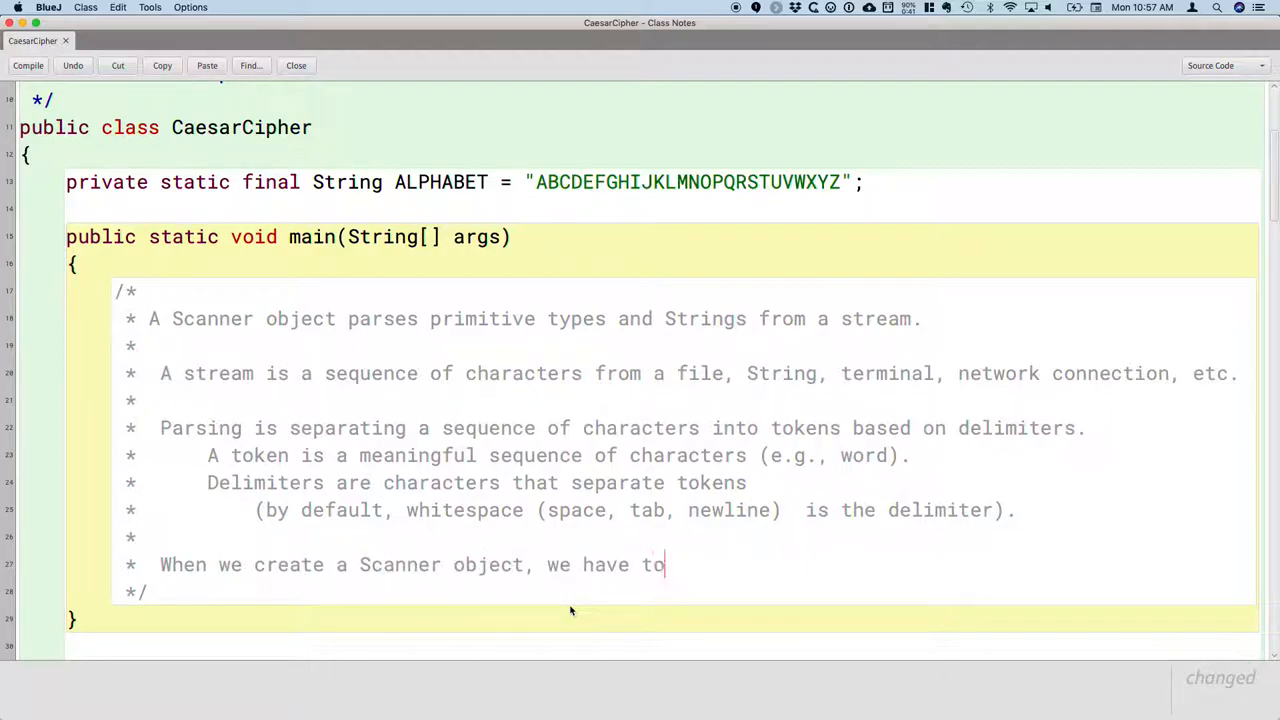
{"action": "type", "text": "specify"}
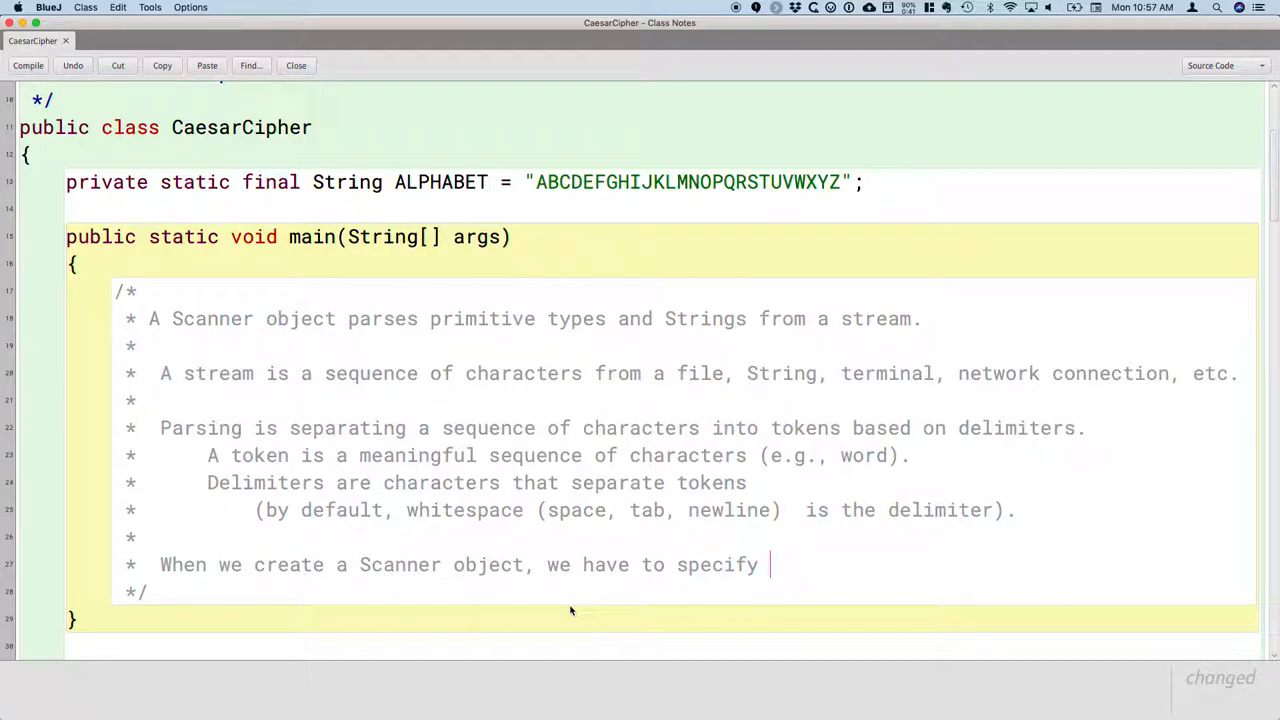
{"action": "type", "text": "the input stream"}
{"action": "type", "text": "*     (e.g.,"}
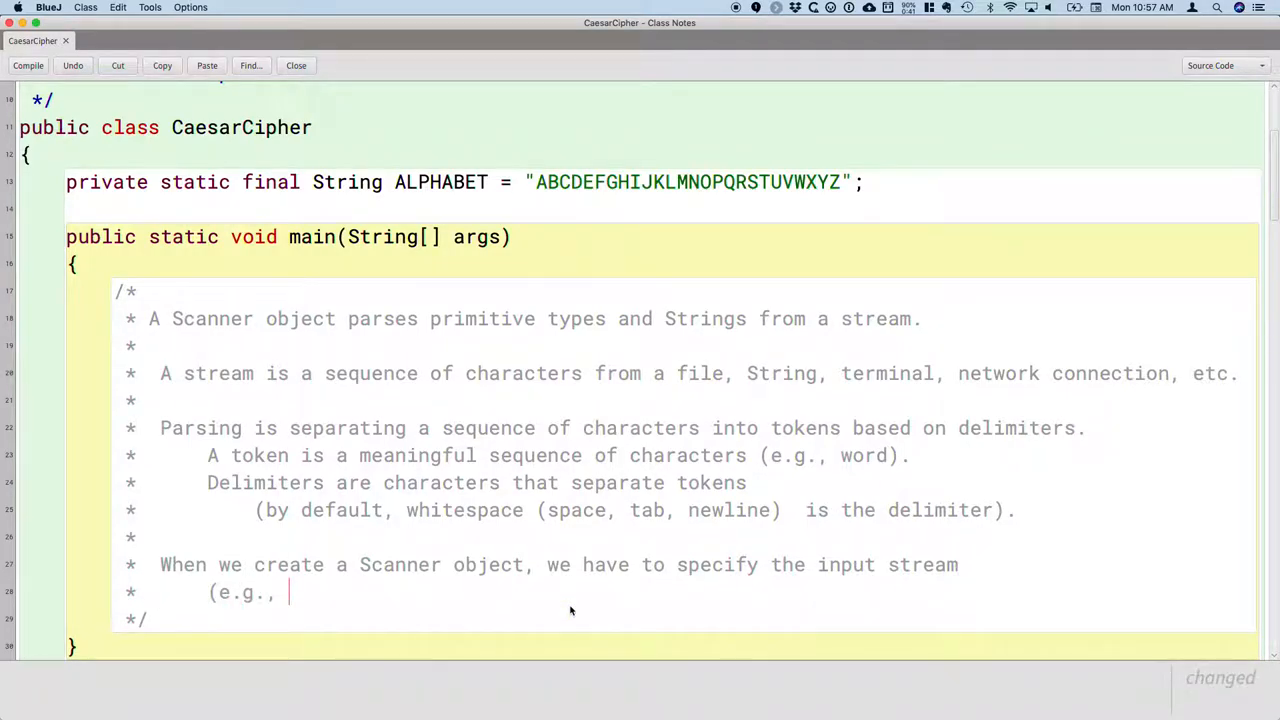
- Append the example 'System.in which is the keyboard via the terminal)' to the comment
{"action": "type", "text": "System"}
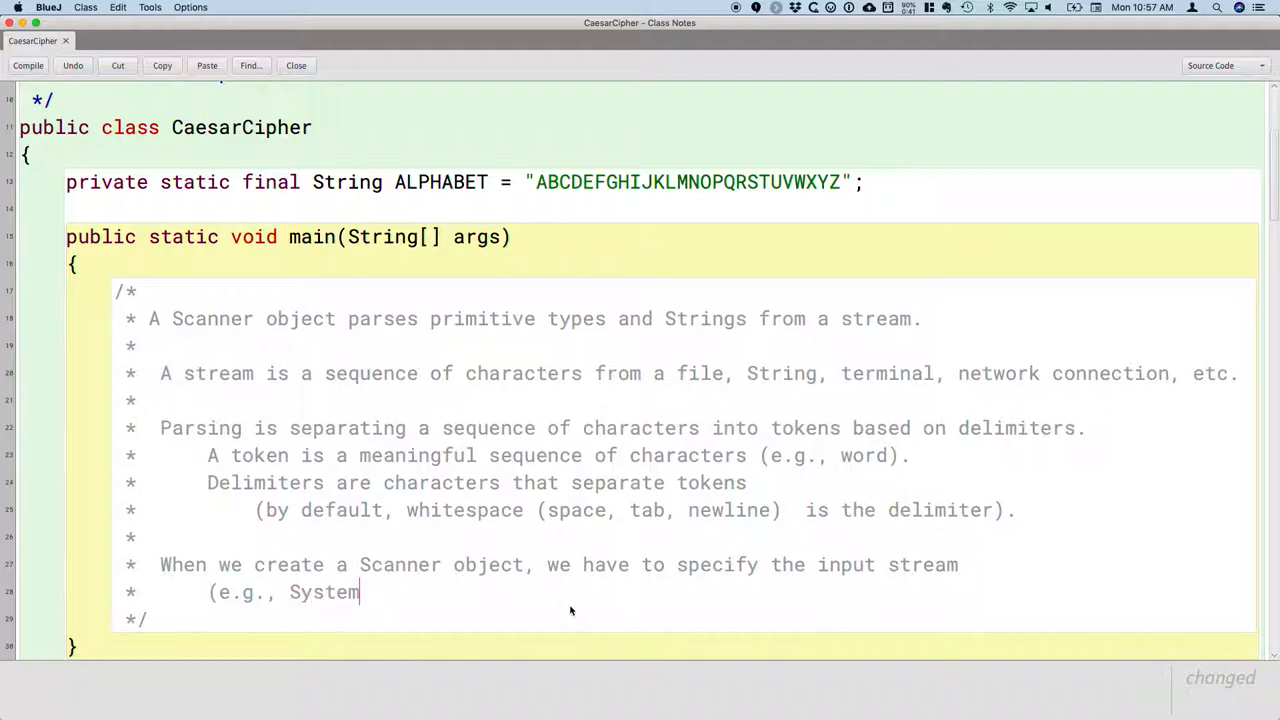
{"action": "type", "text": ".in wh"}
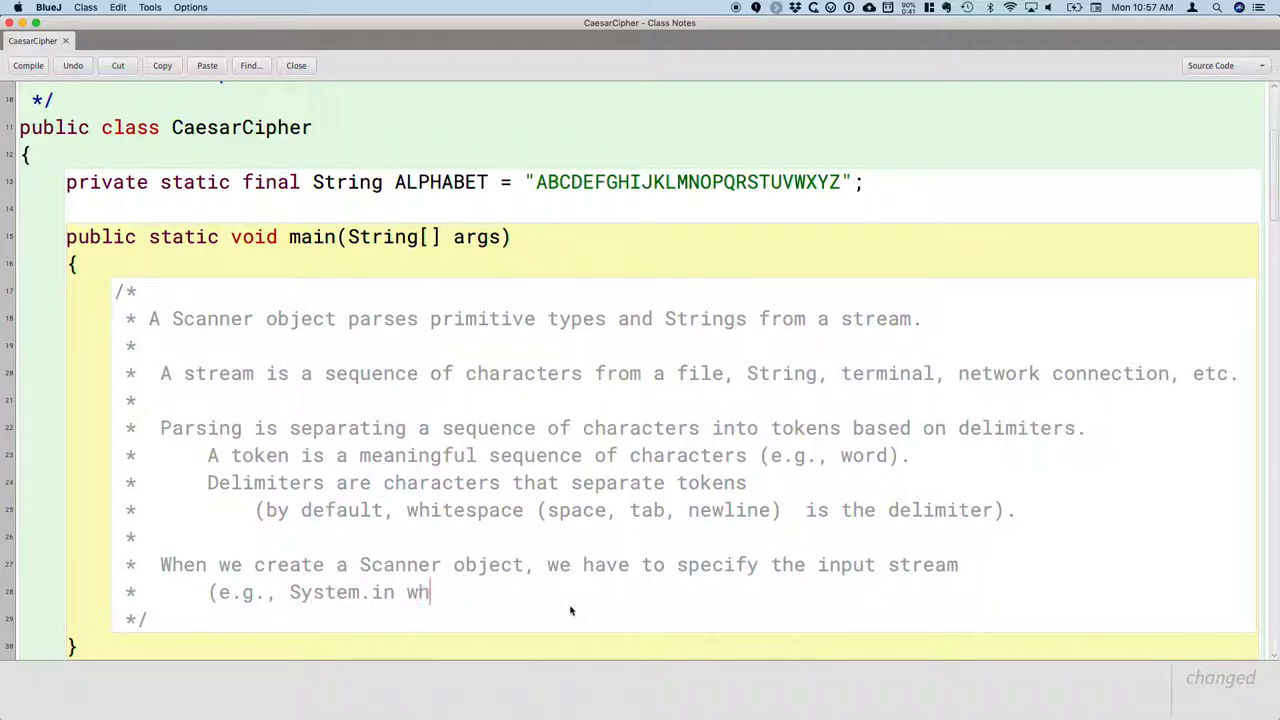
{"action": "type", "text": "ich is the keyboar"}
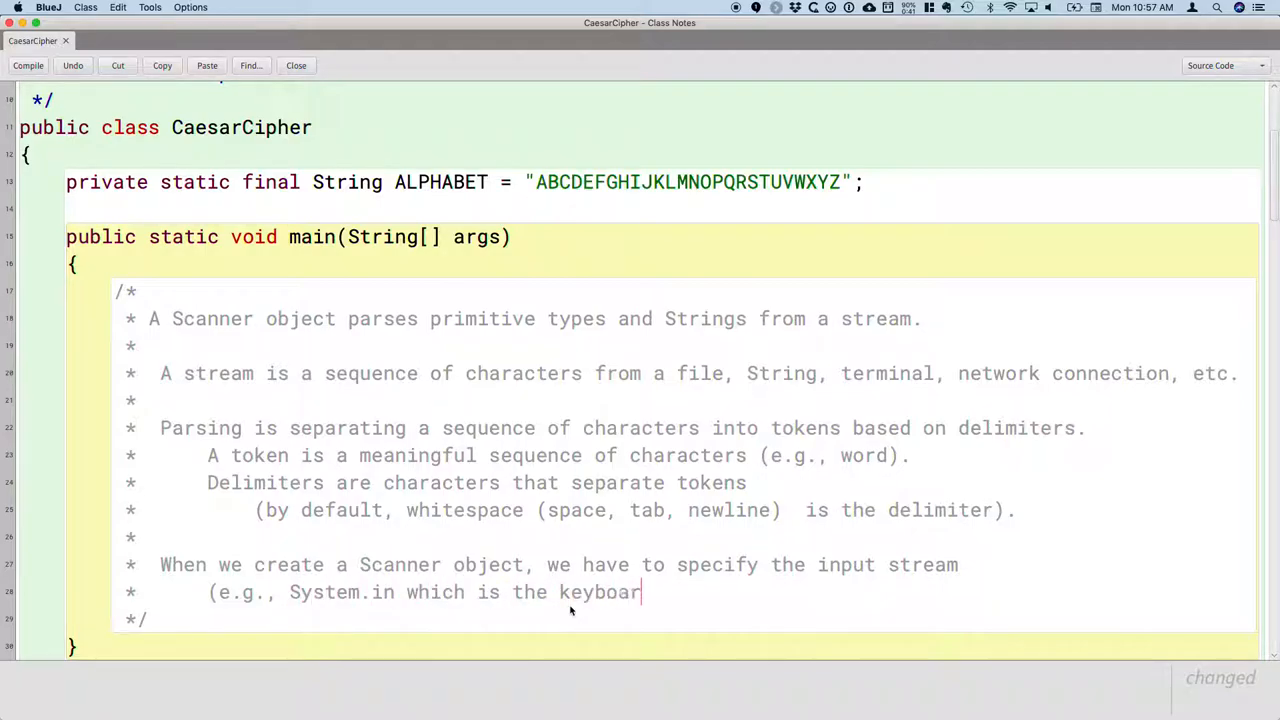
{"action": "type", "text": "d via the terminal"}
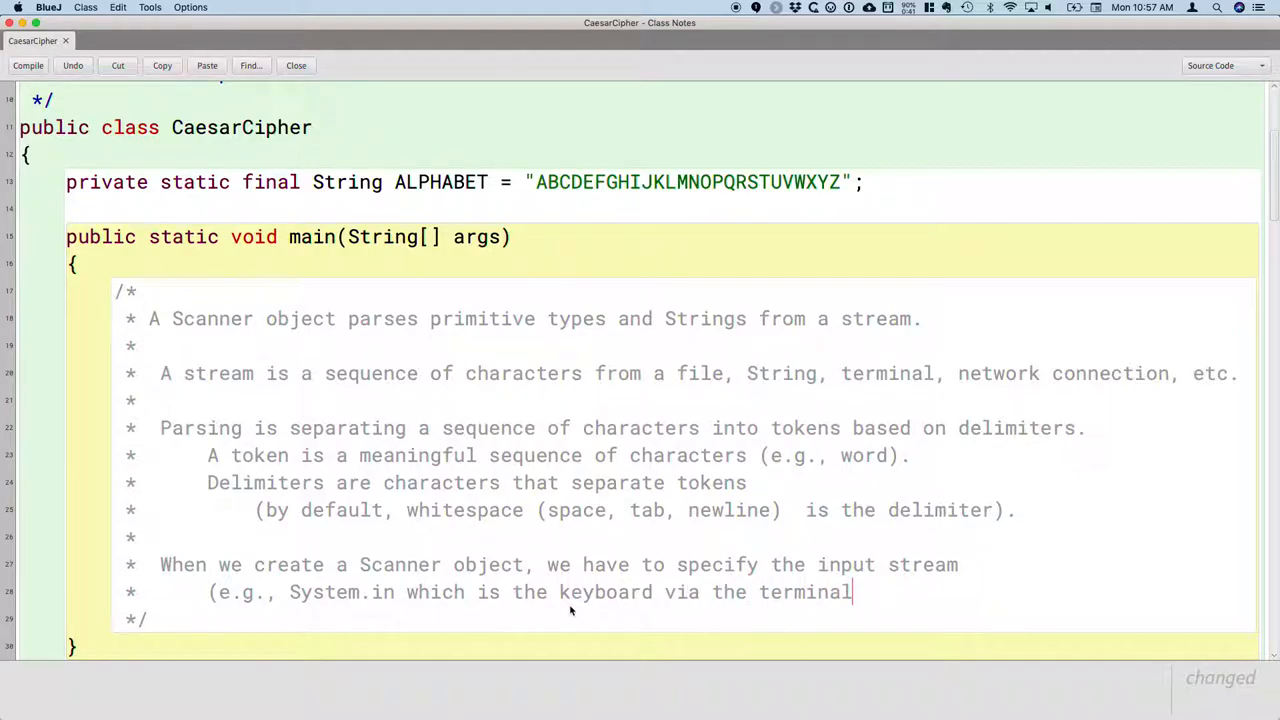
{"action": "type", "text": ")."}
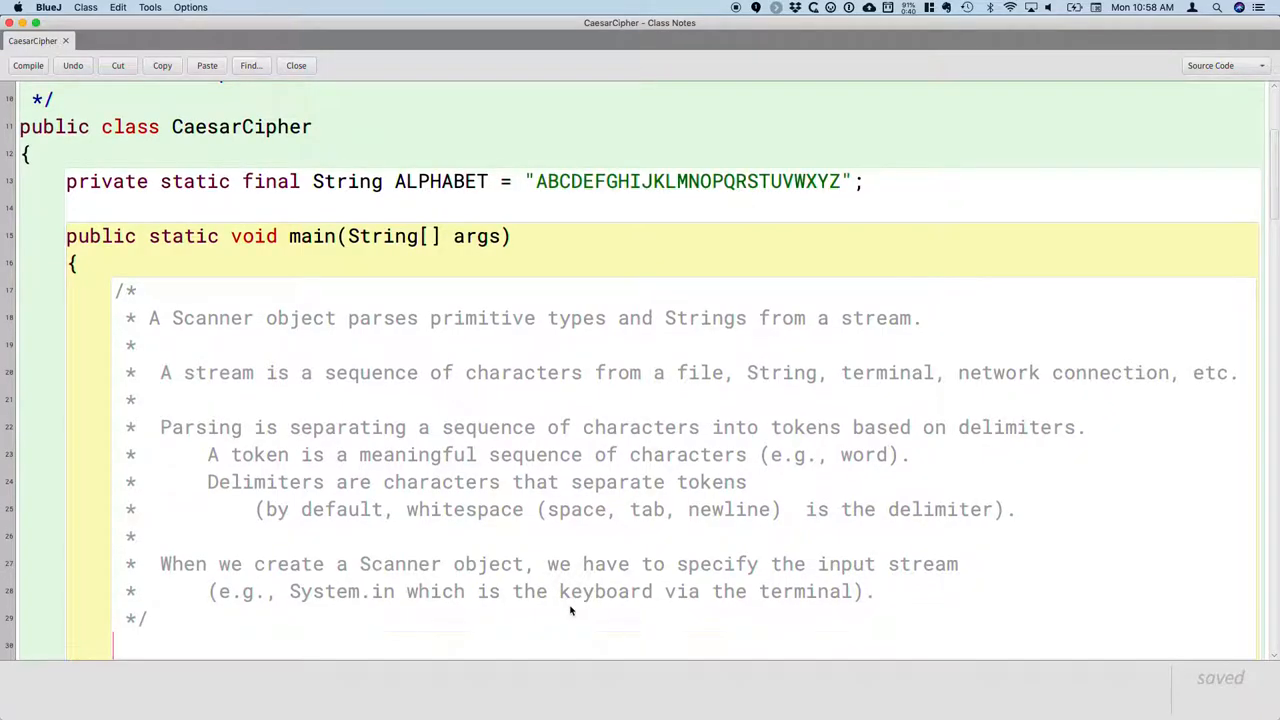
- Declare Scanner s = new Scanner(System.in); below the comment in main
{"action": "scroll", "scroll_direction": "down", "scroll_amount": 3}
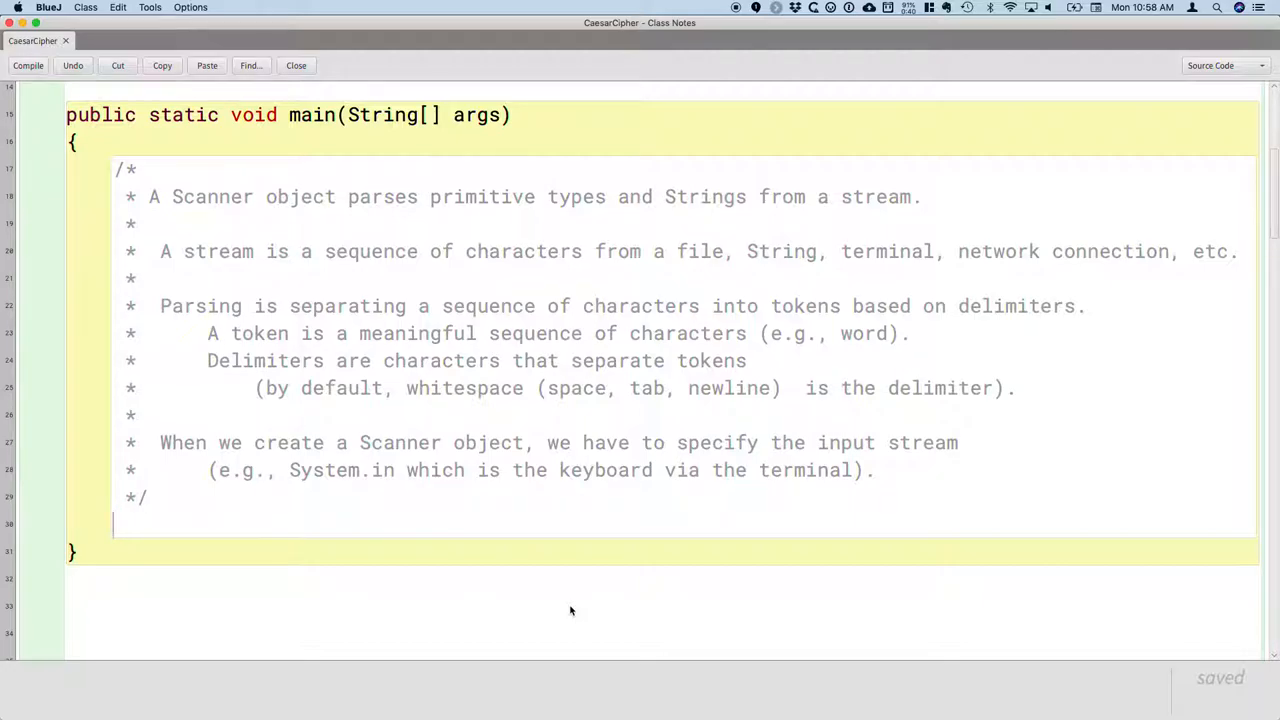
{"action": "type", "text": "Scanner"}
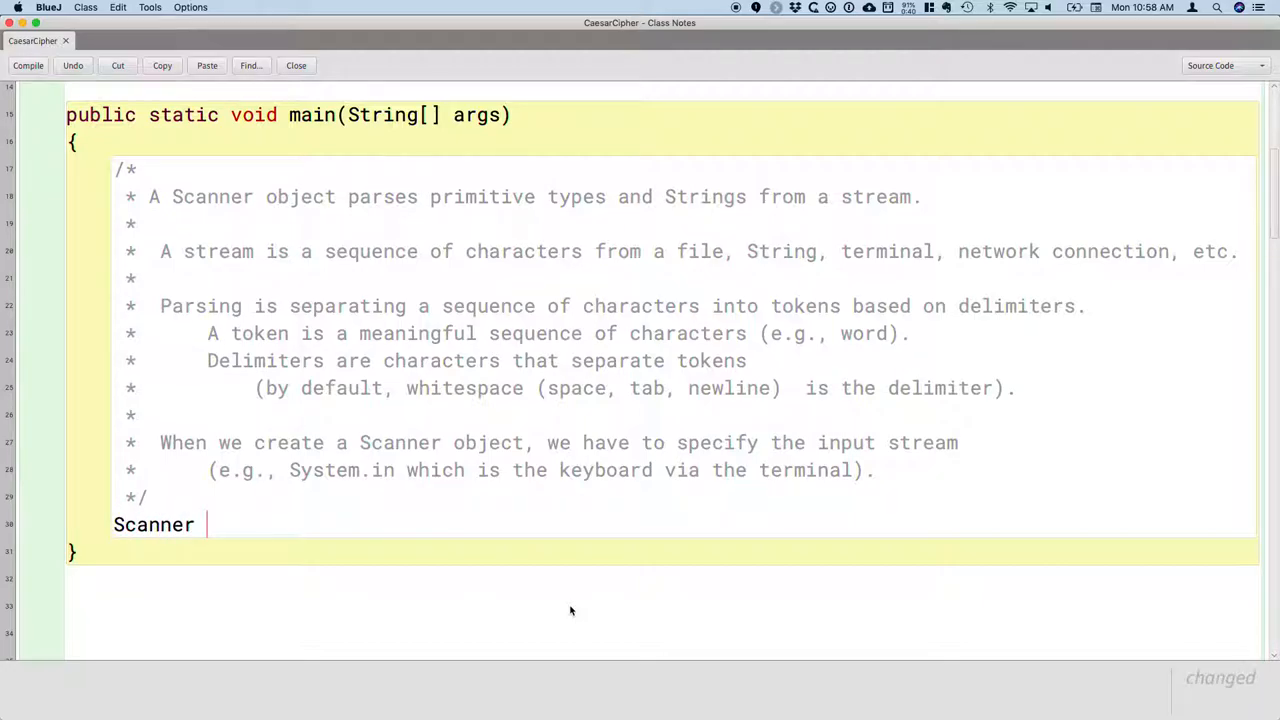
{"action": "type", "text": "s ="}
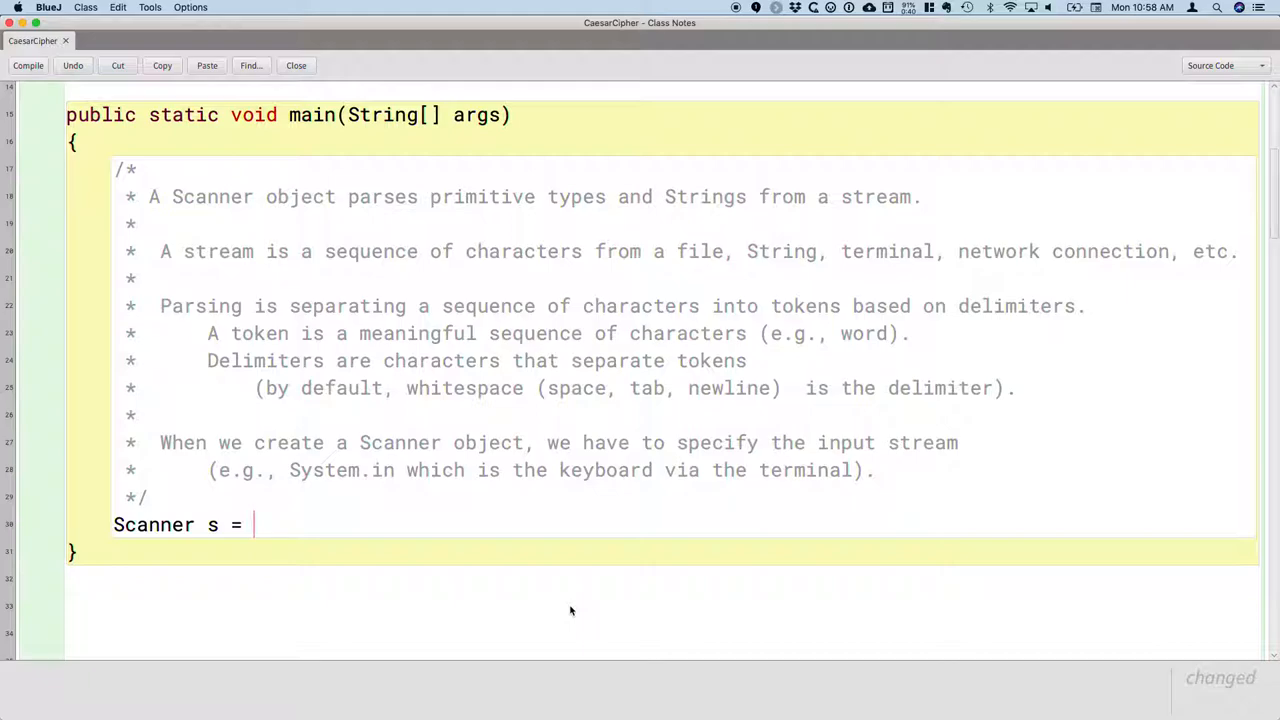
{"action": "type", "text": "new Scanner"}
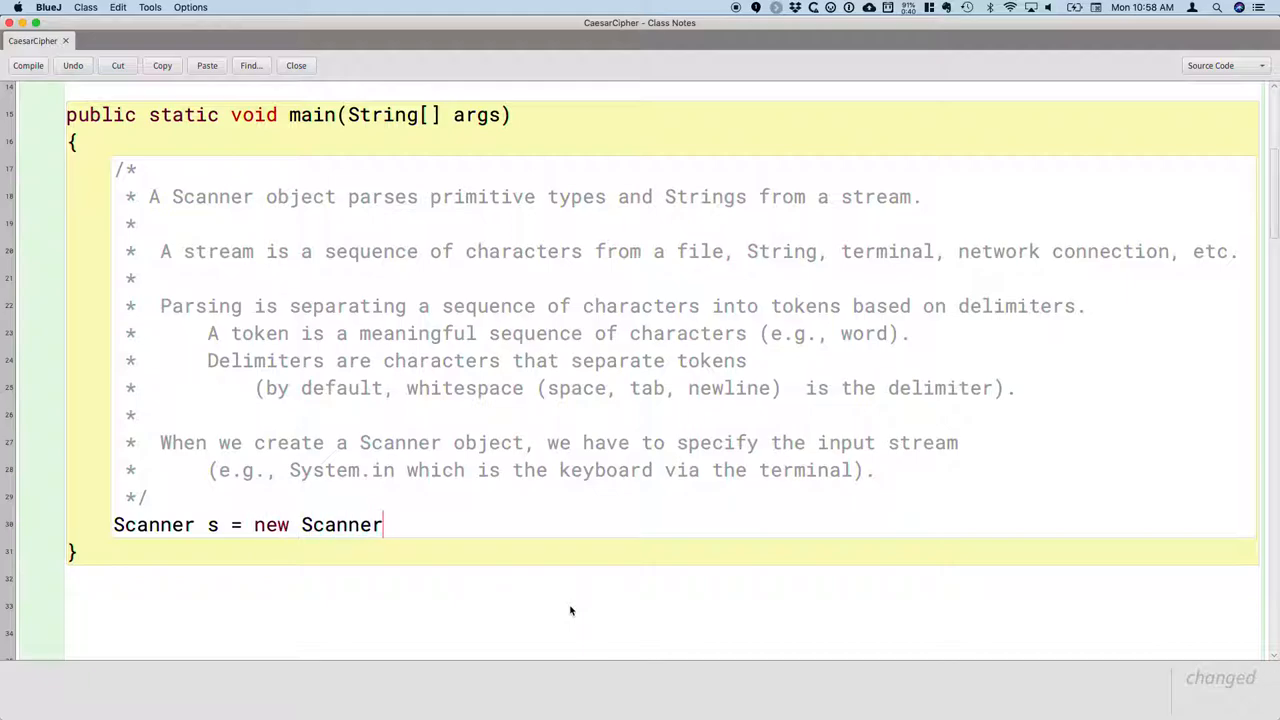
{"action": "type", "text": "();"}
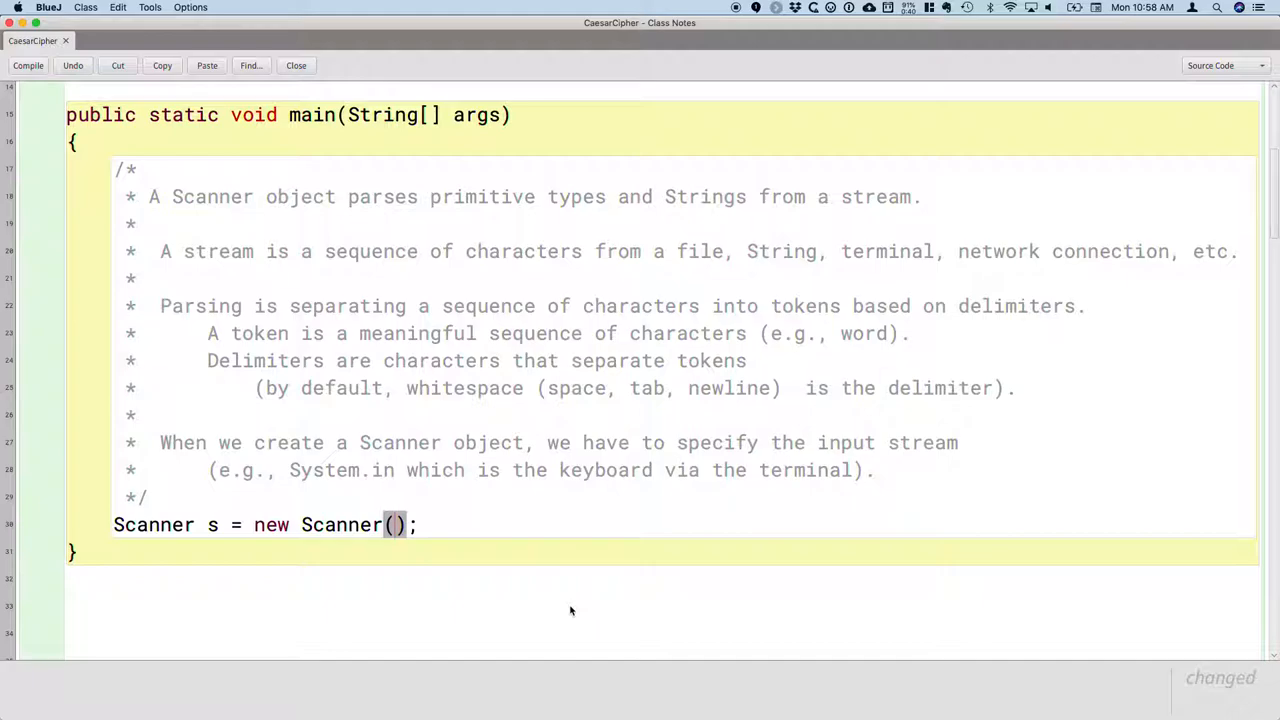
{"action": "type", "text": "System.i"}
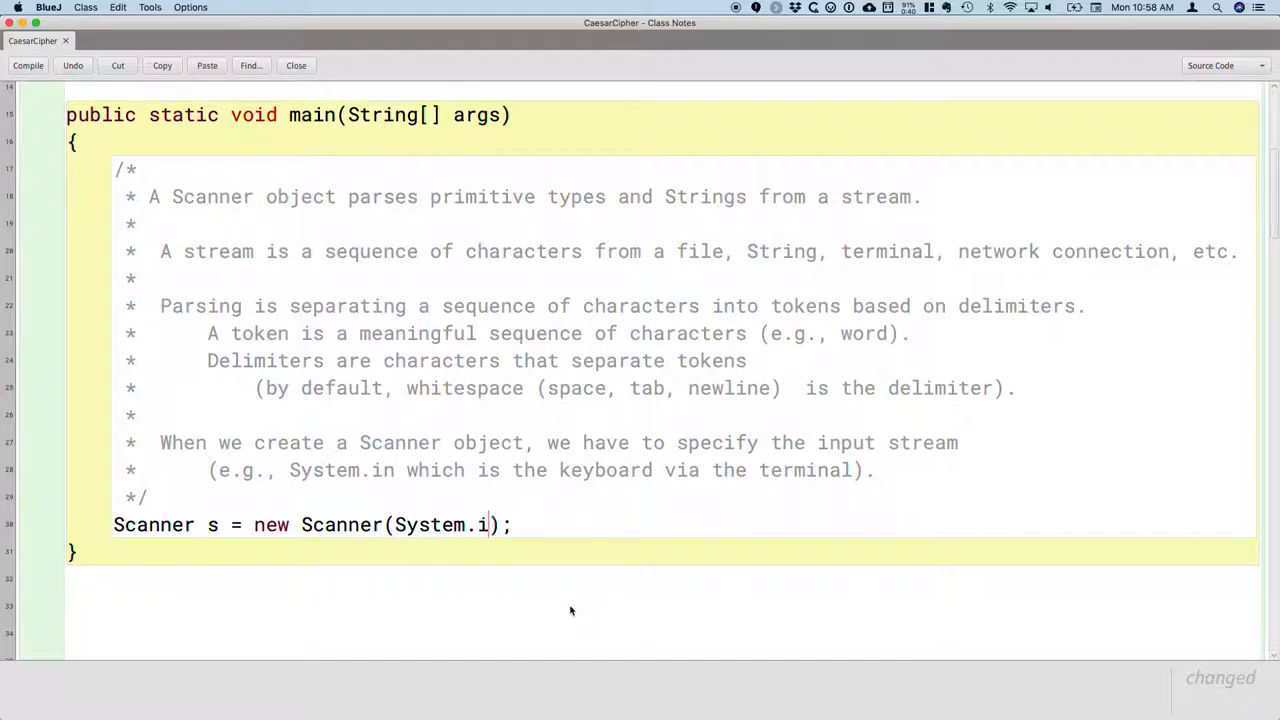
{"action": "type", "text": "n"}
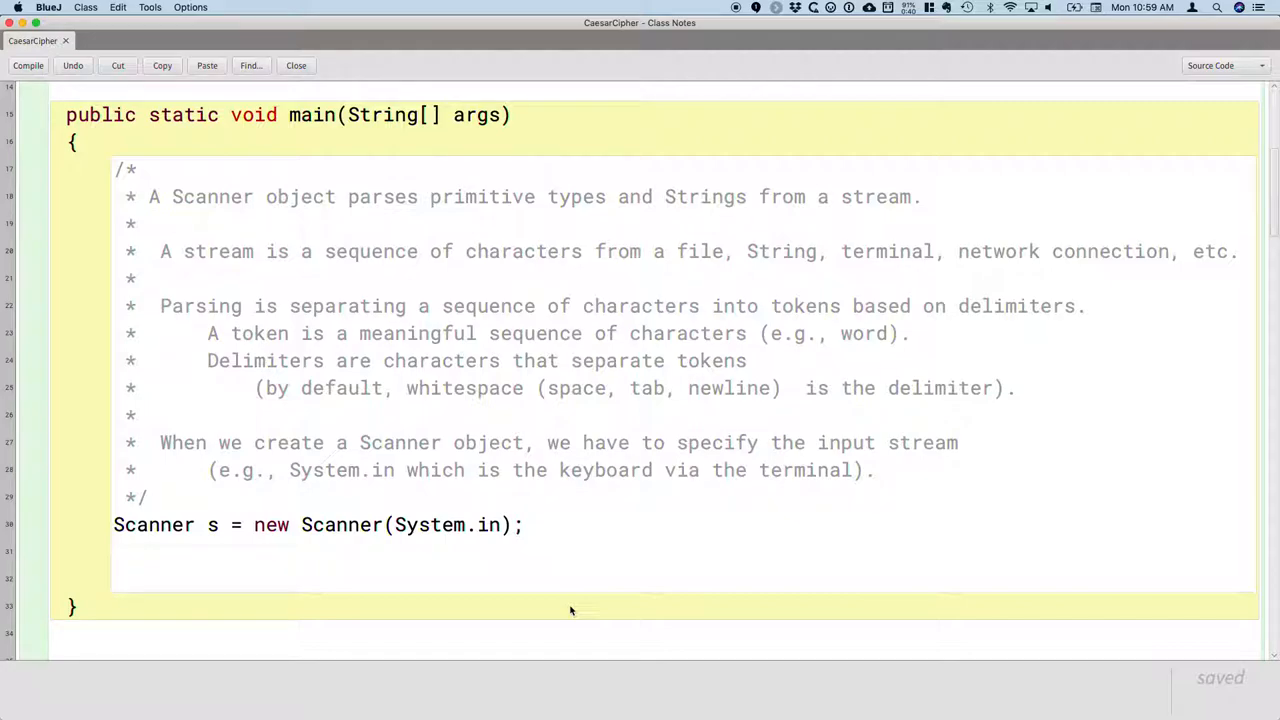
- Start a 'Best practices:' comment with item 1: 'prompt the user for what you want'
{"action": "type", "text": "/*"}
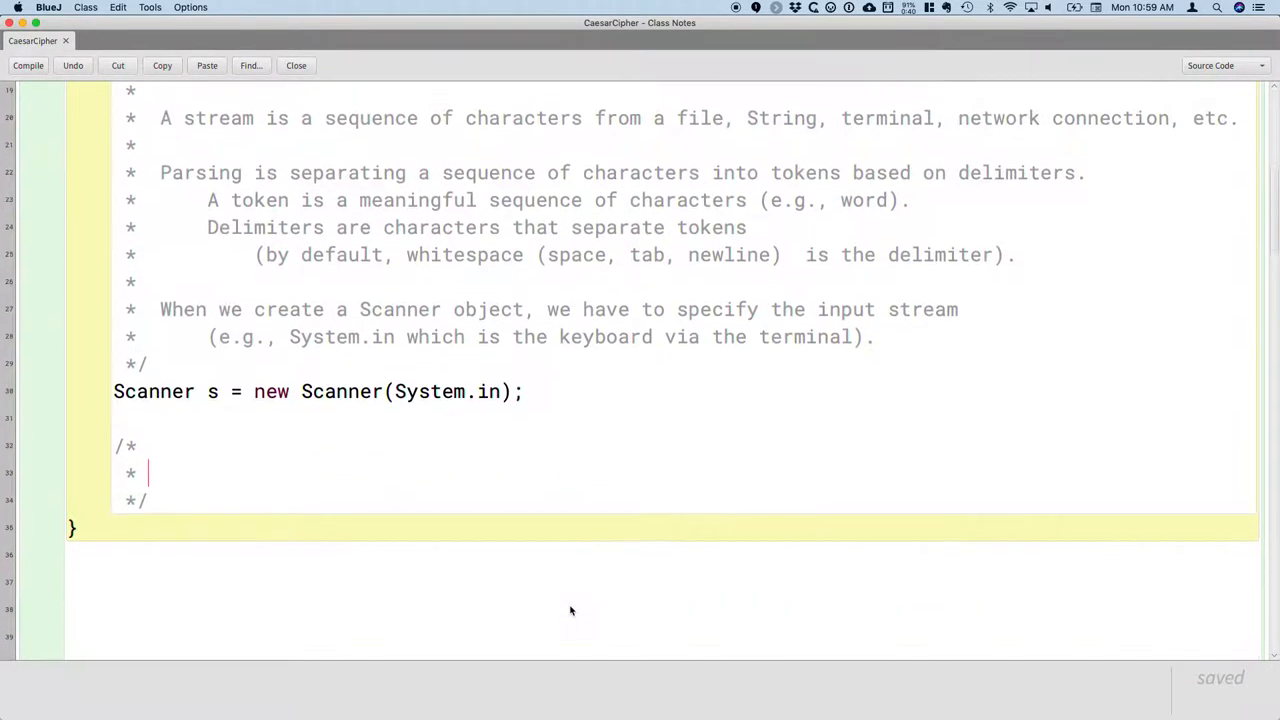
{"action": "scroll", "scroll_direction": "down", "scroll_amount": 3}
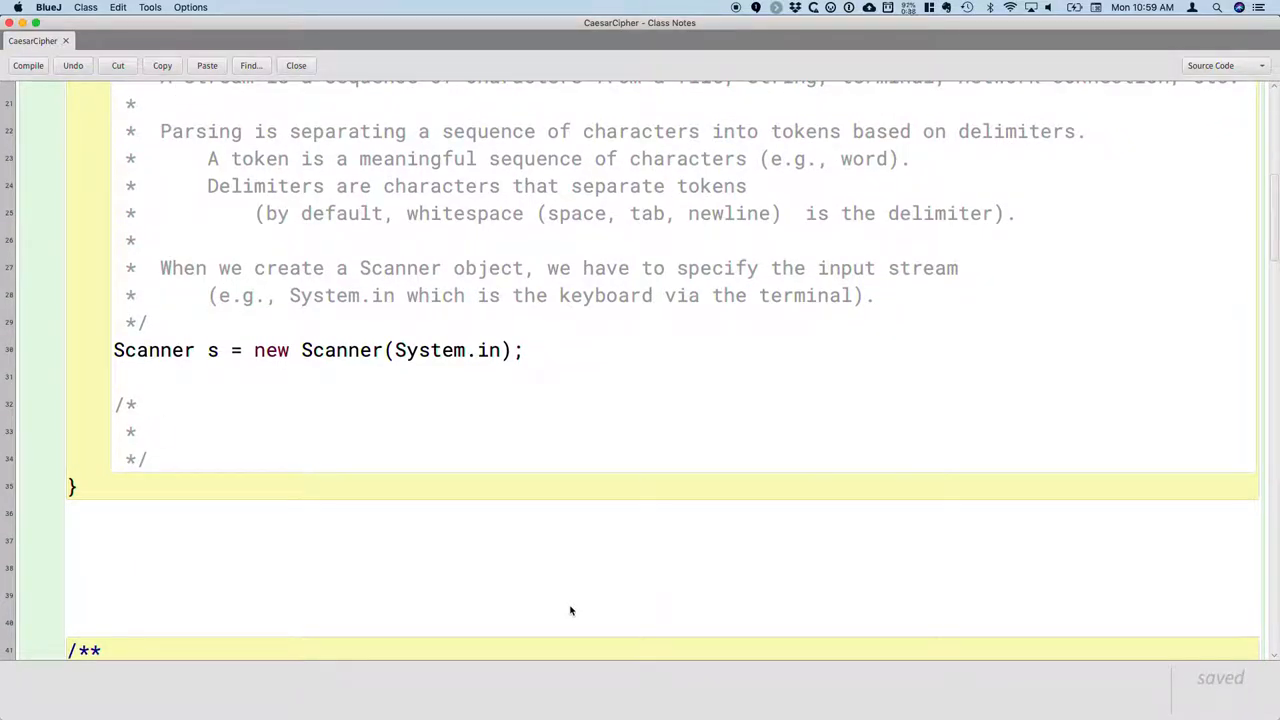
{"action": "type", "text": "Best practices:"}
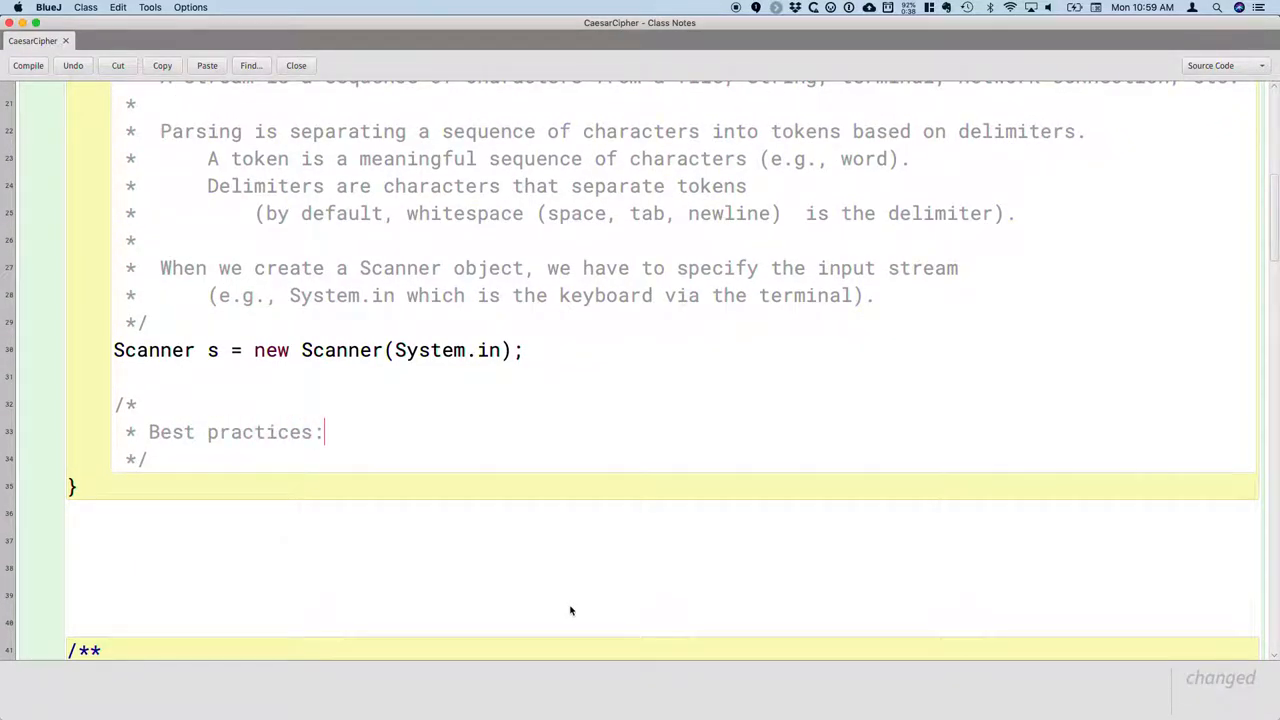
{"action": "key", "text": "Return"}
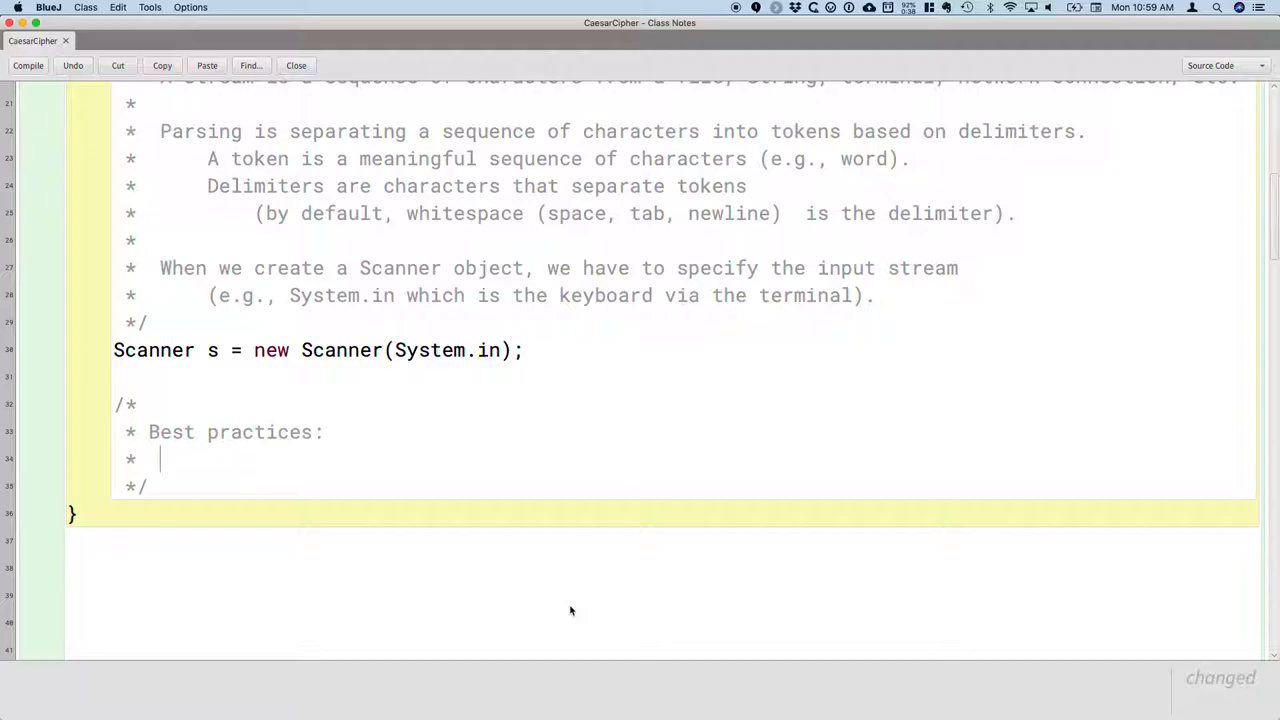
{"action": "type", "text": "1."}
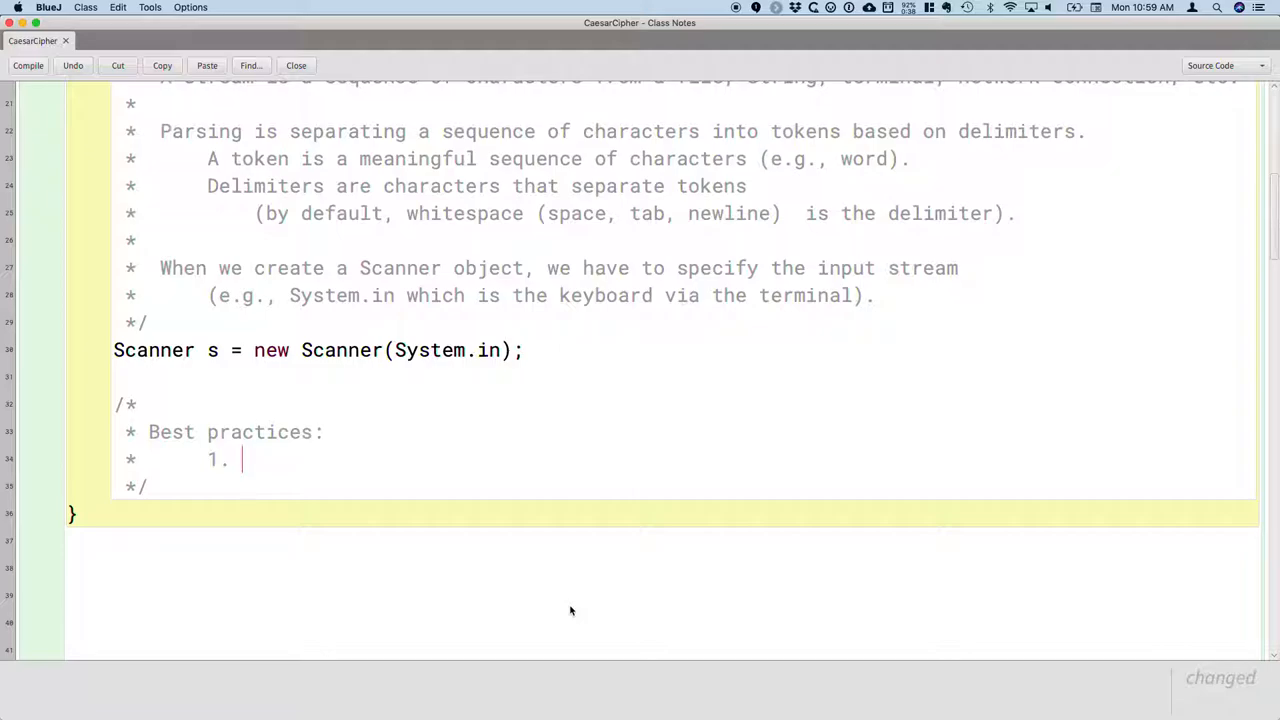
{"action": "type", "text": "p"}
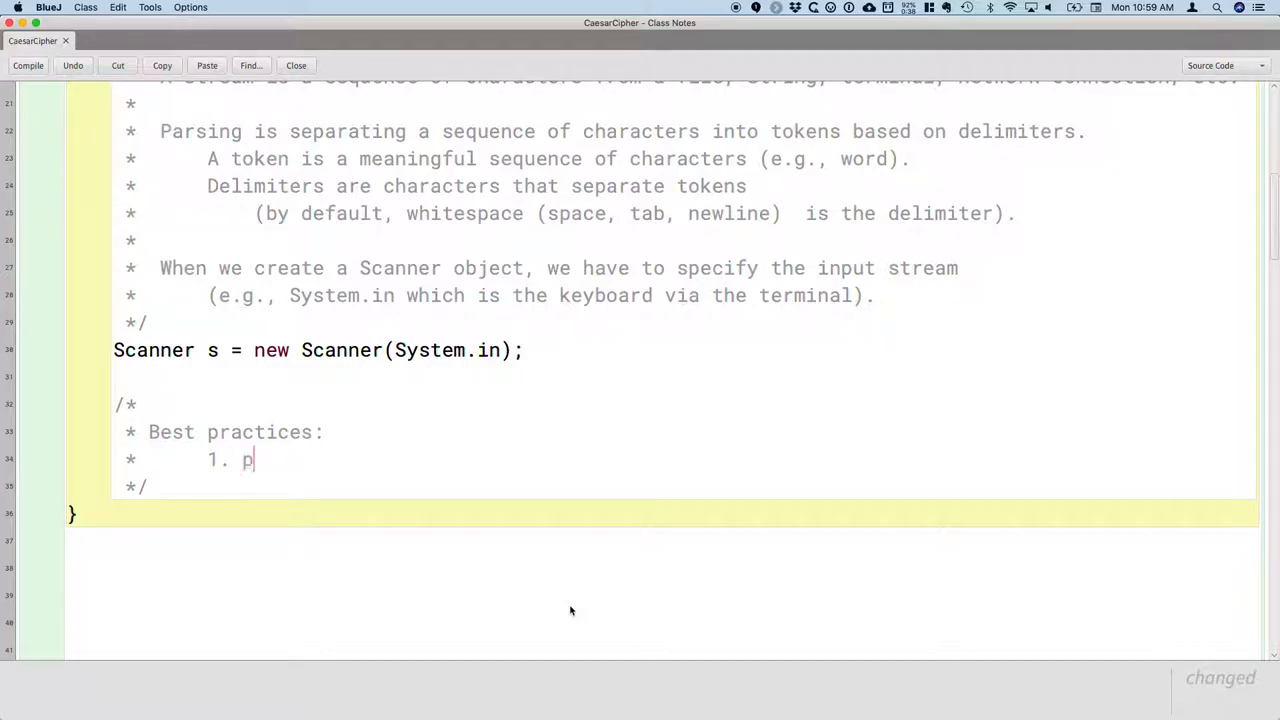
{"action": "type", "text": "rompt"}
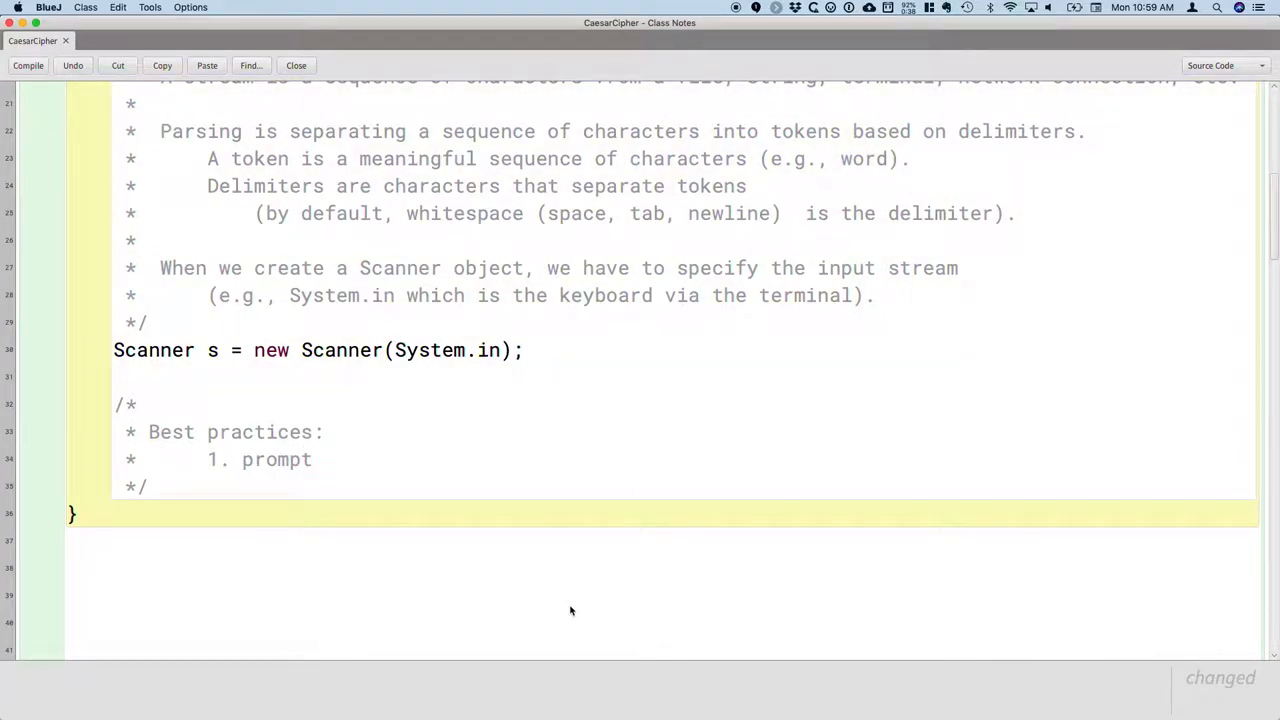
{"action": "type", "text": "the user"}
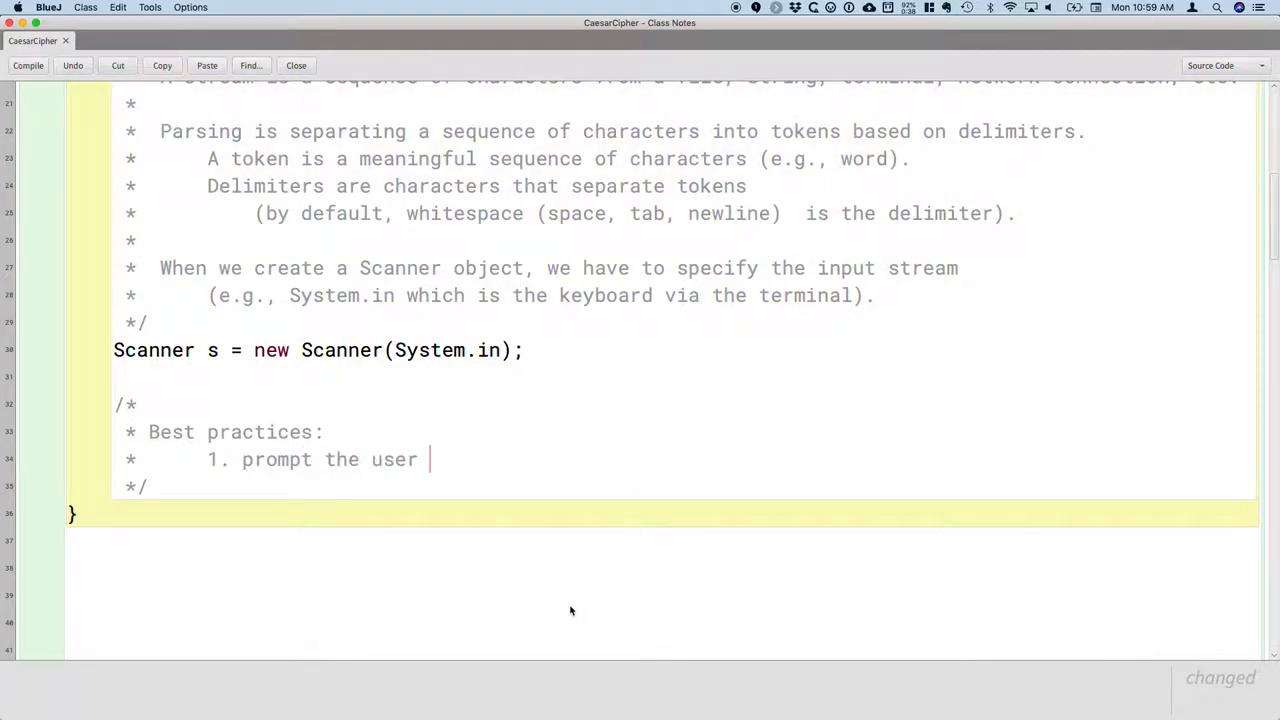
{"action": "type", "text": "for what you want them to input"}
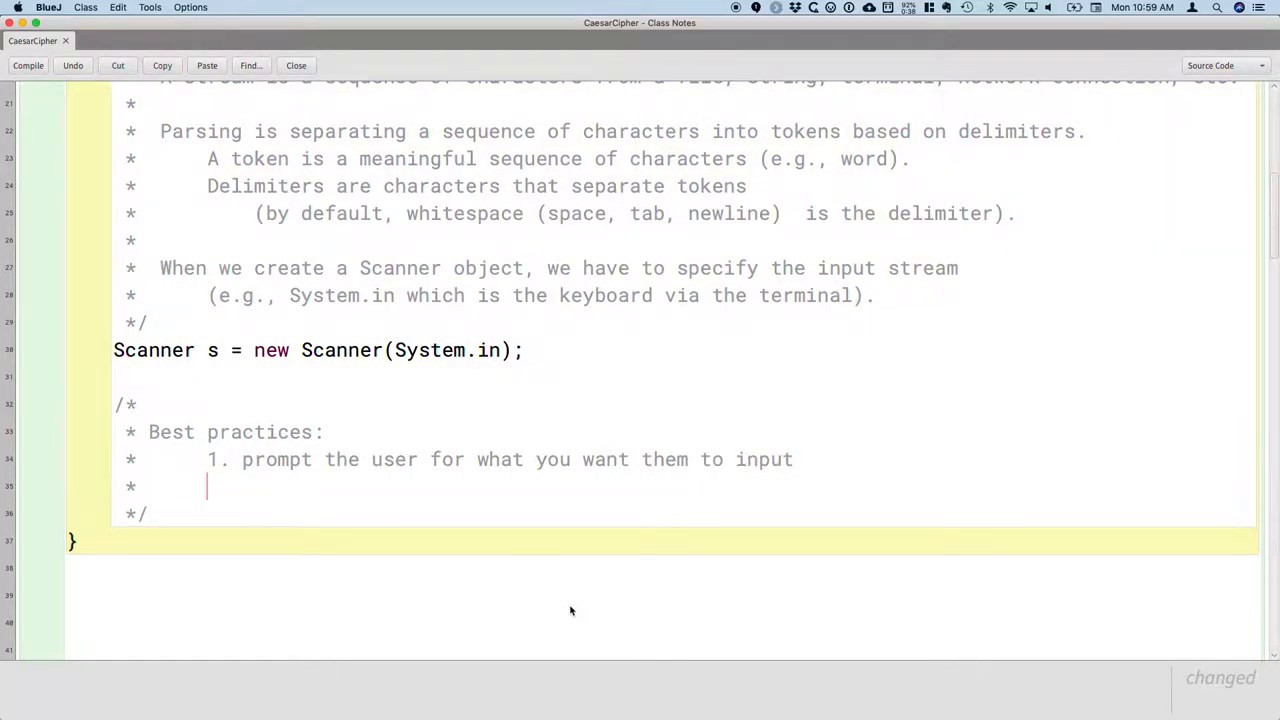
- Add item 2: use print, not println, so the cursor stays at the end of the prompt
{"action": "type", "text": "2."}
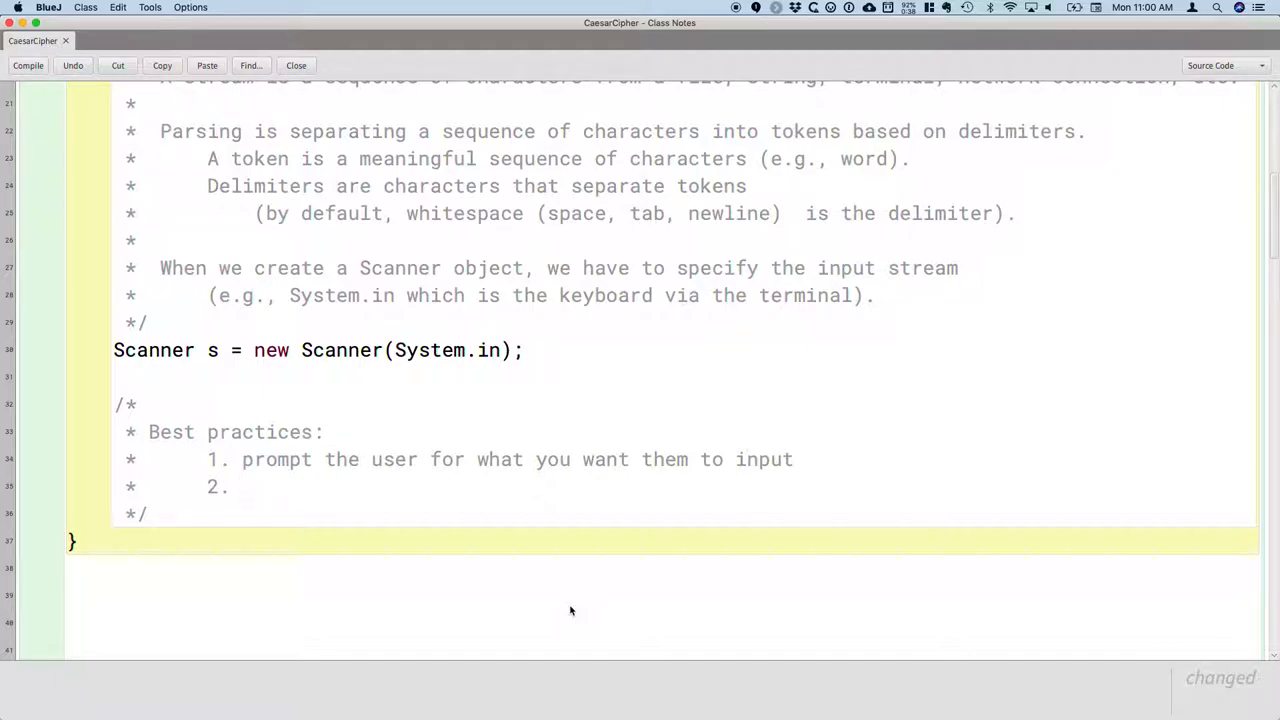
{"action": "type", "text": "use print"}
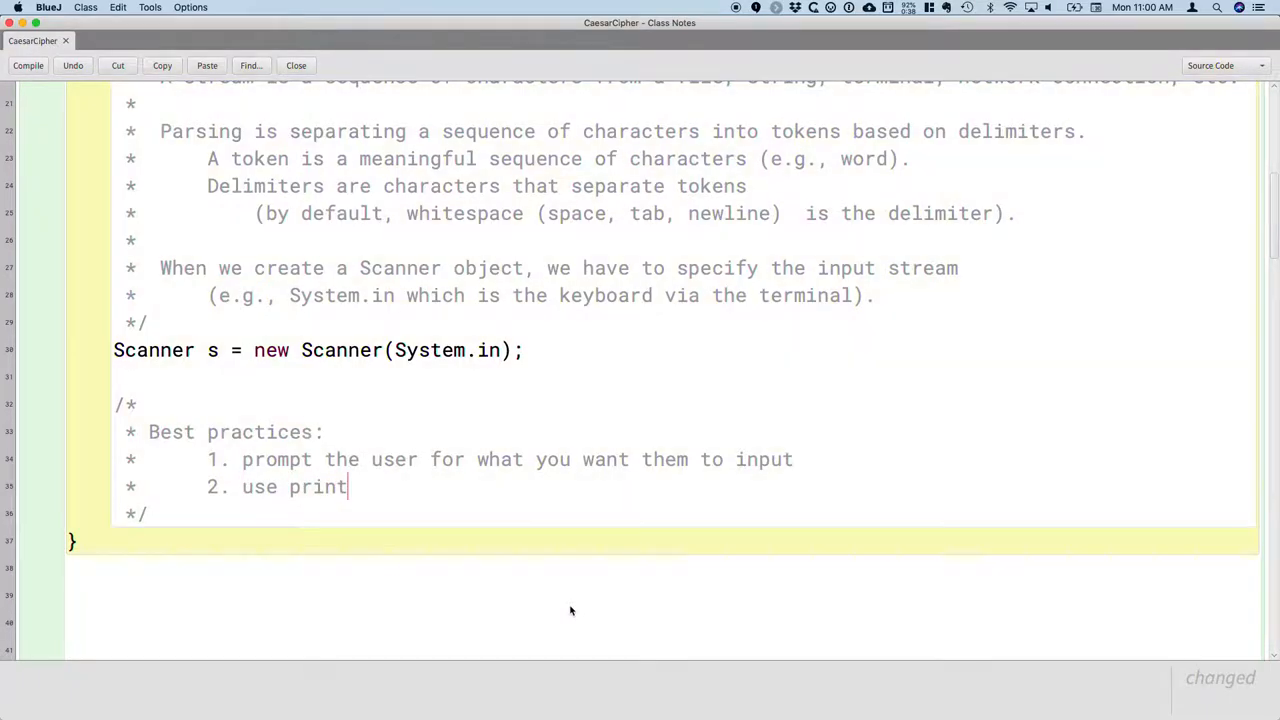
{"action": "type", "text": ","}
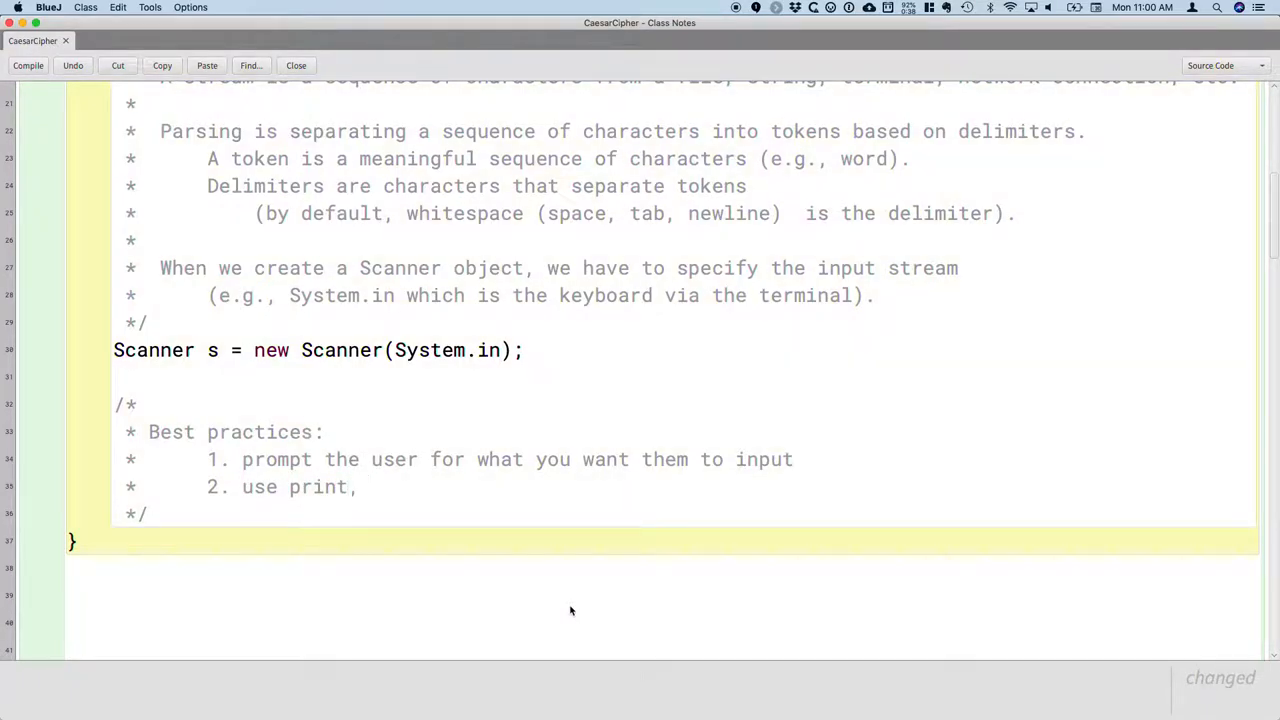
{"action": "type", "text": "n"}
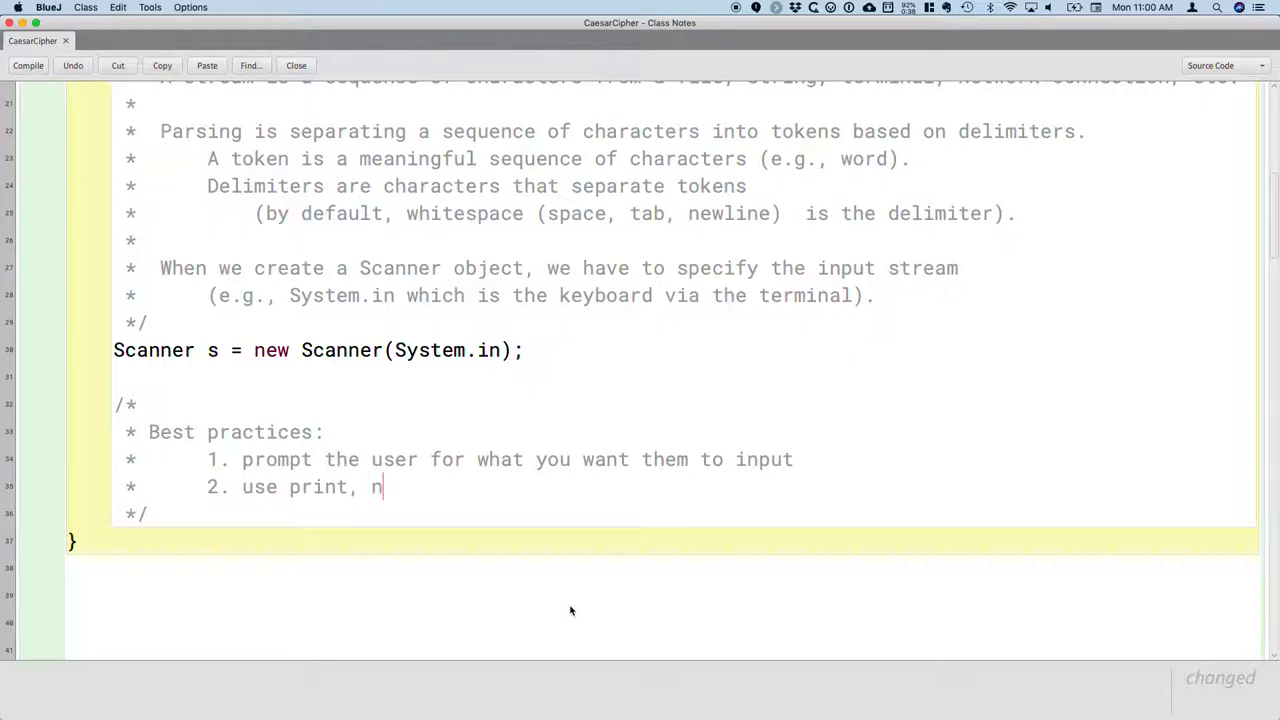
{"action": "type", "text": "ot prinln"}
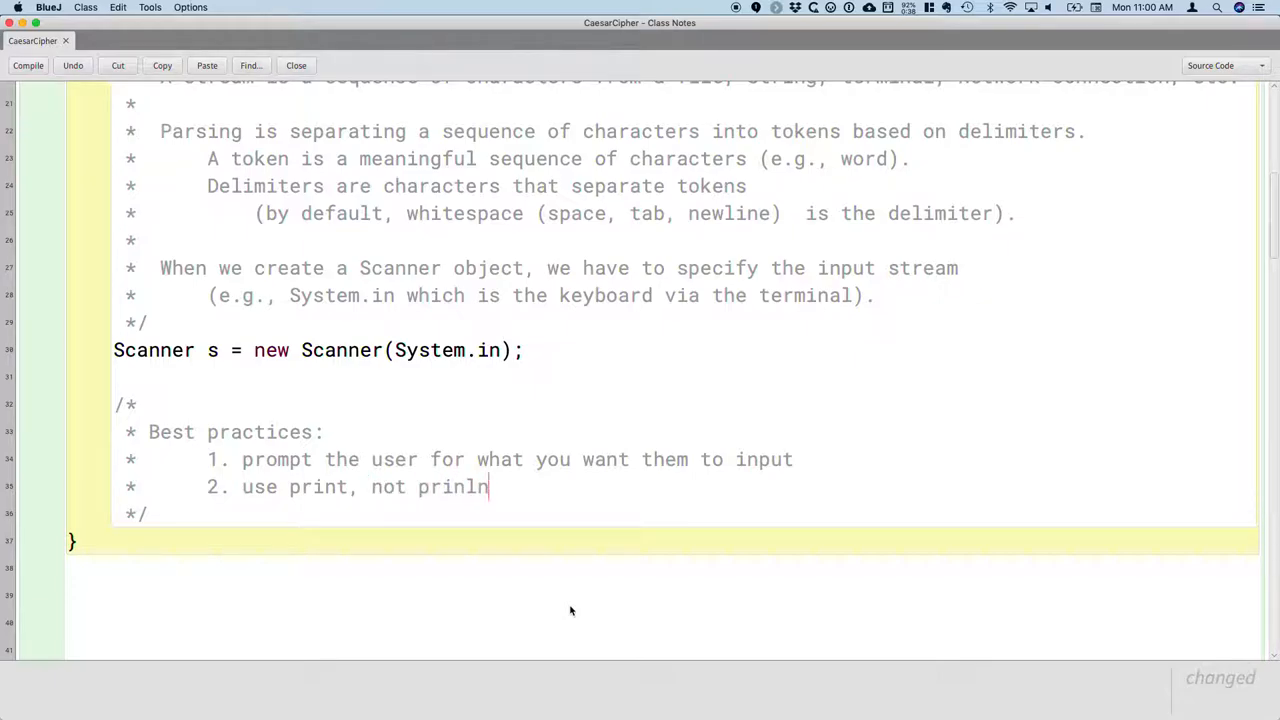
{"action": "type", "text": ","}
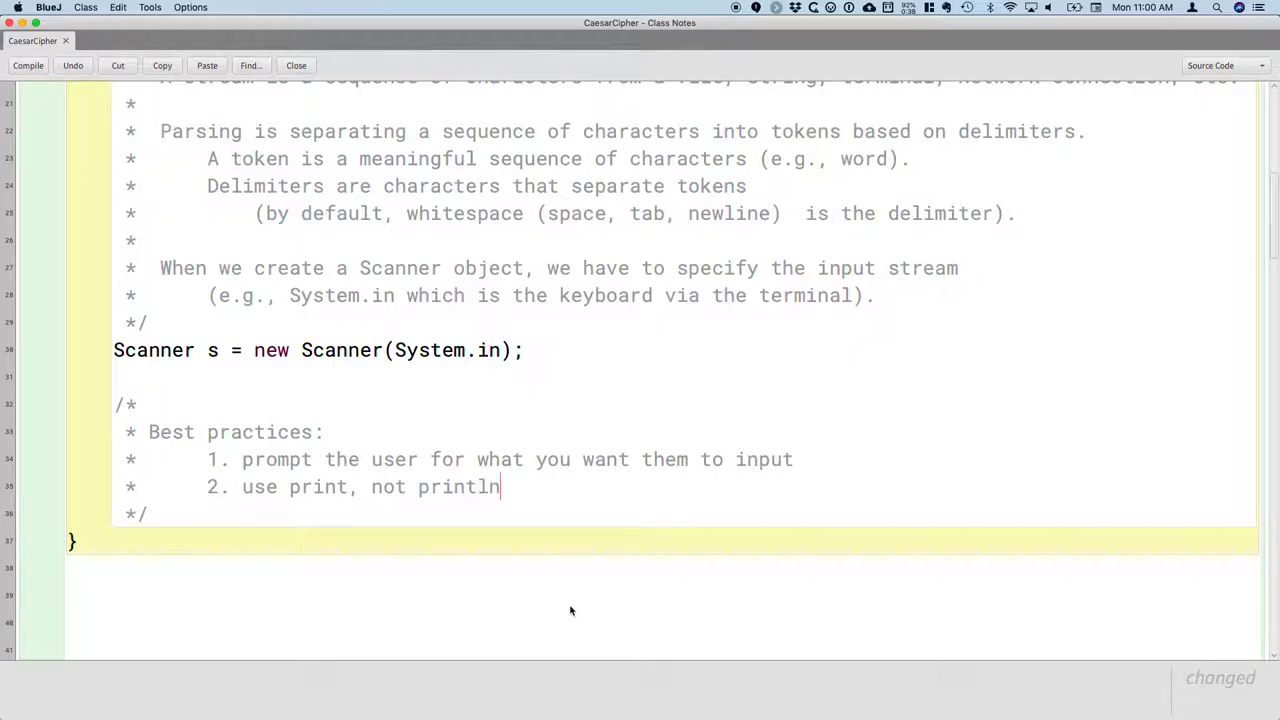
{"action": "type", "text": ","}
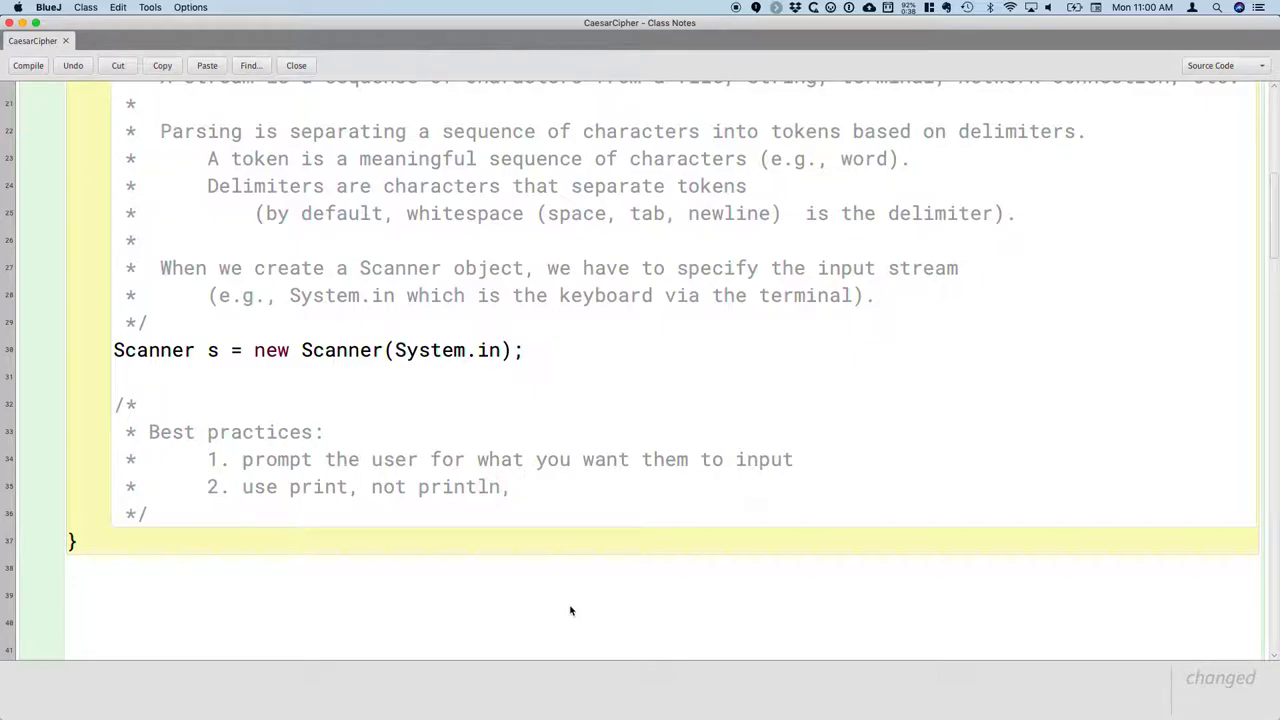
{"action": "type", "text": "such"}
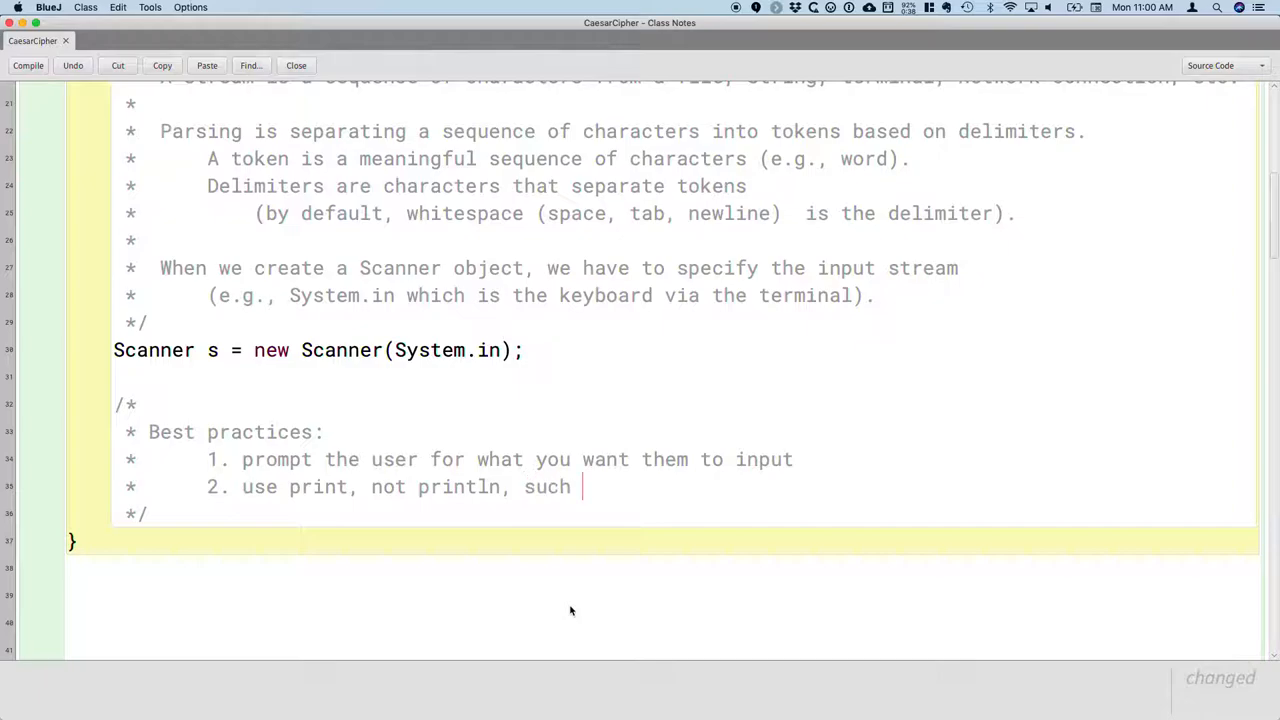
{"action": "type", "text": "that the cur"}
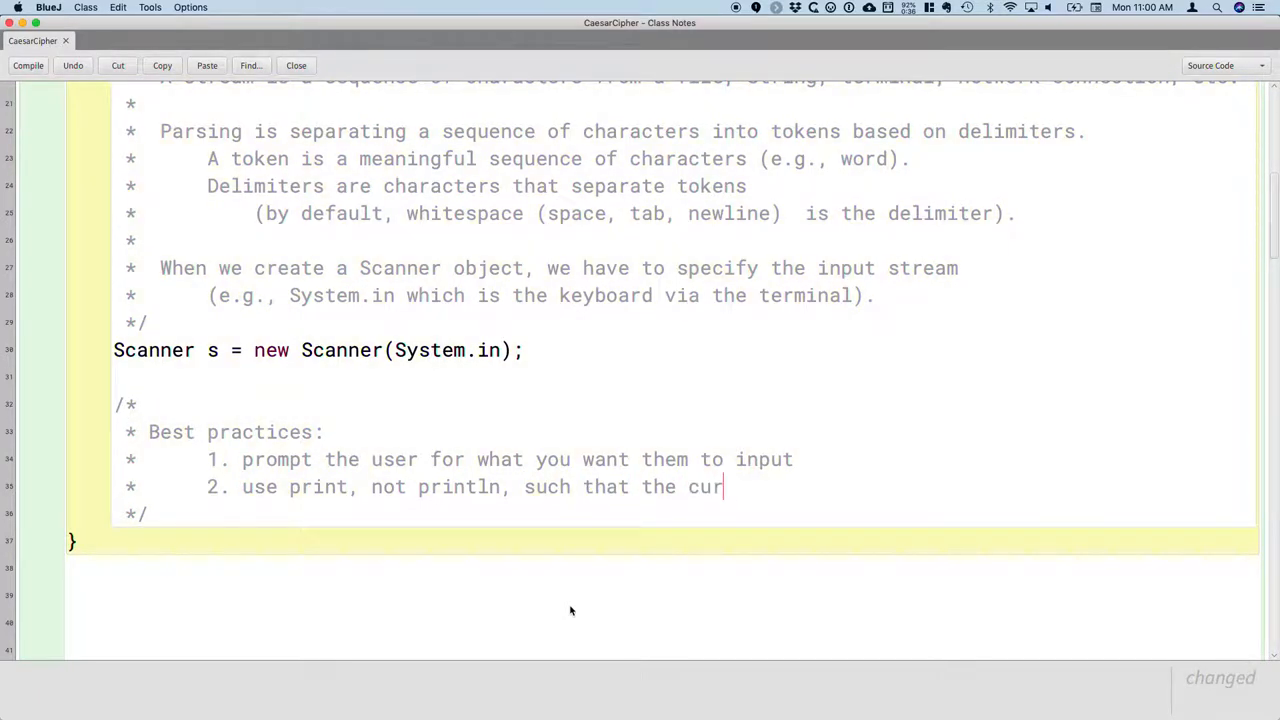
{"action": "type", "text": "sor is at the"}
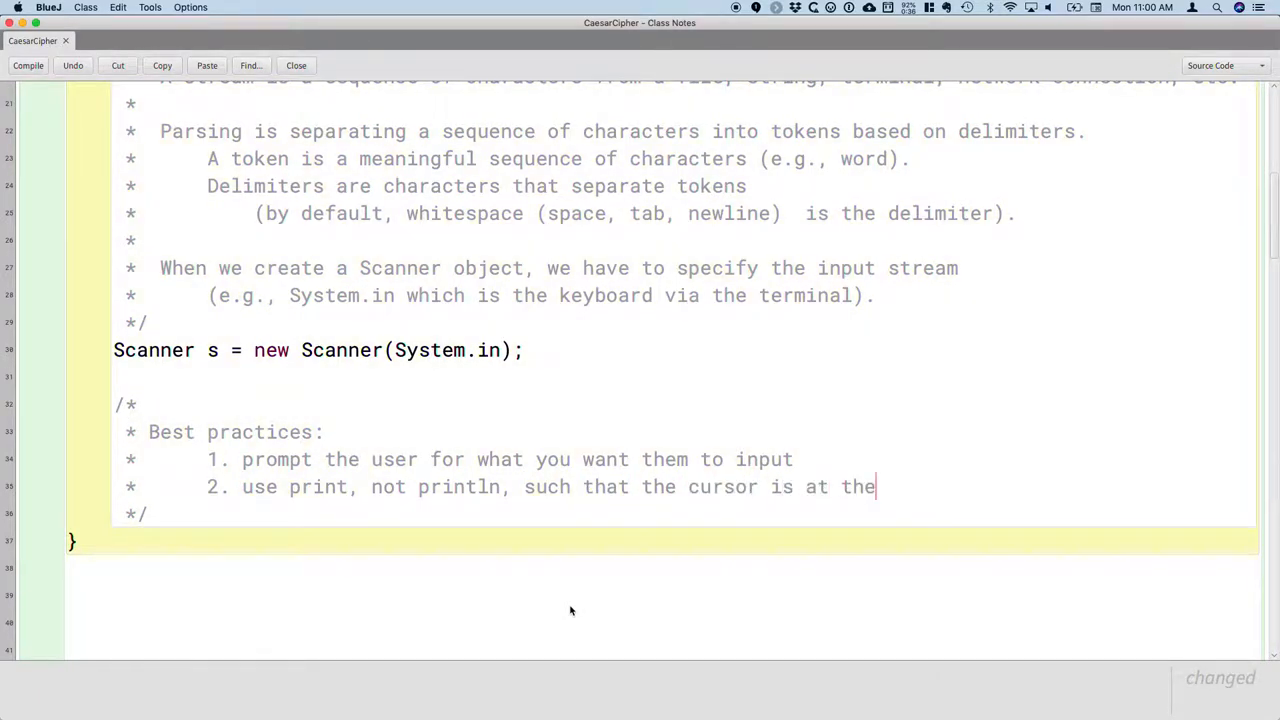
{"action": "type", "text": "end of the prompt and"}
{"action": "type", "text": "*          not"}
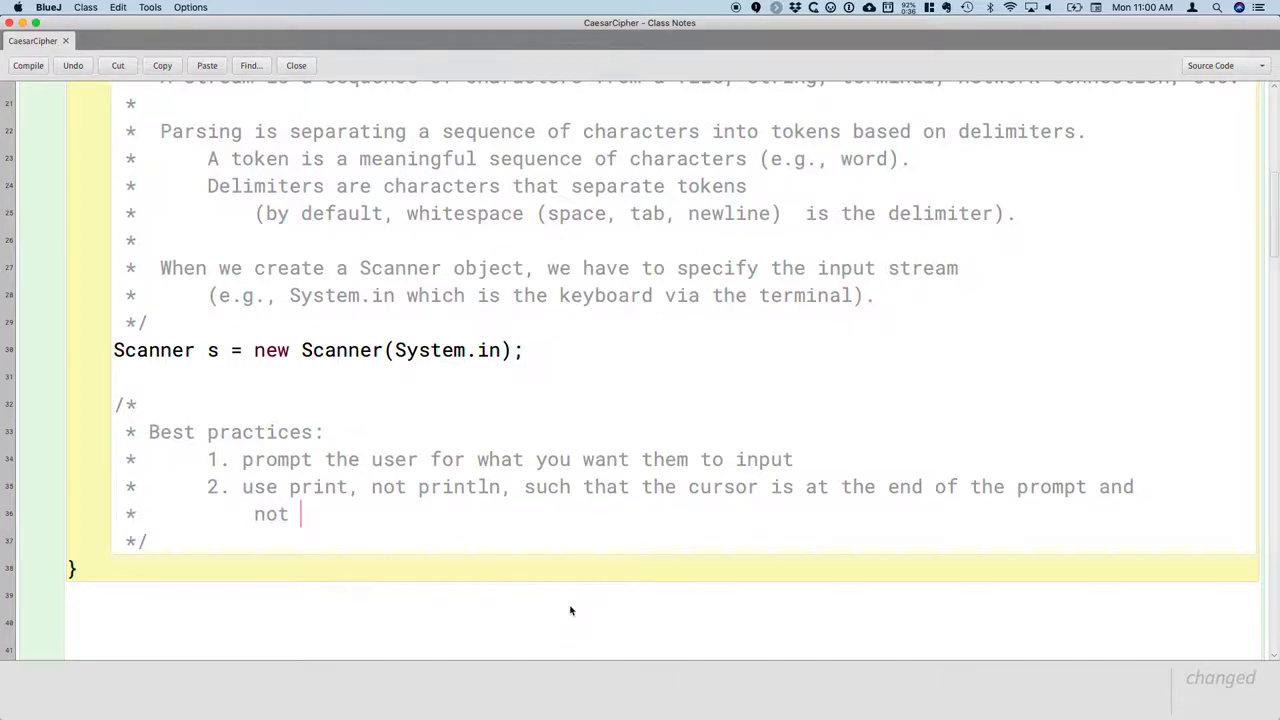
{"action": "type", "text": "on a new line"}
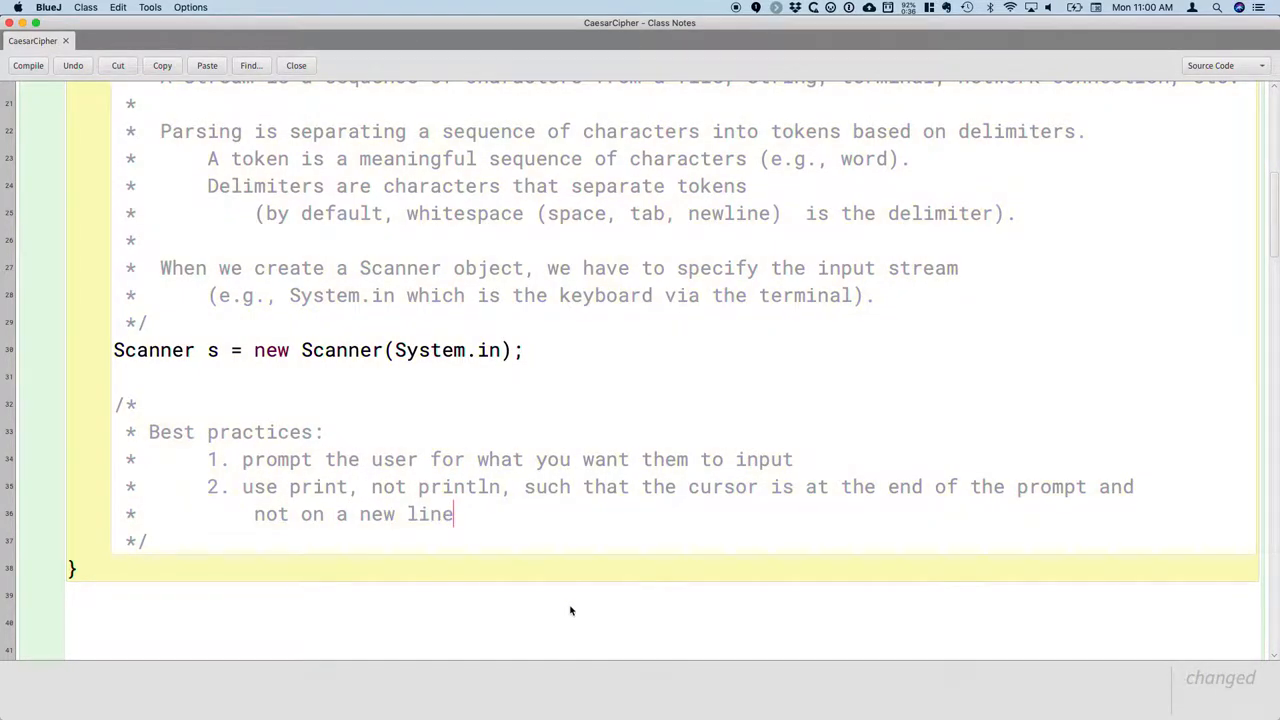
- Put the cursor explanation on its own line and begin item '3.'
{"action": "key", "text": "backspace"}
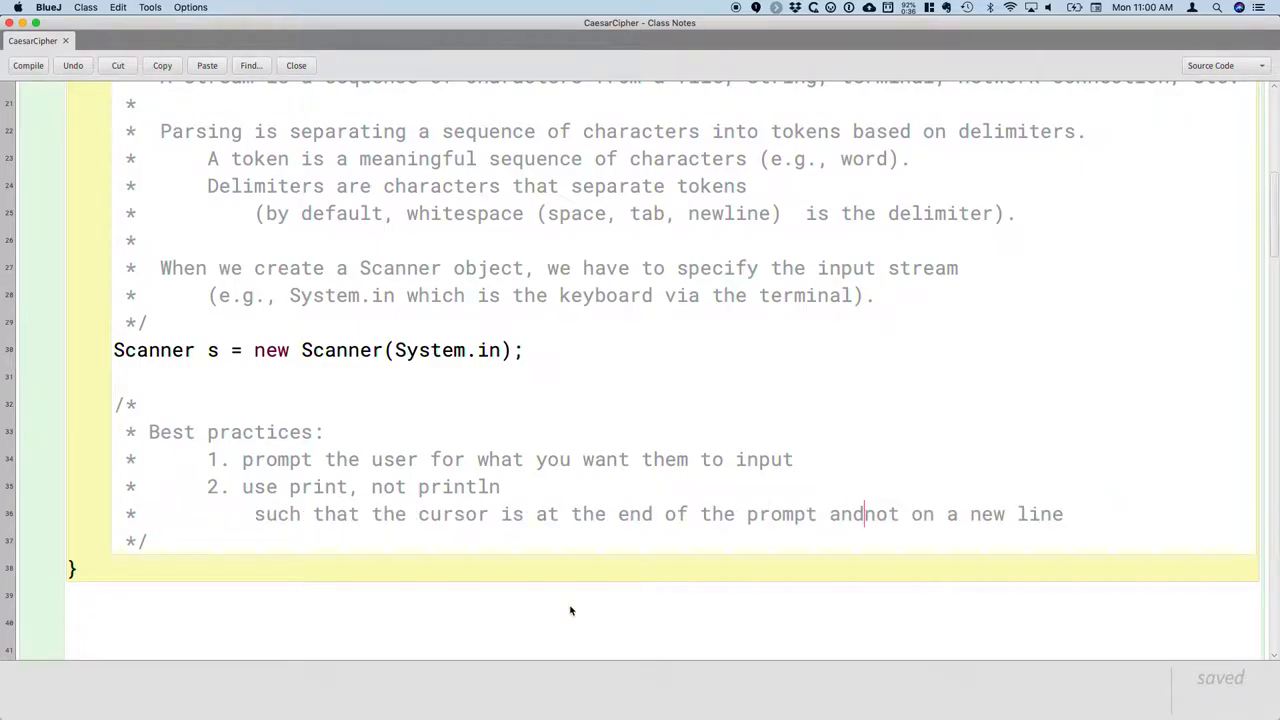
{"action": "key", "text": "Return"}
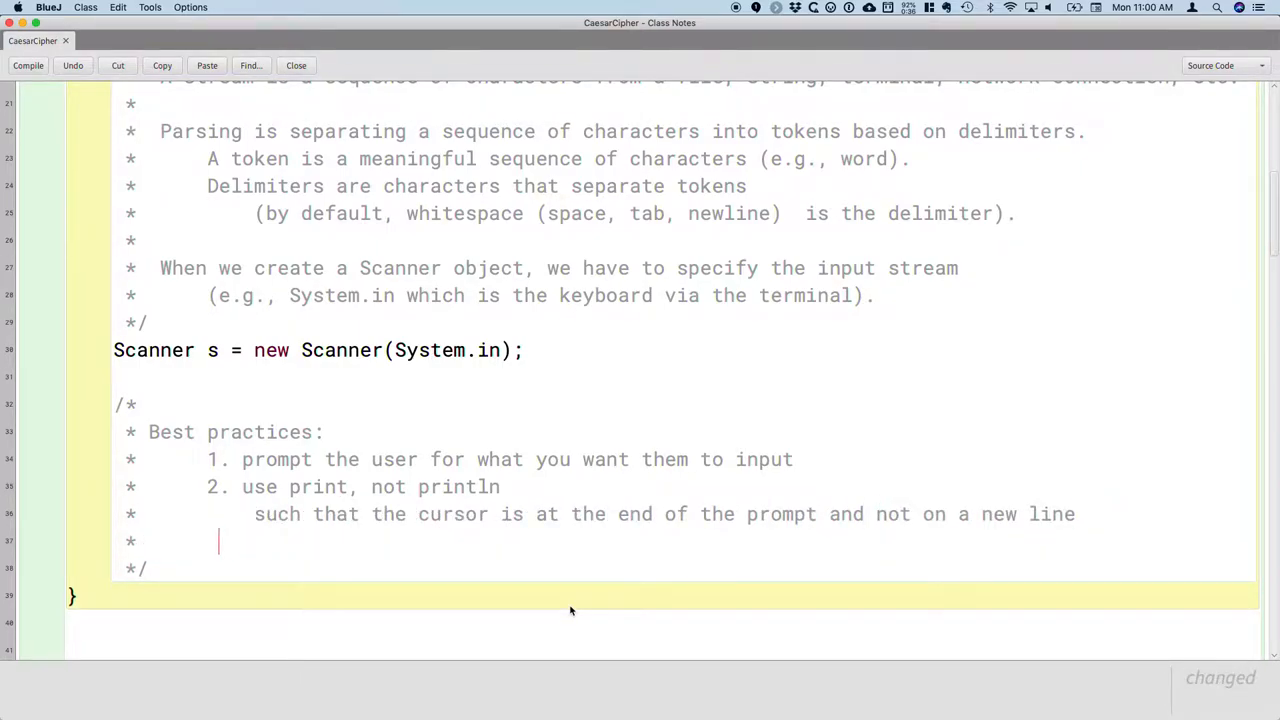
{"action": "type", "text": "3."}
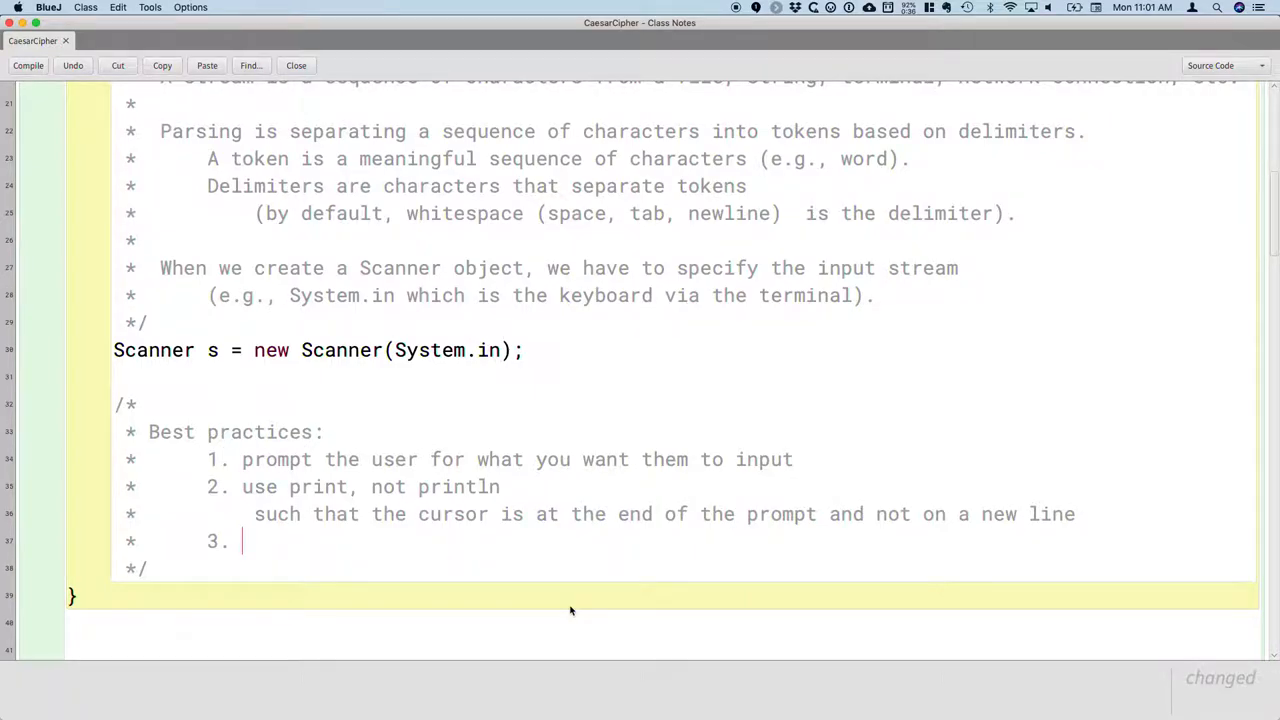
- Type 'leave a space after the prompt' as best practice 3
{"action": "type", "text": "leave"}
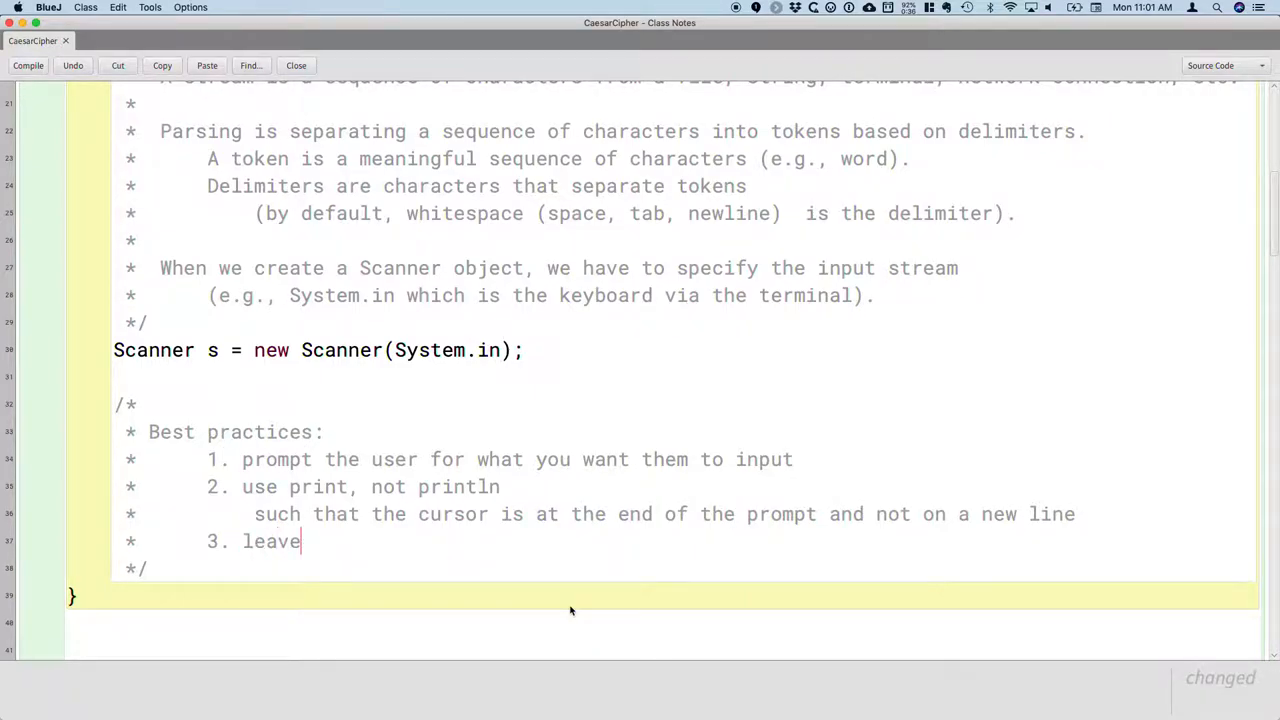
{"action": "type", "text": "a space aft"}
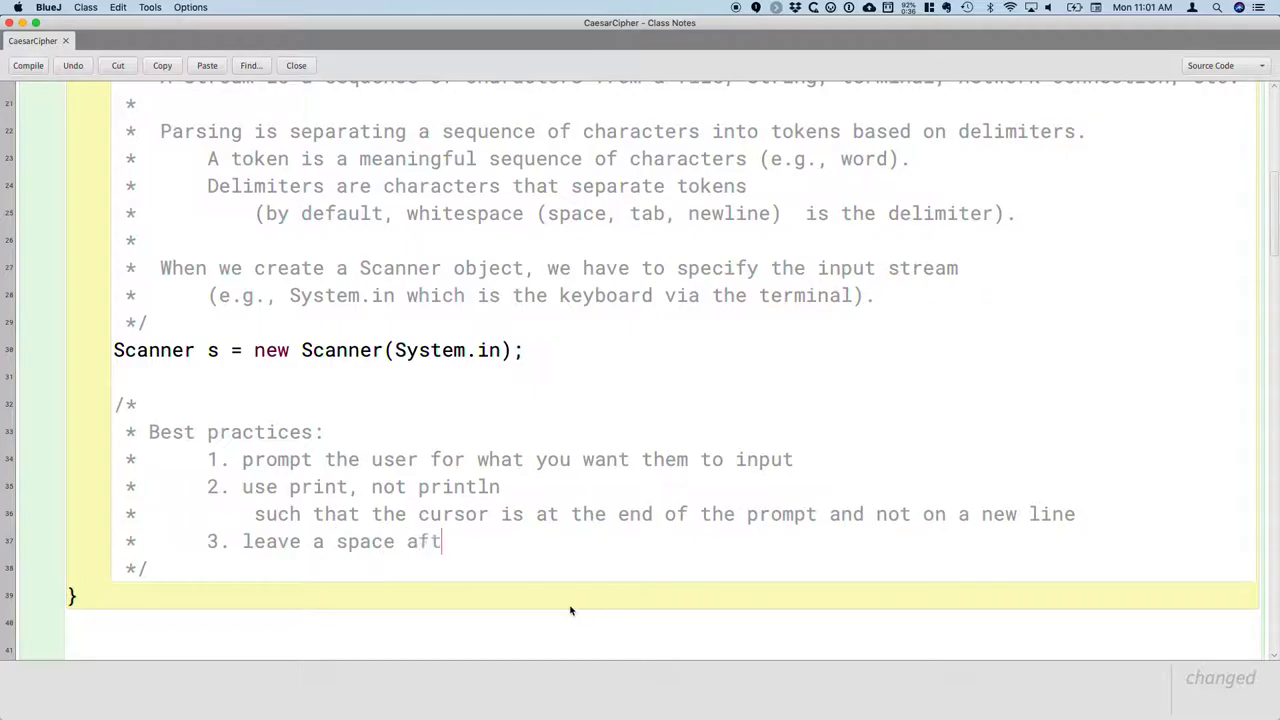
{"action": "type", "text": "er the prompt"}
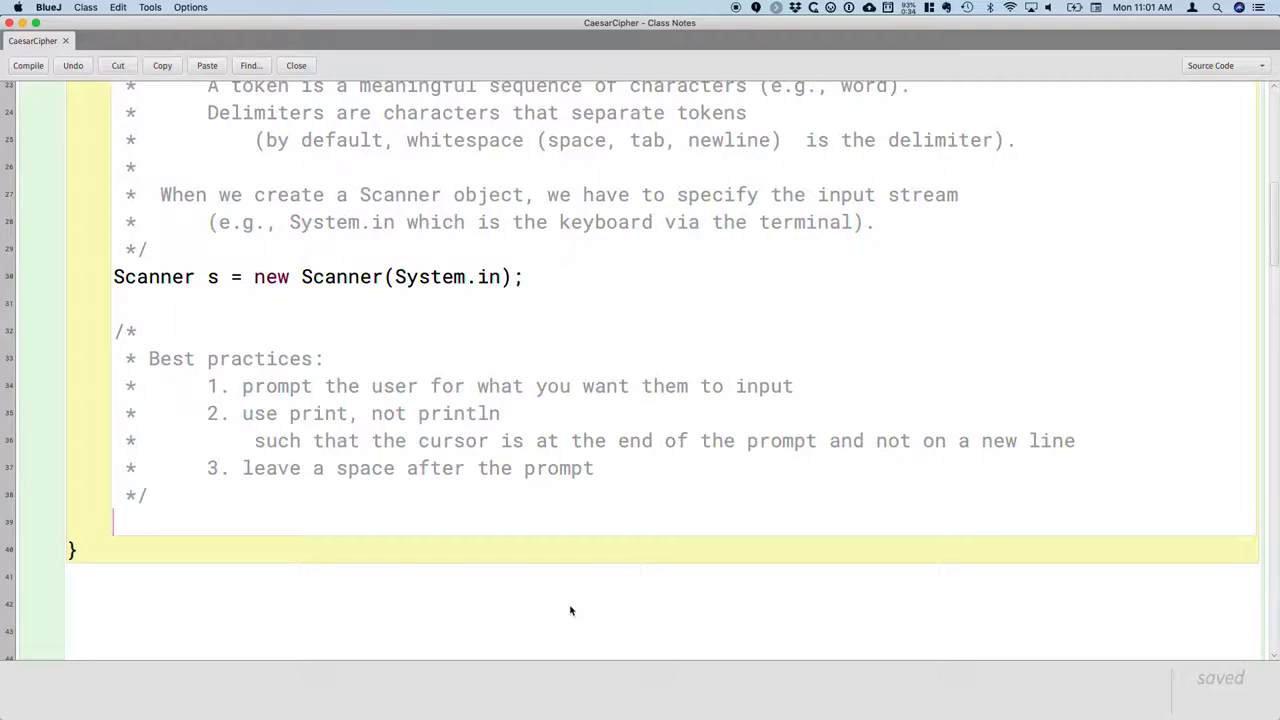
- Add System.out.print("Enter the text to encrypt: "); below the best-practices comment
{"action": "type", "text": "System."}
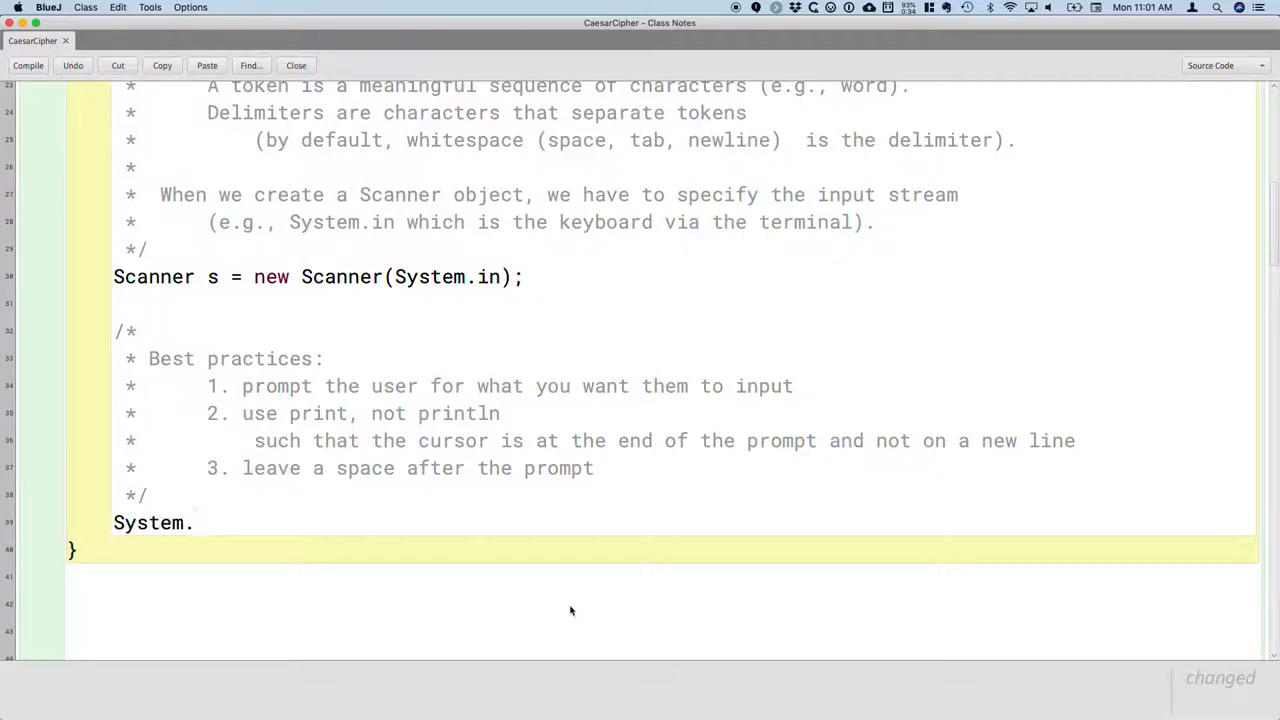
{"action": "type", "text": "out."}
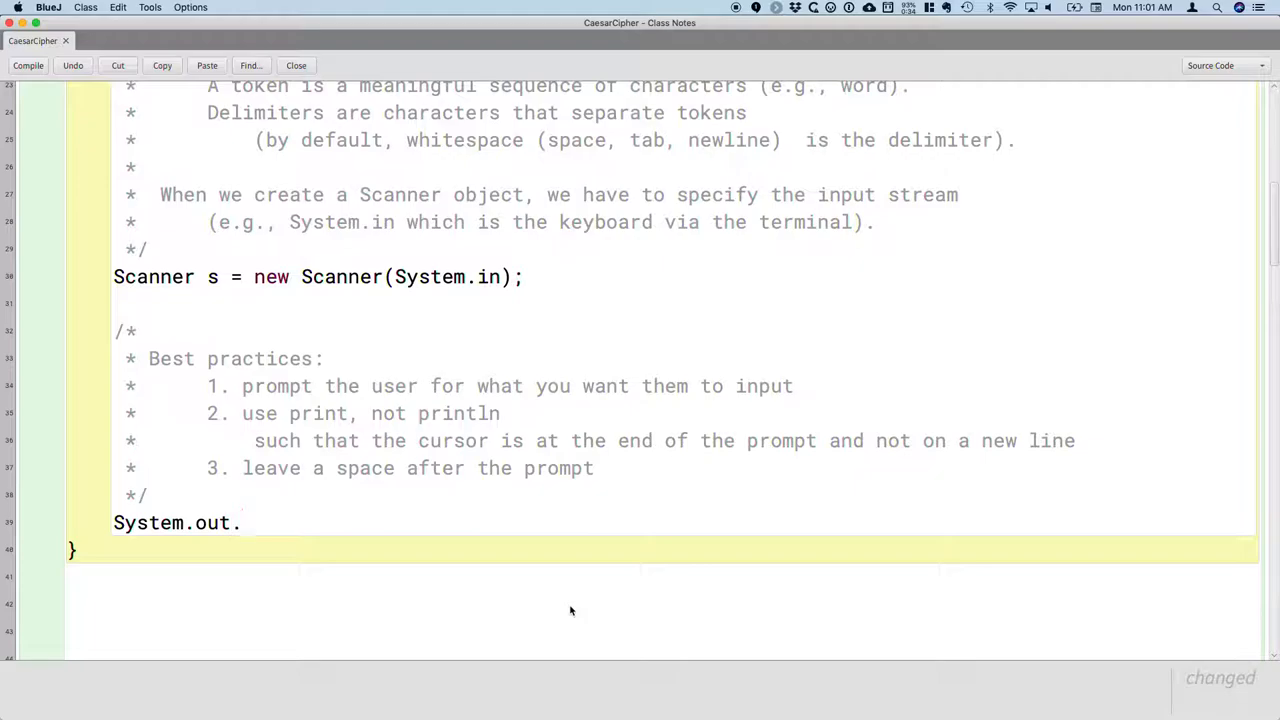
{"action": "type", "text": "print"}
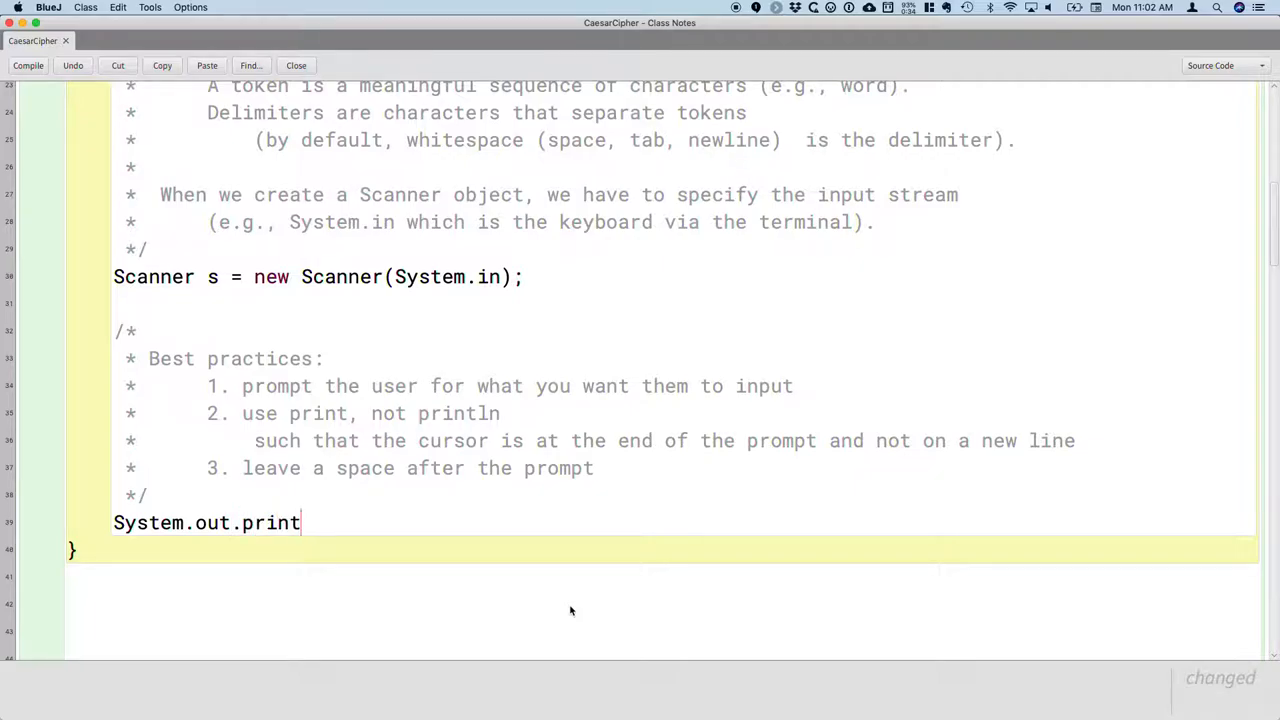
{"action": "type", "text": "(\""}
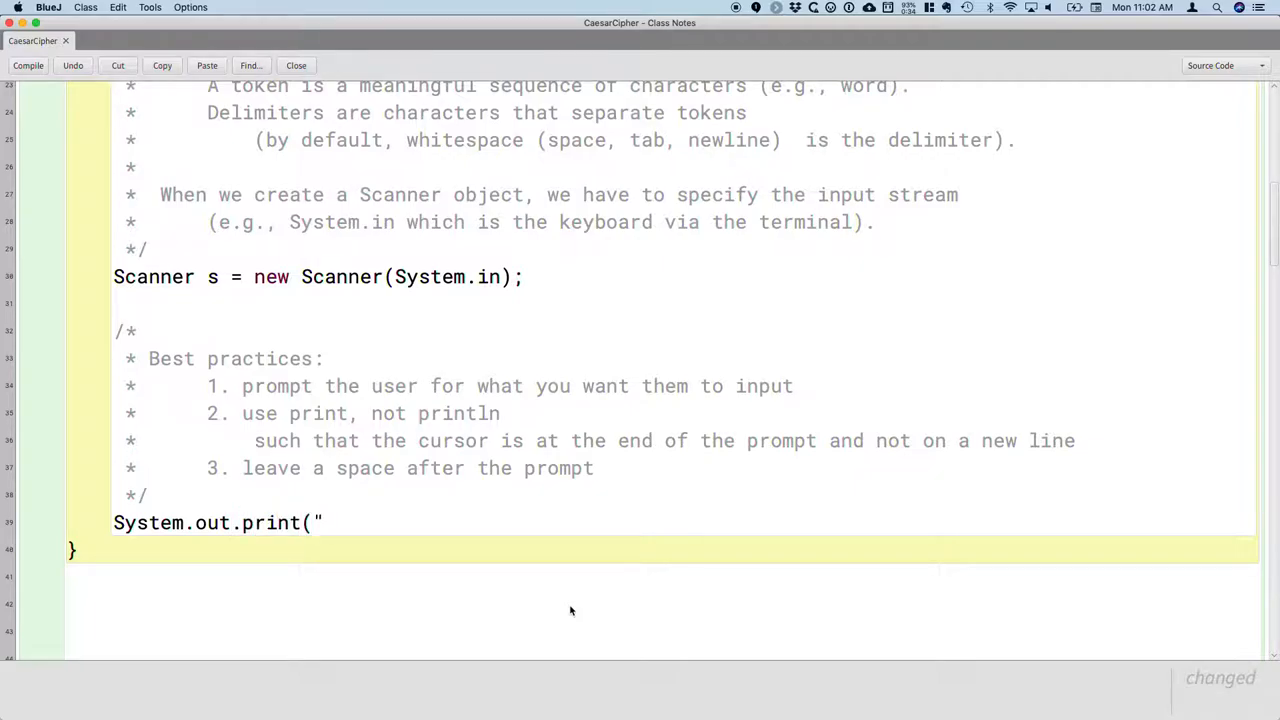
{"action": "type", "text": "Enter"}
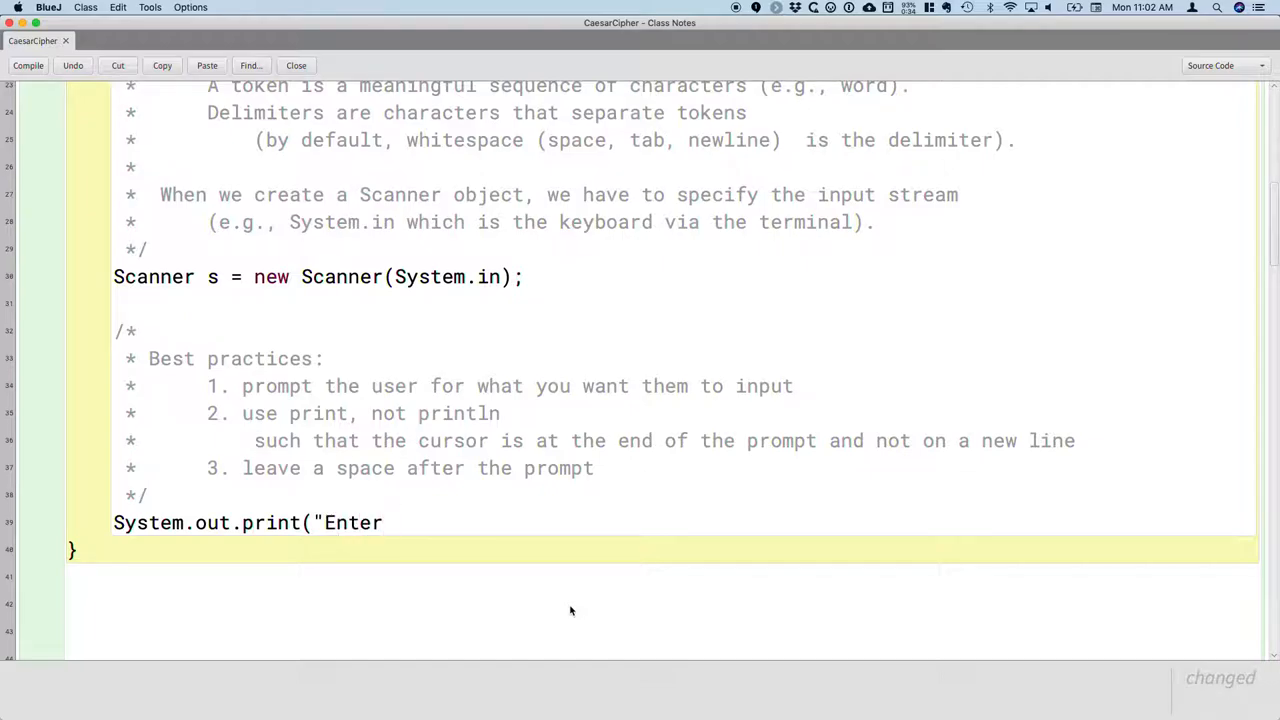
{"action": "type", "text": "the text to"}
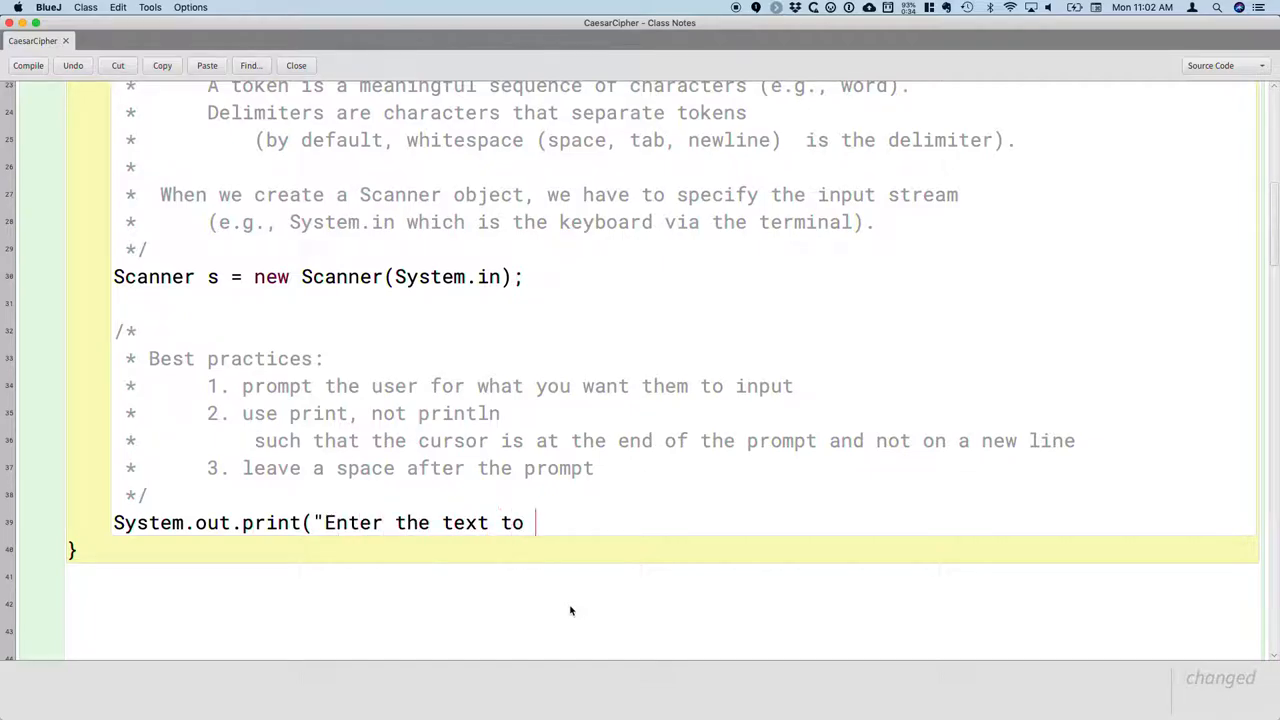
{"action": "type", "text": "encryp"}
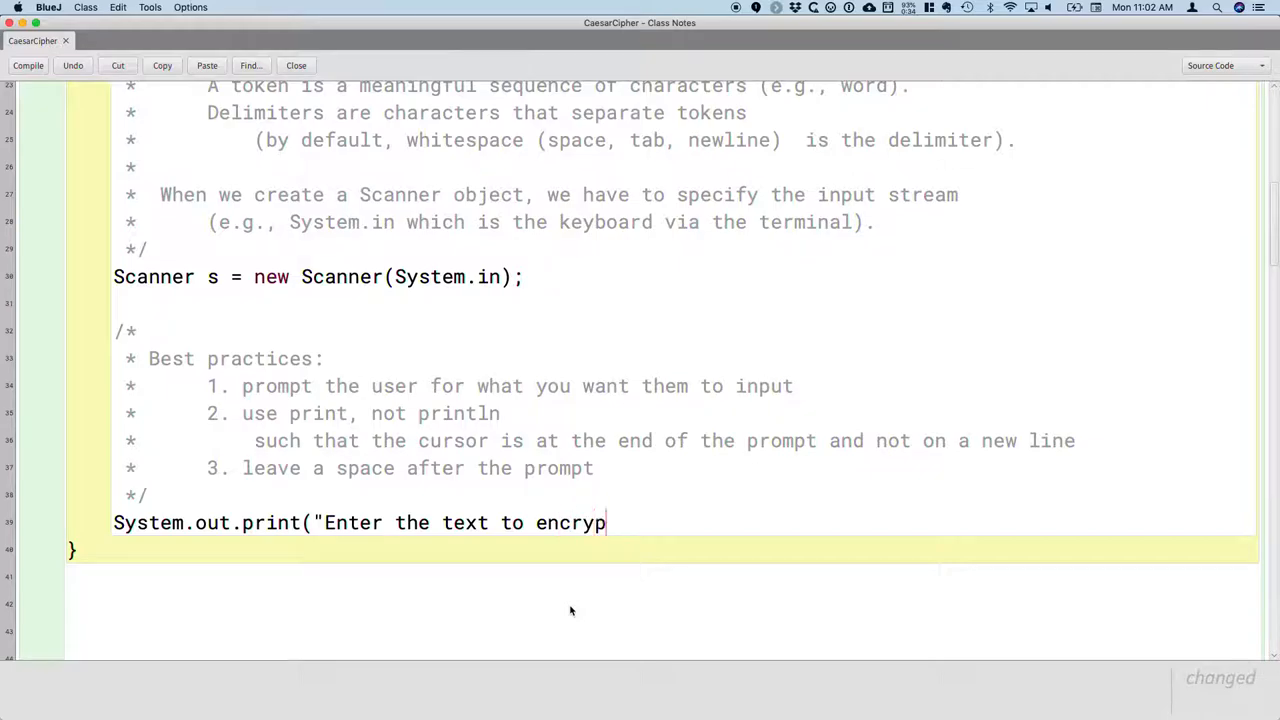
{"action": "type", "text": "t:"}
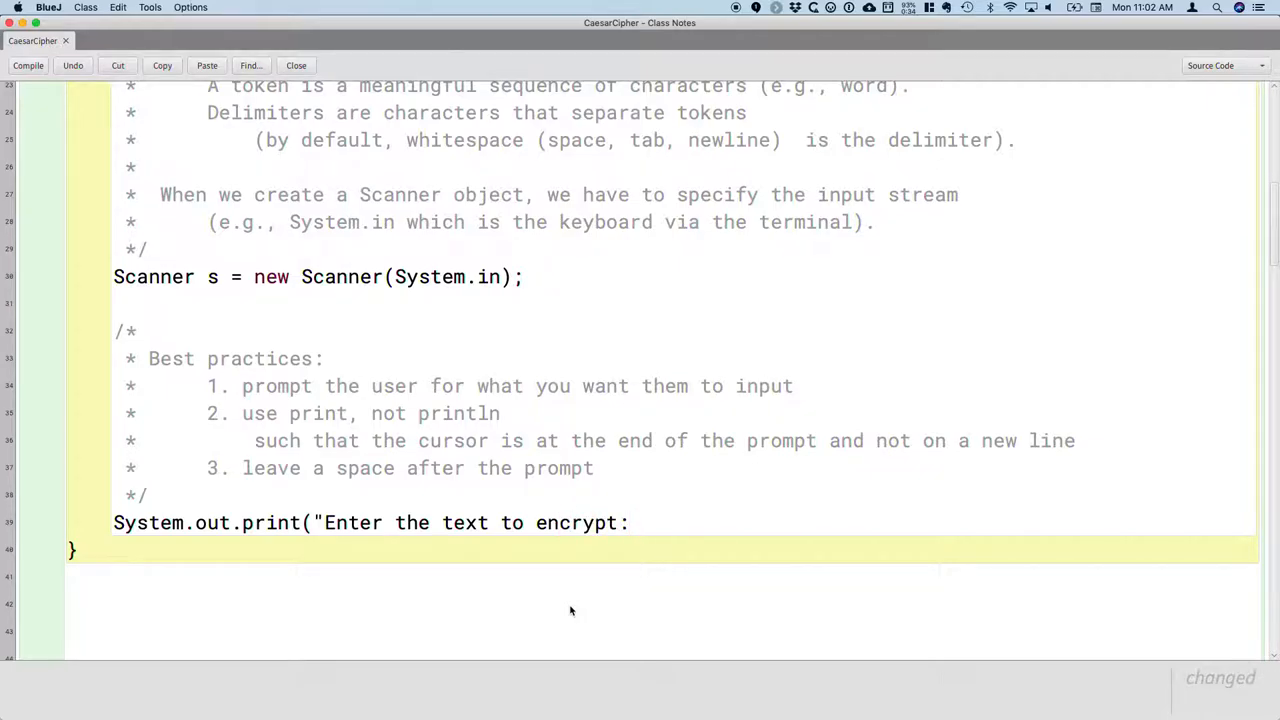
{"action": "type", "text": "\""}
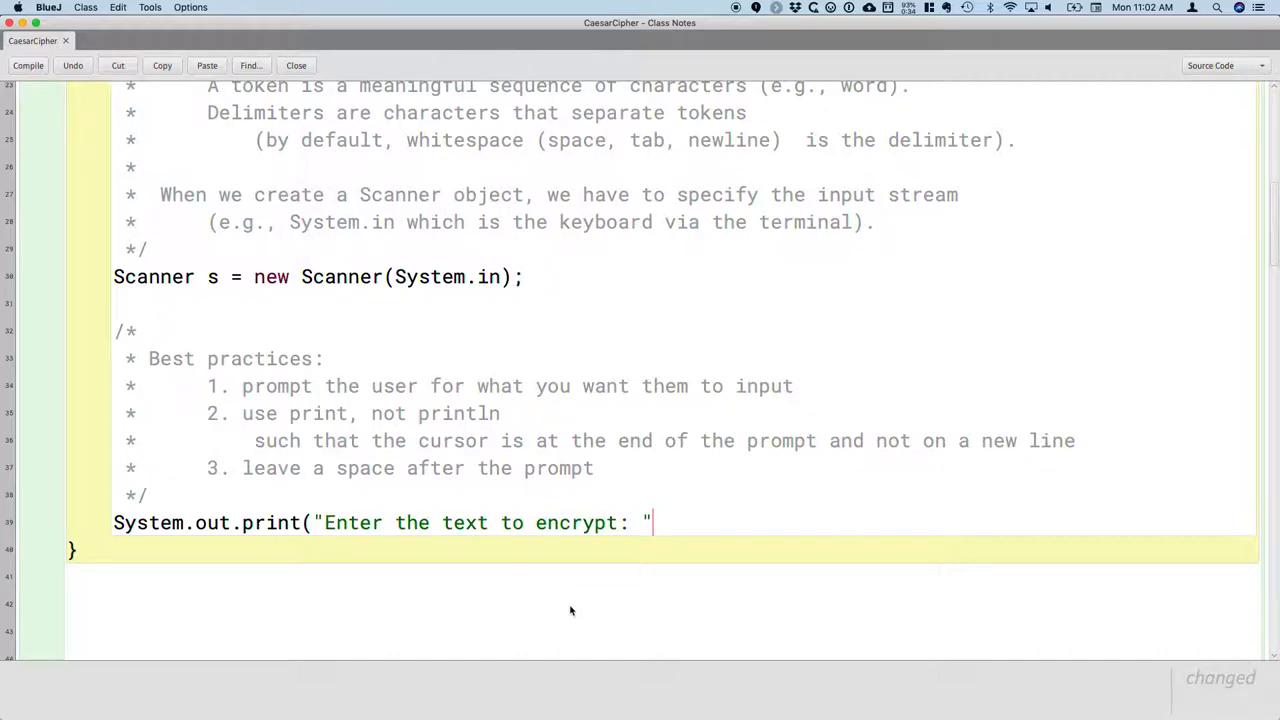
{"action": "type", "text": ");"}
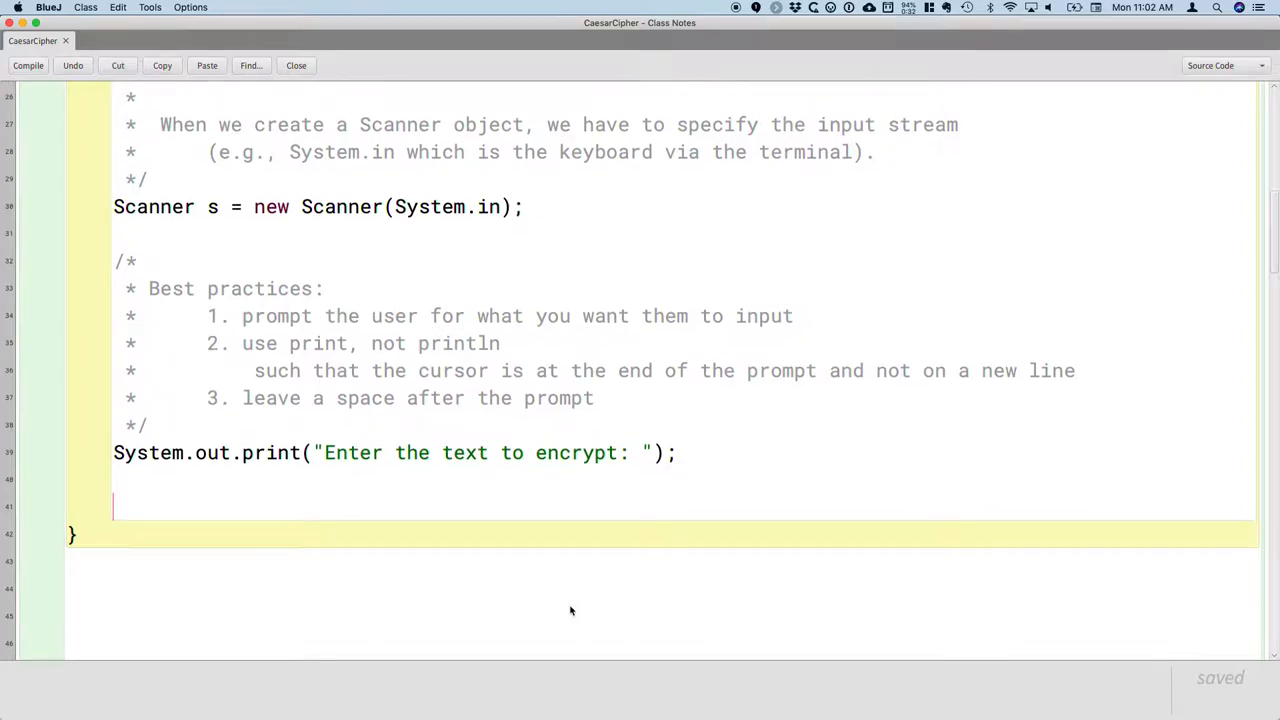
{"action": "scroll", "scroll_direction": "down", "scroll_amount": 3}
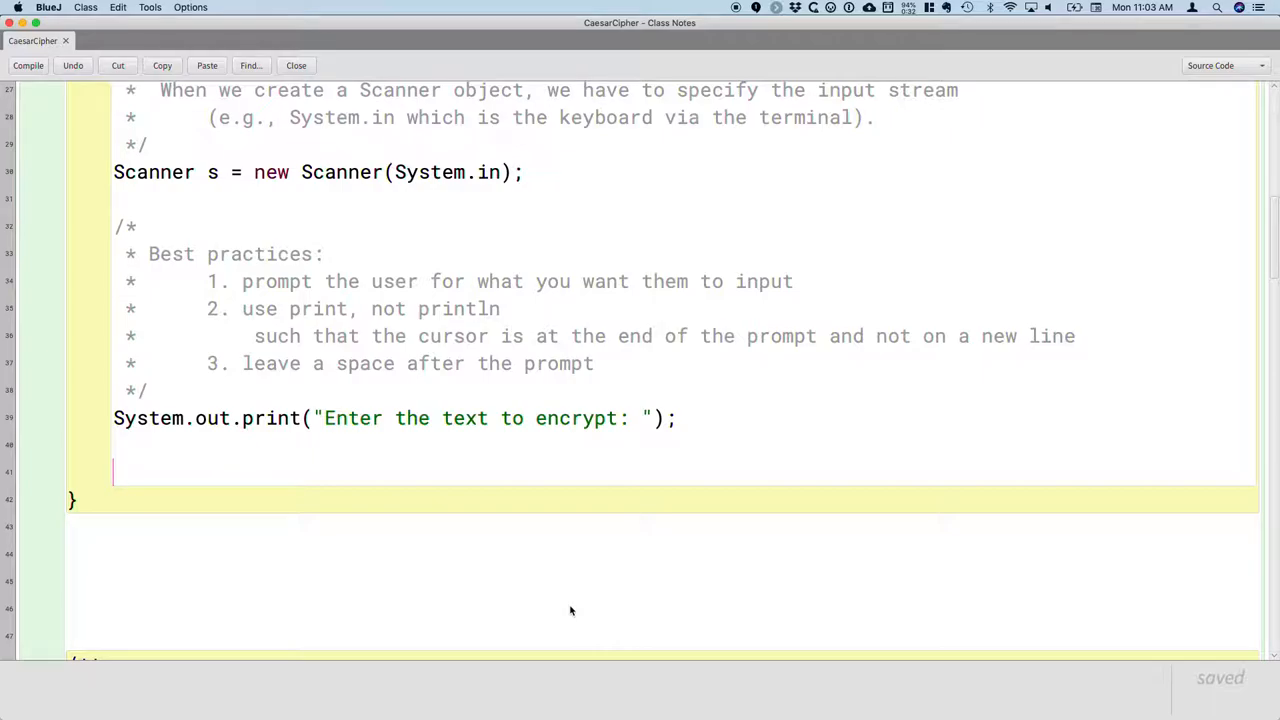
- Write a block comment: nextLine returns all characters up to the line's end (where Enter was typed)
{"action": "type", "text": "/*"}
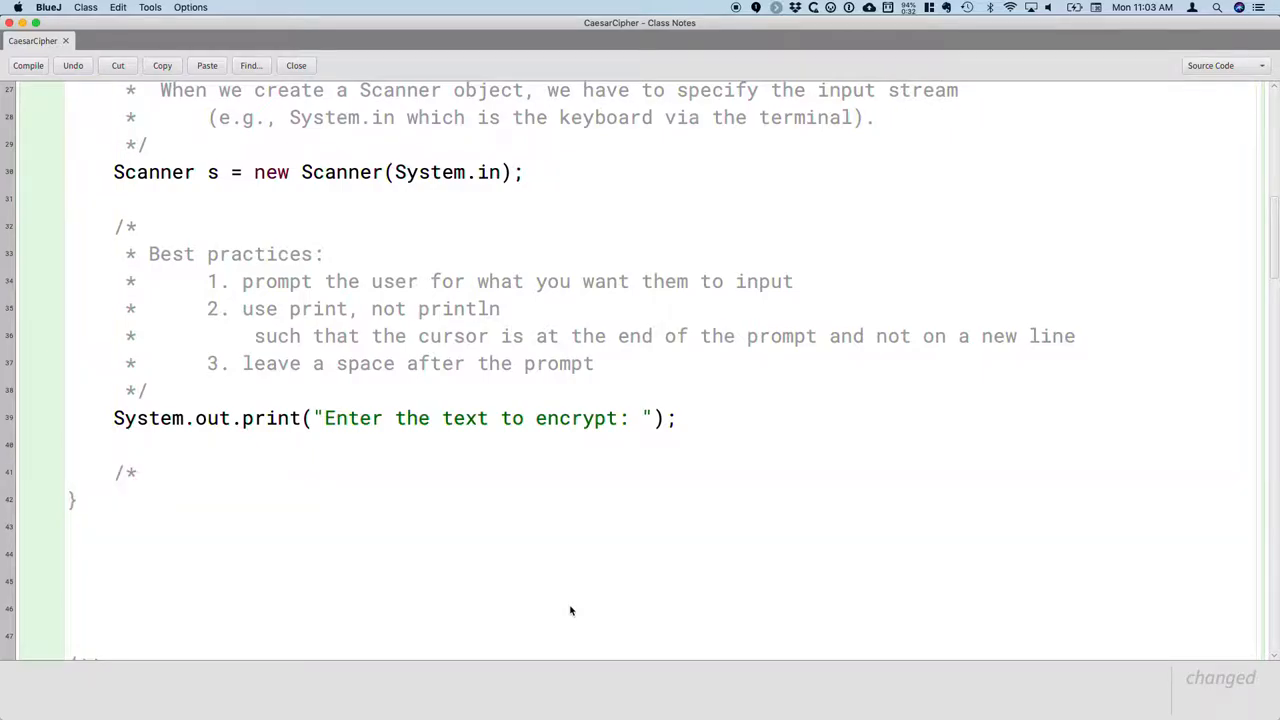
{"action": "type", "text": "* The"}
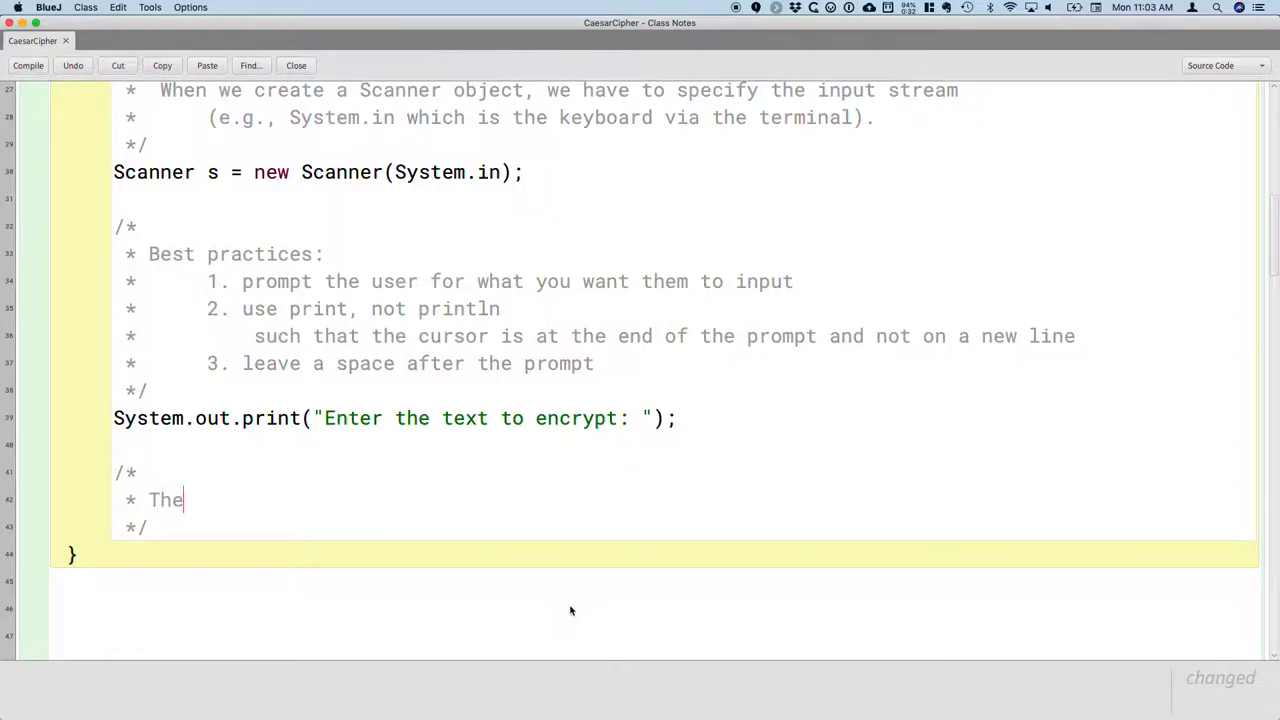
{"action": "type", "text": "nex"}
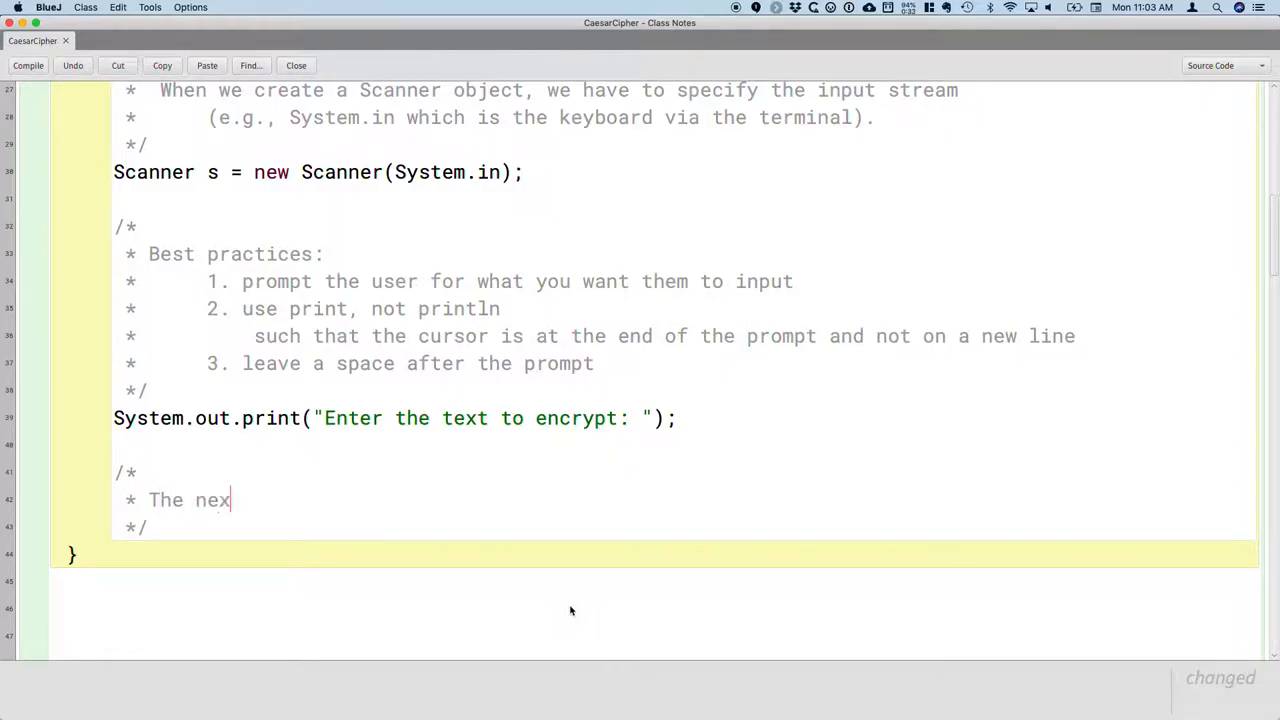
{"action": "type", "text": "tLine method"}
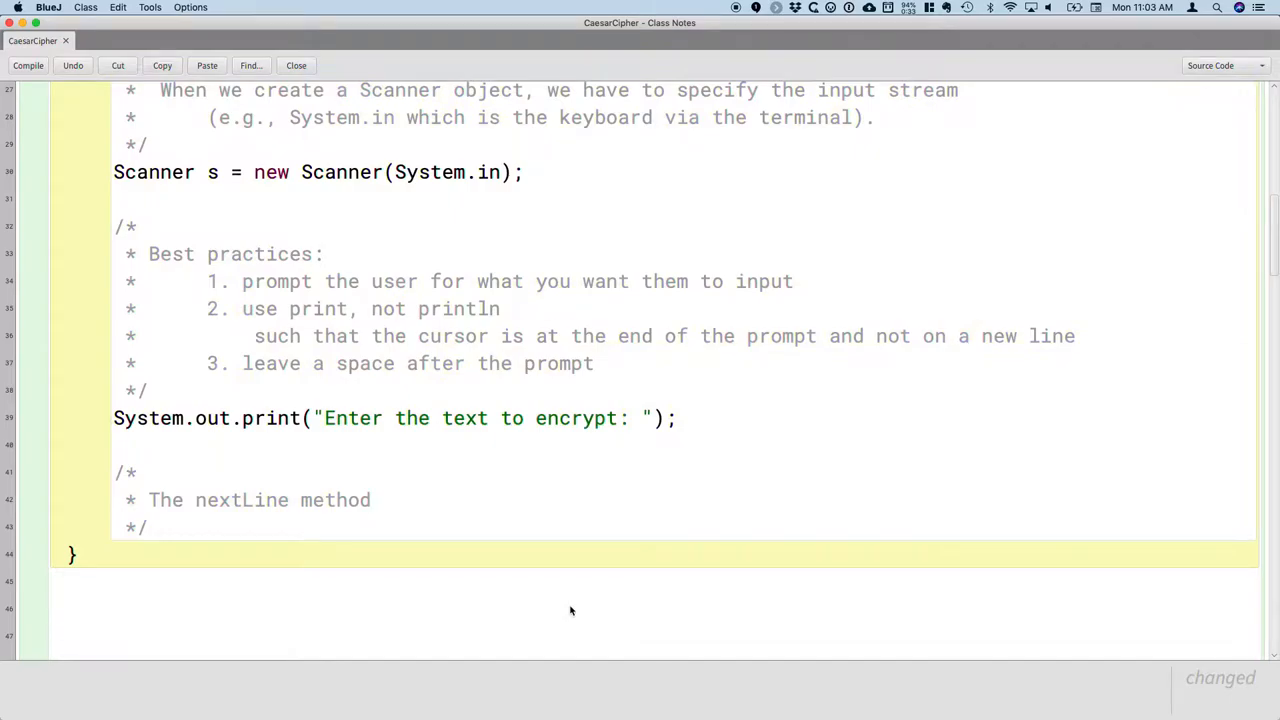
{"action": "type", "text": "returns a"}
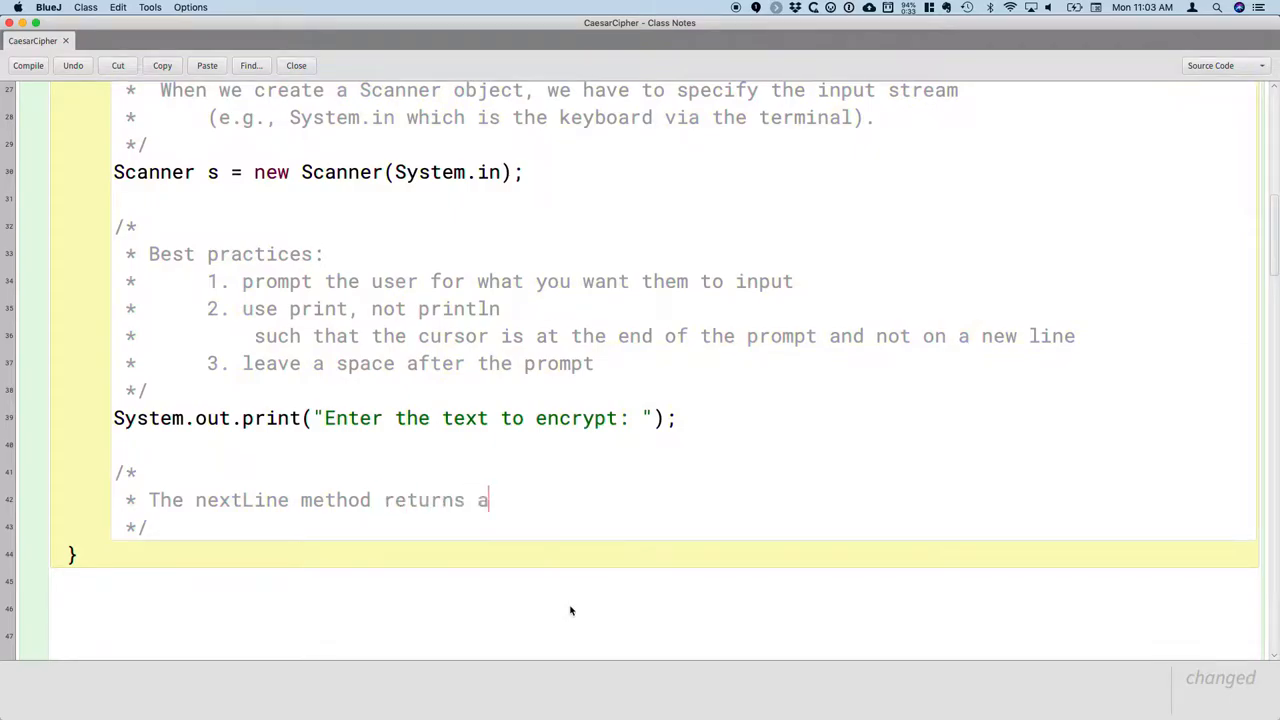
{"action": "type", "text": "ll characters"}
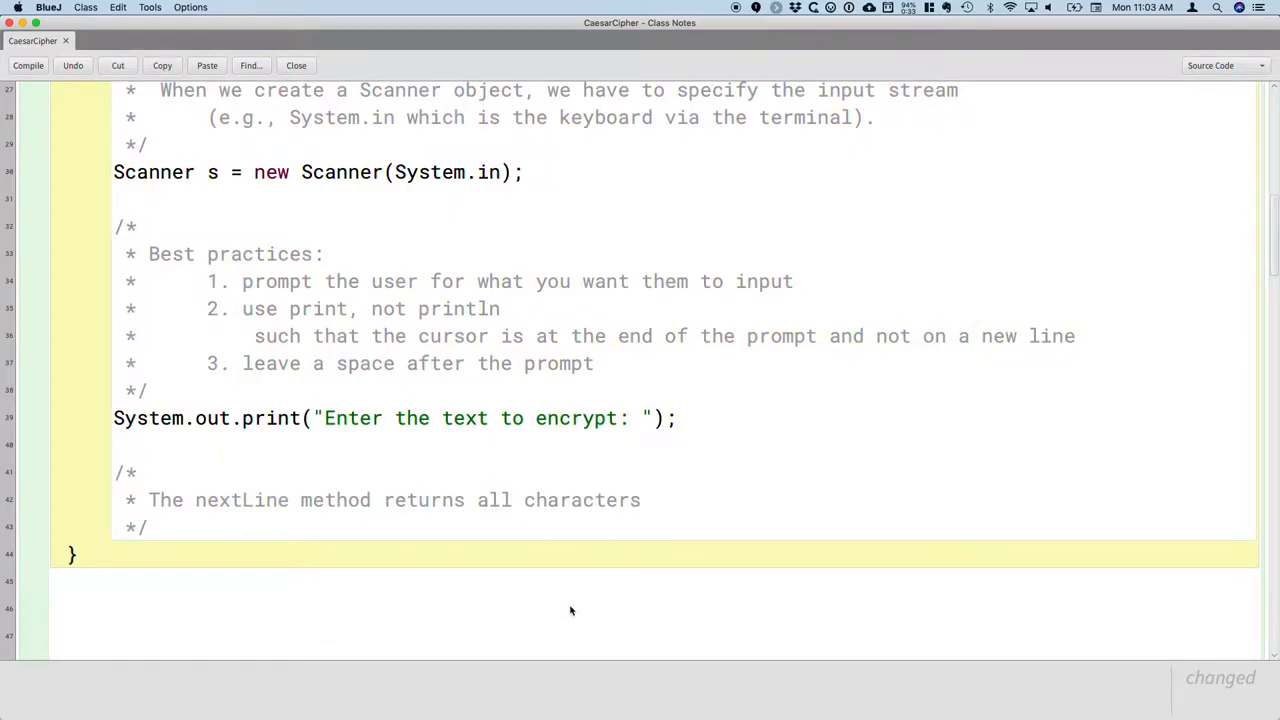
{"action": "type", "text": "up to the end of"}
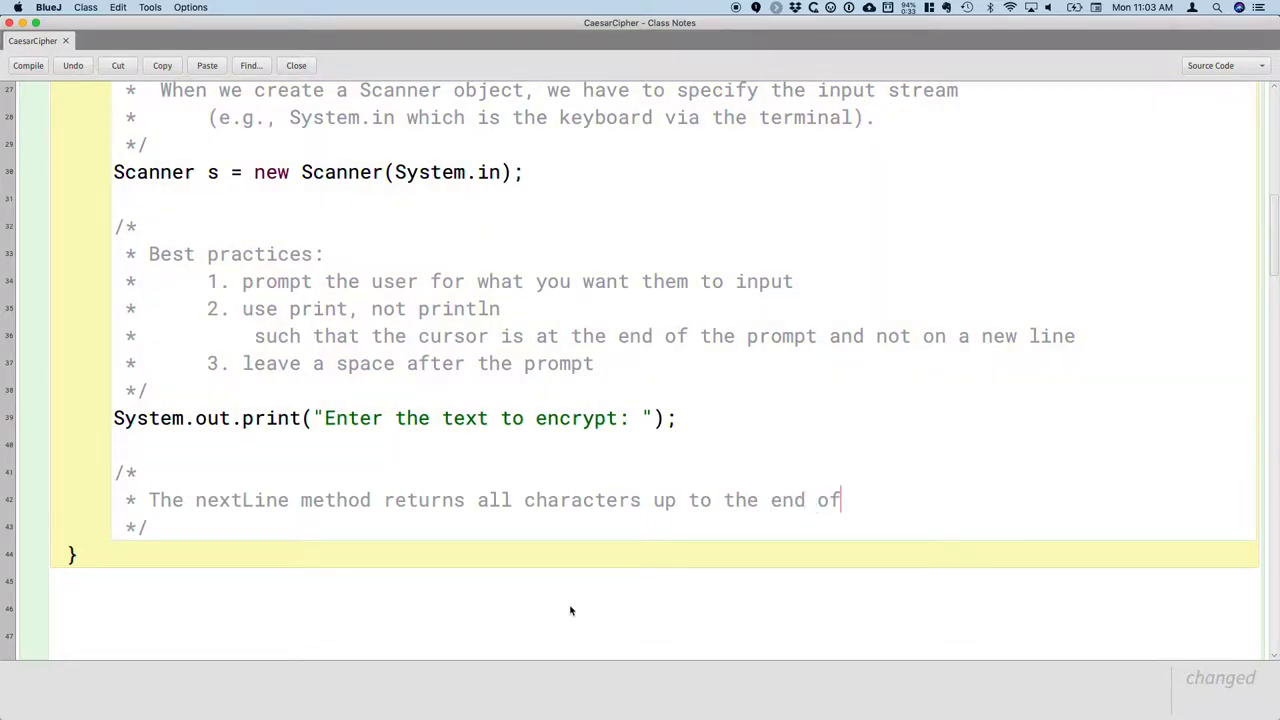
{"action": "type", "text": "the"}
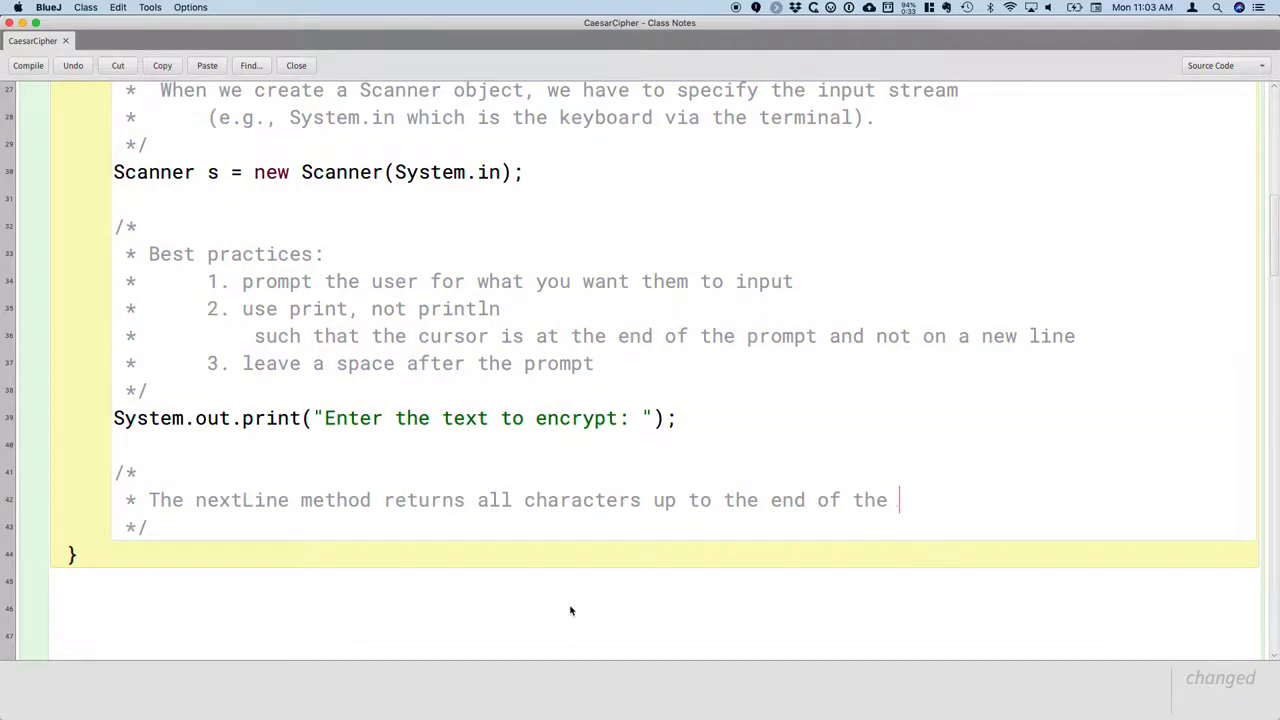
{"action": "type", "text": "line ("}
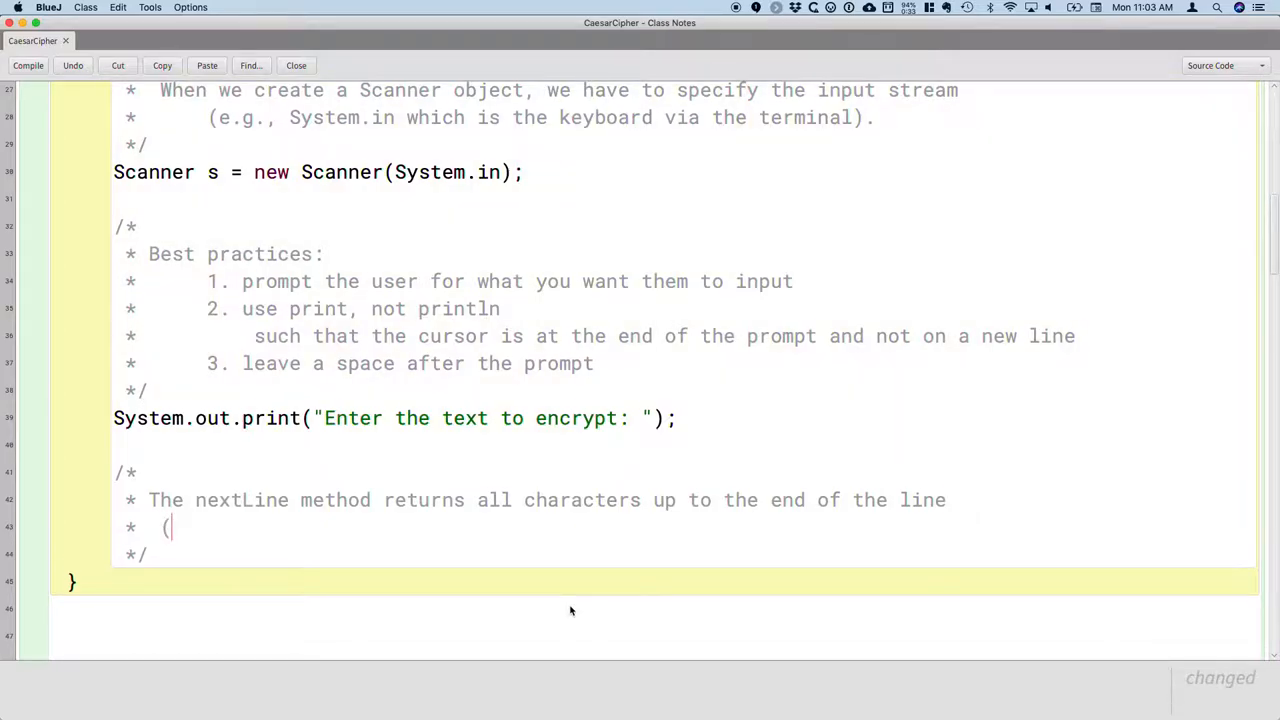
{"action": "type", "text": "i.e.,"}
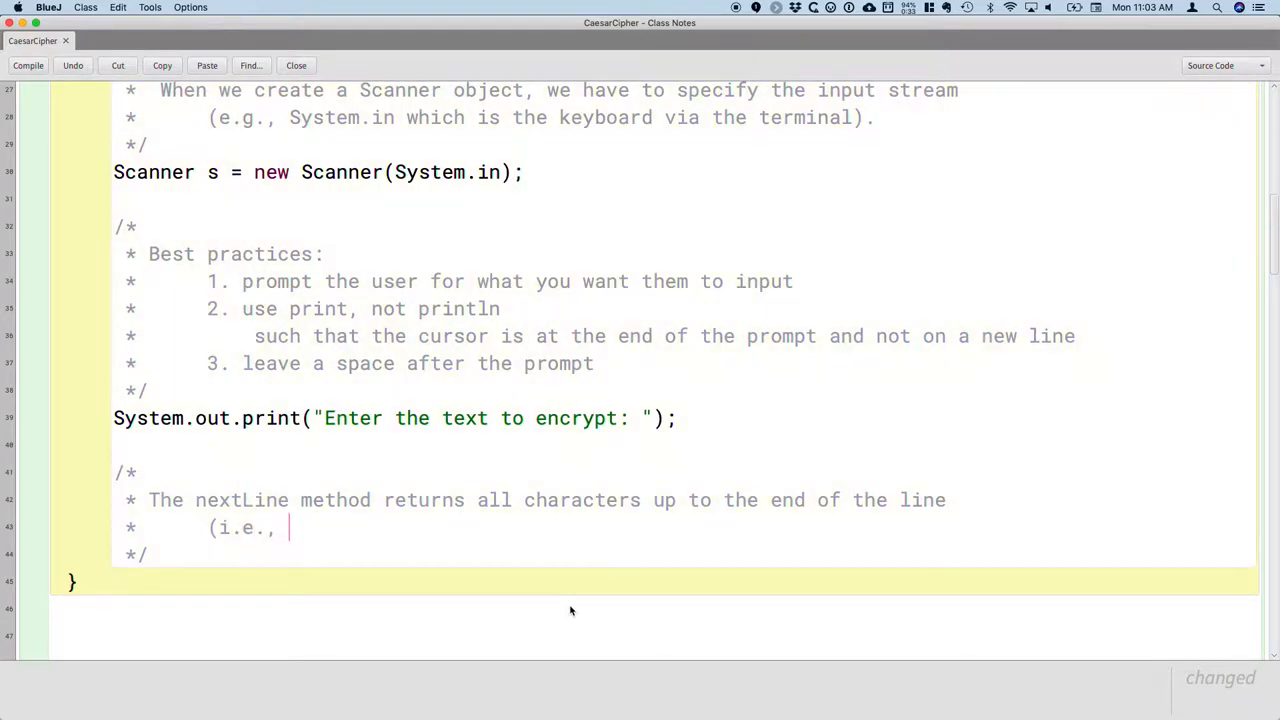
{"action": "type", "text": "where the user"}
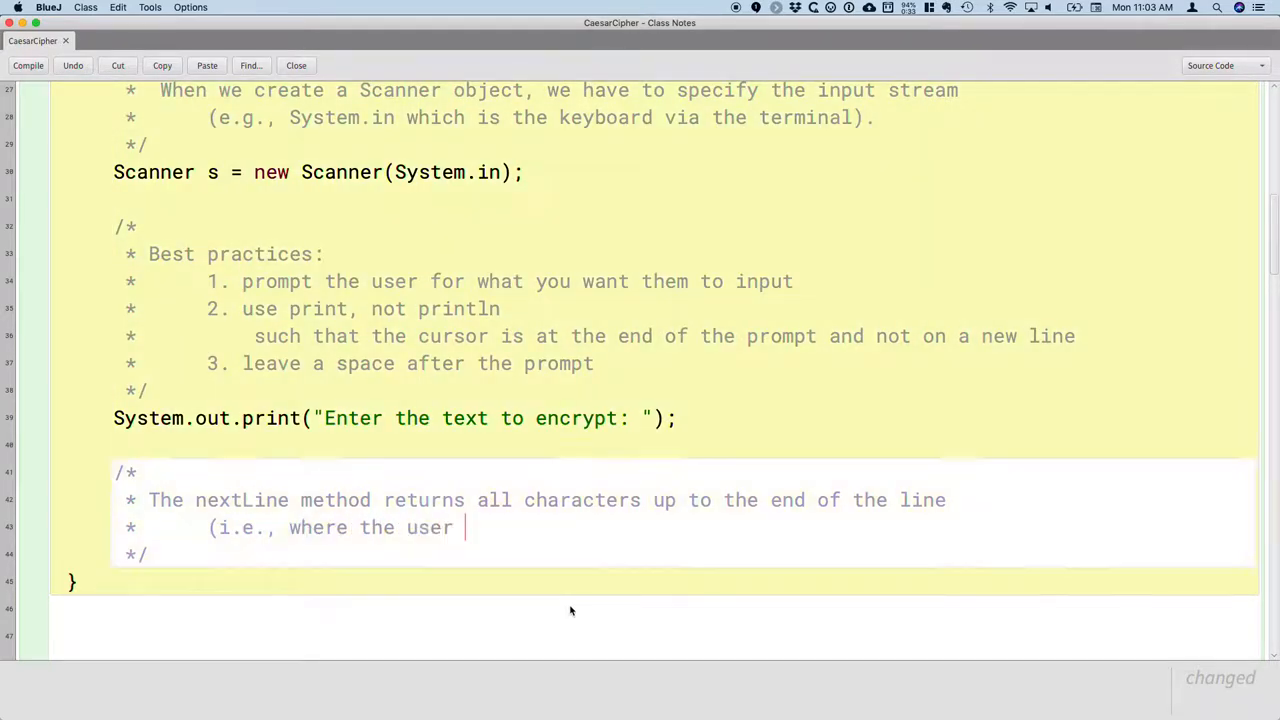
{"action": "type", "text": "typed enter)."}
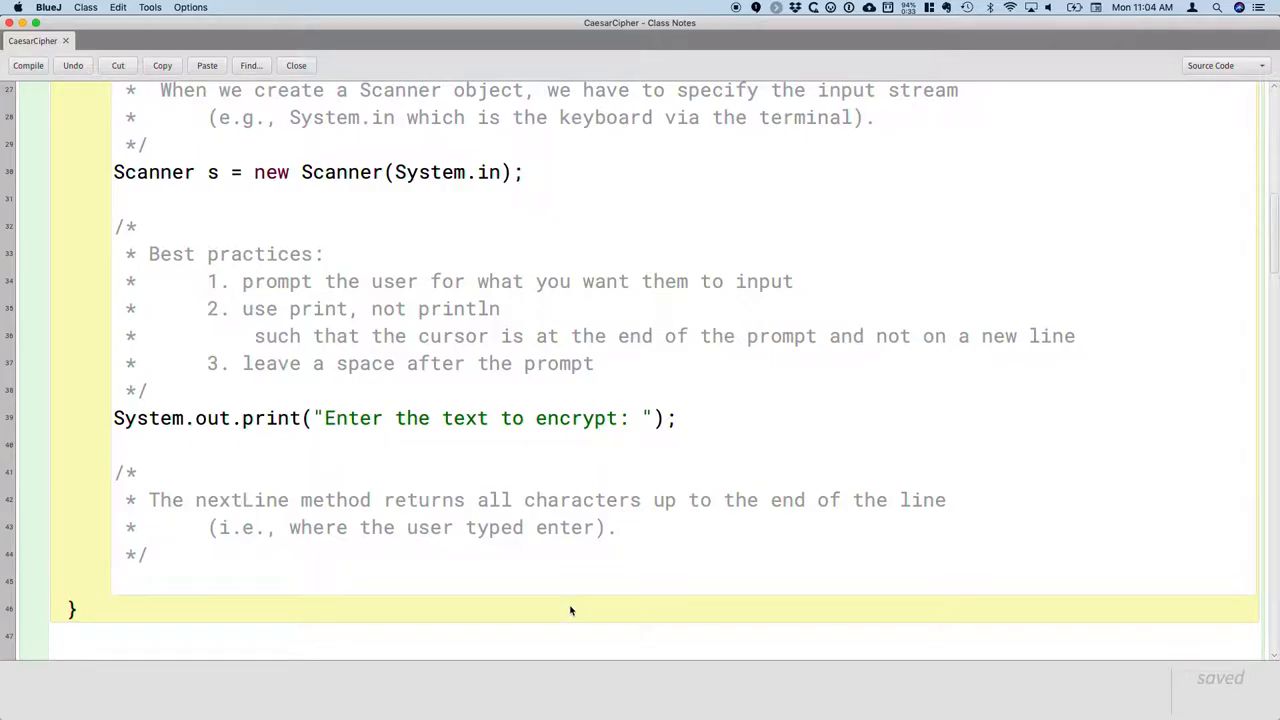
{"action": "scroll", "scroll_direction": "down", "scroll_amount": 3}
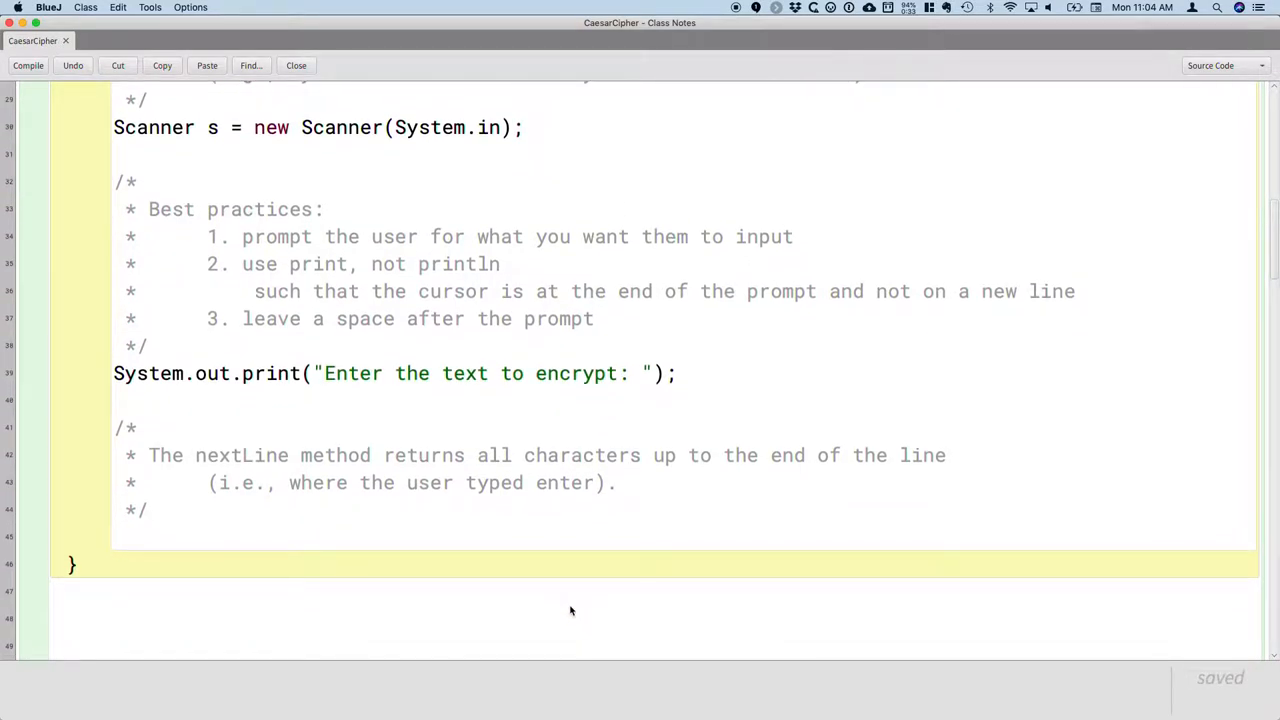
- Add the statement String text = s.nextLine(); below the nextLine comment
{"action": "type", "text": "St"}
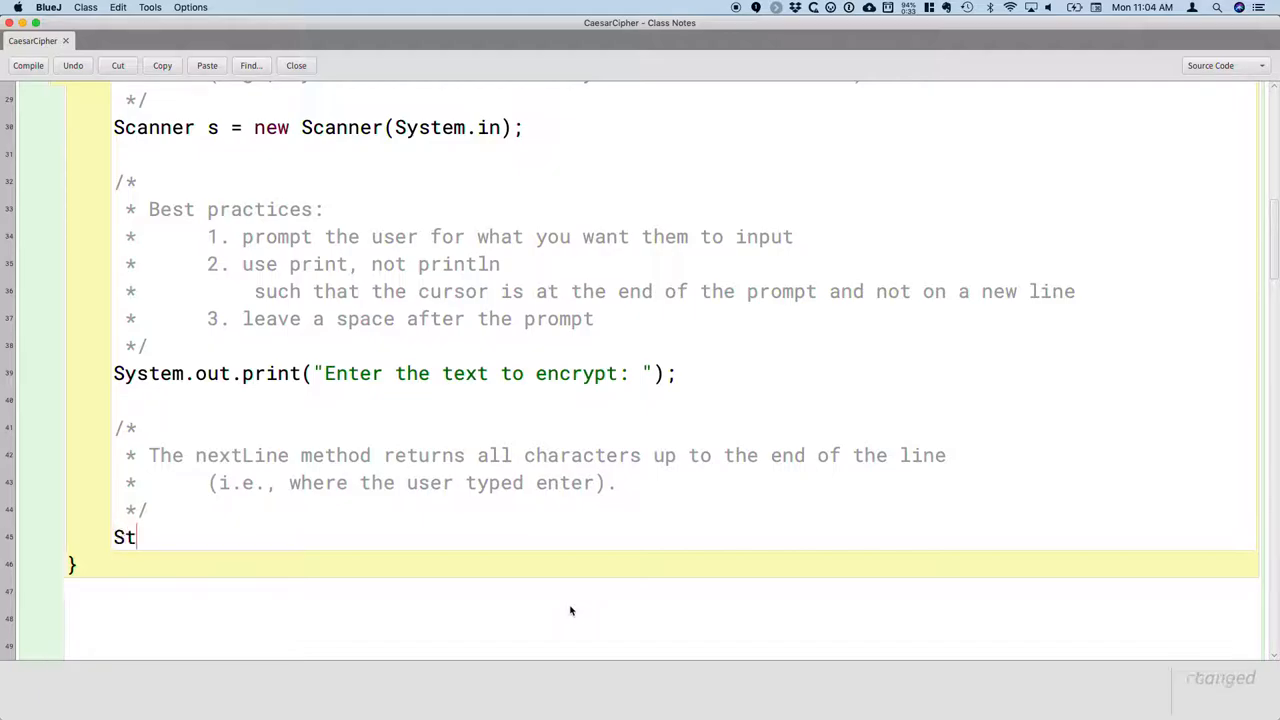
{"action": "type", "text": "ring tex"}
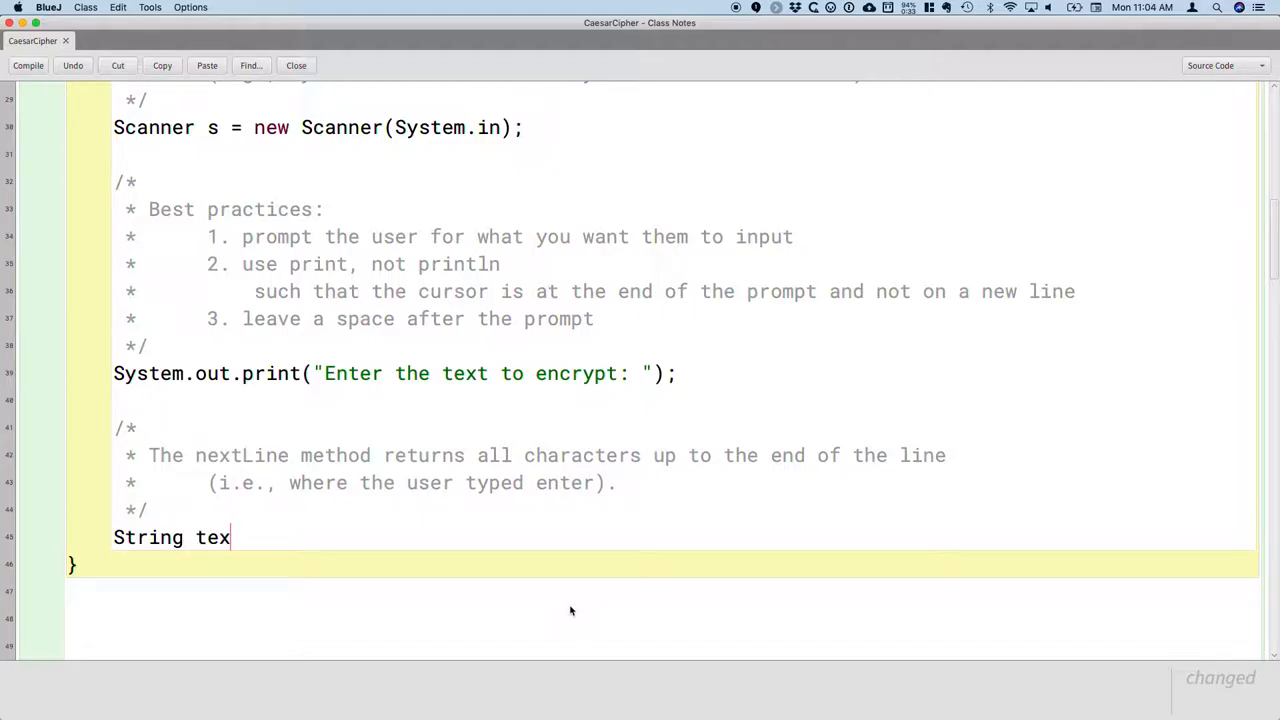
{"action": "type", "text": "t ="}
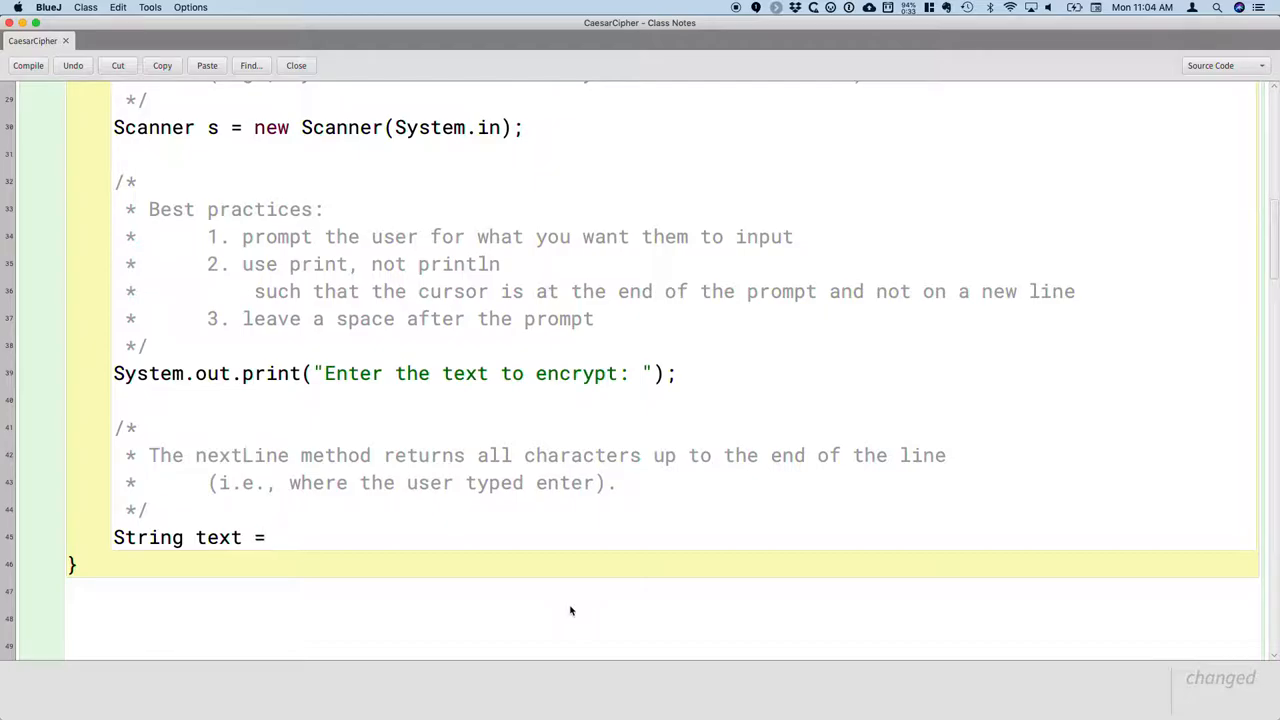
{"action": "type", "text": "s."}
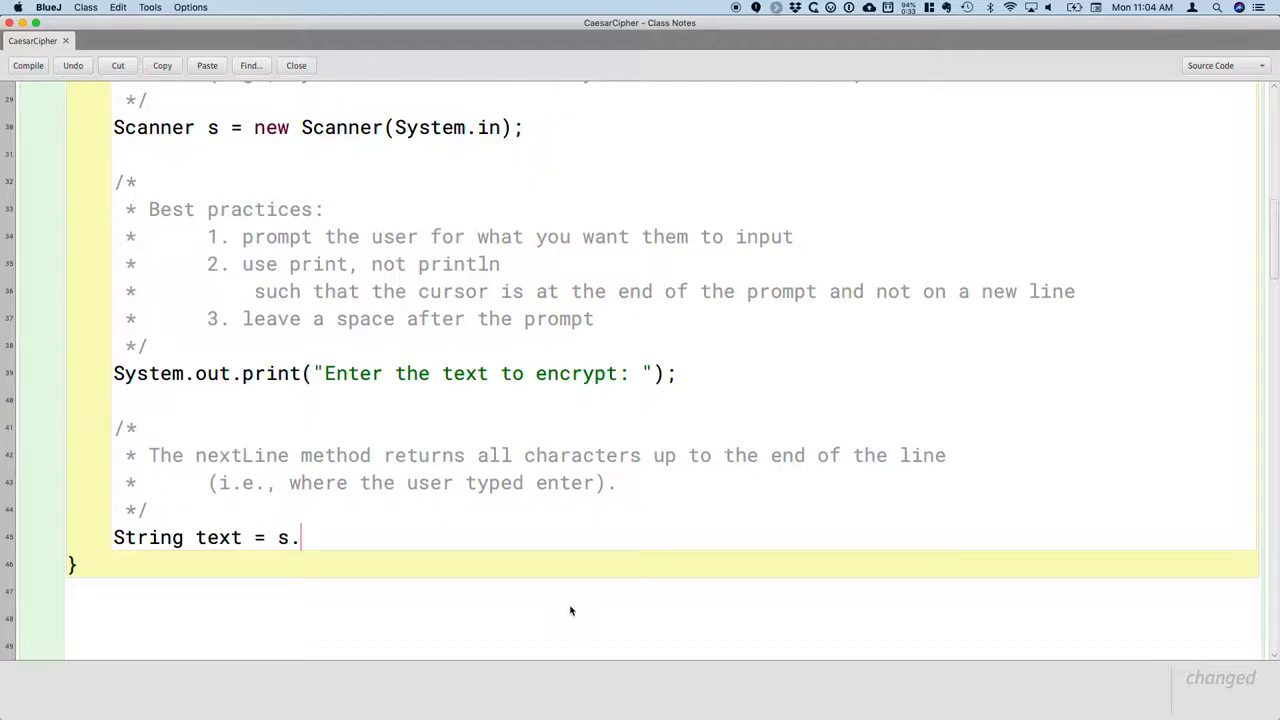
{"action": "type", "text": "nextLine();"}
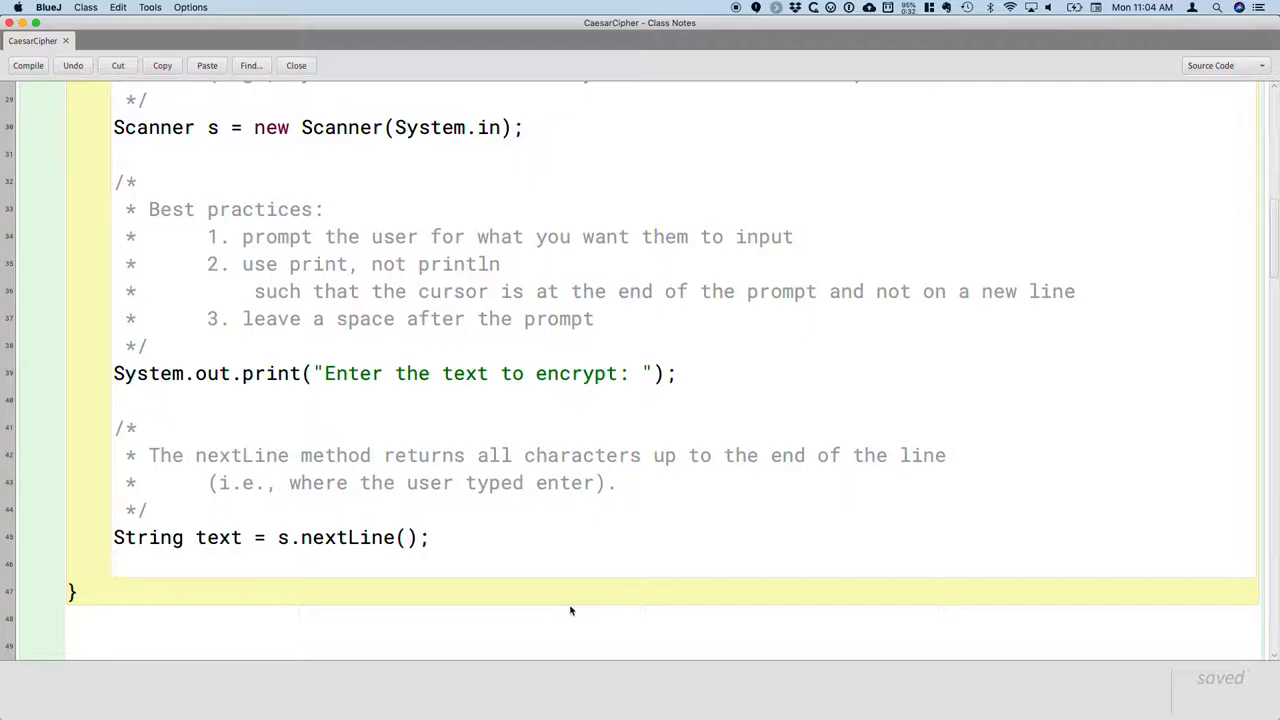
- Add text = text.toUpperCase(); beneath the nextLine statement
{"action": "type", "text": "text"}
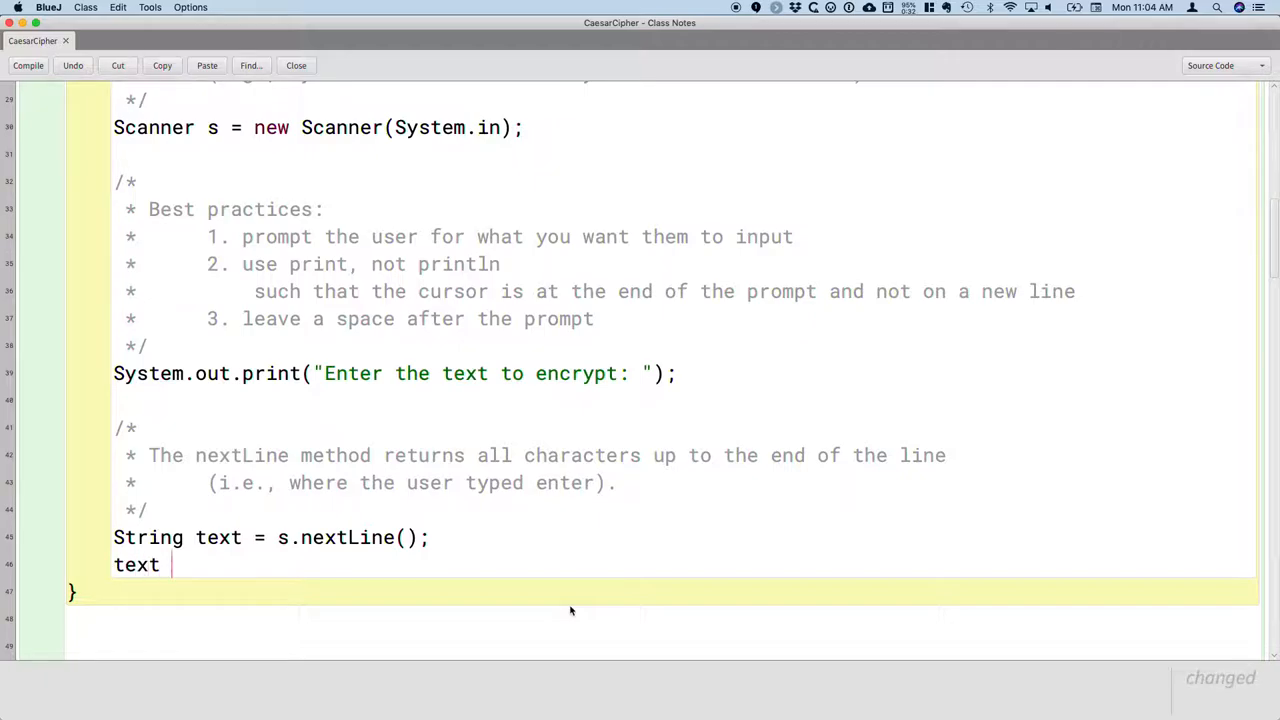
{"action": "type", "text": "= text.toUp"}
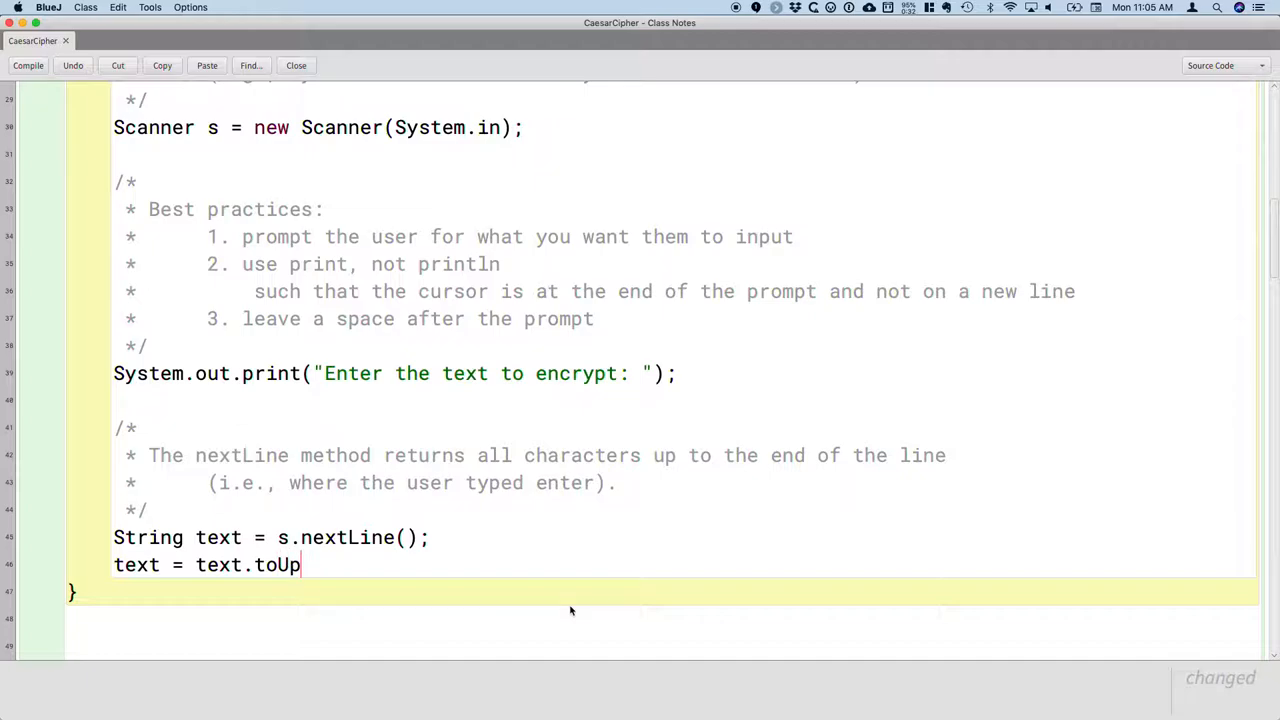
{"action": "type", "text": "perCase();"}
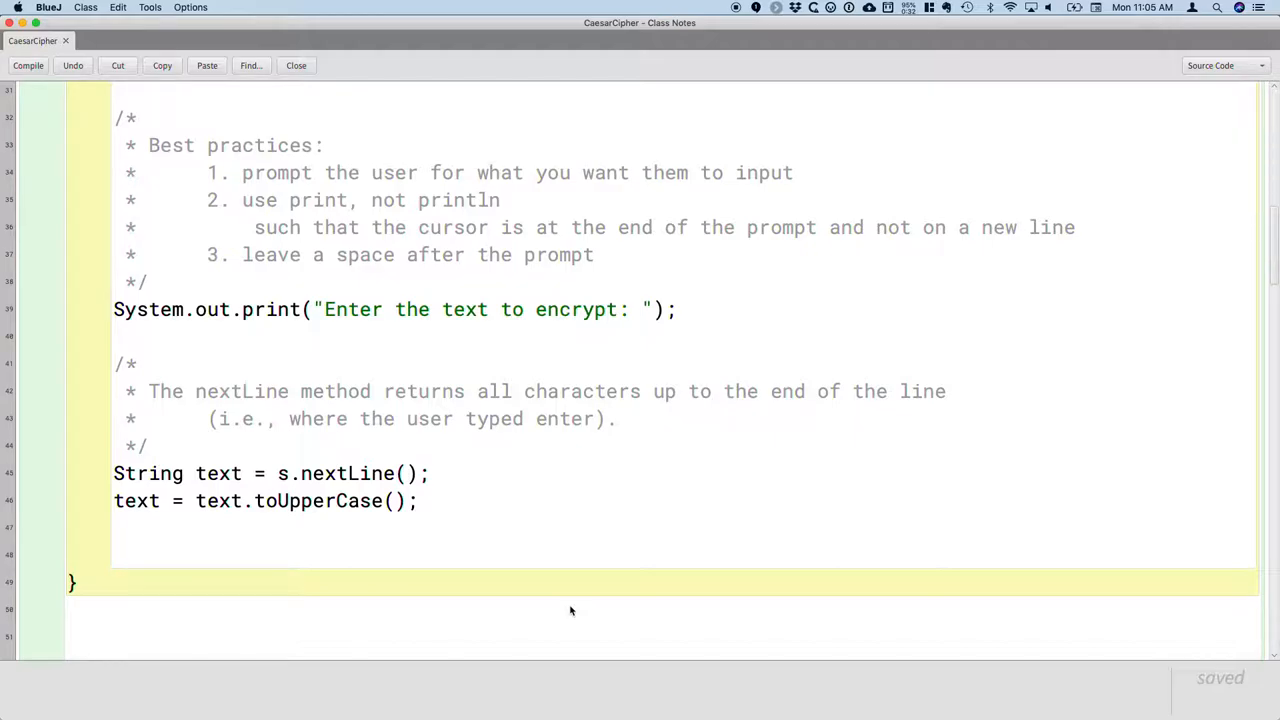
{"action": "scroll", "scroll_direction": "up", "scroll_amount": 3}
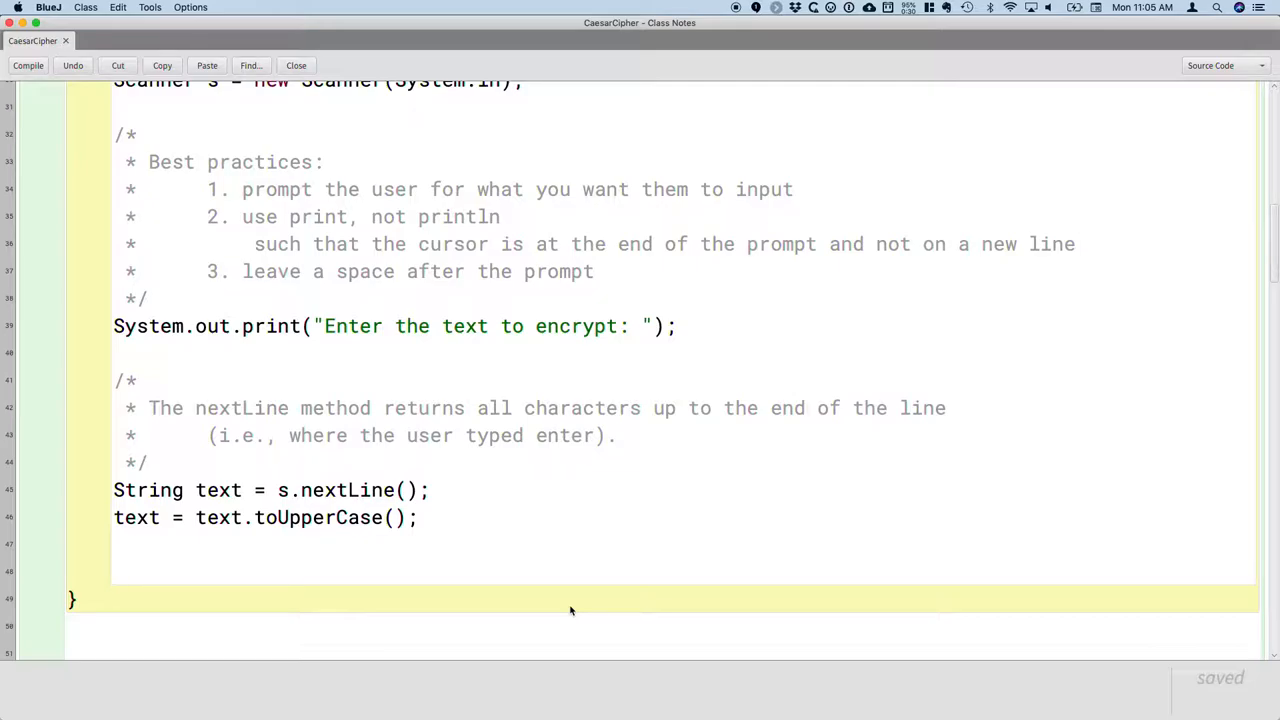
- Add System.out.print("Enter the keyphrase (no spaces): "); and start a new line
{"action": "type", "text": "System.out"}
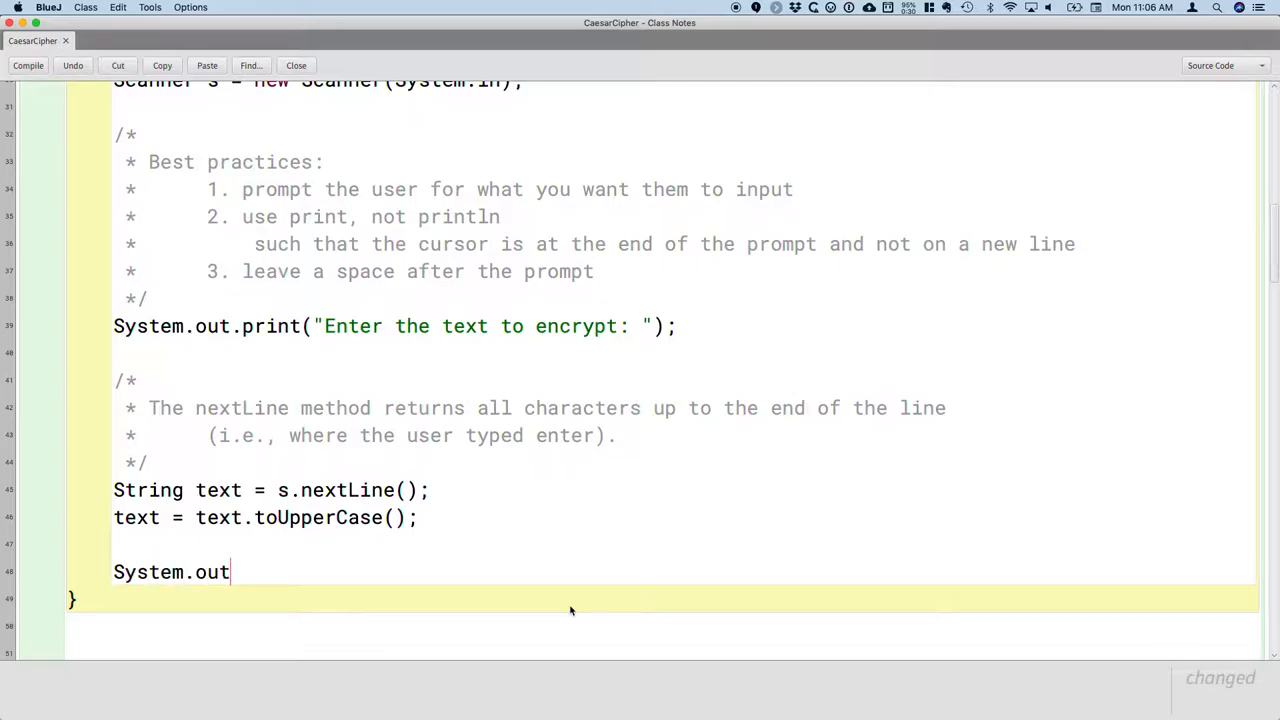
{"action": "type", "text": ".print("}
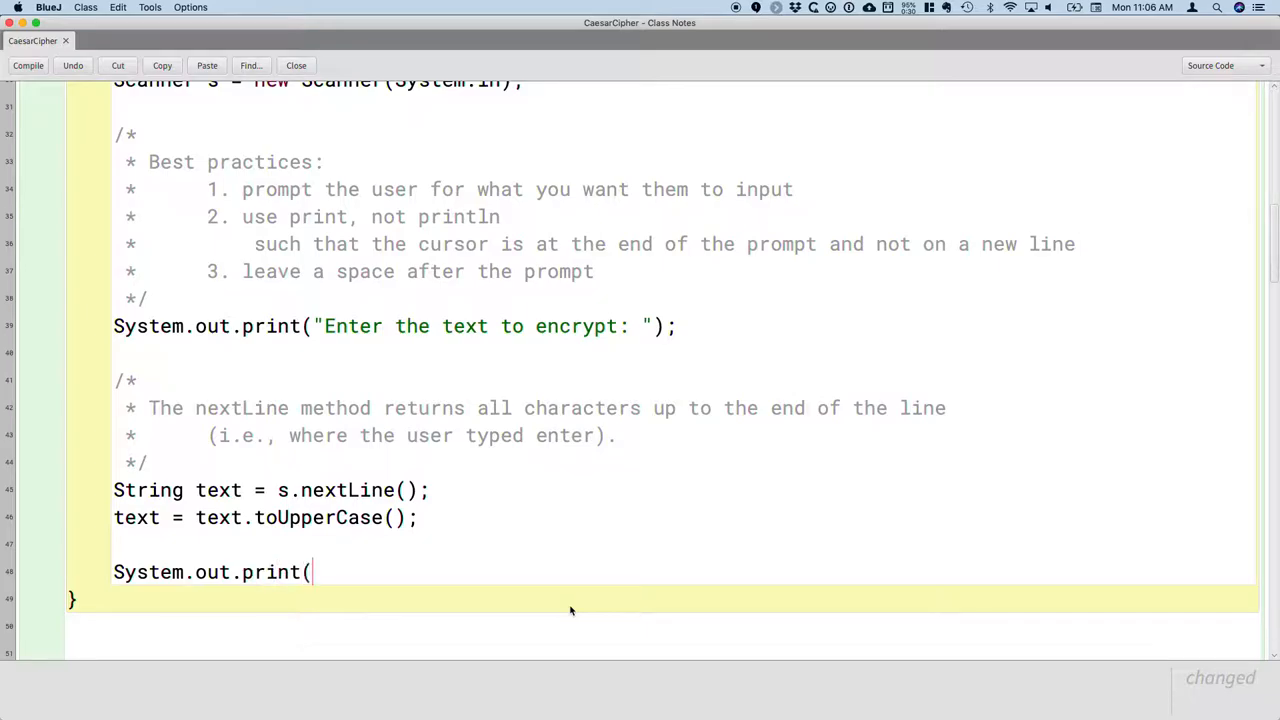
{"action": "type", "text": "\""}
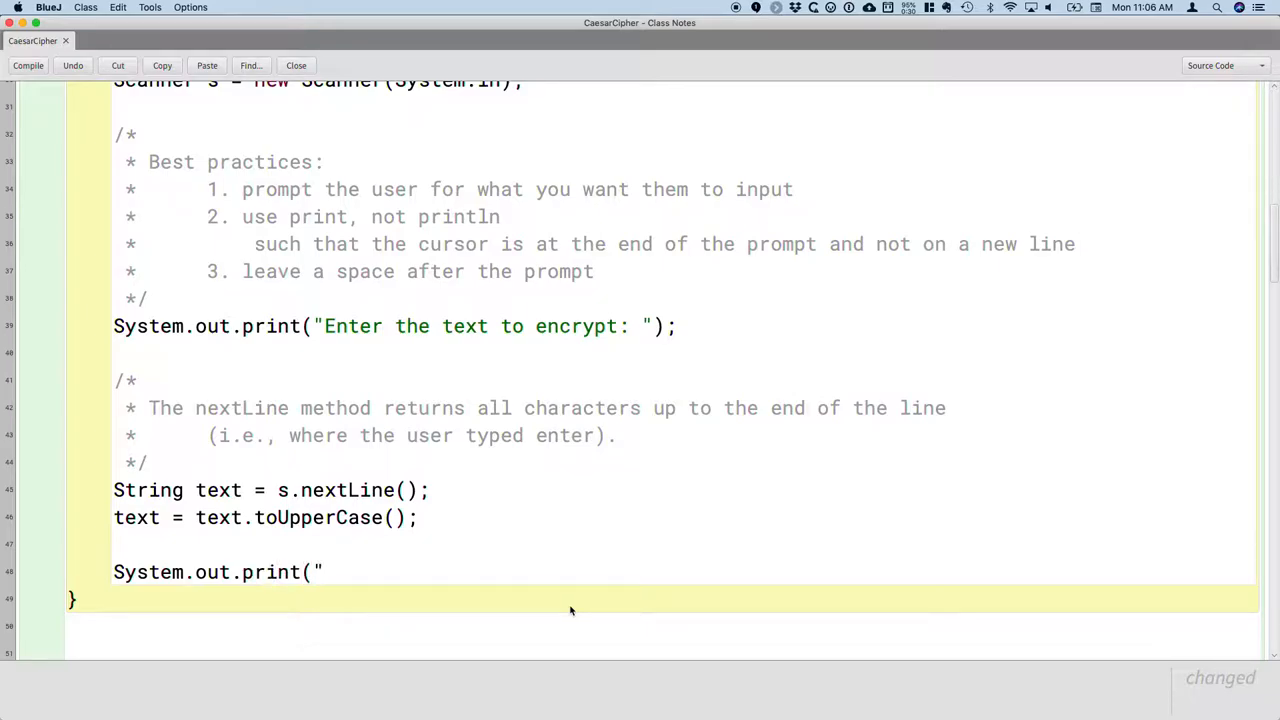
{"action": "type", "text": "Enter the"}
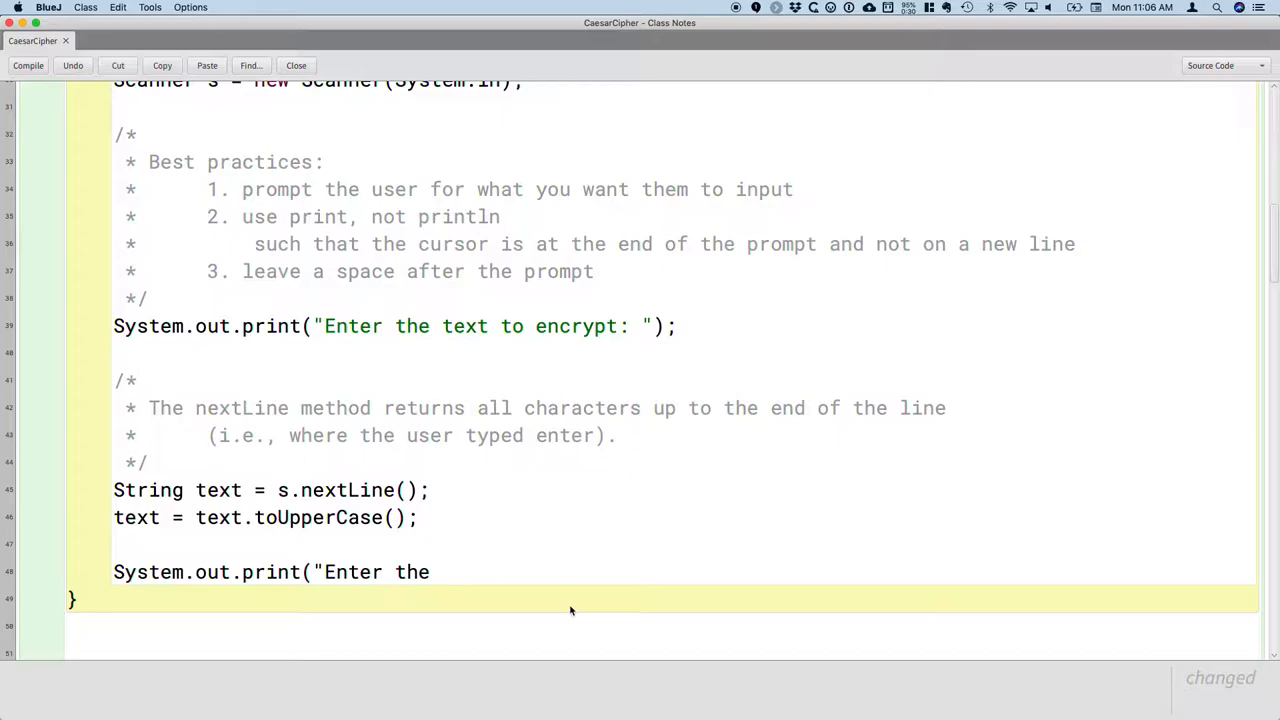
{"action": "type", "text": "keyphrase ("}
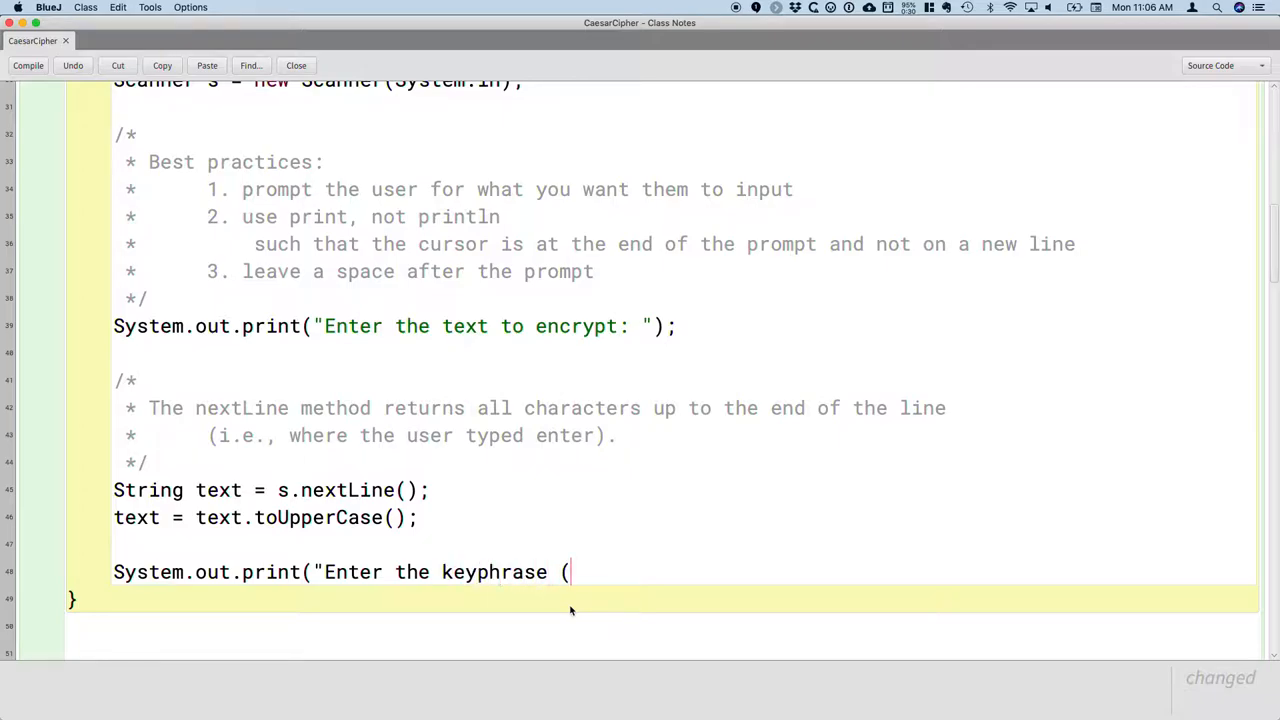
{"action": "type", "text": "no spac"}
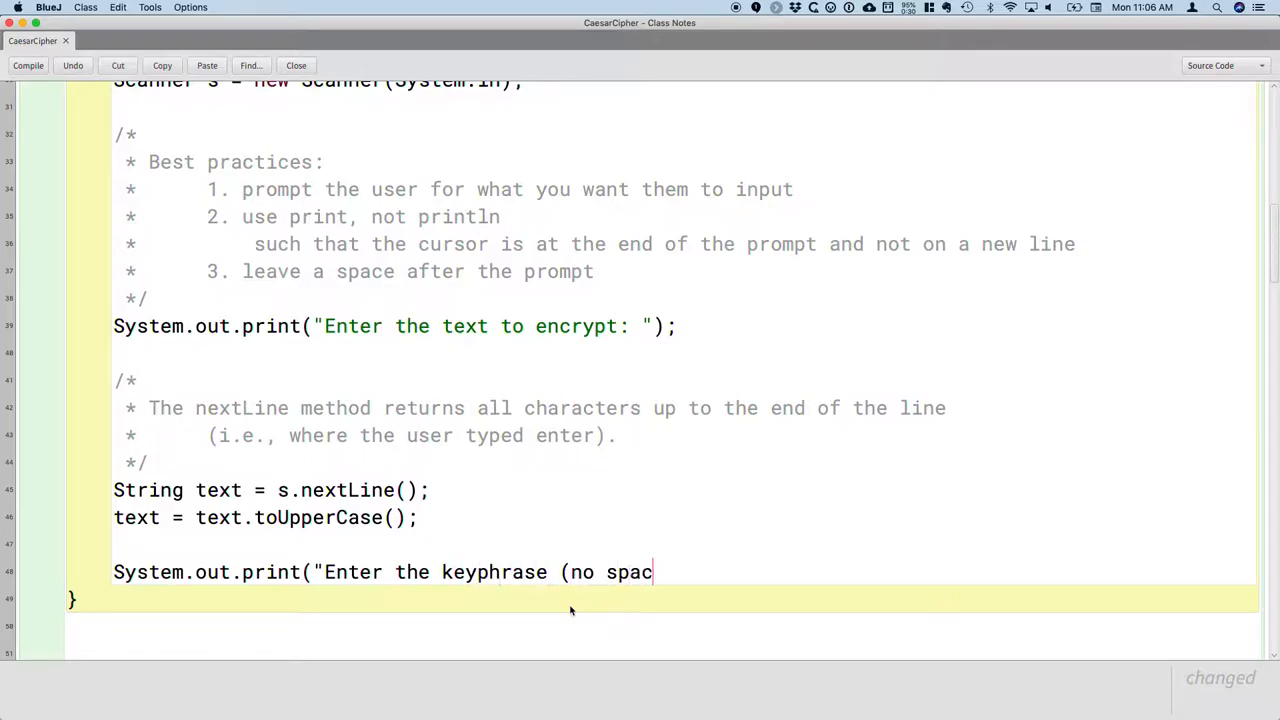
{"action": "type", "text": "es)"}
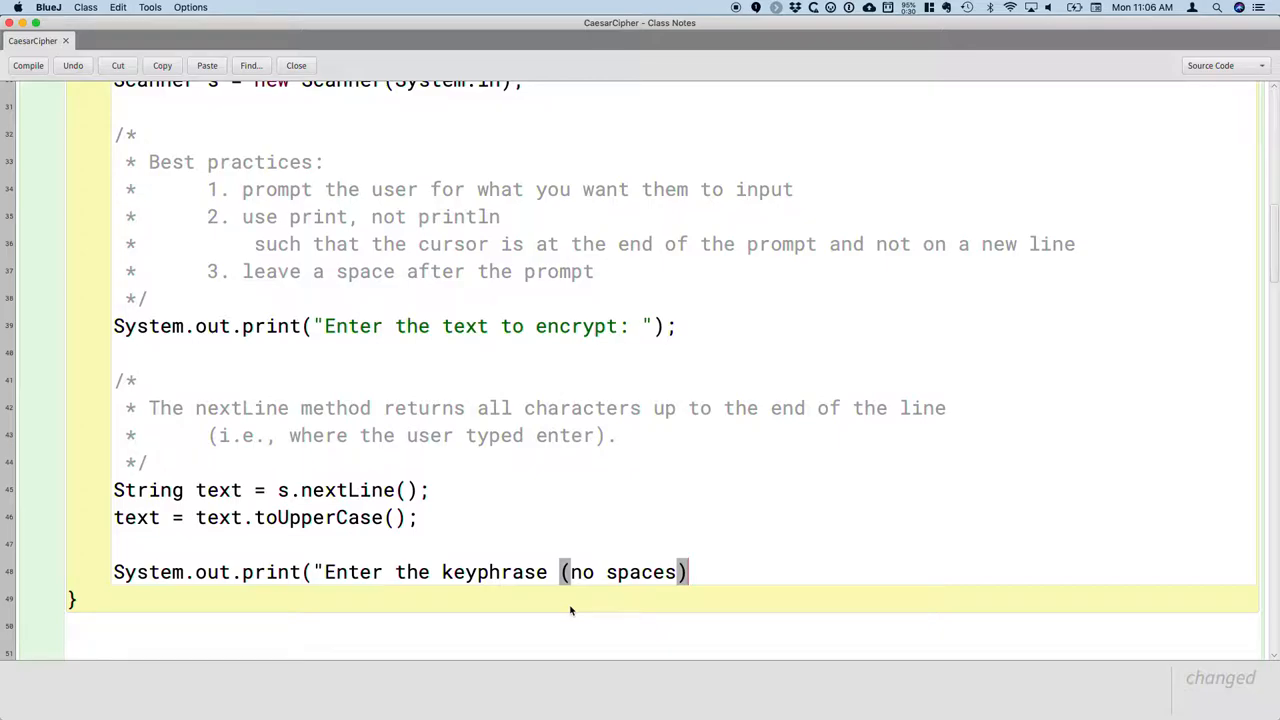
{"action": "type", "text": ": \""}
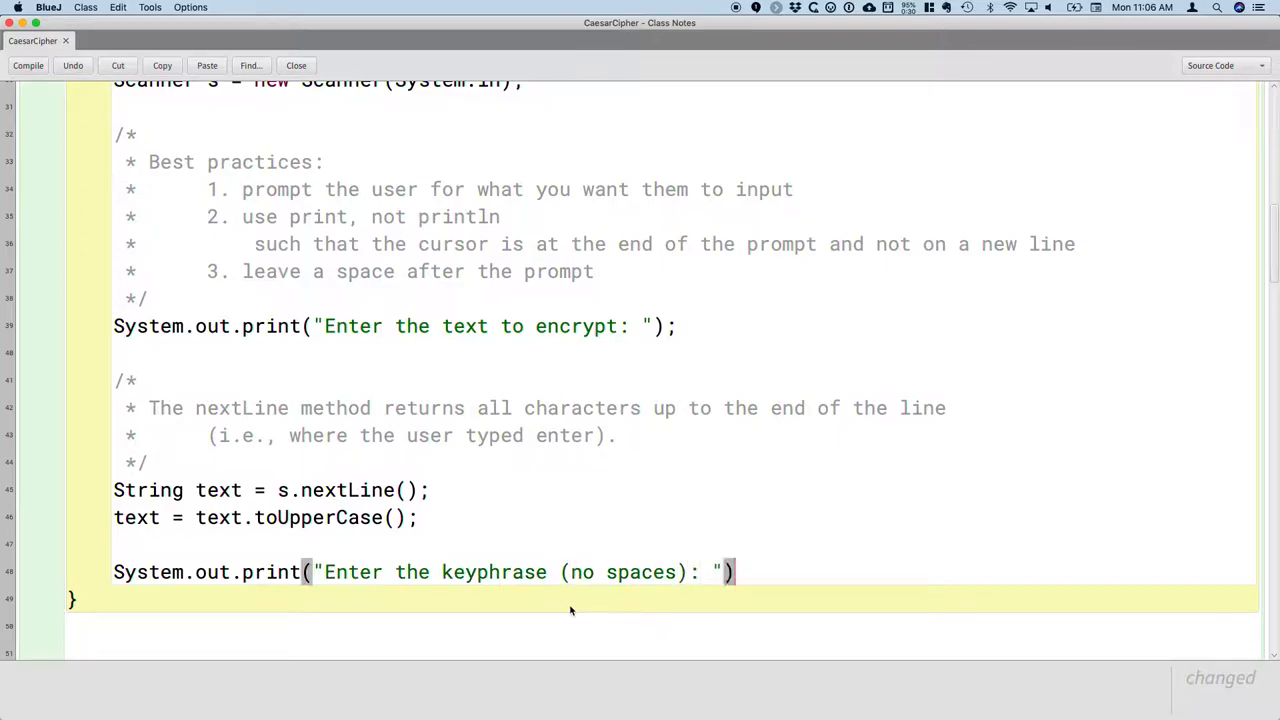
{"action": "key", "text": "enter"}
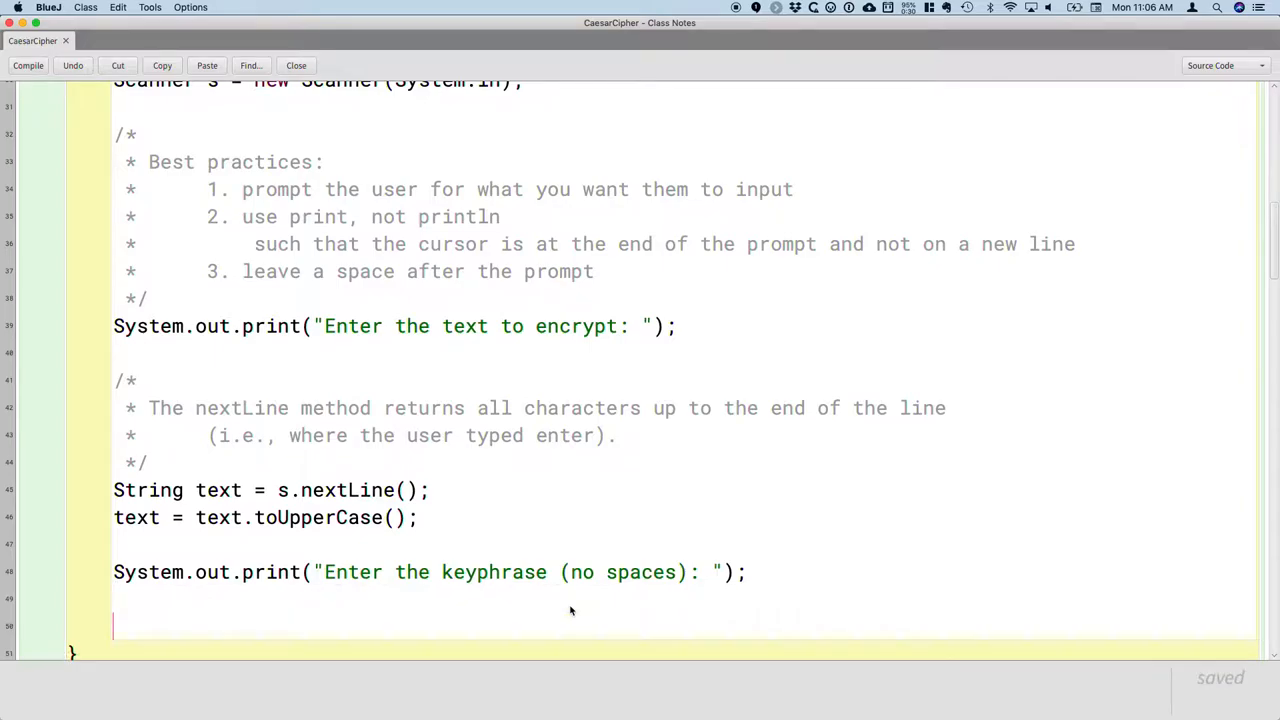
{"action": "scroll", "scroll_direction": "down", "scroll_amount": 3}
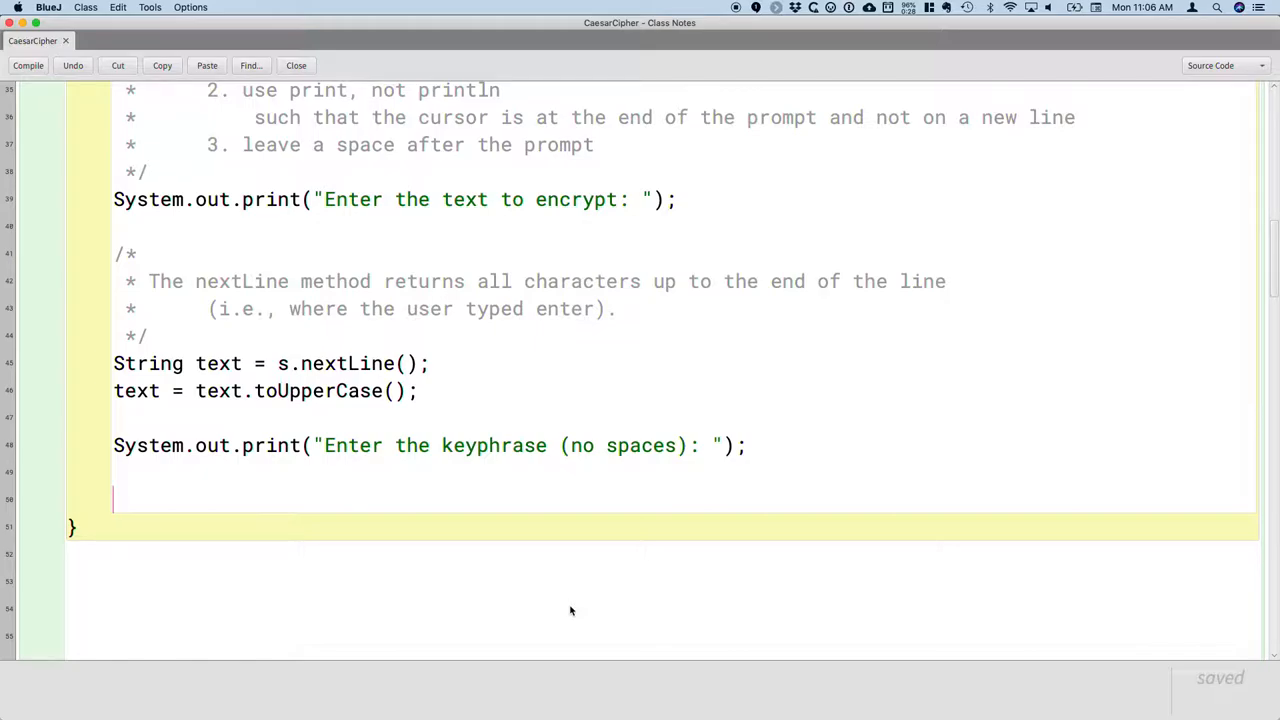
- Write a block comment: the next method returns the next token in the stream as a String
{"action": "type", "text": "/*"}
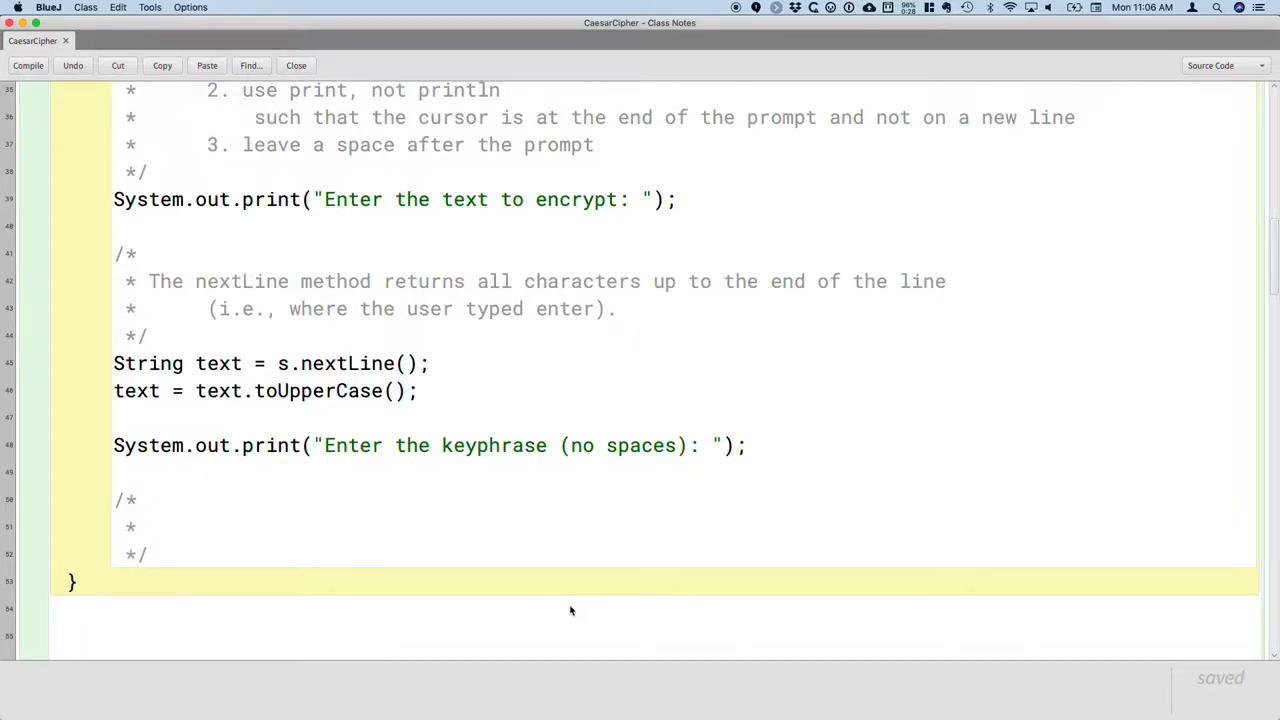
{"action": "type", "text": "The next method"}
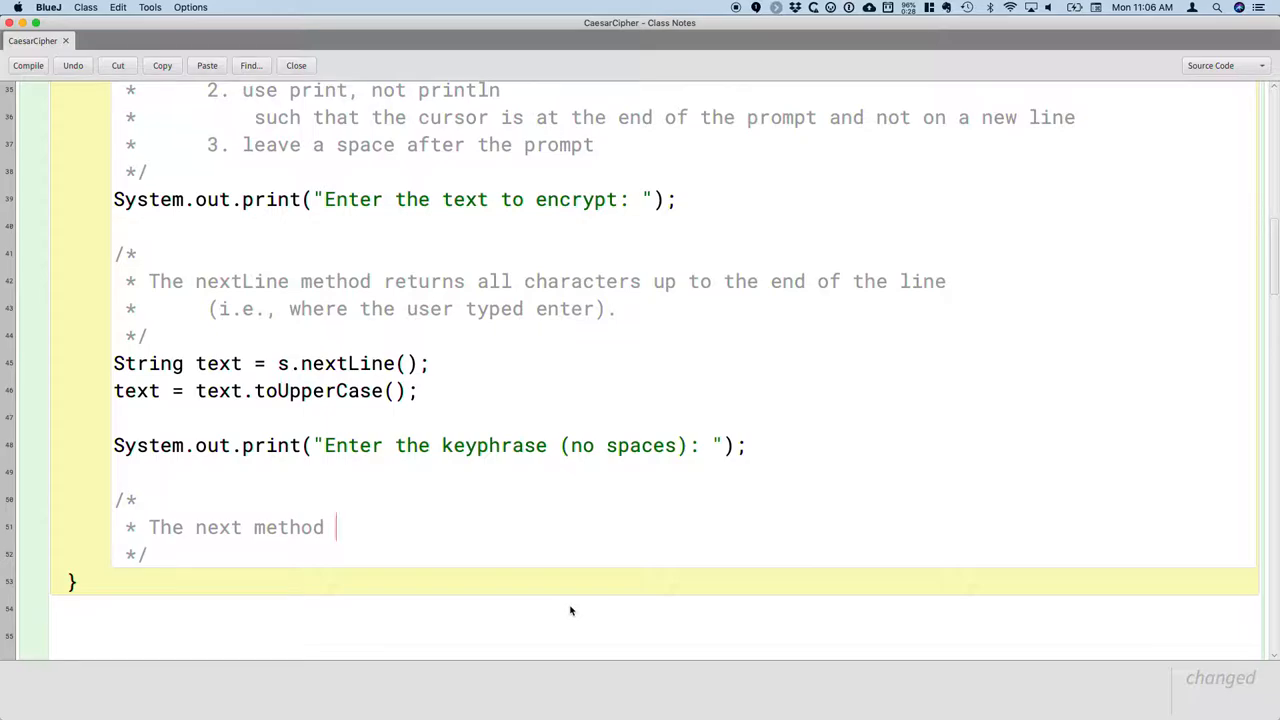
{"action": "type", "text": "returns the next"}
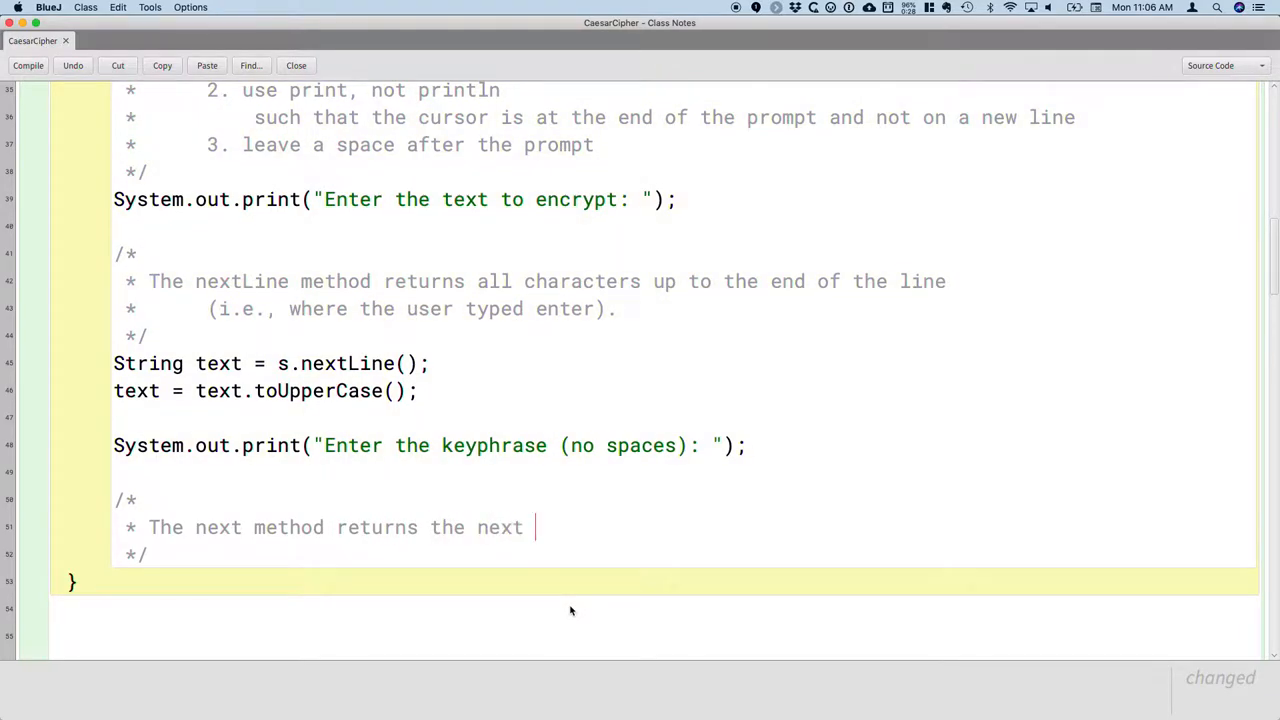
{"action": "type", "text": "token in teh str"}
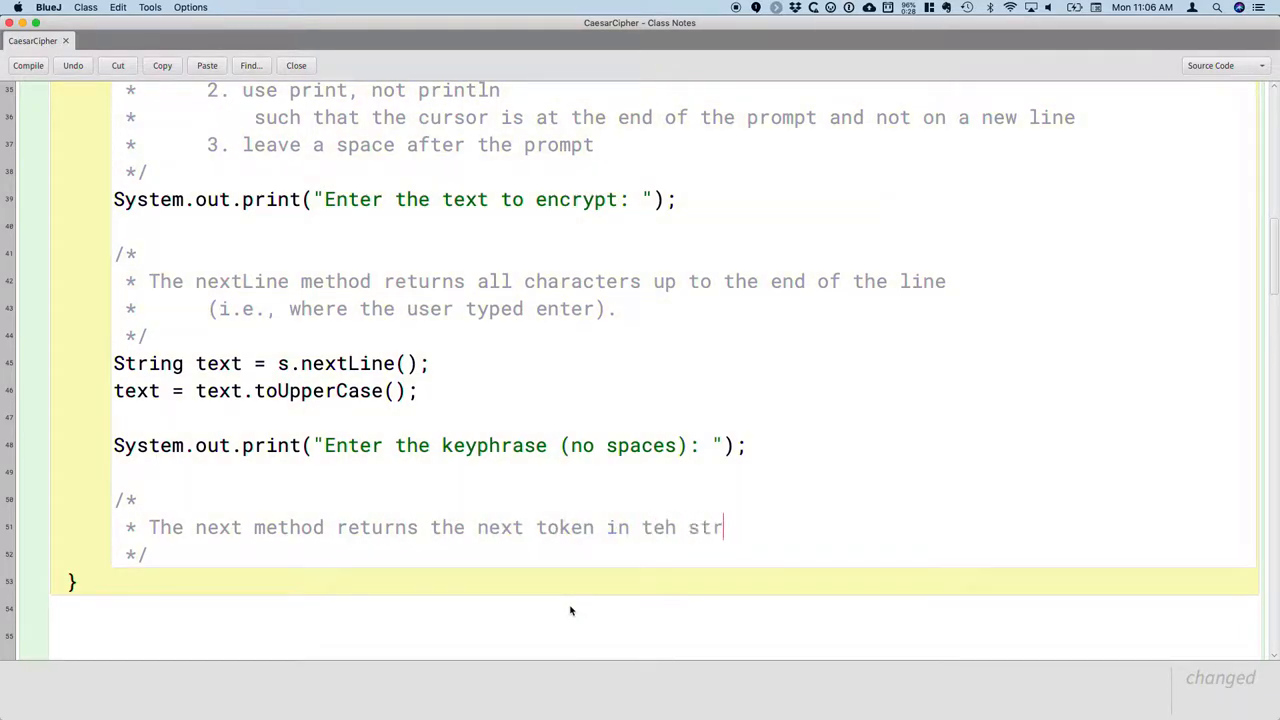
{"action": "type", "text": "eam as a STring"}
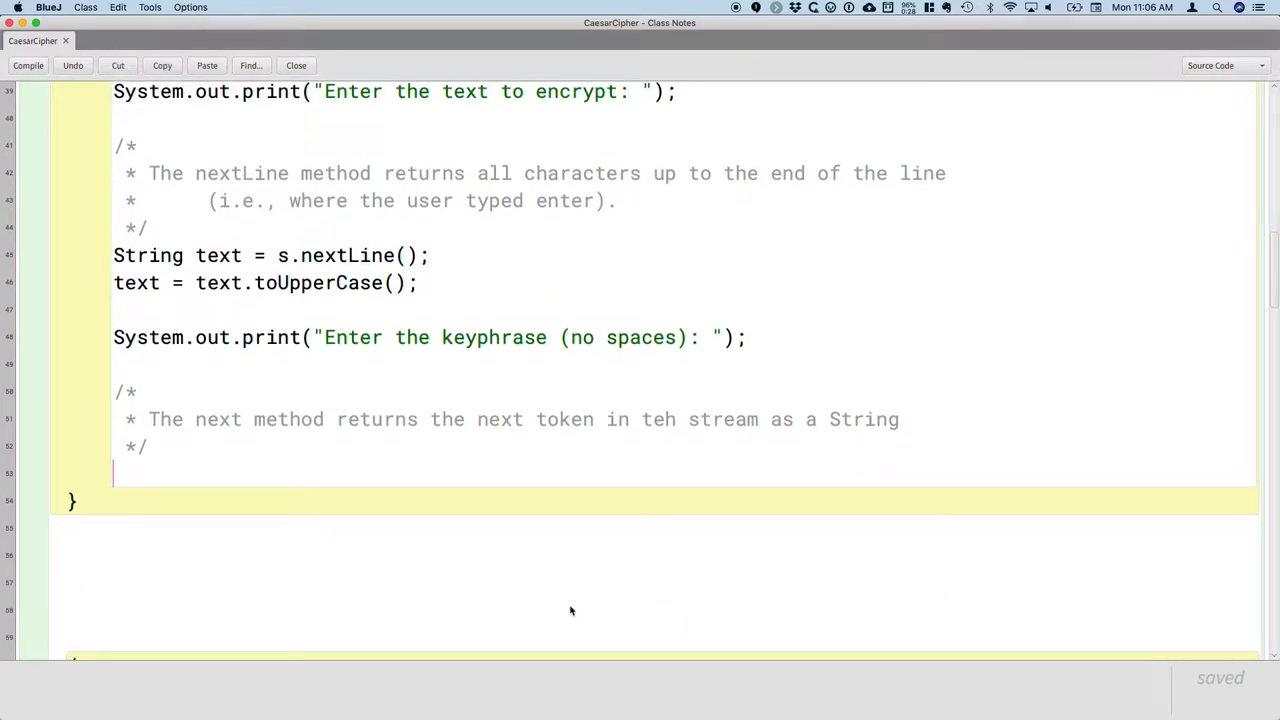
- Declare String keyphrase = s.next(); to read the keyphrase
{"action": "type", "text": "String"}
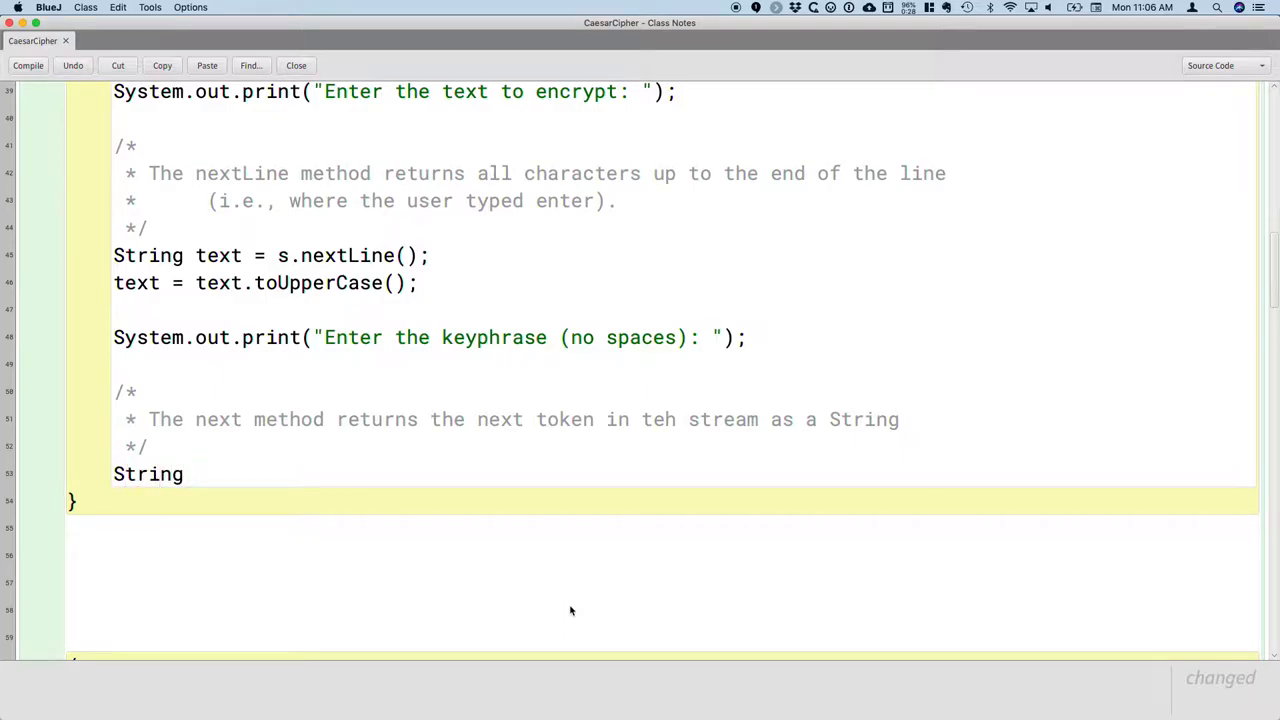
{"action": "type", "text": "keyphrase ="}
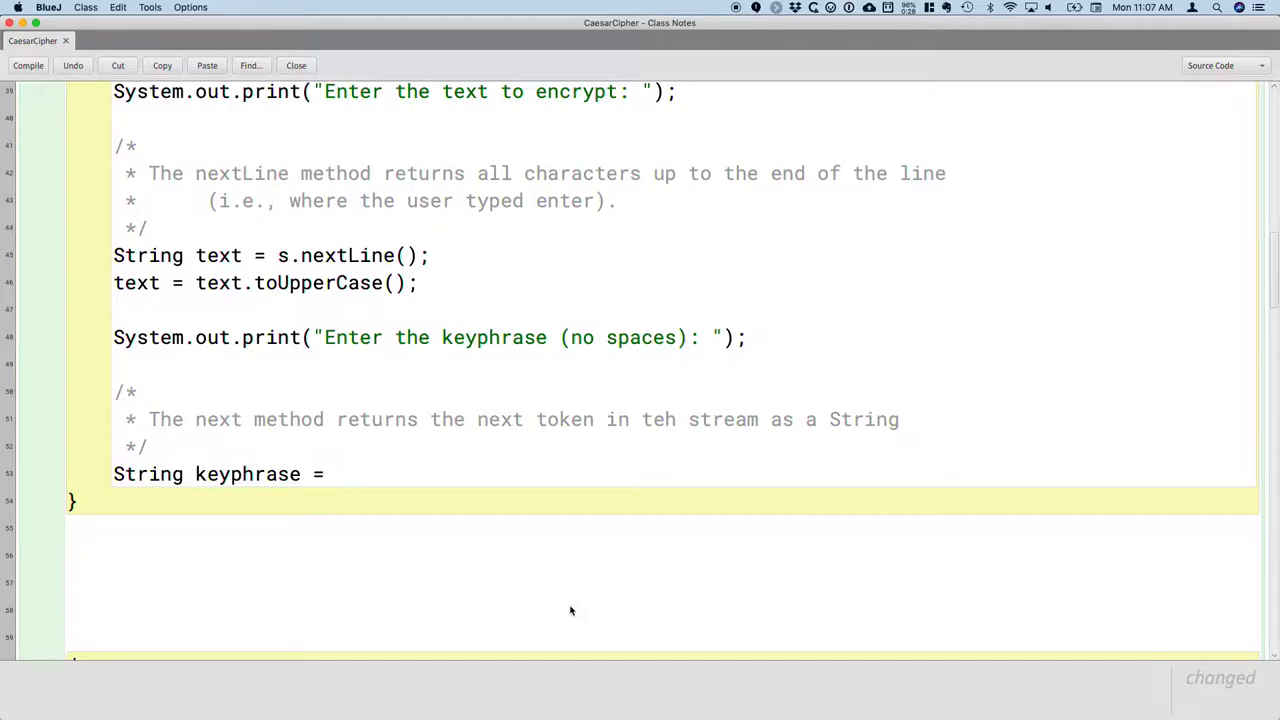
{"action": "type", "text": "s.next();"}
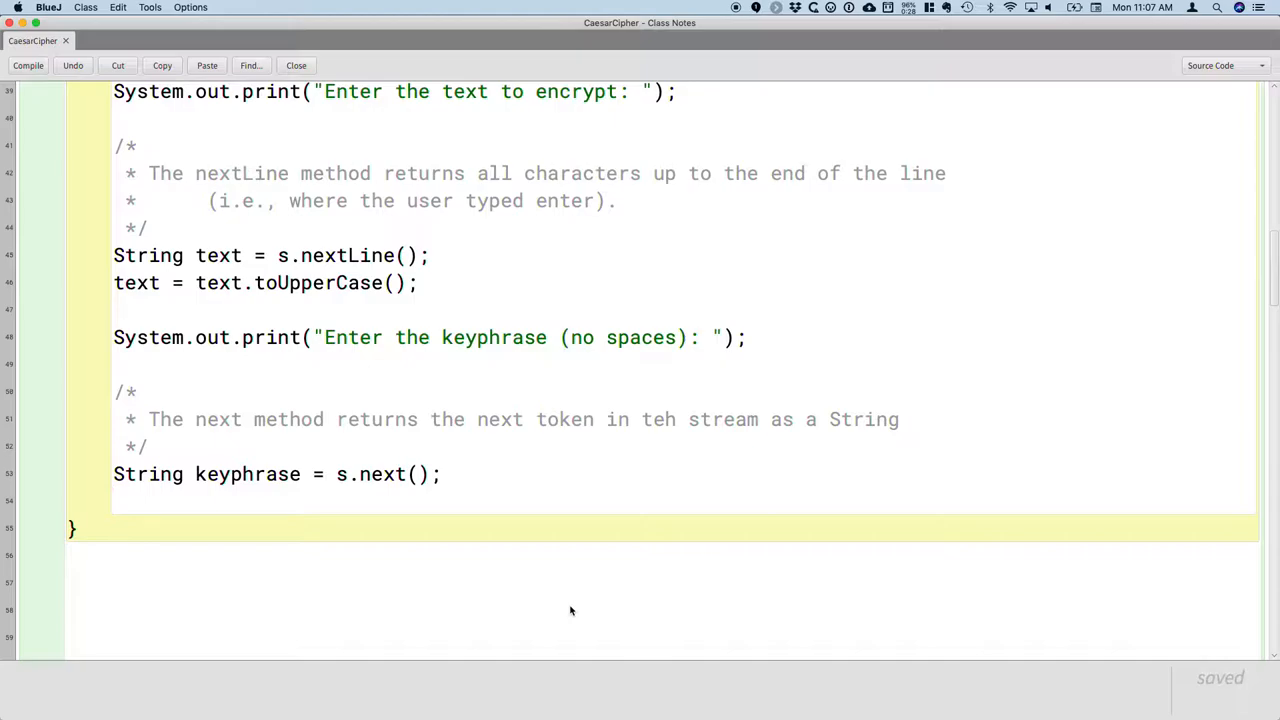
- Convert the keyphrase with keyphrase = keyphrase.toUpperCase();
{"action": "type", "text": "key"}
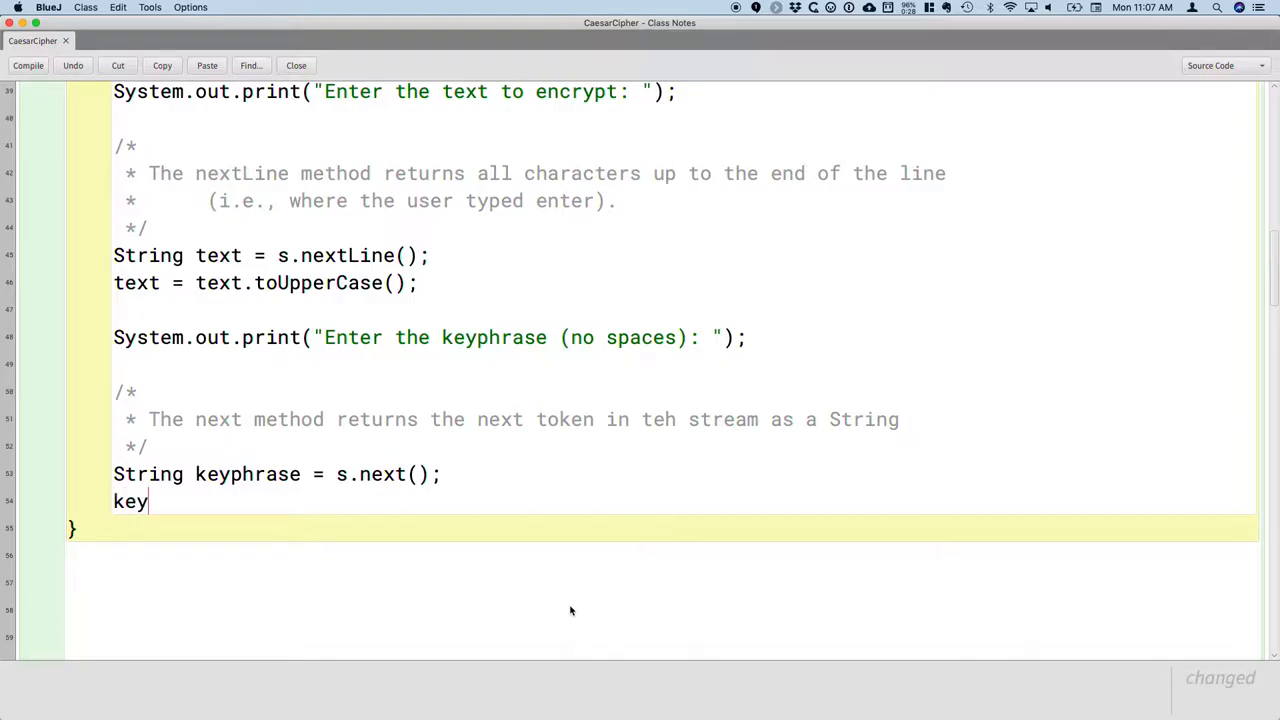
{"action": "type", "text": "phrase"}
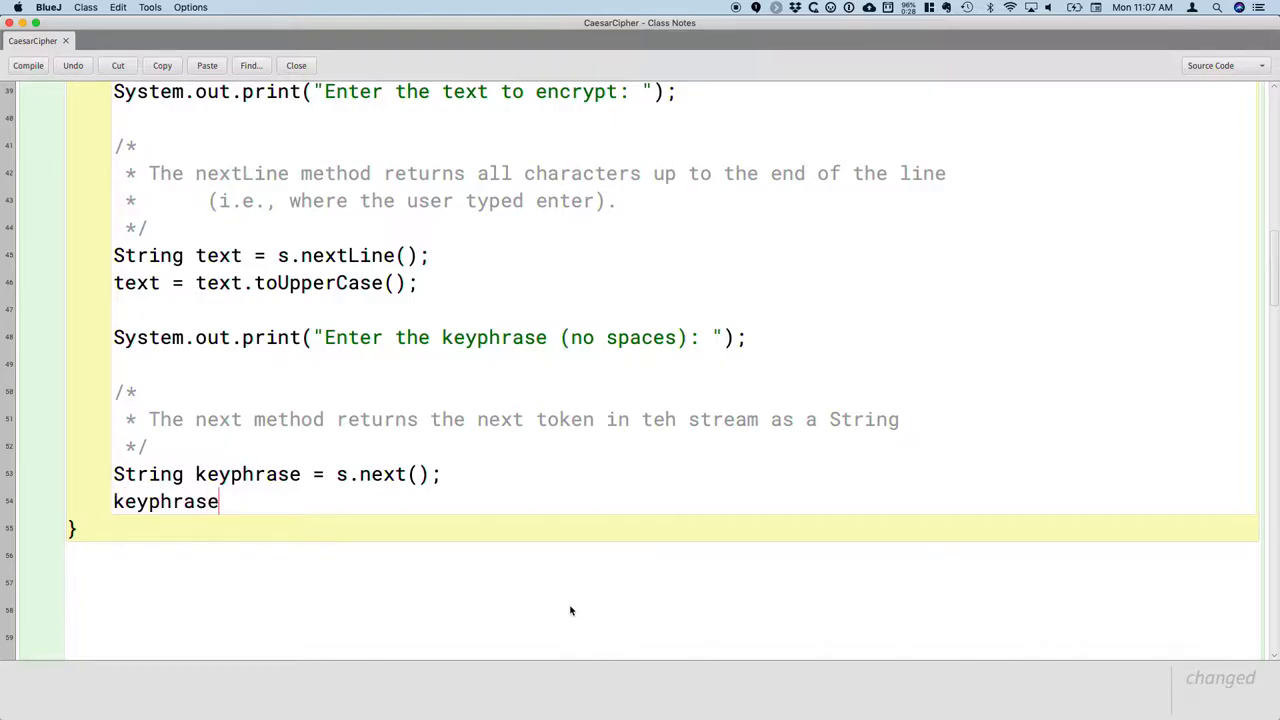
{"action": "type", "text": "= keyphras"}
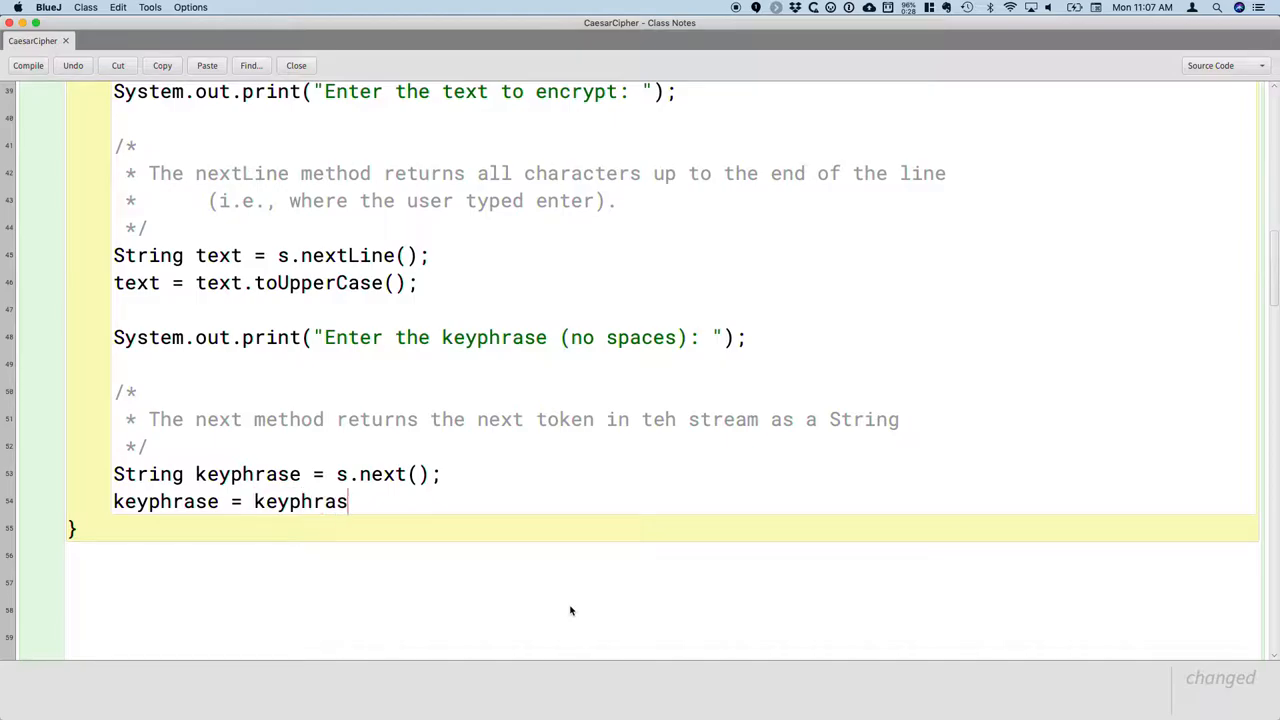
{"action": "type", "text": "e.toUpper"}
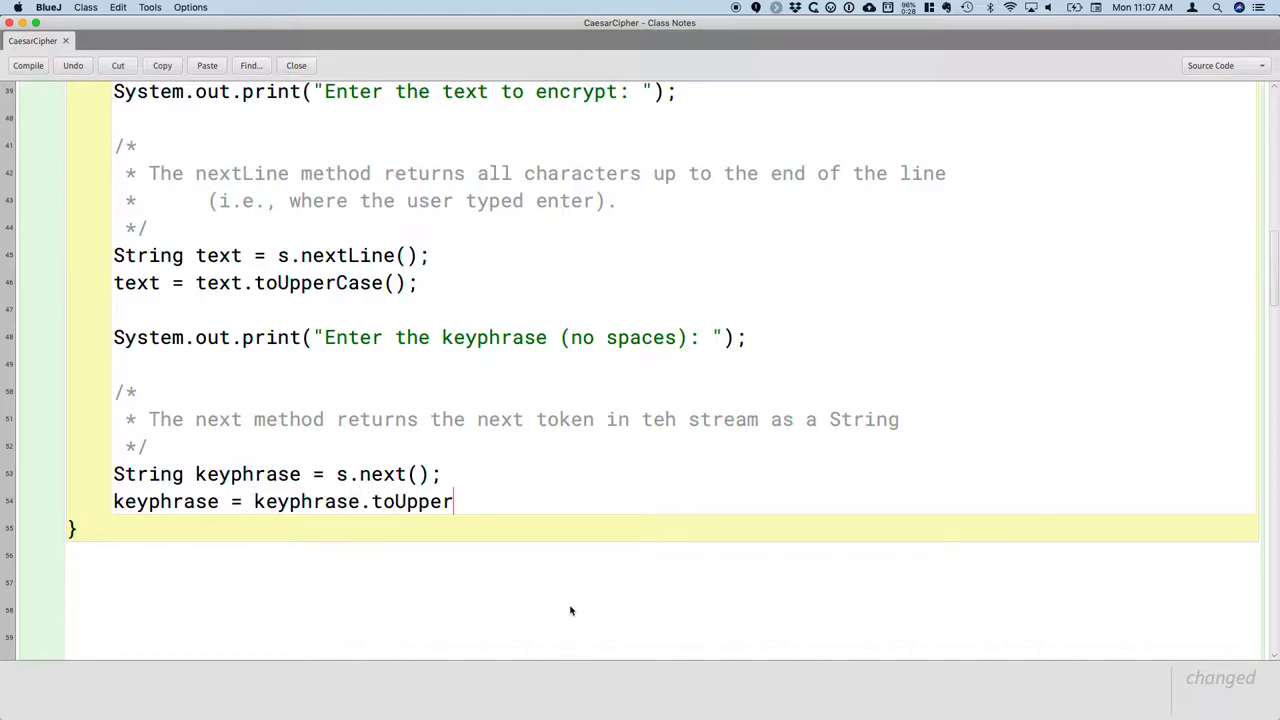
{"action": "type", "text": "Case();"}
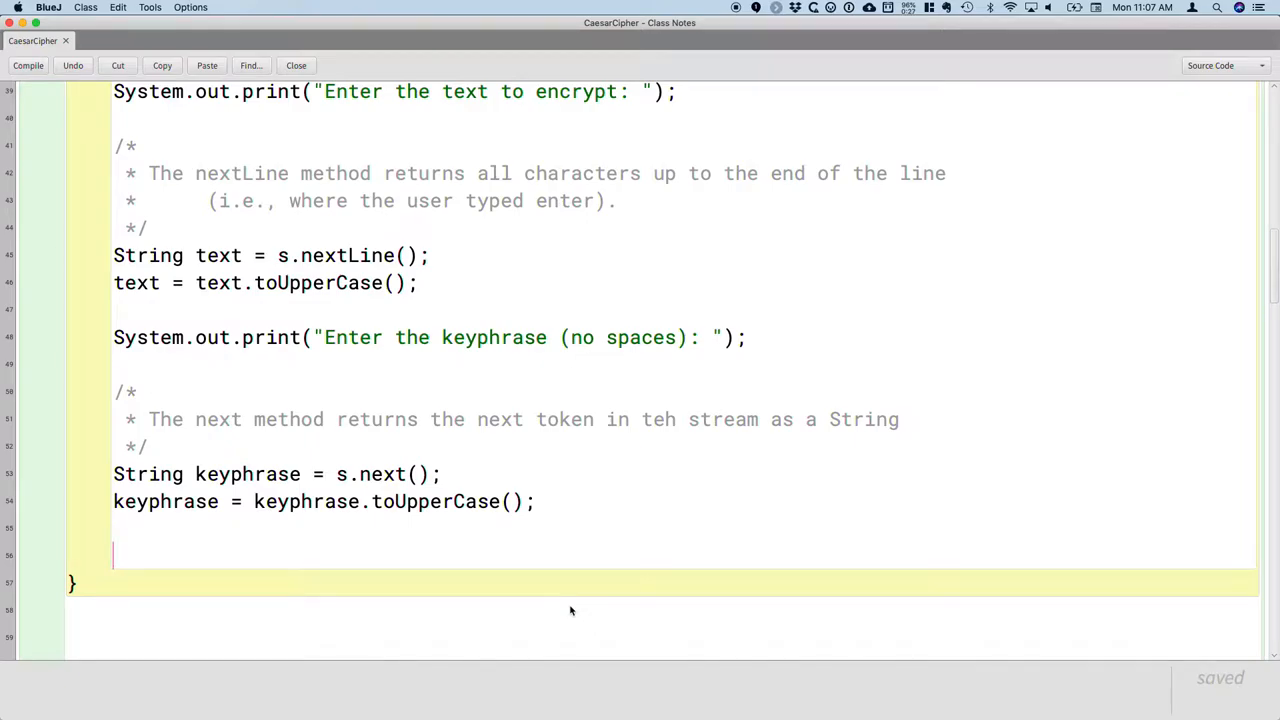
- Compile the class, fix the comment typo 'teh' to 'the', and begin a System.out statement
{"action": "left_click", "coordinate": [28, 65]}
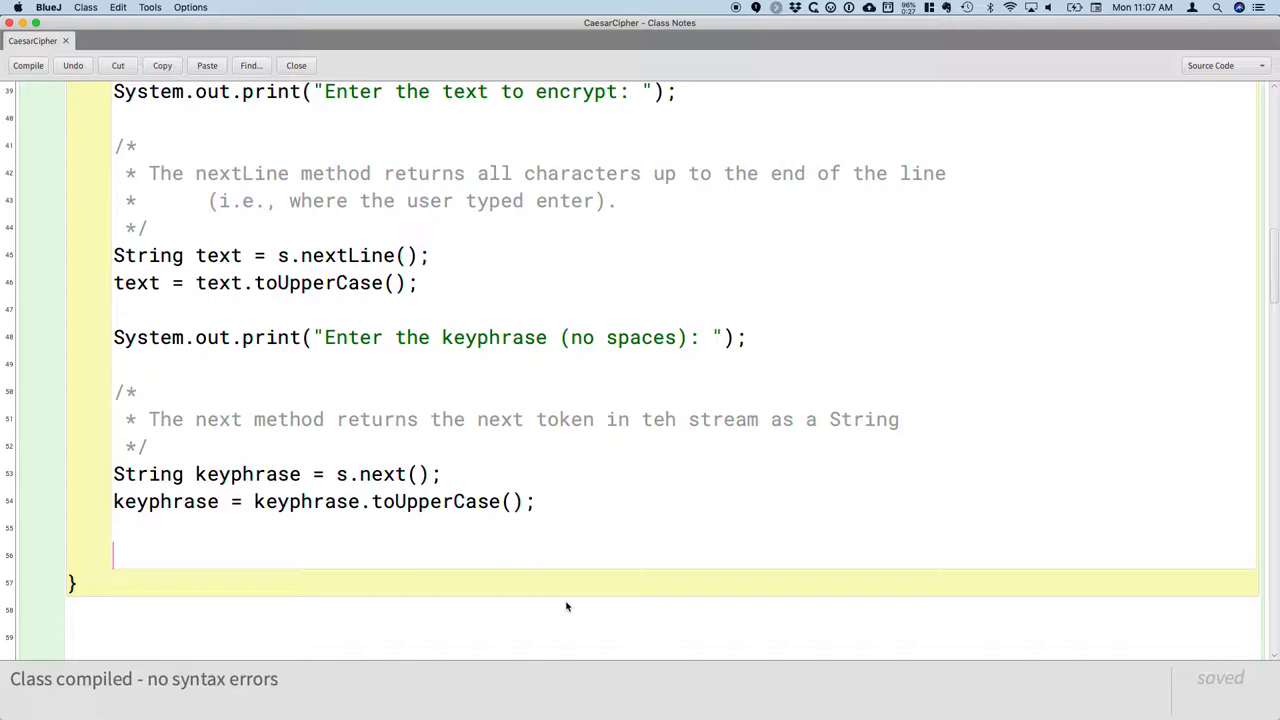
{"action": "double_click", "coordinate": [658, 419]}
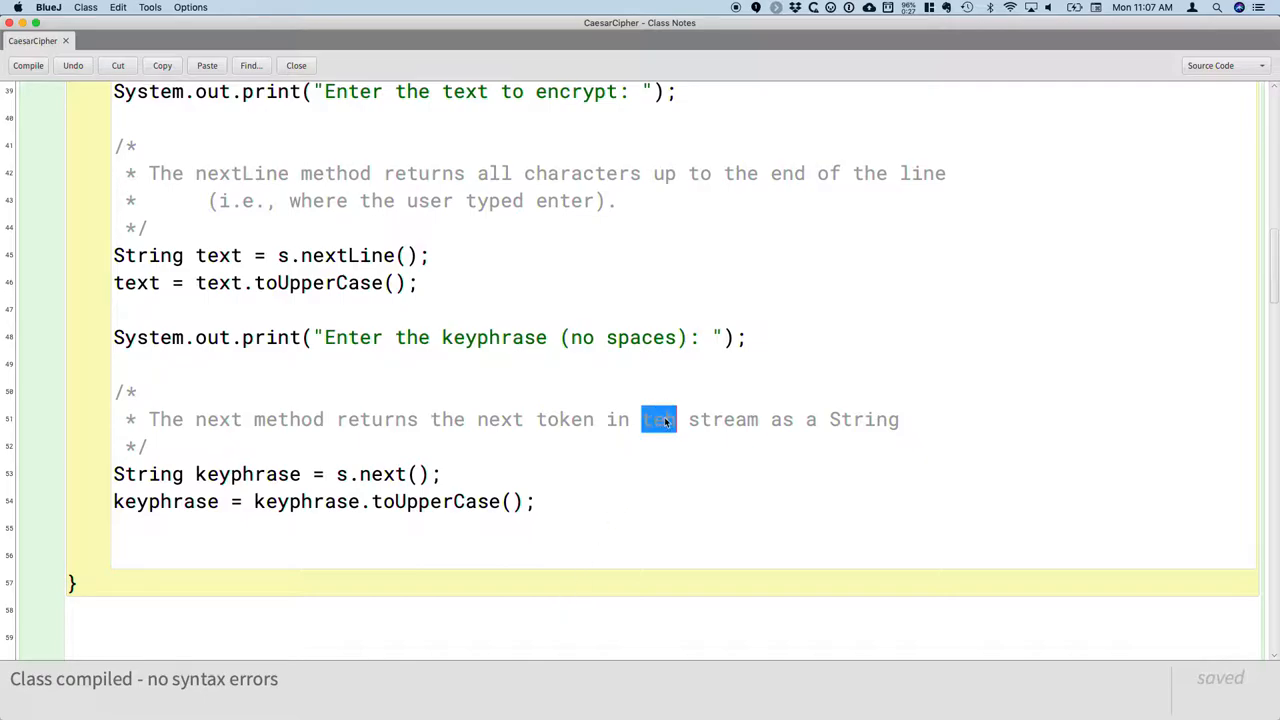
{"action": "type", "text": "tyh"}
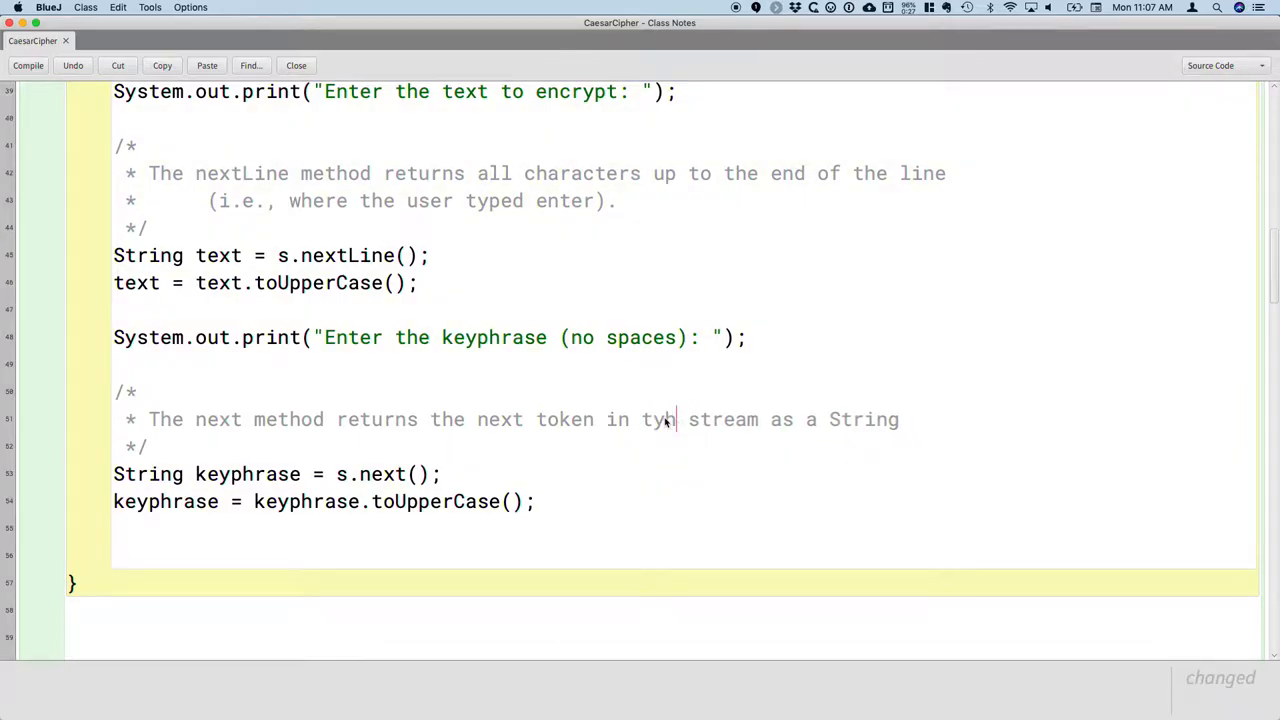
{"action": "type", "text": "the"}
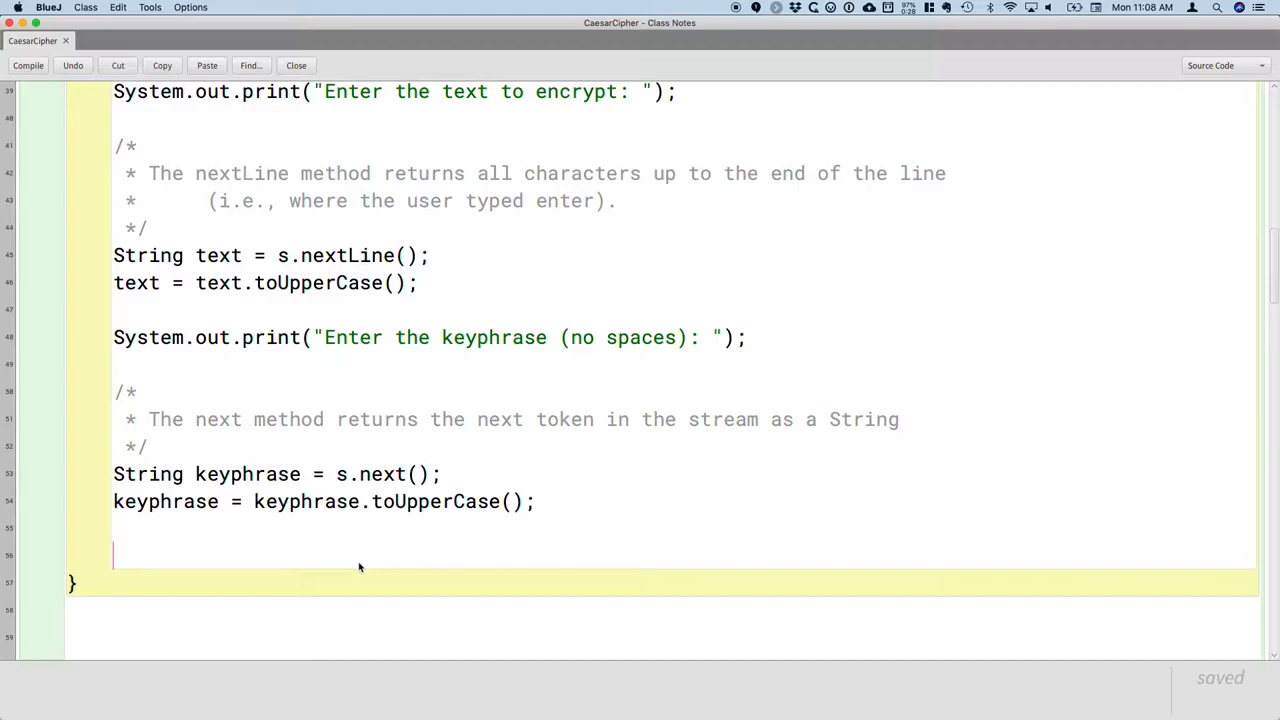
{"action": "type", "text": "Syste"}
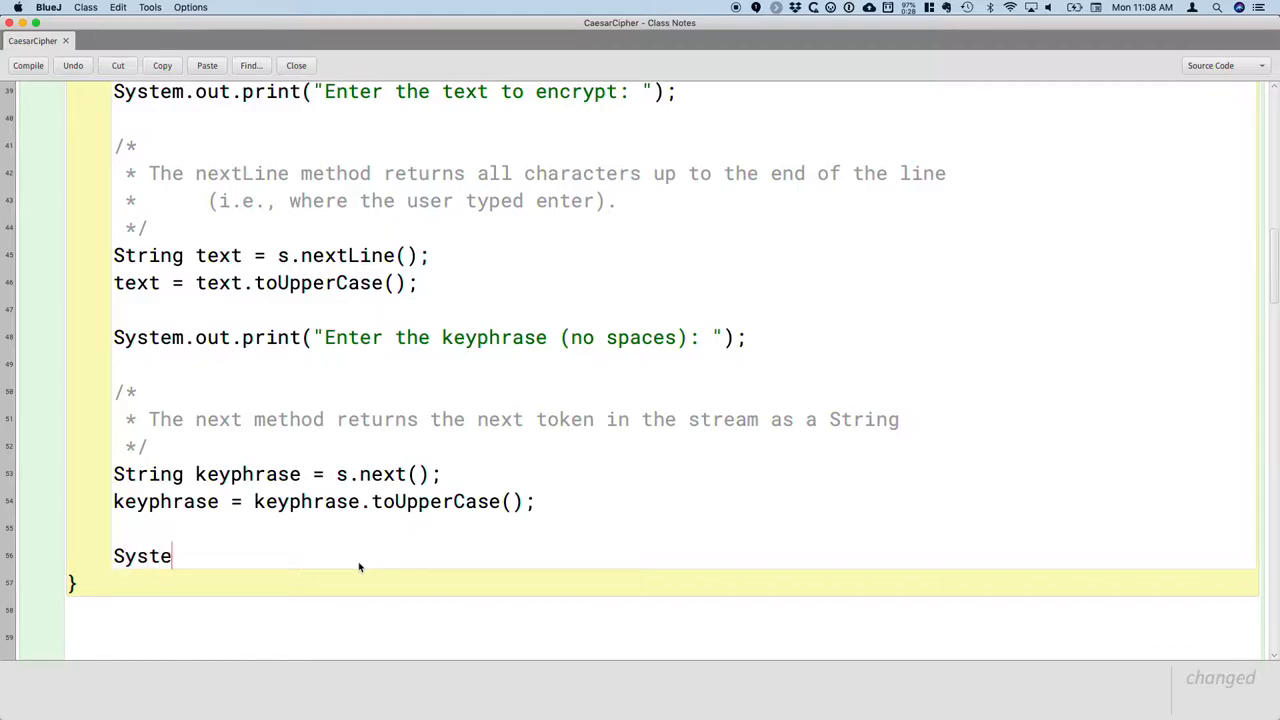
- Finish System.out.print("Enter the number of seconds to test a guessed keyphrase: ");
{"action": "type", "text": "m.out.opriubnt"}
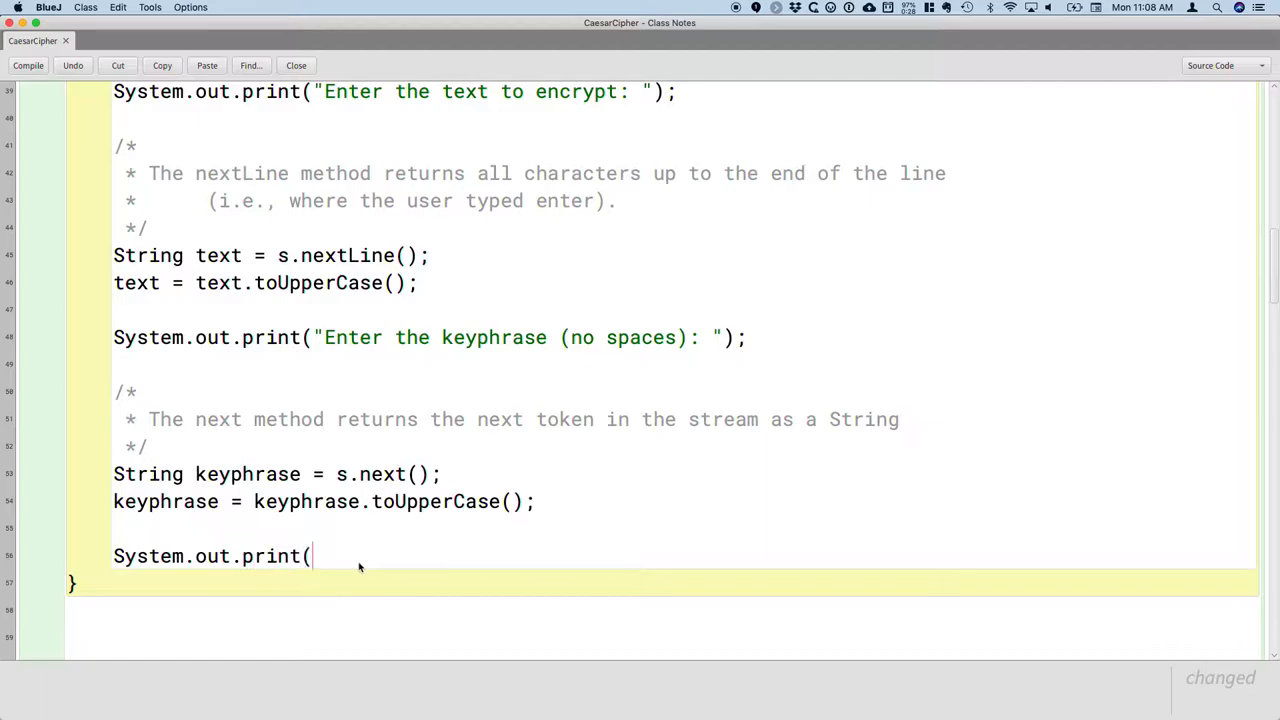
{"action": "type", "text": "\""}
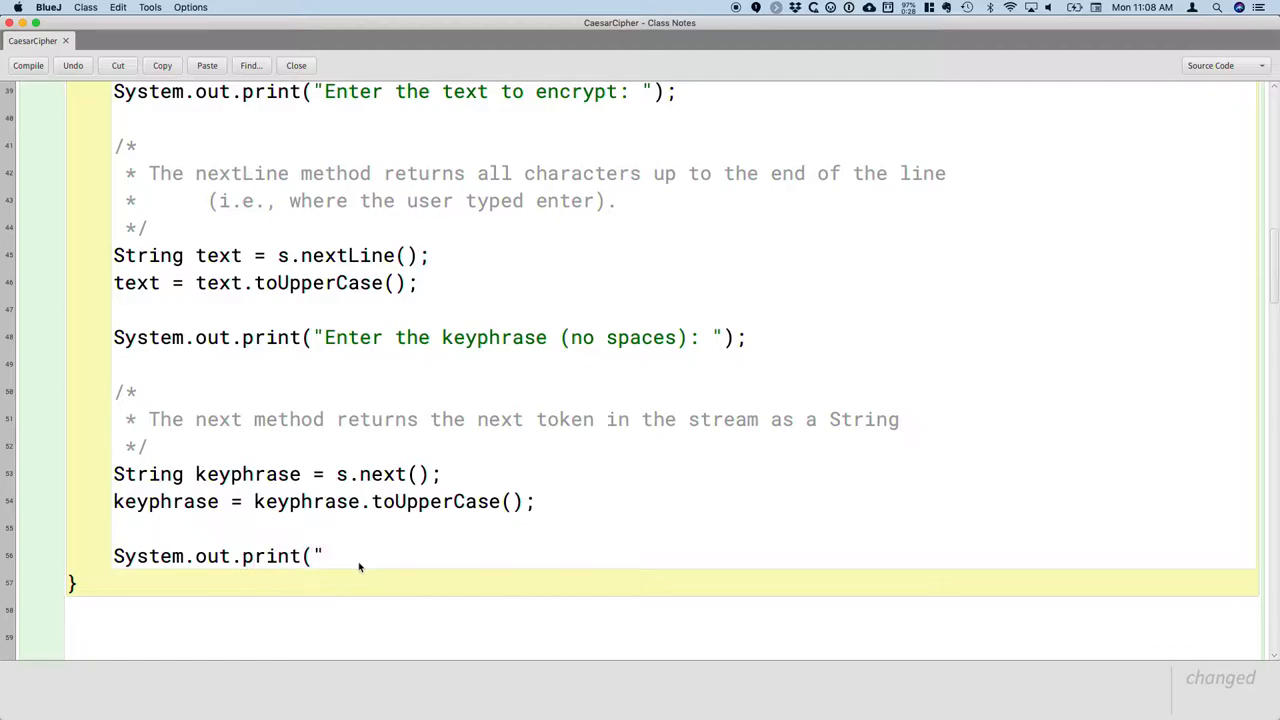
{"action": "type", "text": "Enter th"}
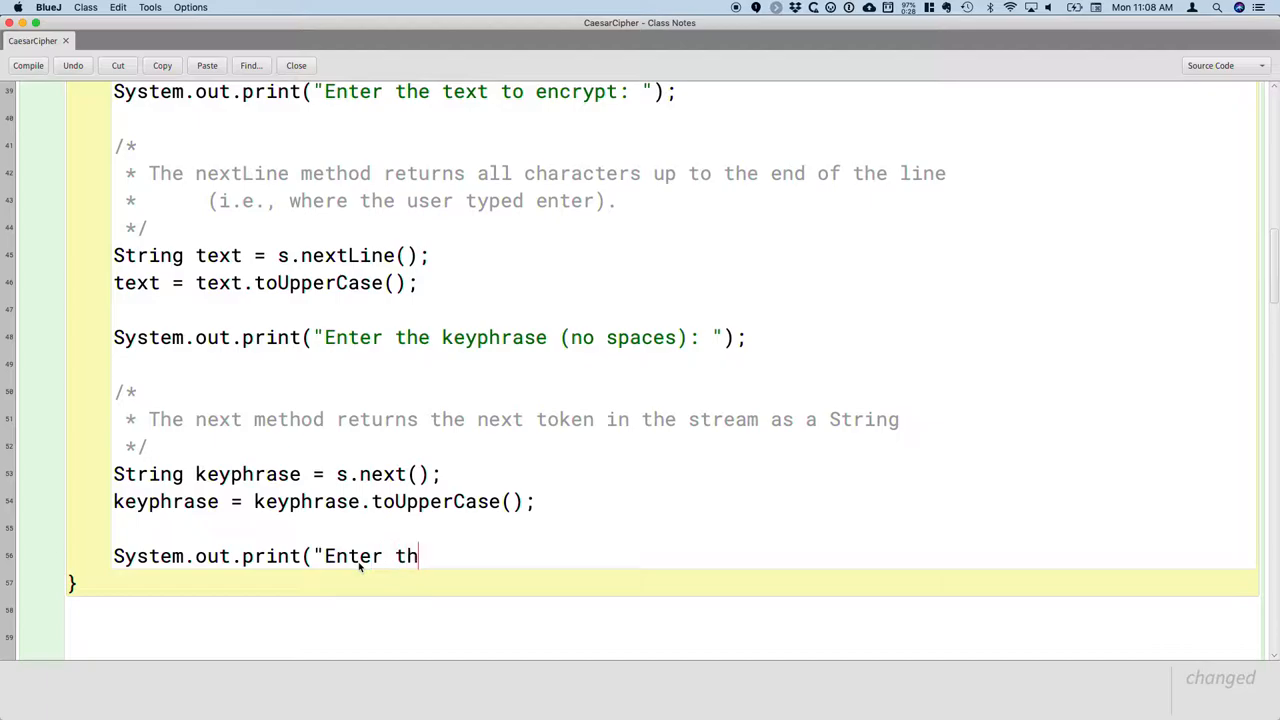
{"action": "type", "text": "e numbe"}
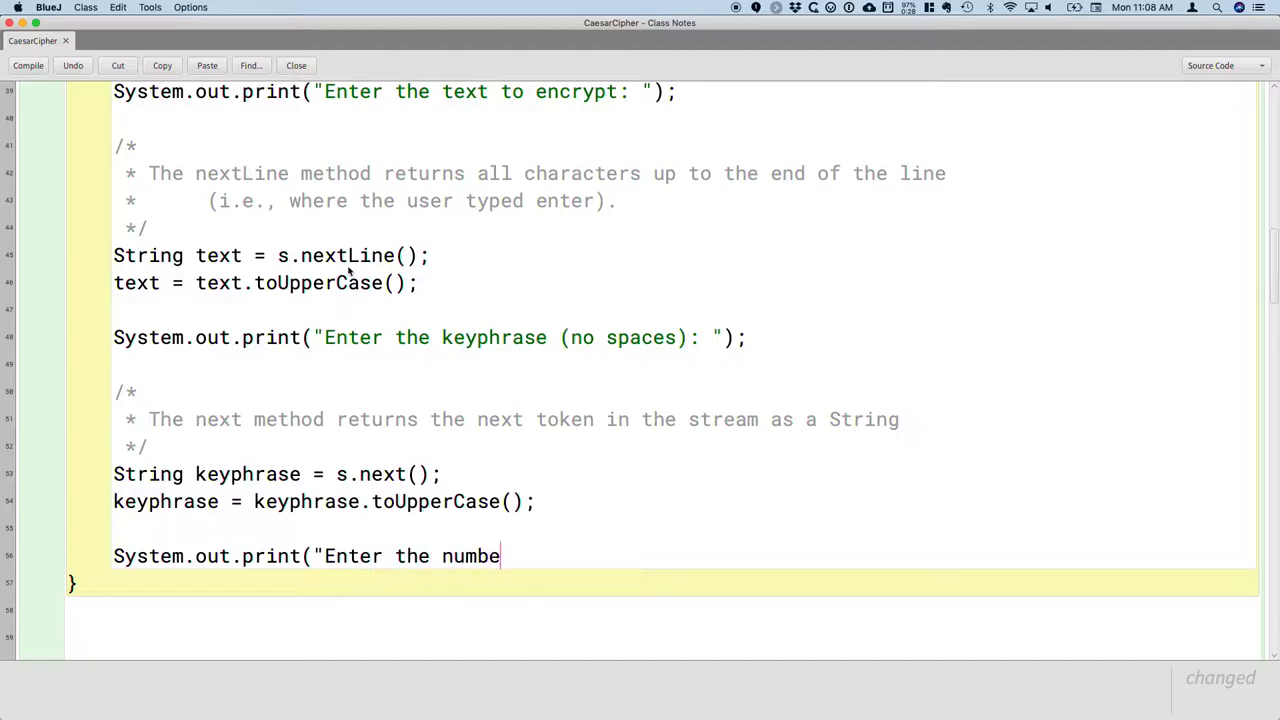
{"action": "type", "text": "r of seconds"}
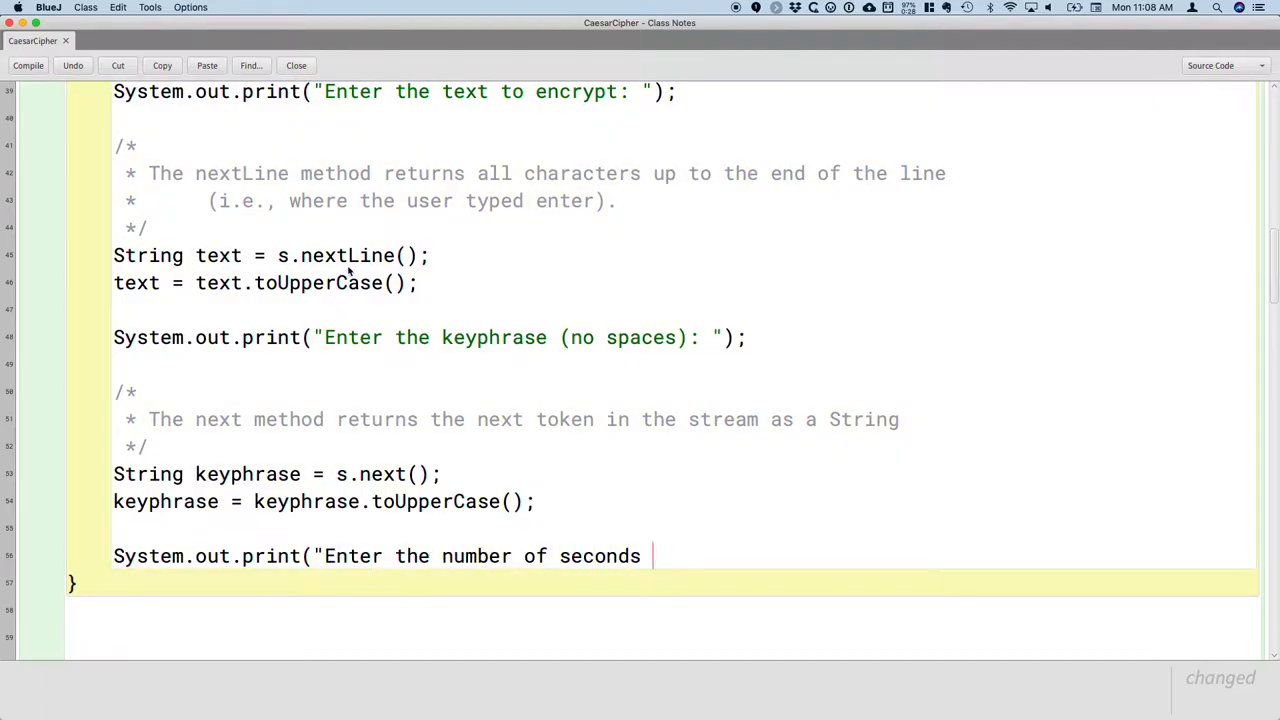
{"action": "type", "text": "to test a g"}
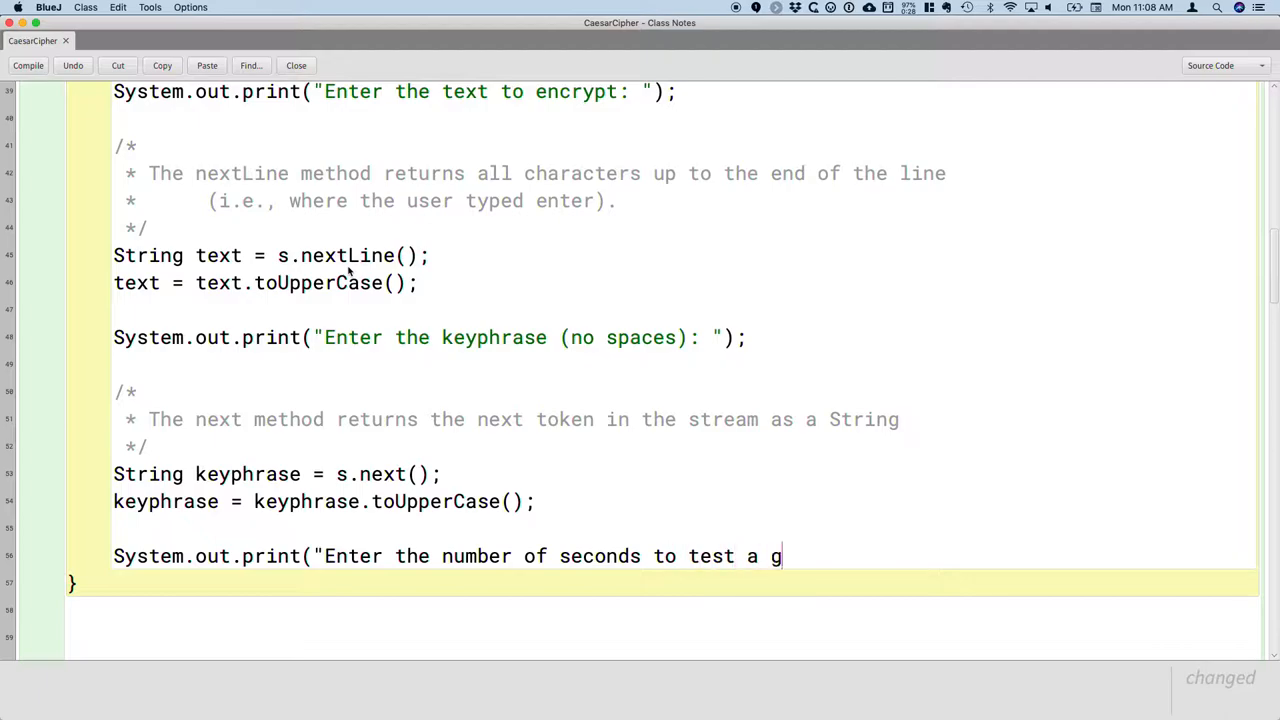
{"action": "type", "text": "uessed keyphrase"}
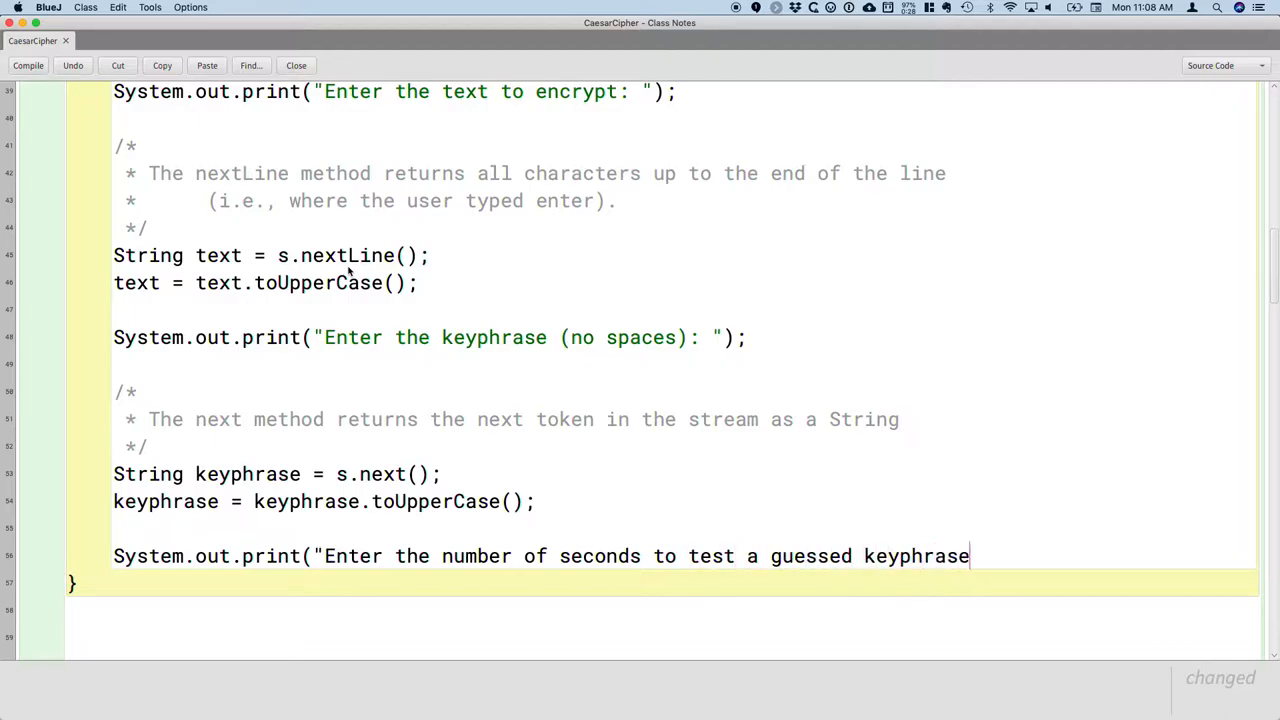
{"action": "type", "text": ": \");"}
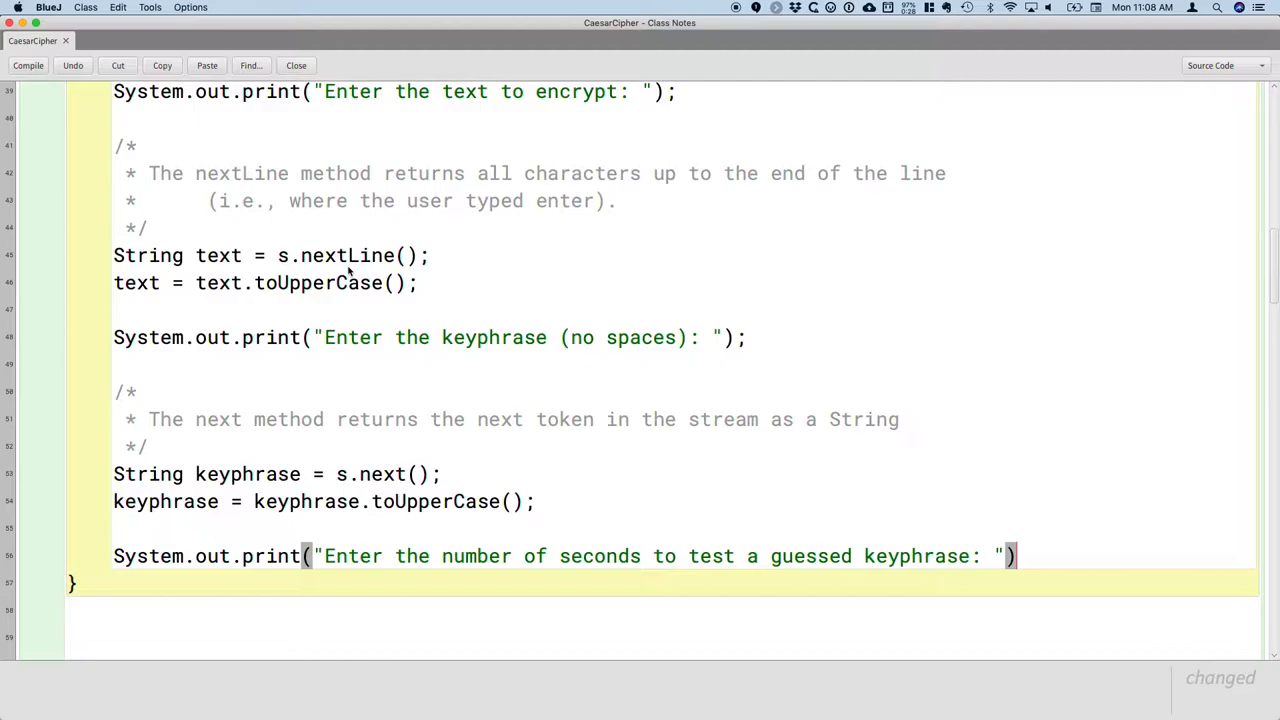
{"action": "type", "text": ";"}
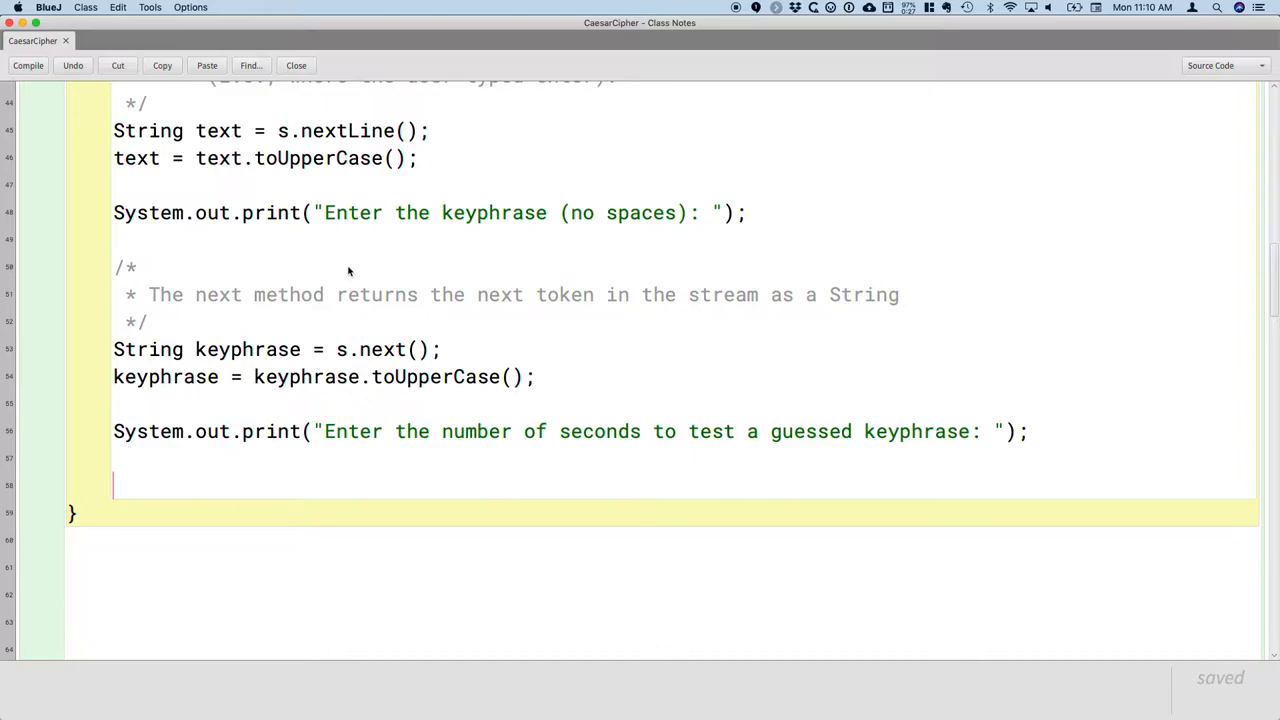
- Start a comment: nextInt attempts to convert the next token to an int and returns the value
{"action": "type", "text": "/"}
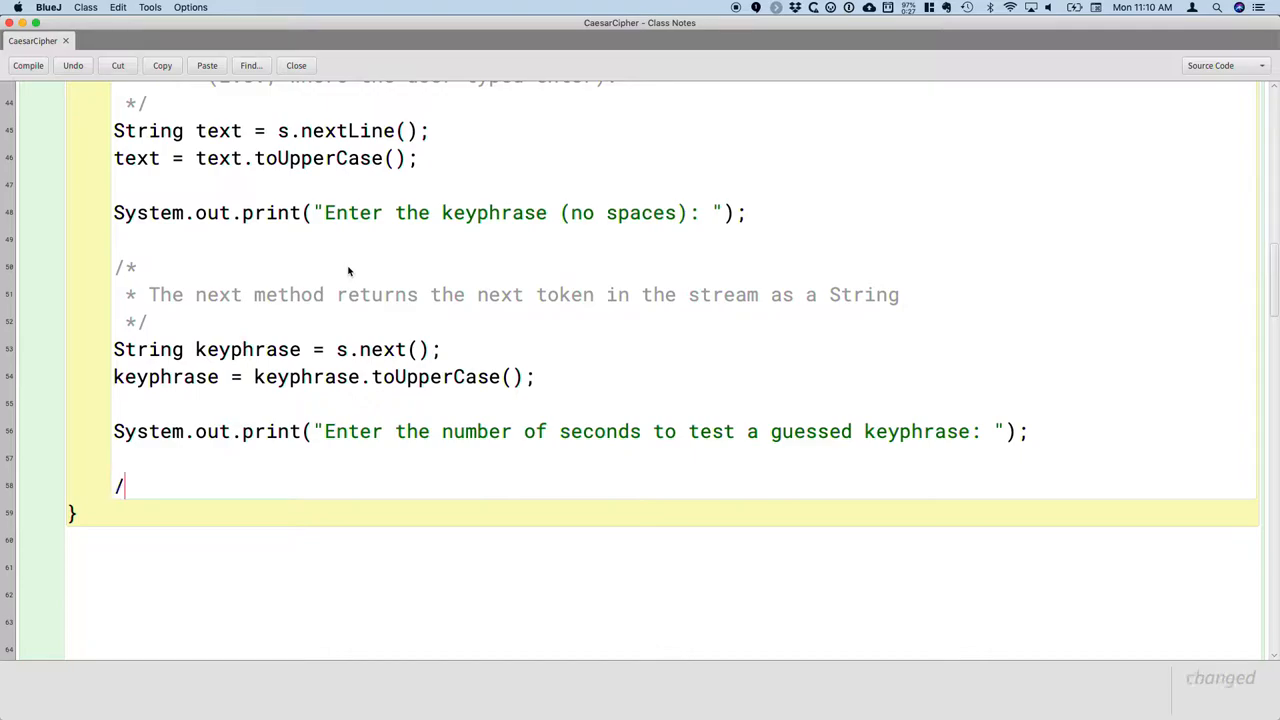
{"action": "type", "text": "*"}
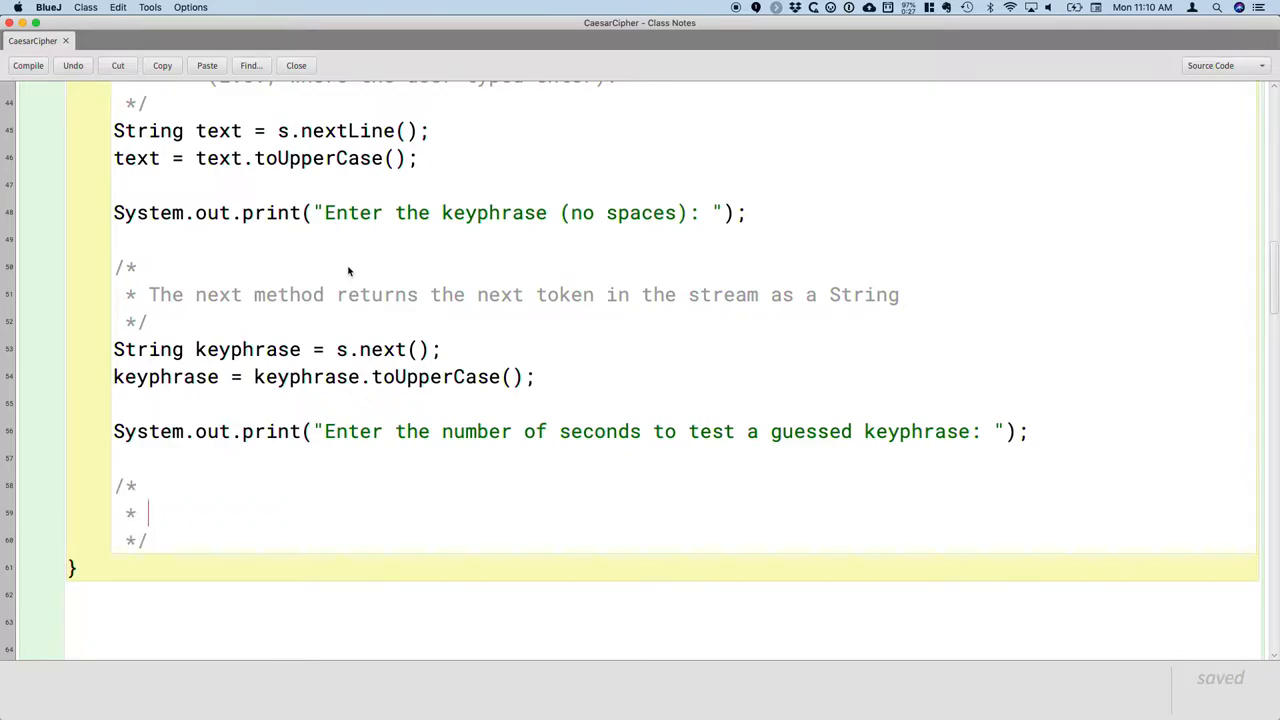
{"action": "type", "text": "The nextI"}
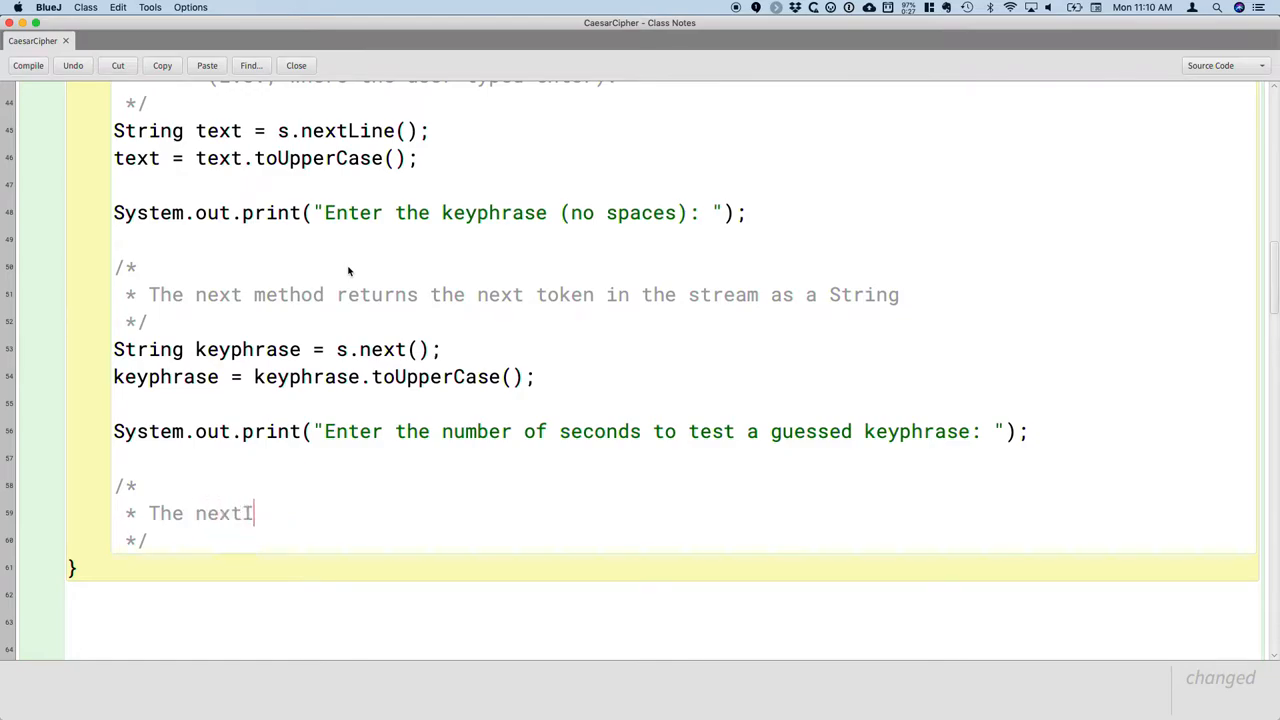
{"action": "type", "text": "nt"}
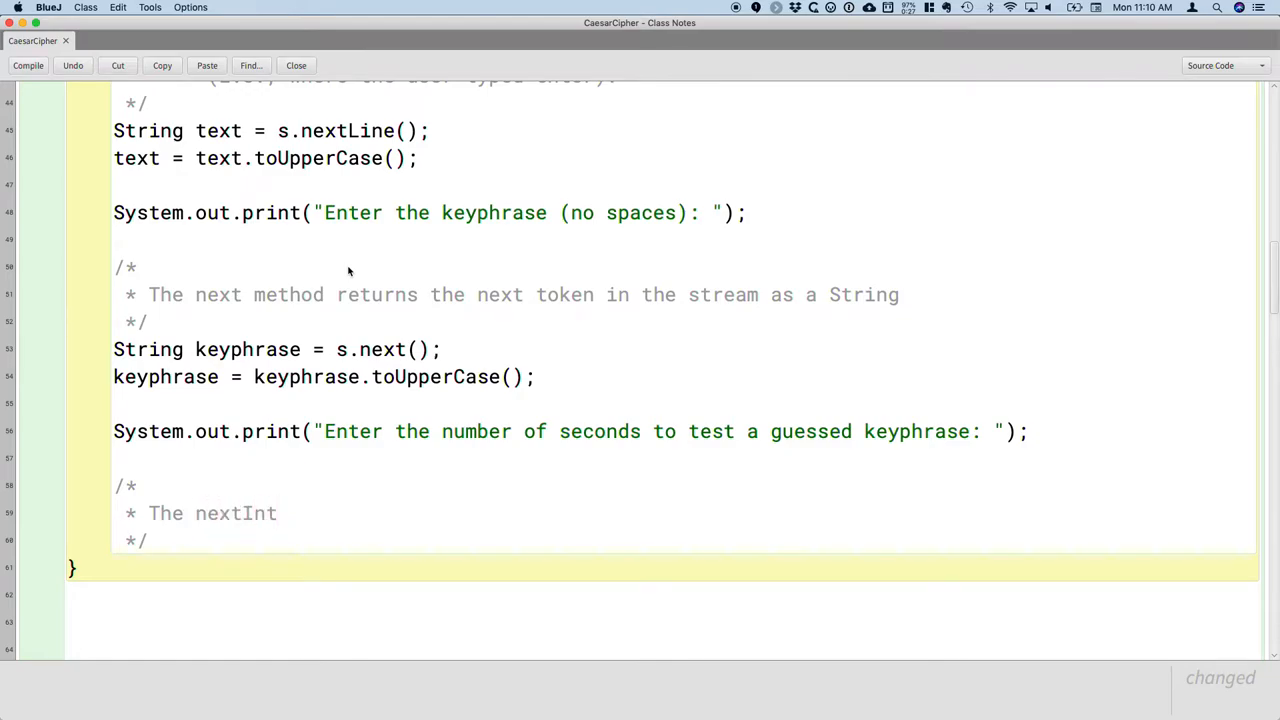
{"action": "type", "text": "method"}
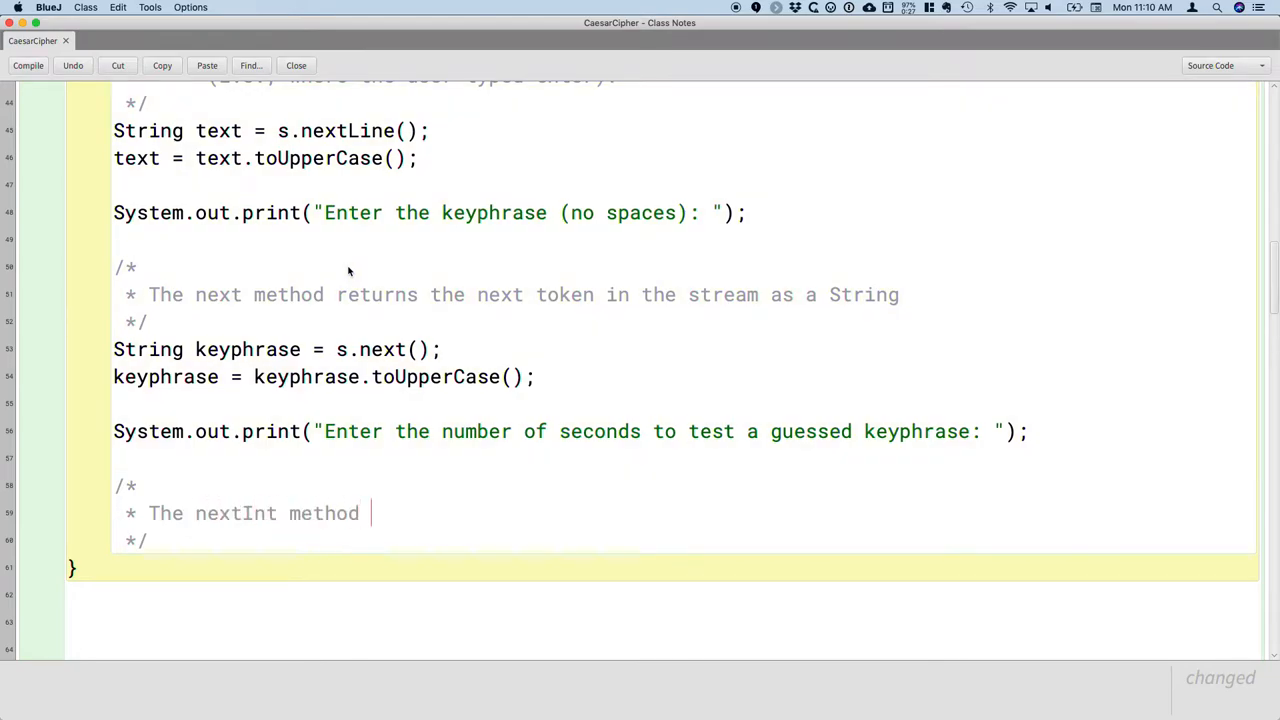
{"action": "type", "text": "attempts"}
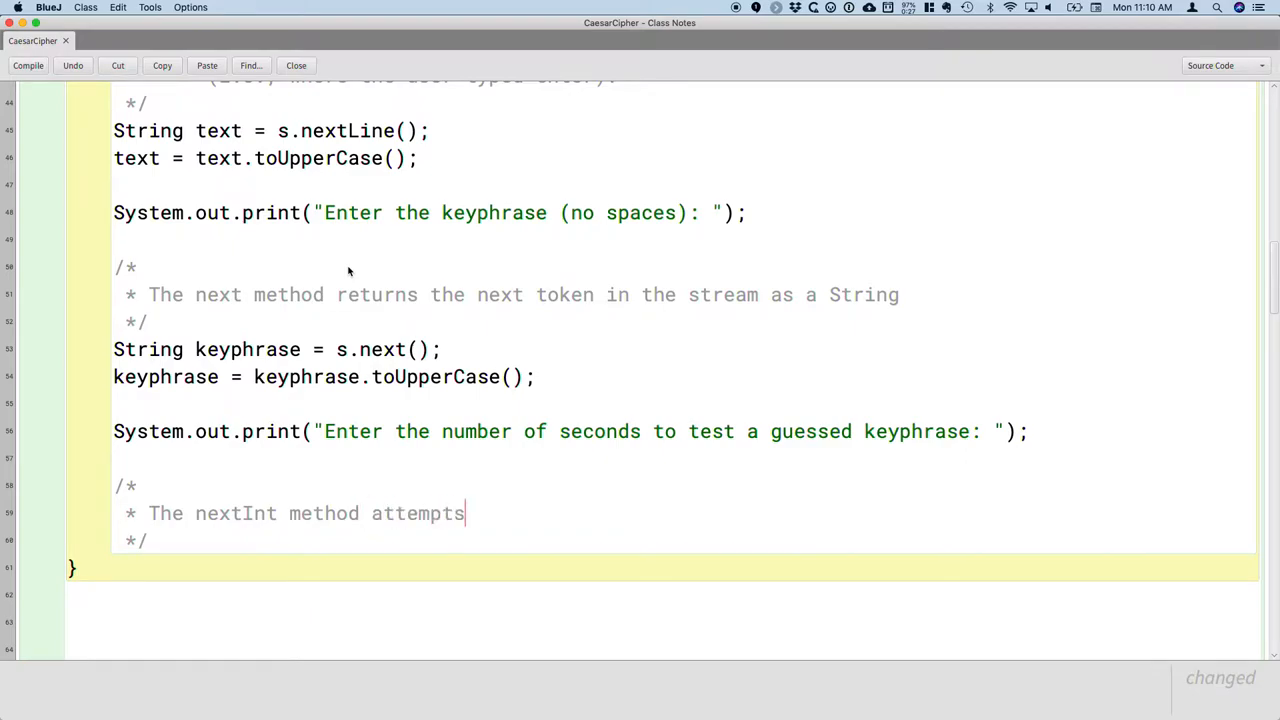
{"action": "type", "text": "to convert the next token in the"}
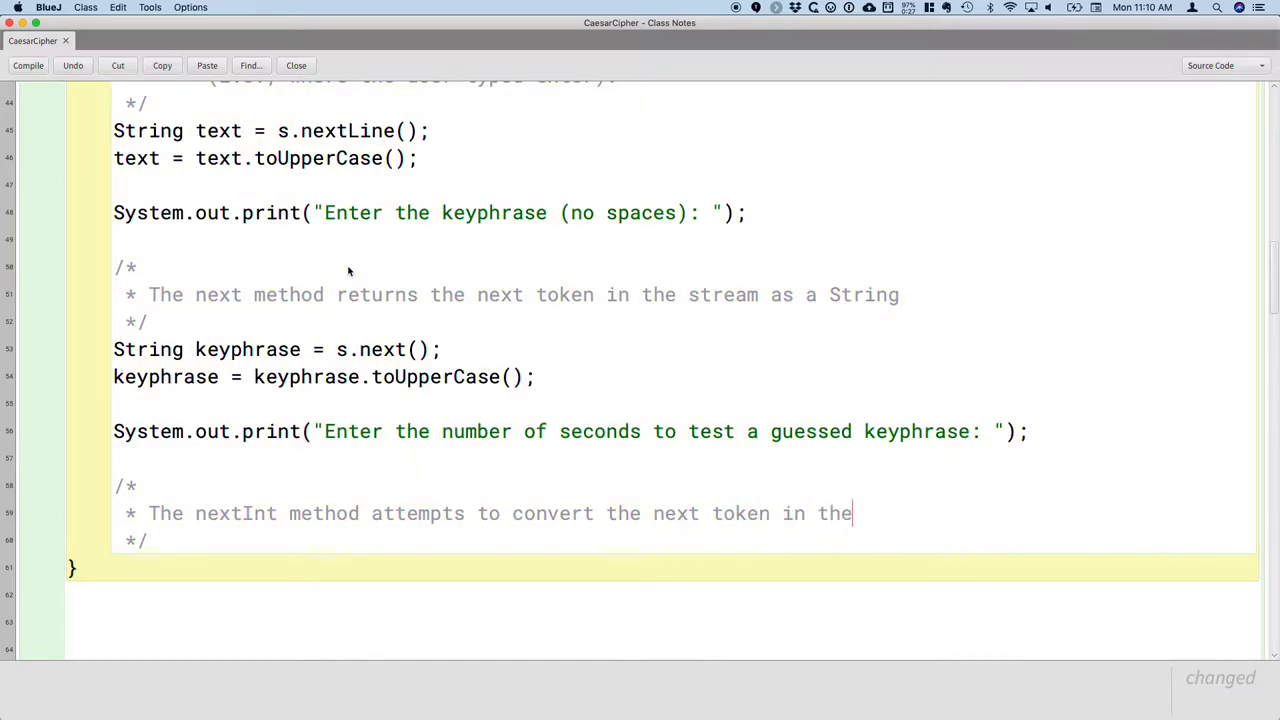
{"action": "type", "text": "stream to an it"}
{"action": "type", "text": "*      and"}
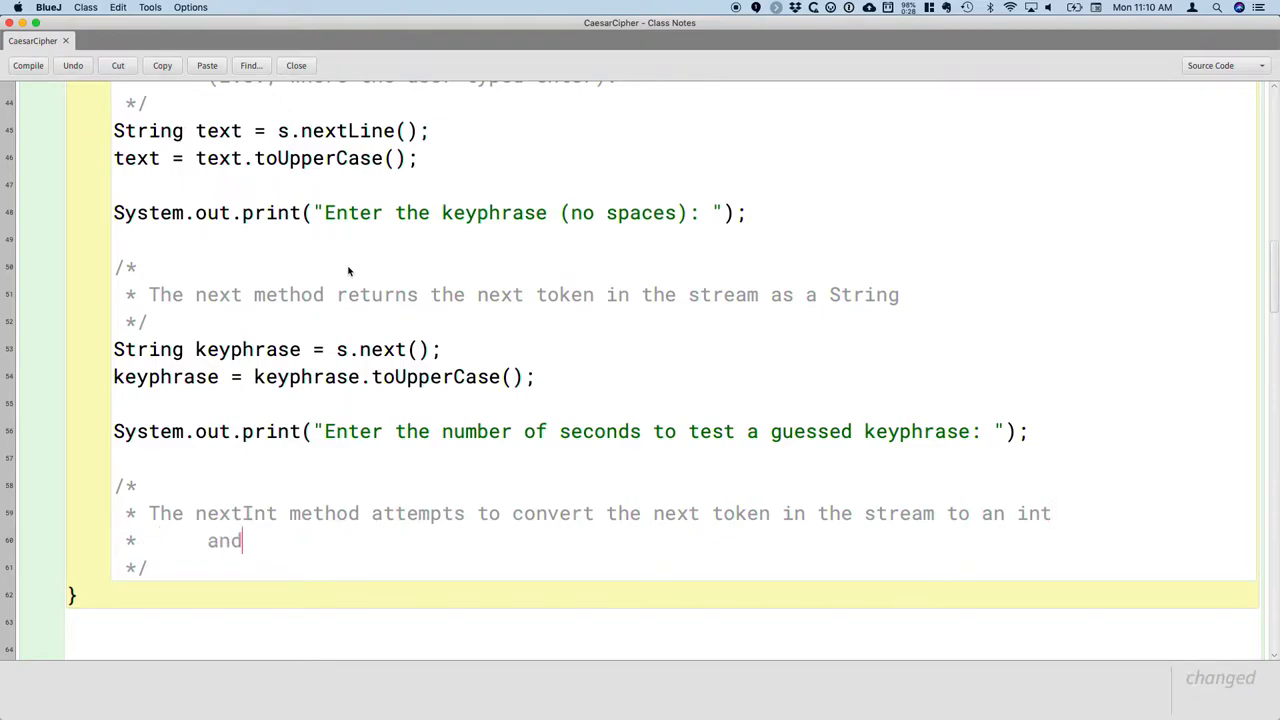
{"action": "type", "text": "returns the val"}
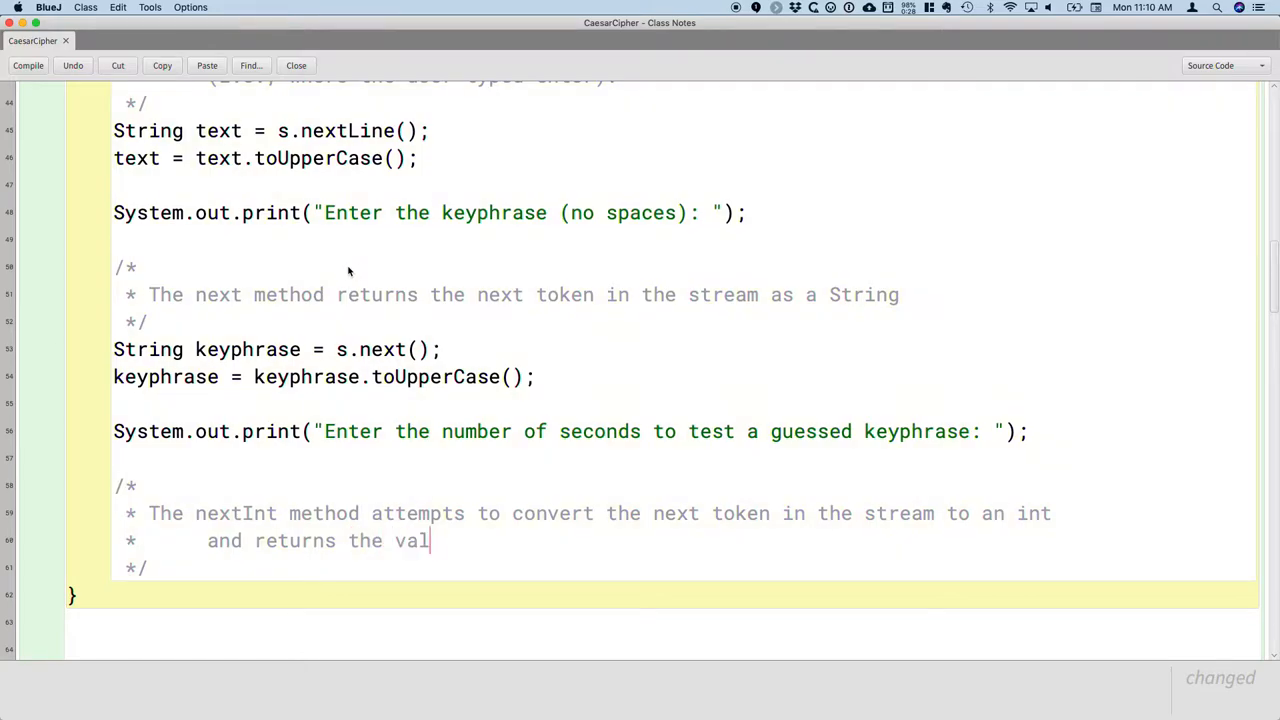
{"action": "type", "text": "ue."}
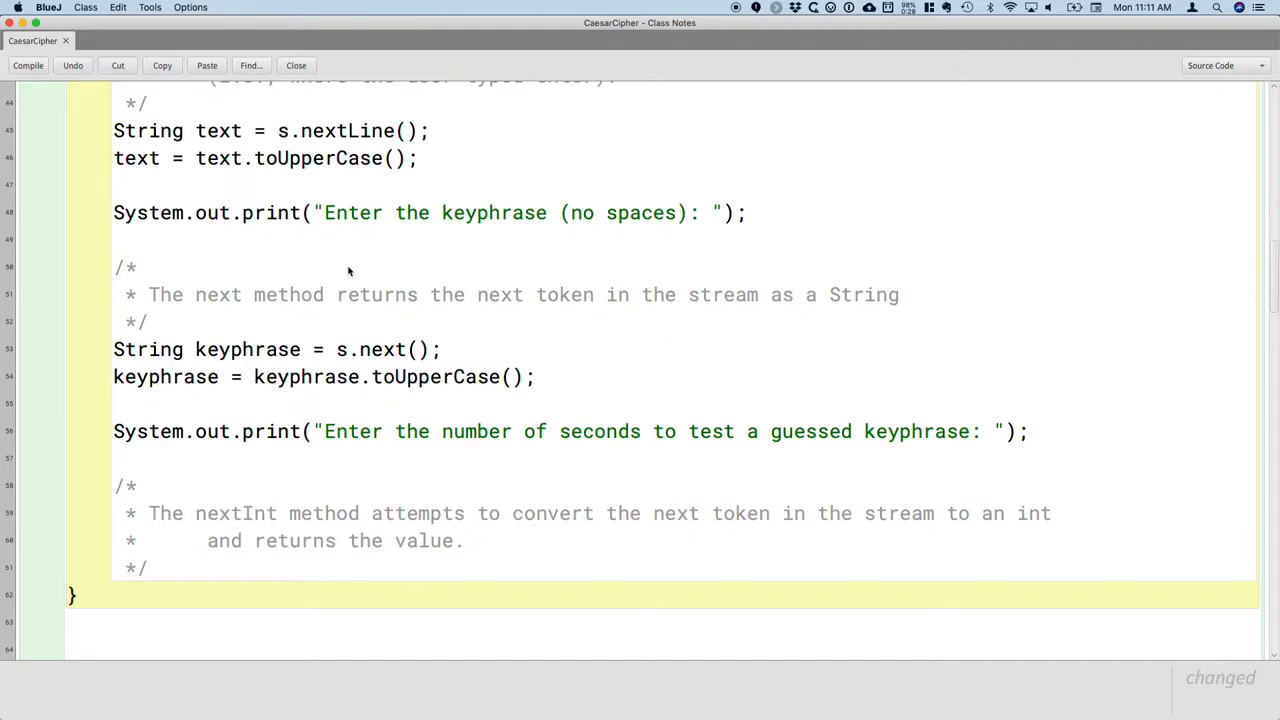
- Add to the comment that an exception is generated if the token cannot be converted
{"action": "type", "text": "If the next token  cann"}
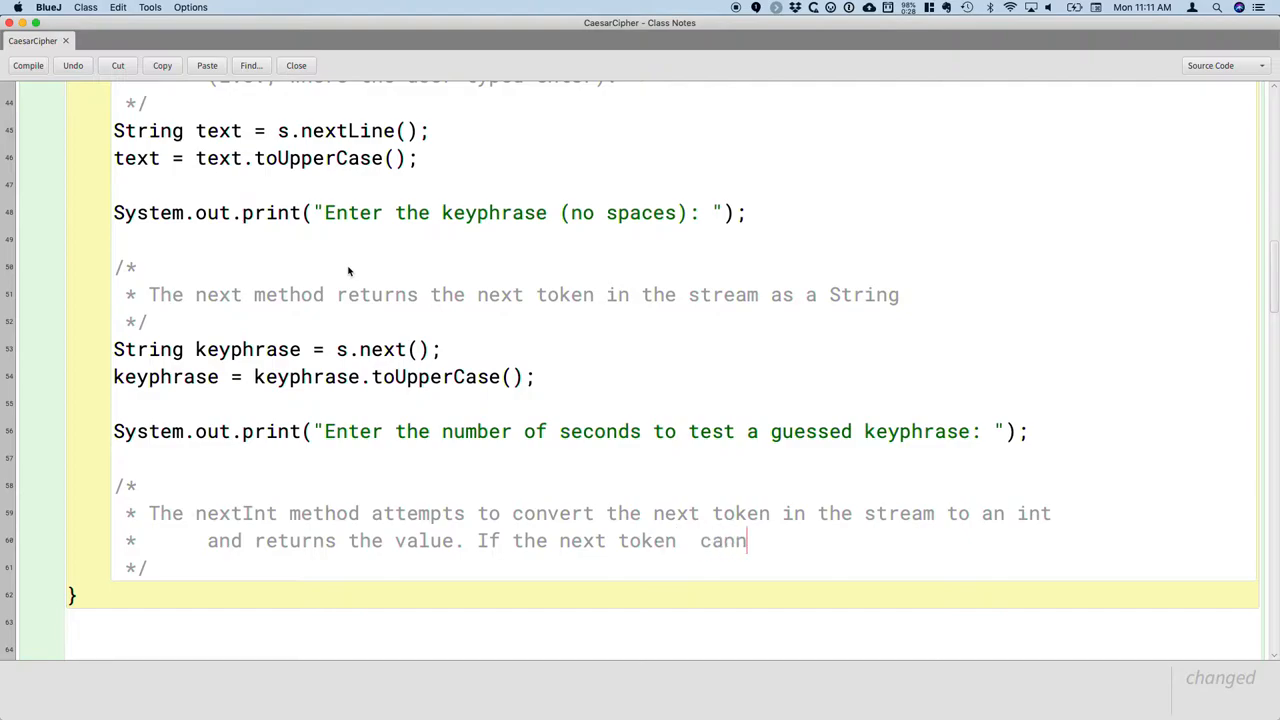
{"action": "type", "text": "ot be converet"}
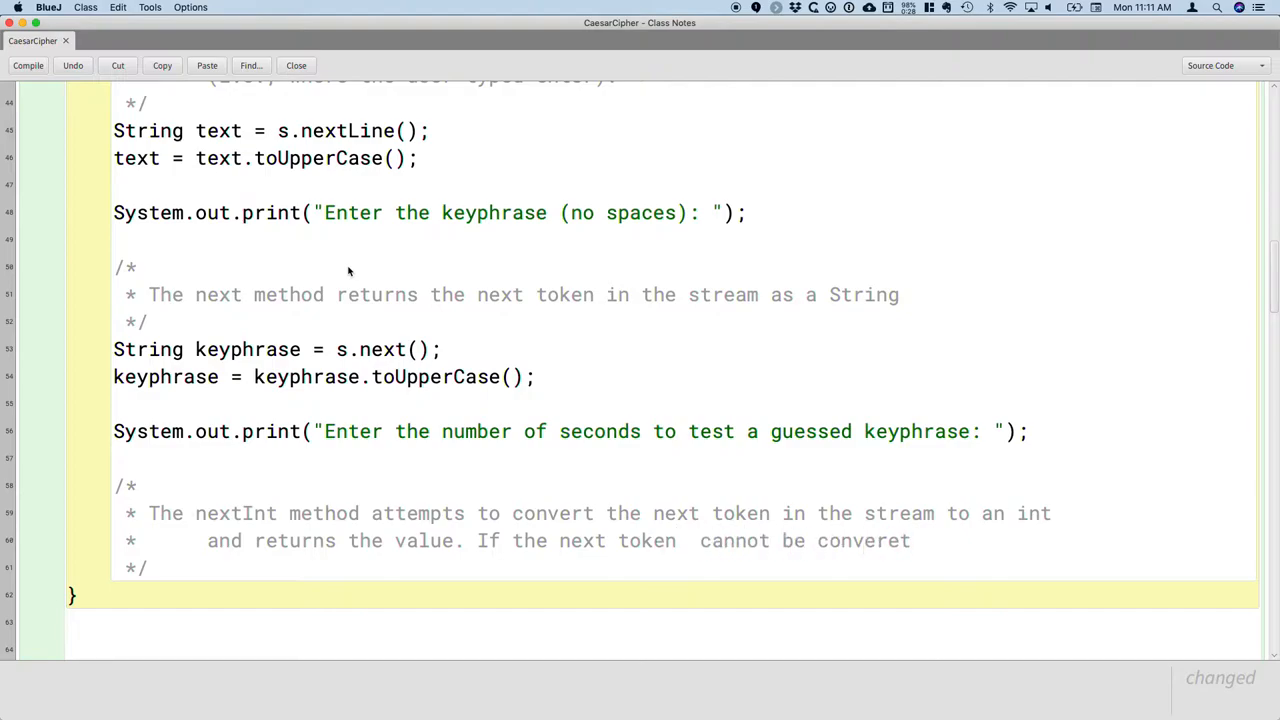
{"action": "type", "text": "d, a"}
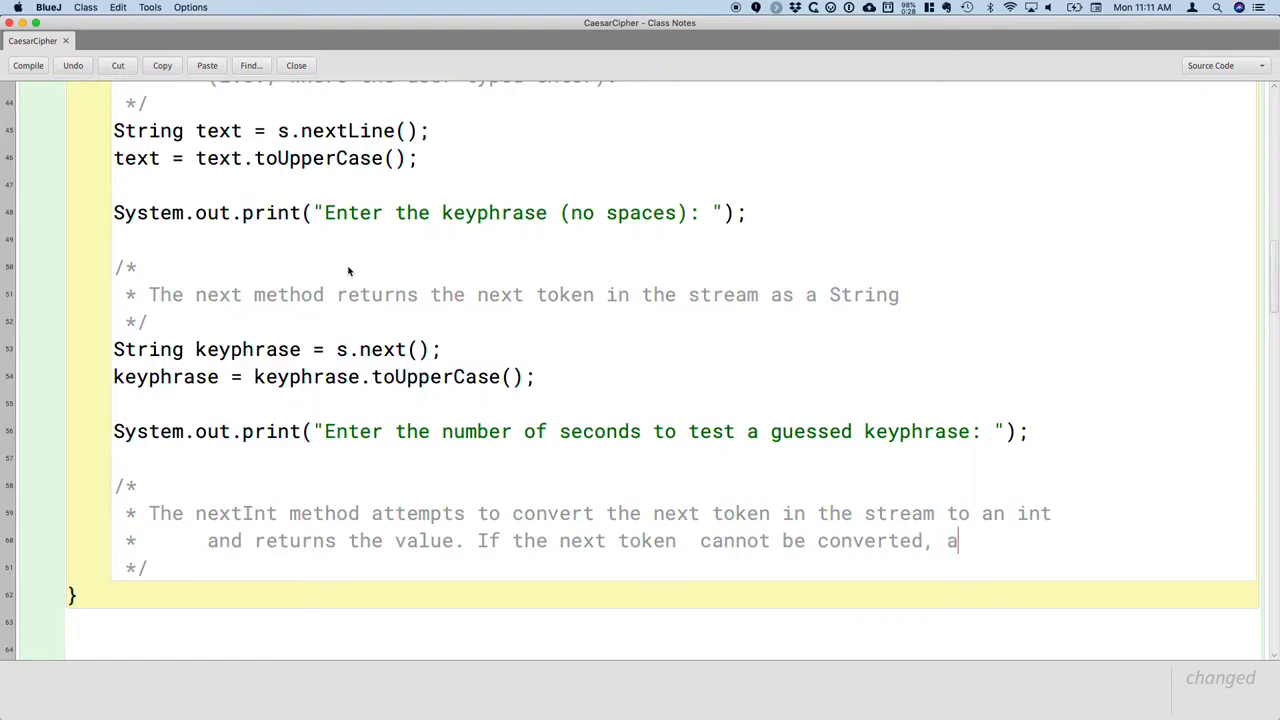
{"action": "type", "text": "n exception is"}
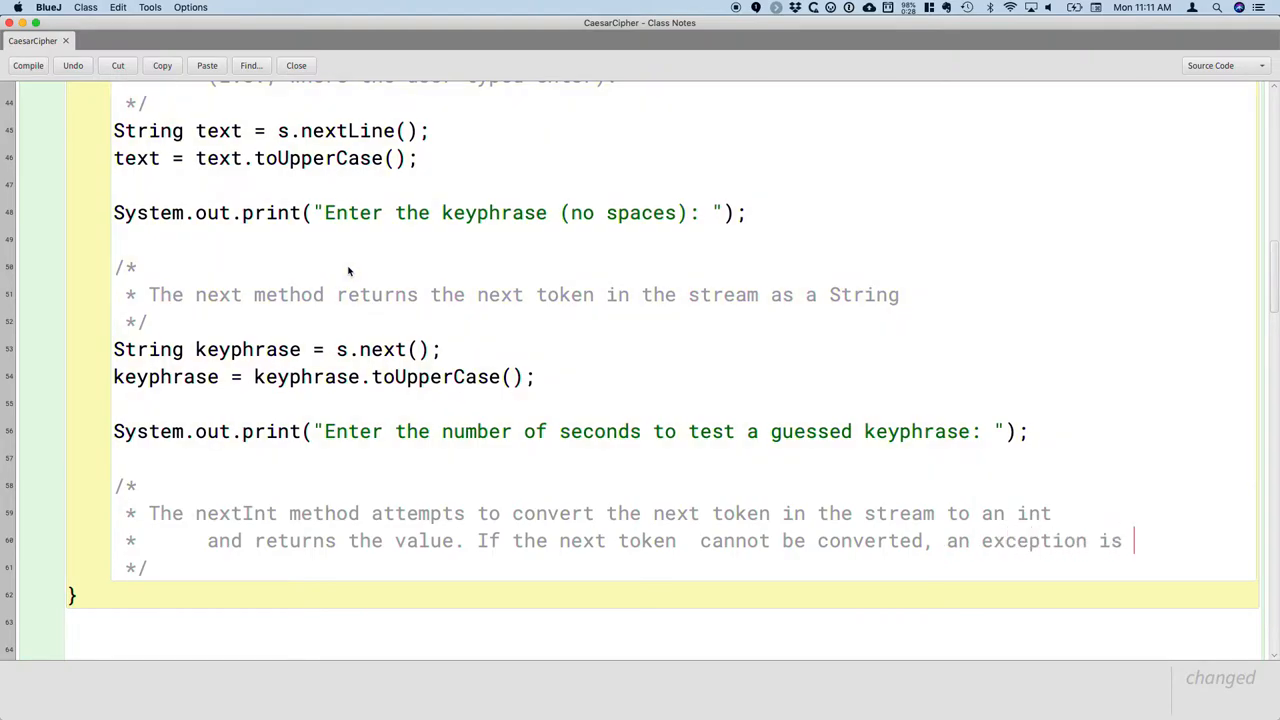
{"action": "type", "text": "generated."}
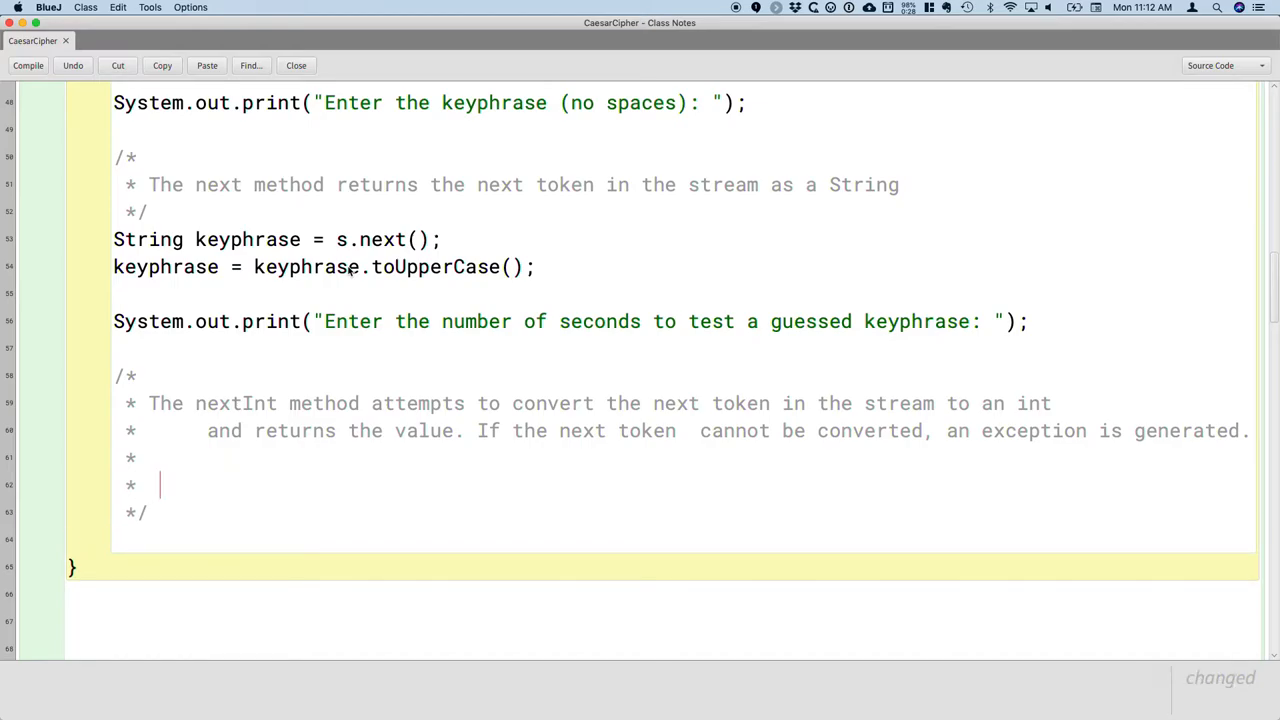
- Add 'The nextDouble method behaves in the same way for doubles.' and begin an int declaration
{"action": "type", "text": "The nextDouble"}
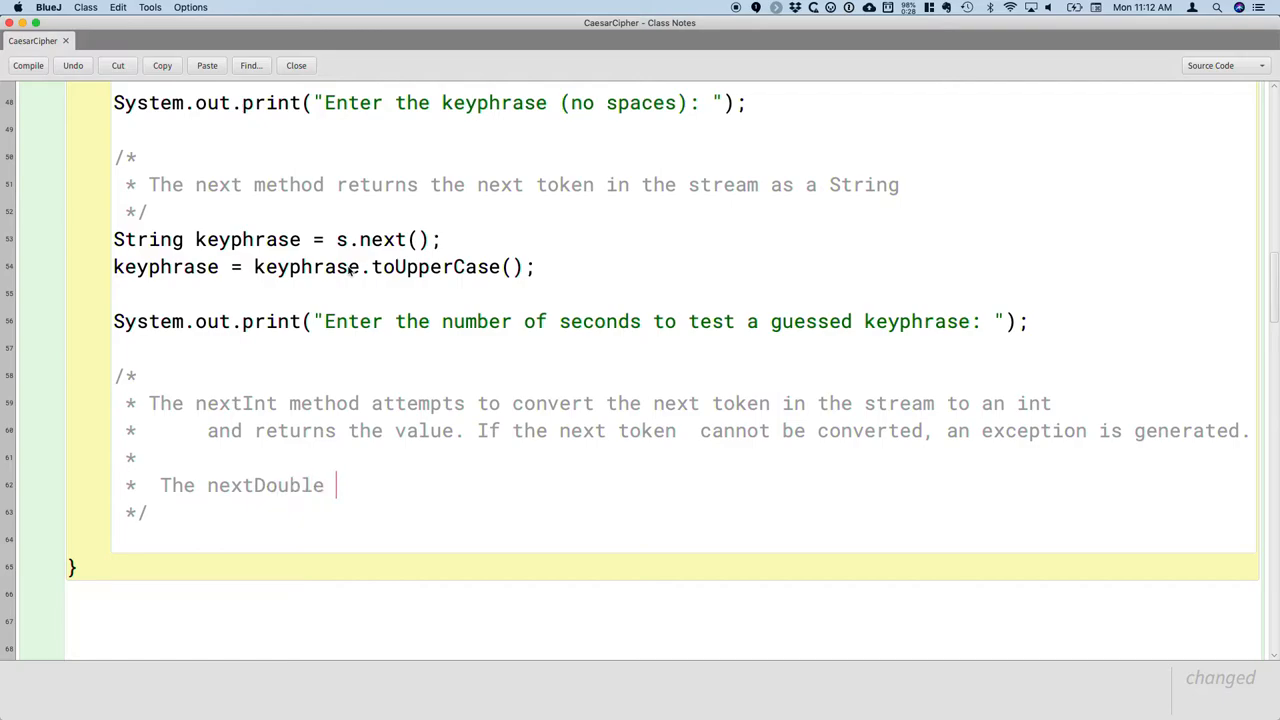
{"action": "type", "text": "method ha"}
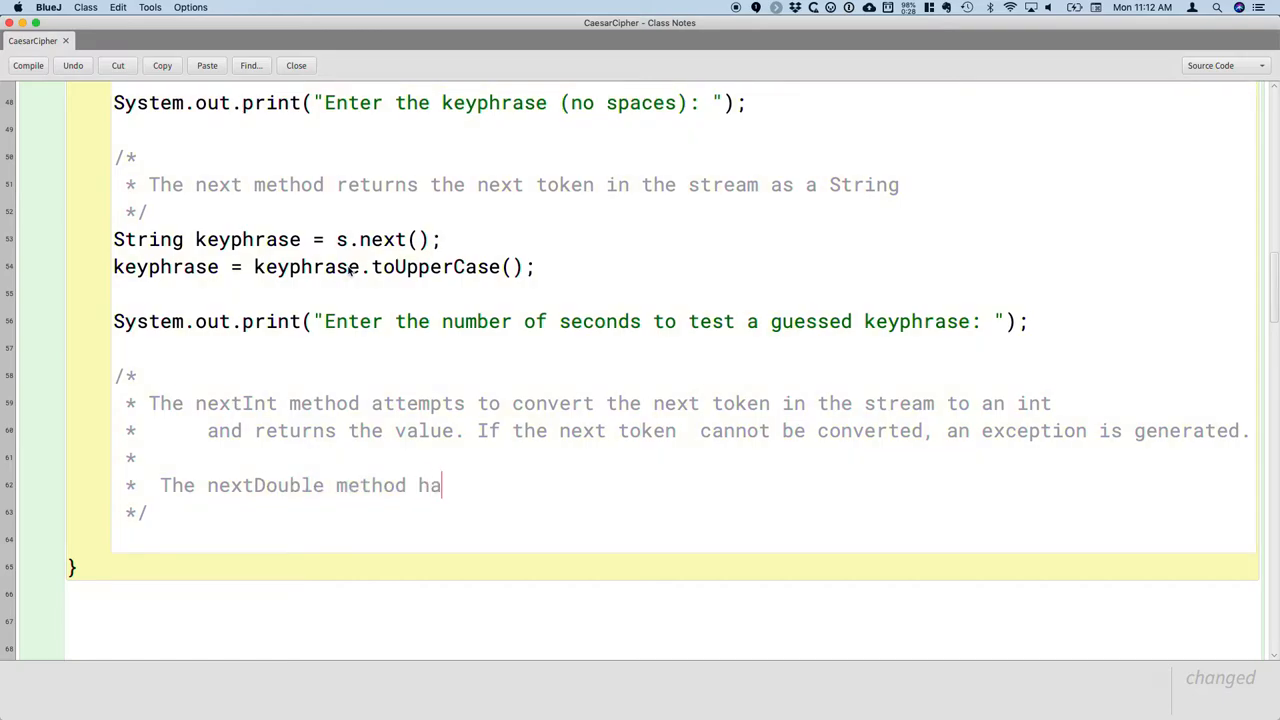
{"action": "type", "text": "behav"}
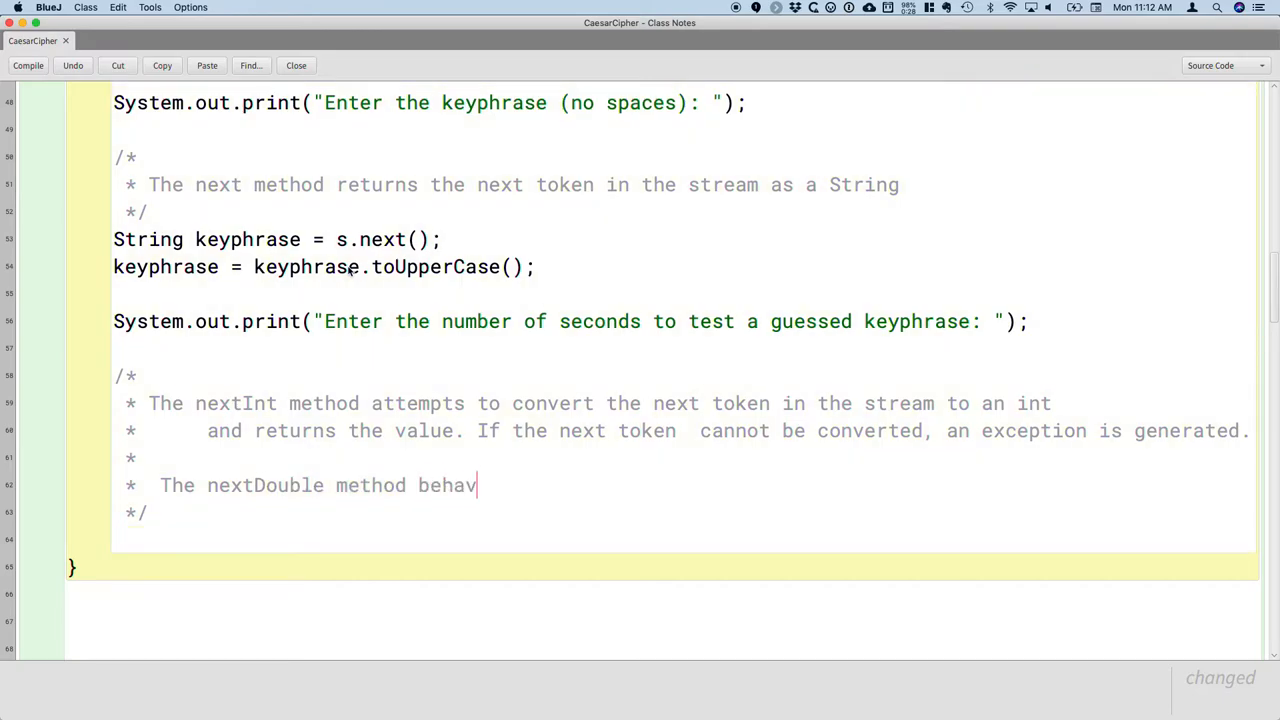
{"action": "type", "text": "es in the same way"}
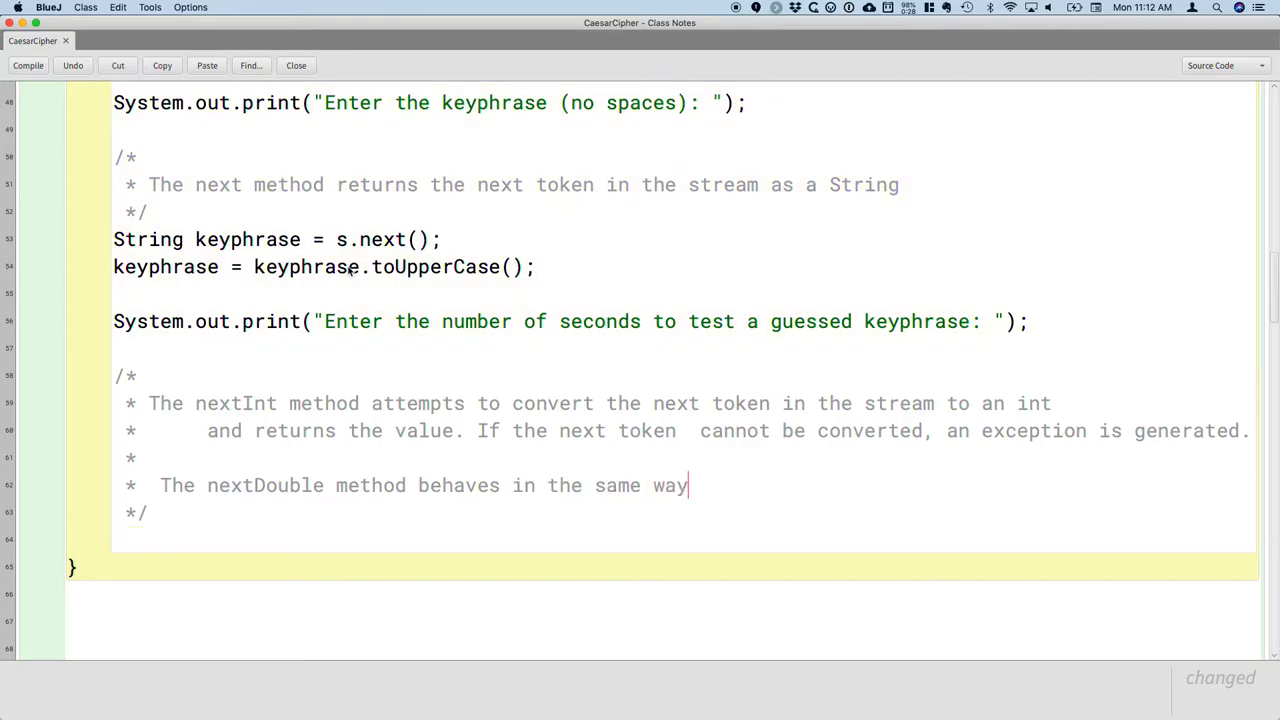
{"action": "type", "text": "for doubles."}
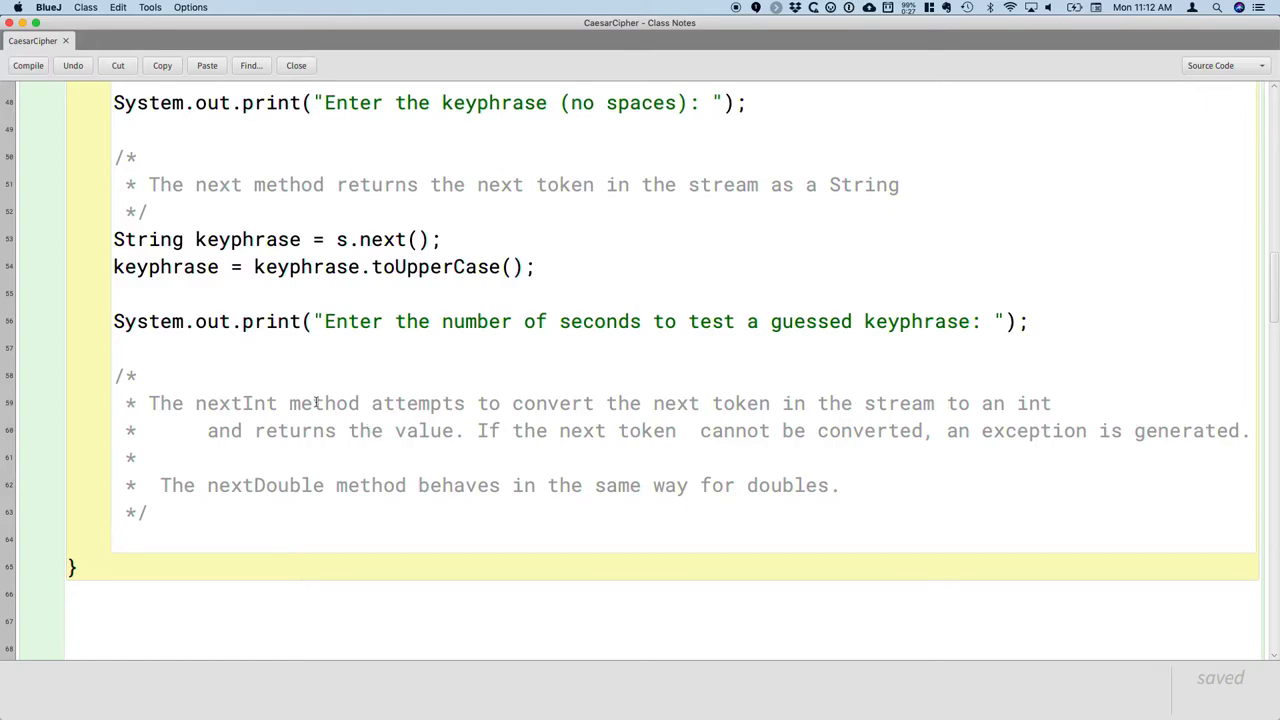
{"action": "type", "text": "int"}
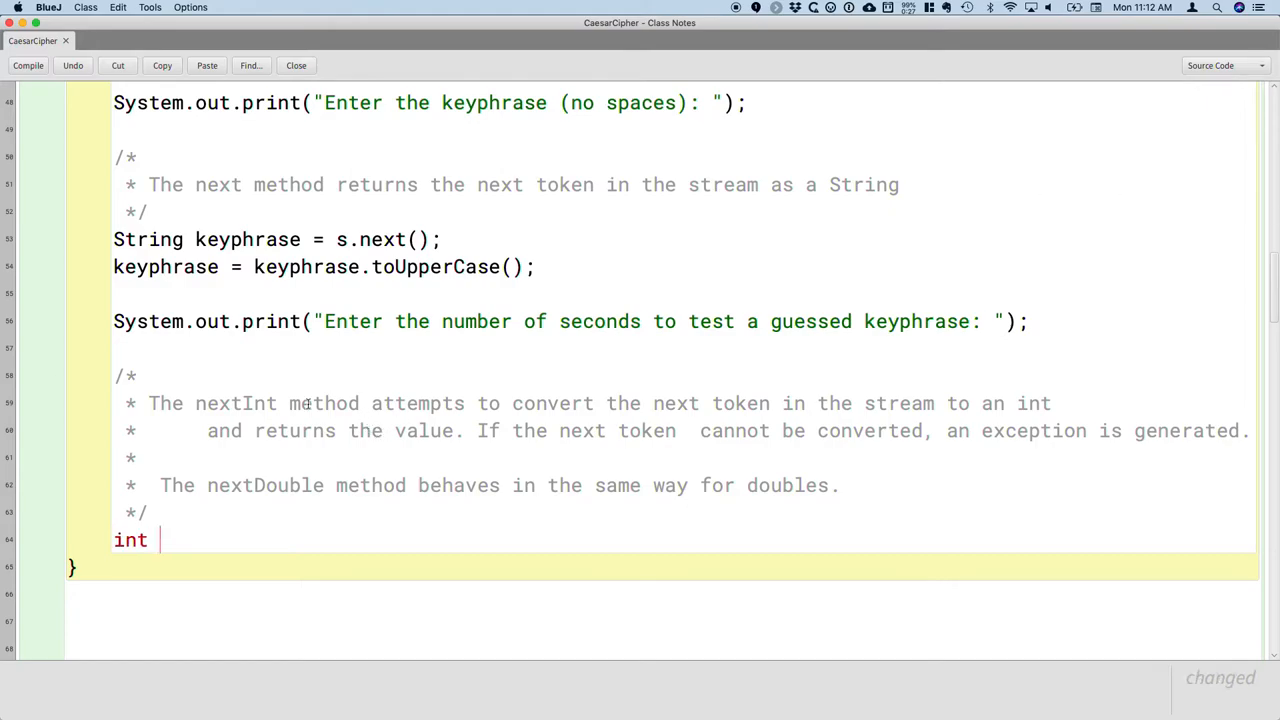
- Add the statement 'secondsPerGuess = s.nextInt();' to read the seconds per guess
{"action": "type", "text": "seco"}
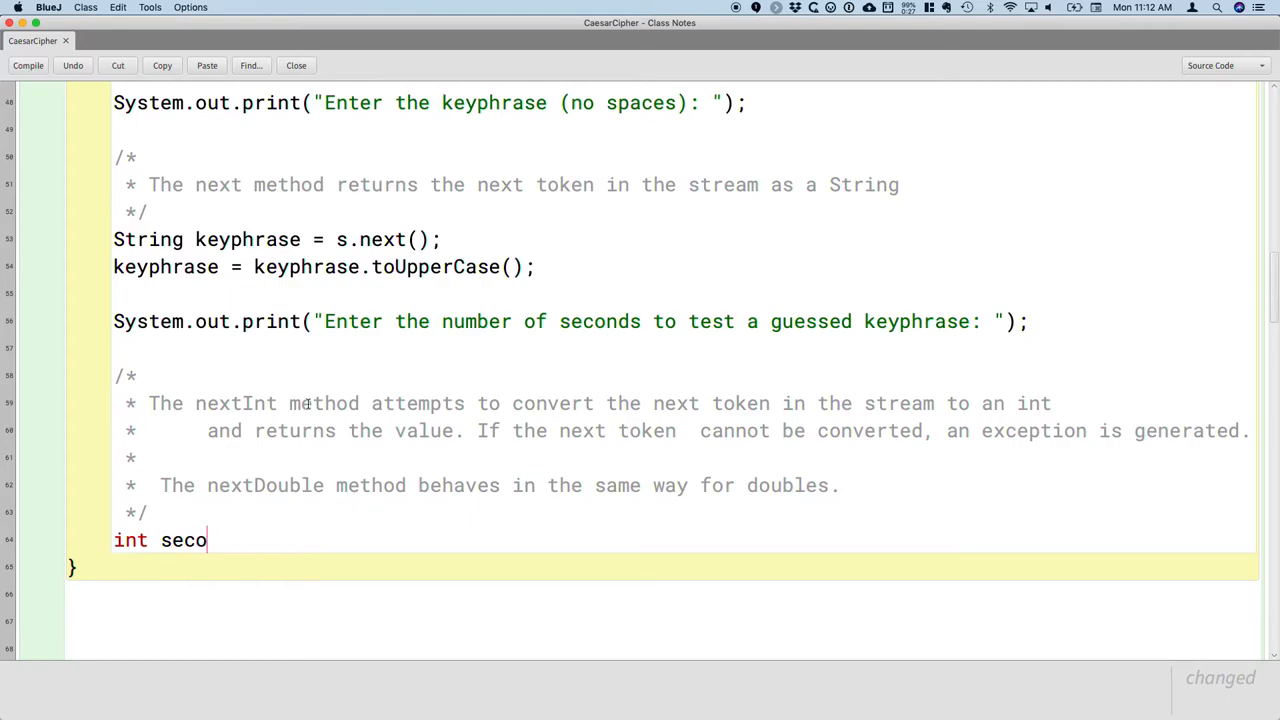
{"action": "type", "text": "ndsPerGuess"}
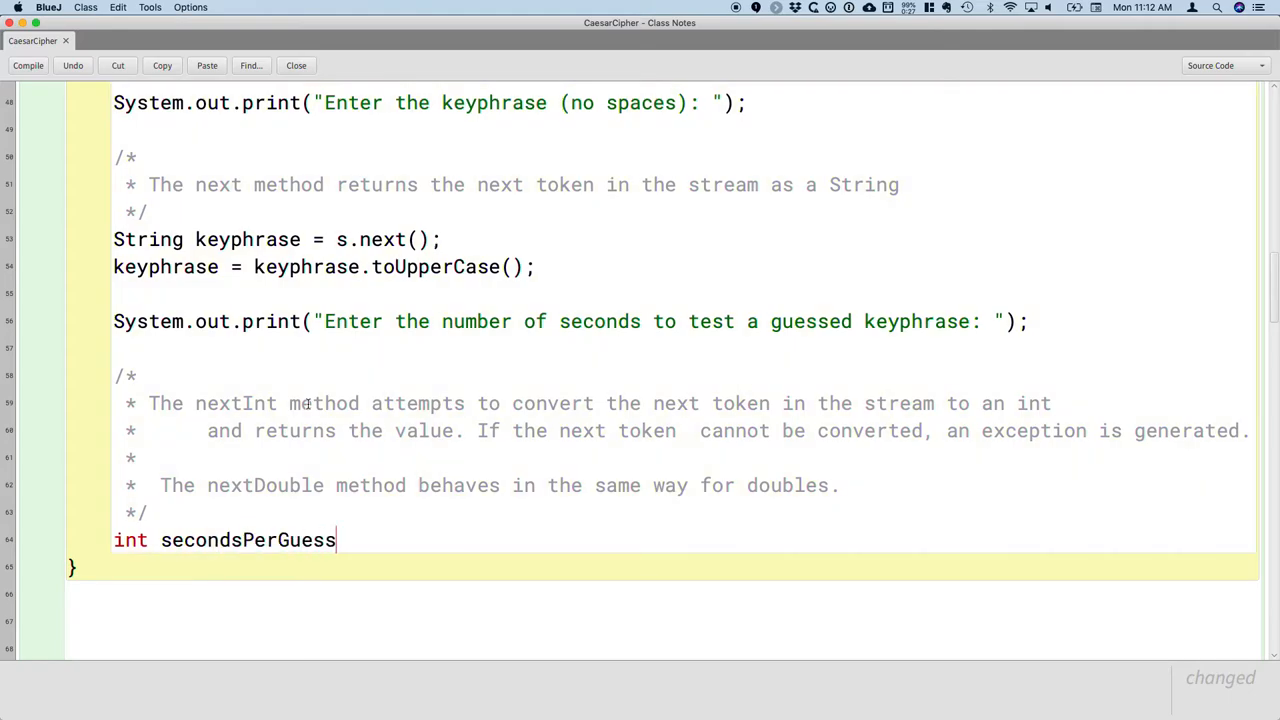
{"action": "type", "text": "= s.nextInt"}
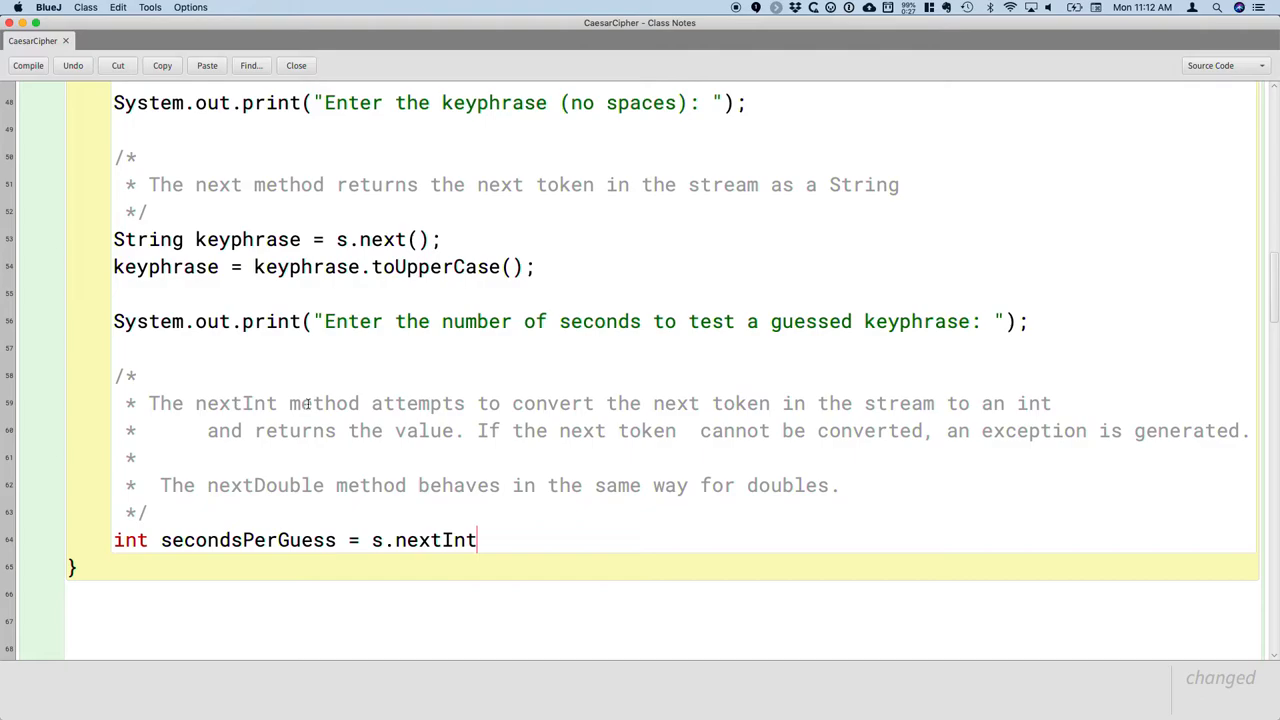
{"action": "type", "text": "();"}
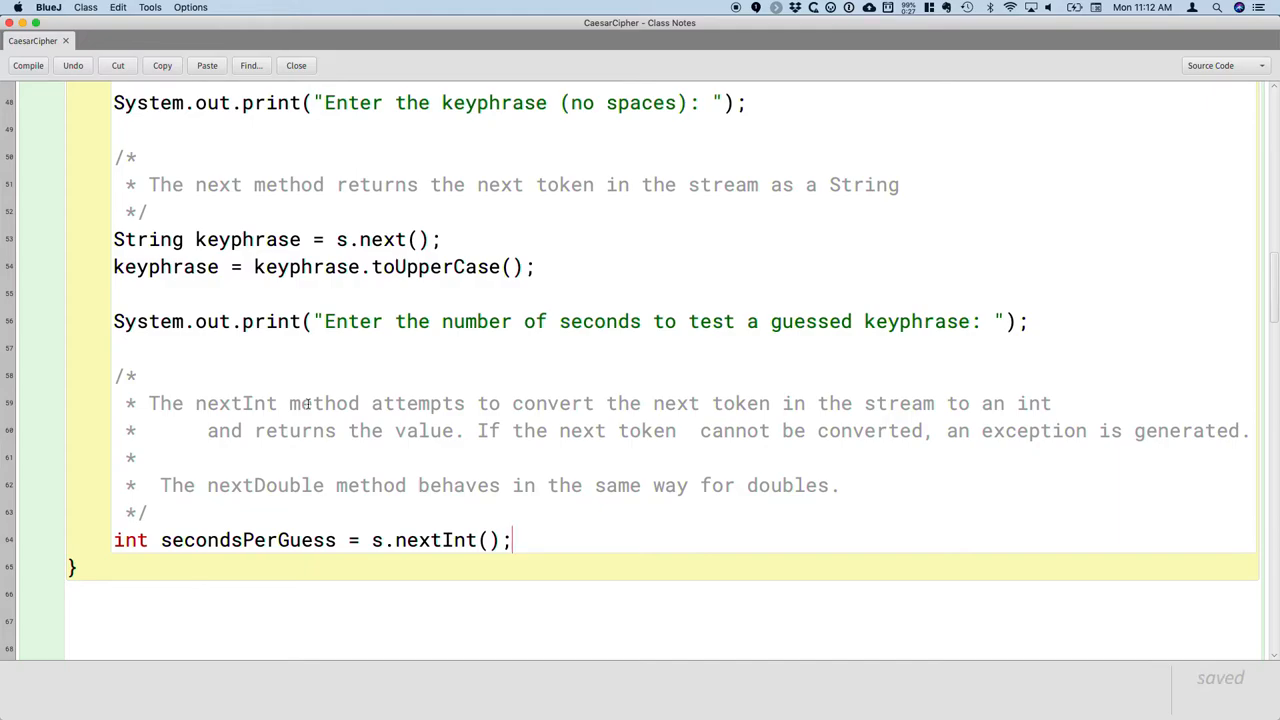
- Compile CaesarCipher and confirm it reports no syntax errors
{"action": "left_click", "coordinate": [28, 65]}
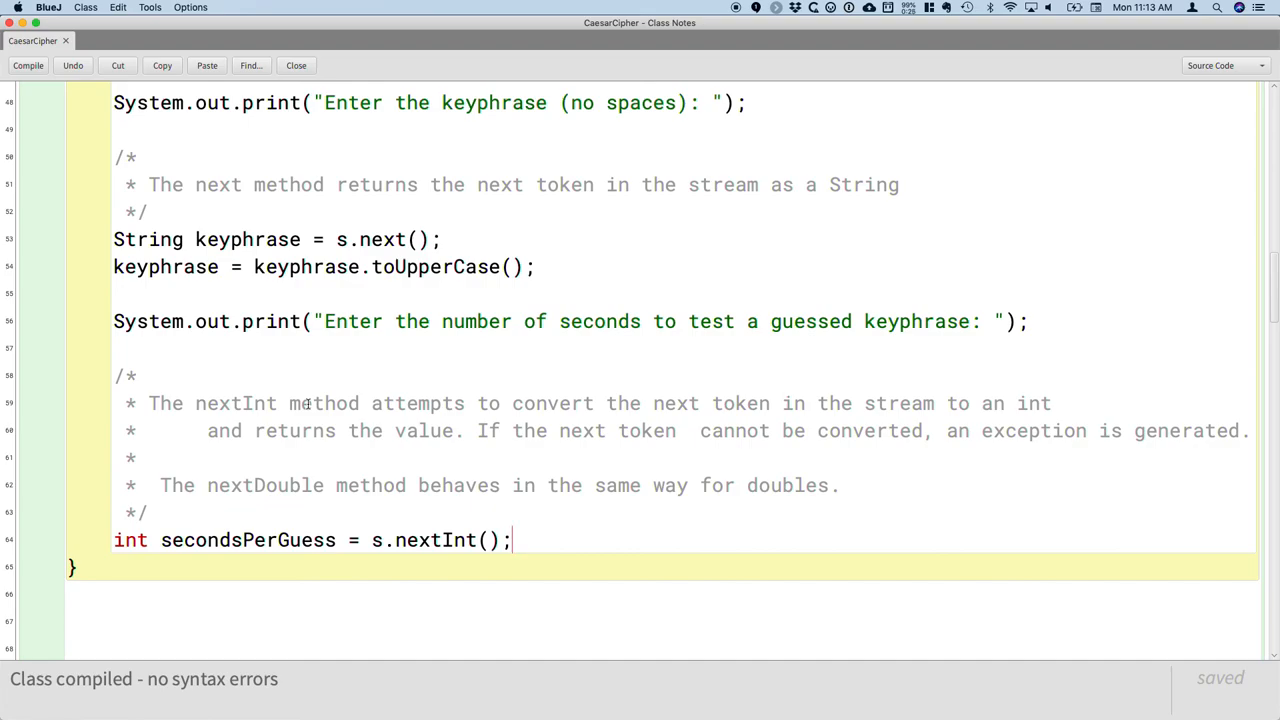
{"action": "mouse_move", "coordinate": [820, 266]}
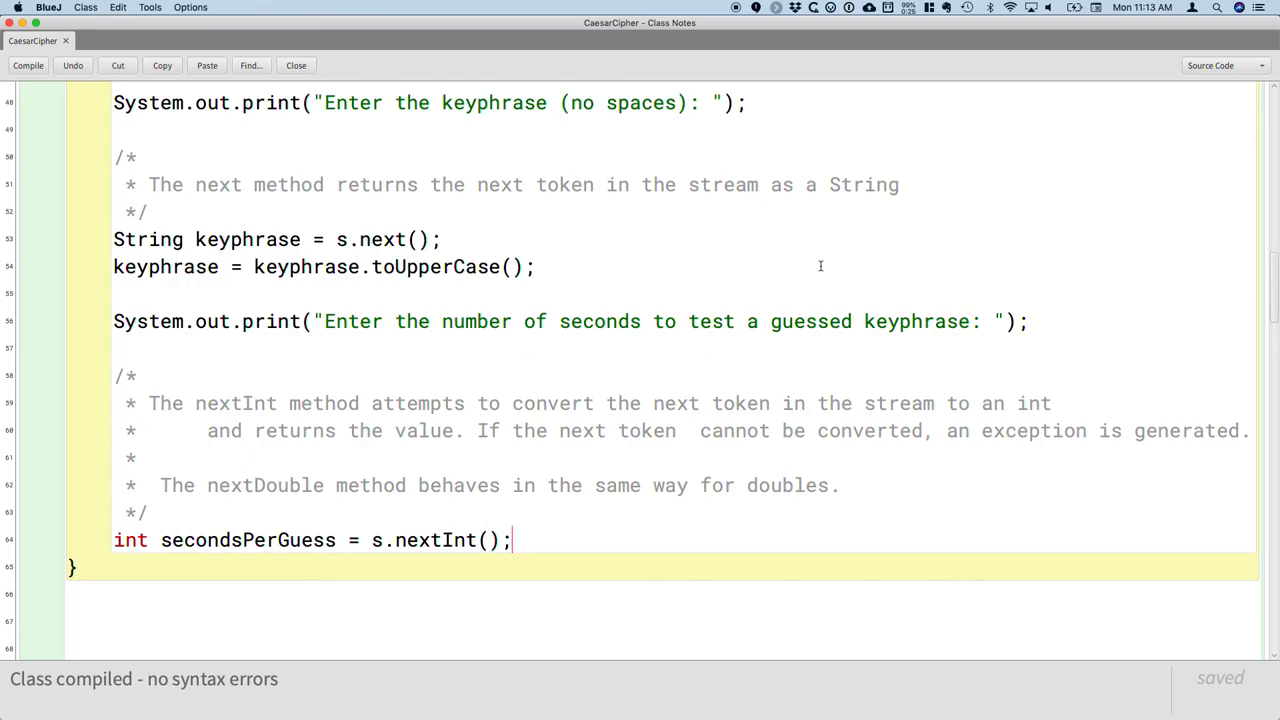